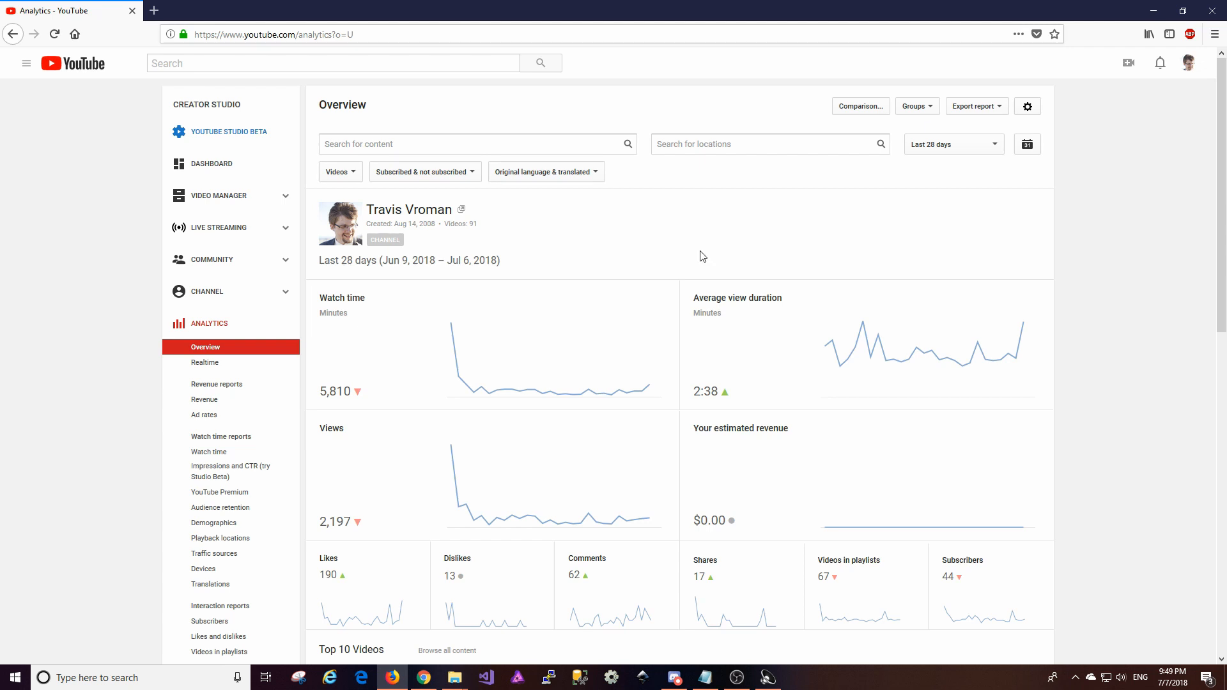
Step: Scroll the Overview page down to the Top 10 Videos table
scroll("down", 3)
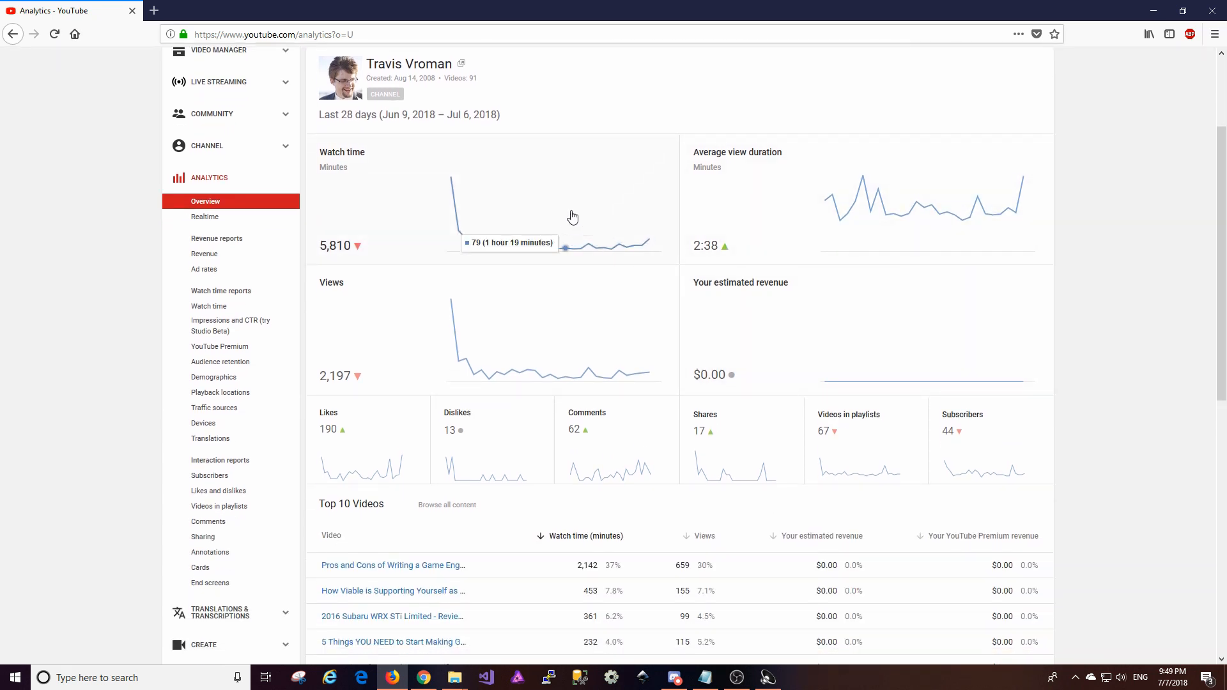
mouse_move(662, 241)
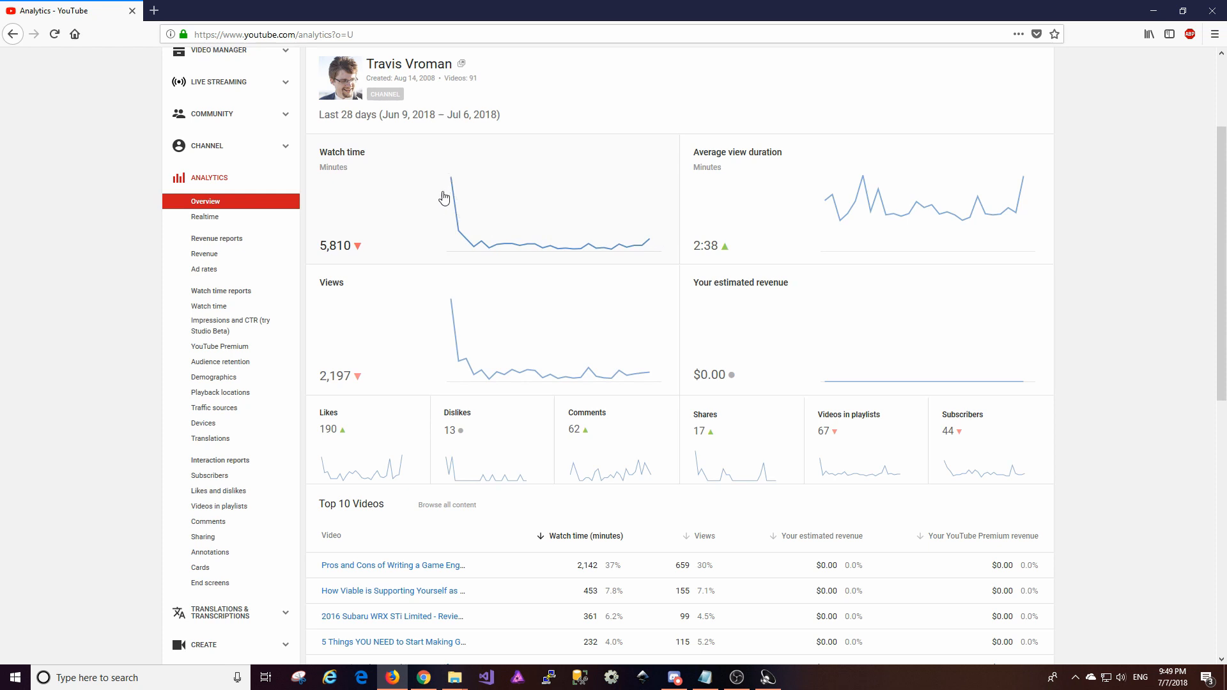
mouse_move(649, 238)
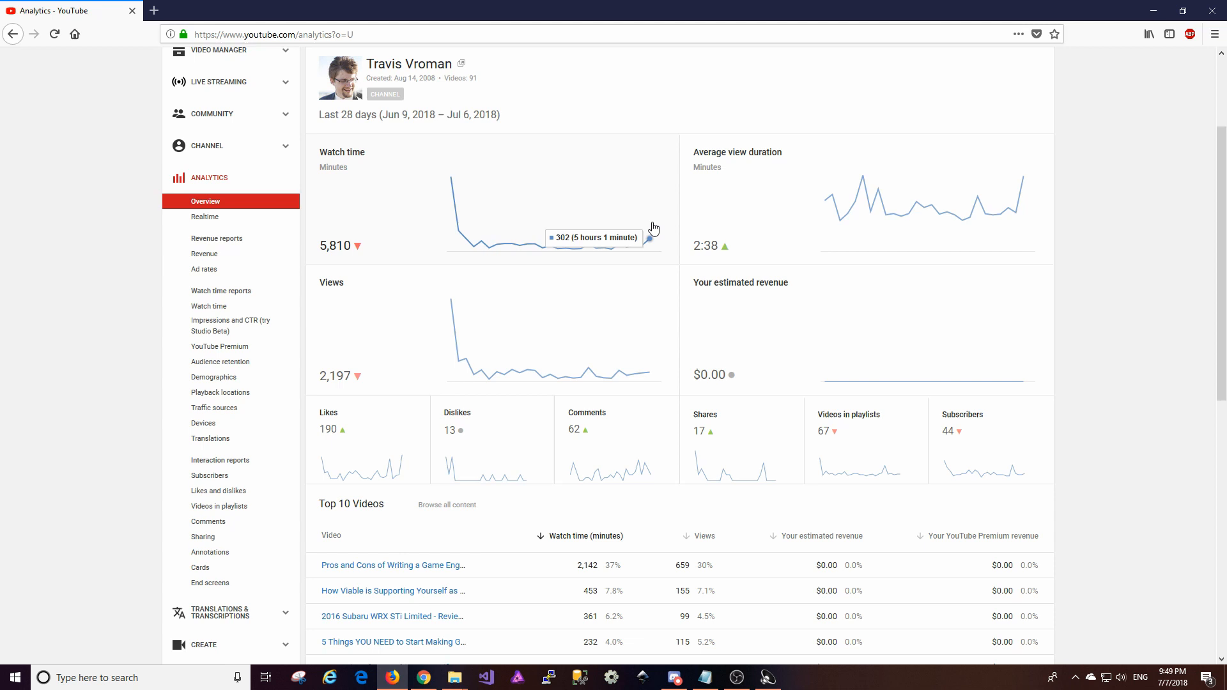
mouse_move(634, 237)
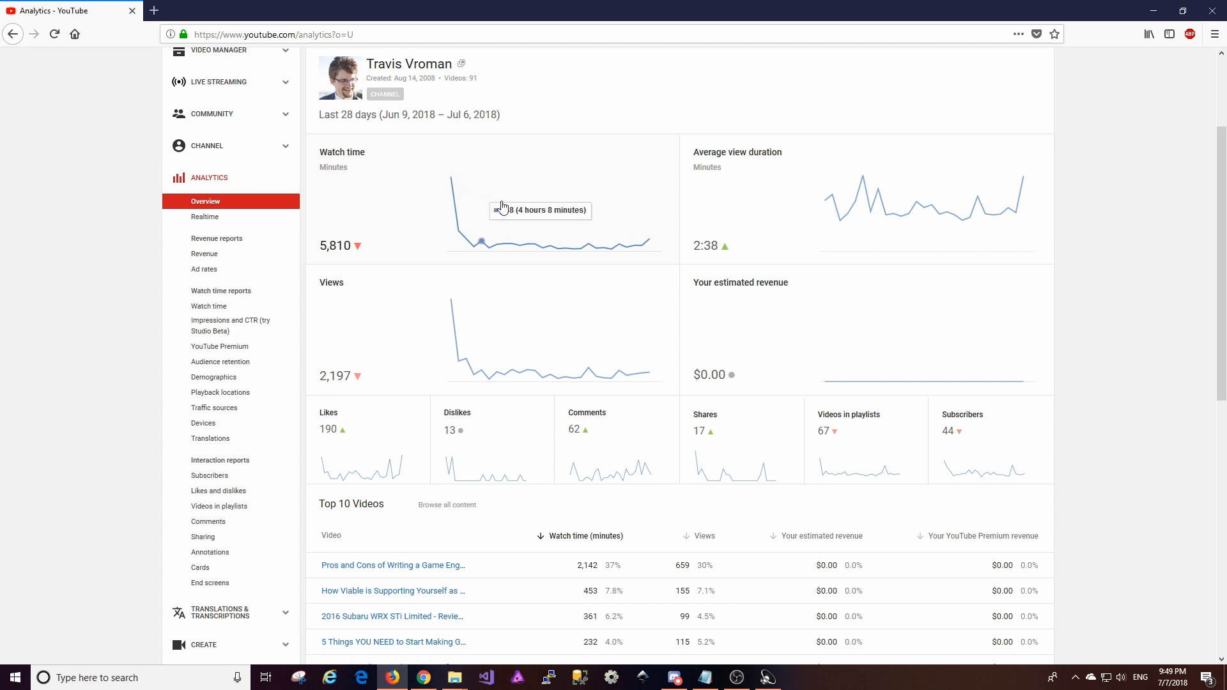
mouse_move(617, 216)
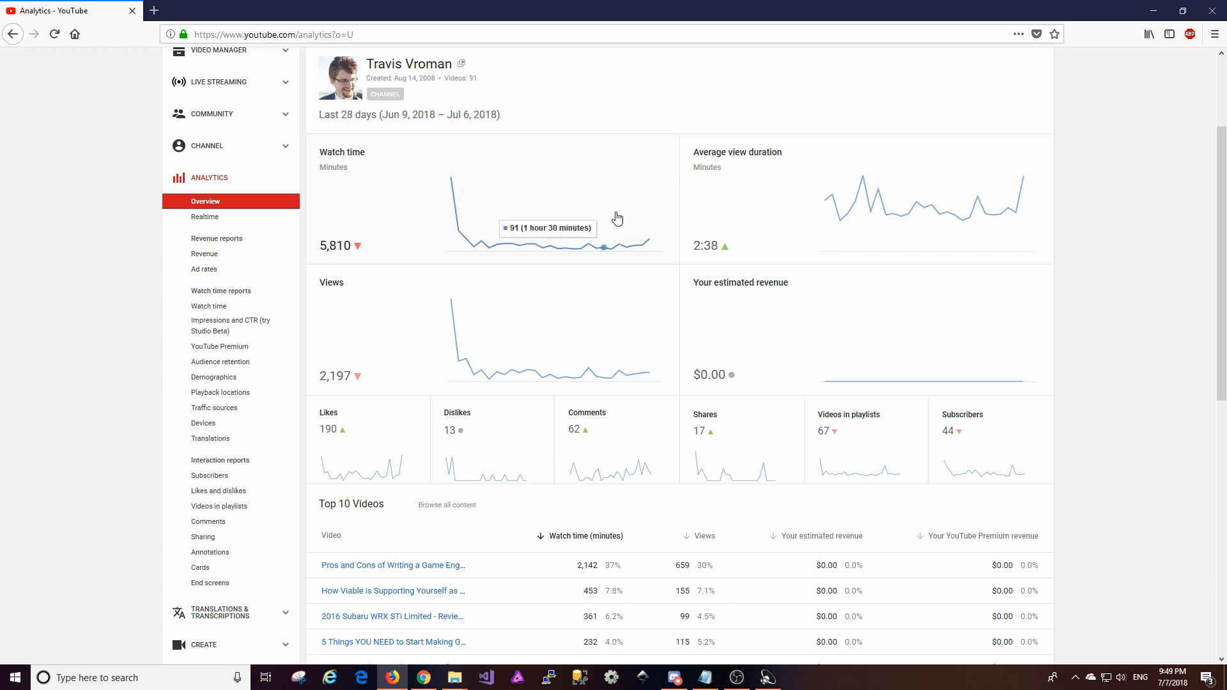
mouse_move(643, 218)
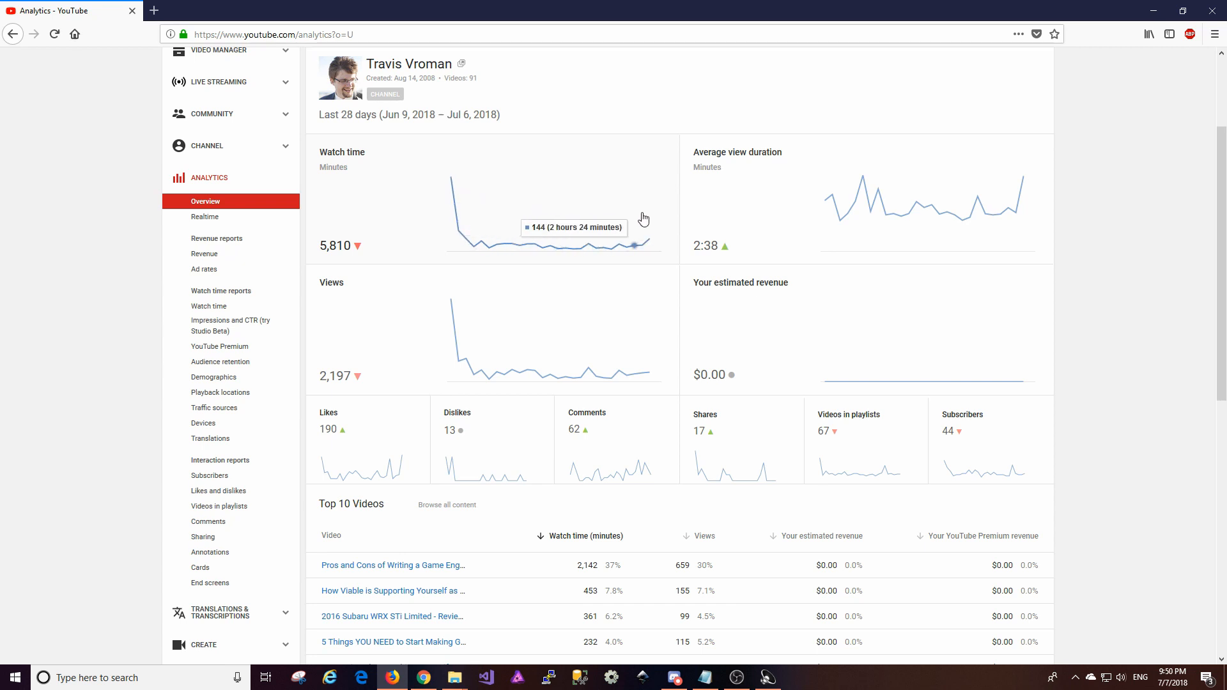
mouse_move(554, 214)
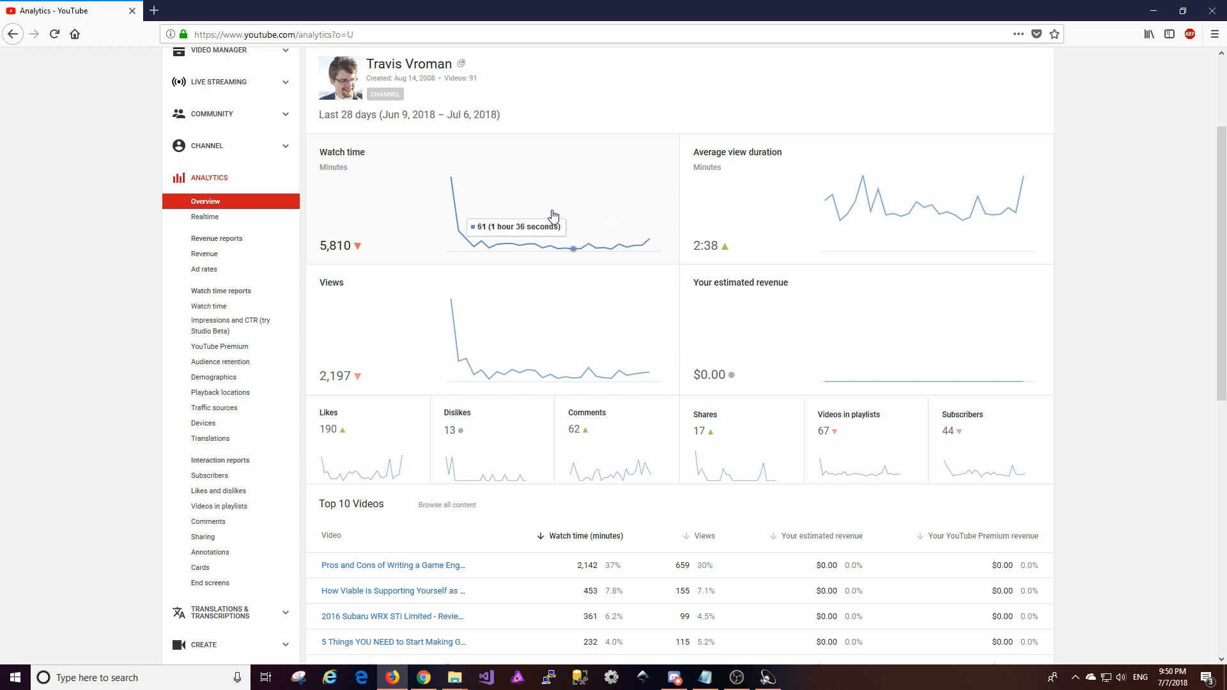
mouse_move(624, 222)
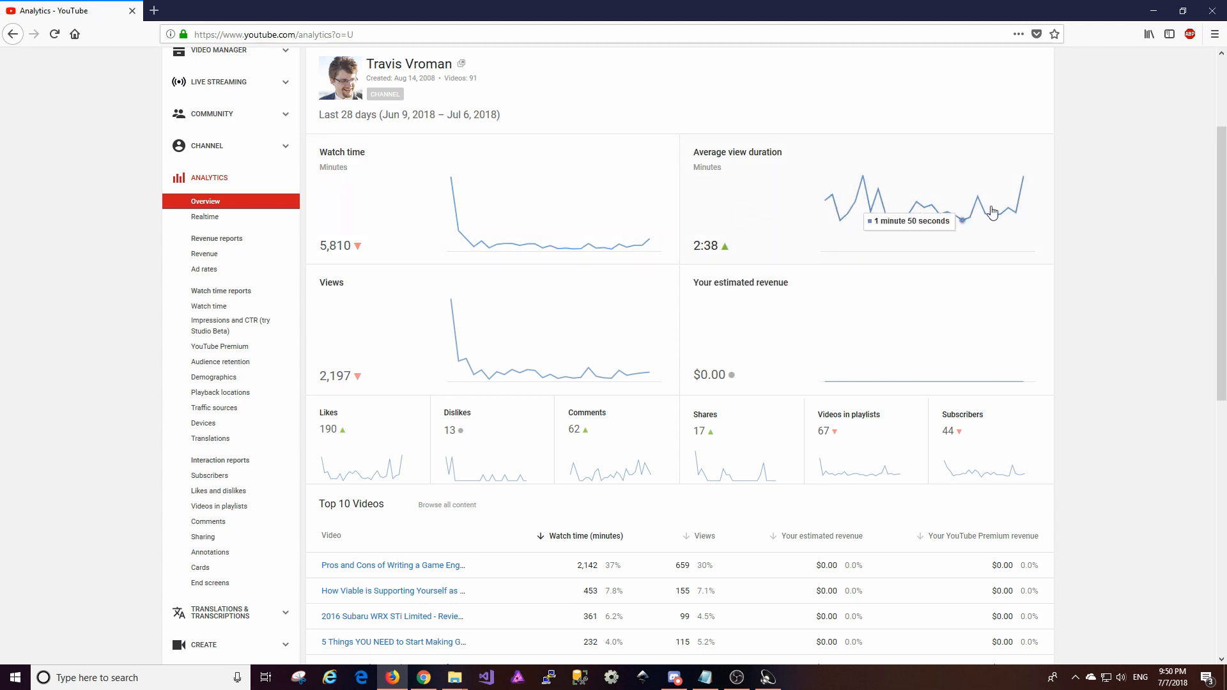
mouse_move(851, 207)
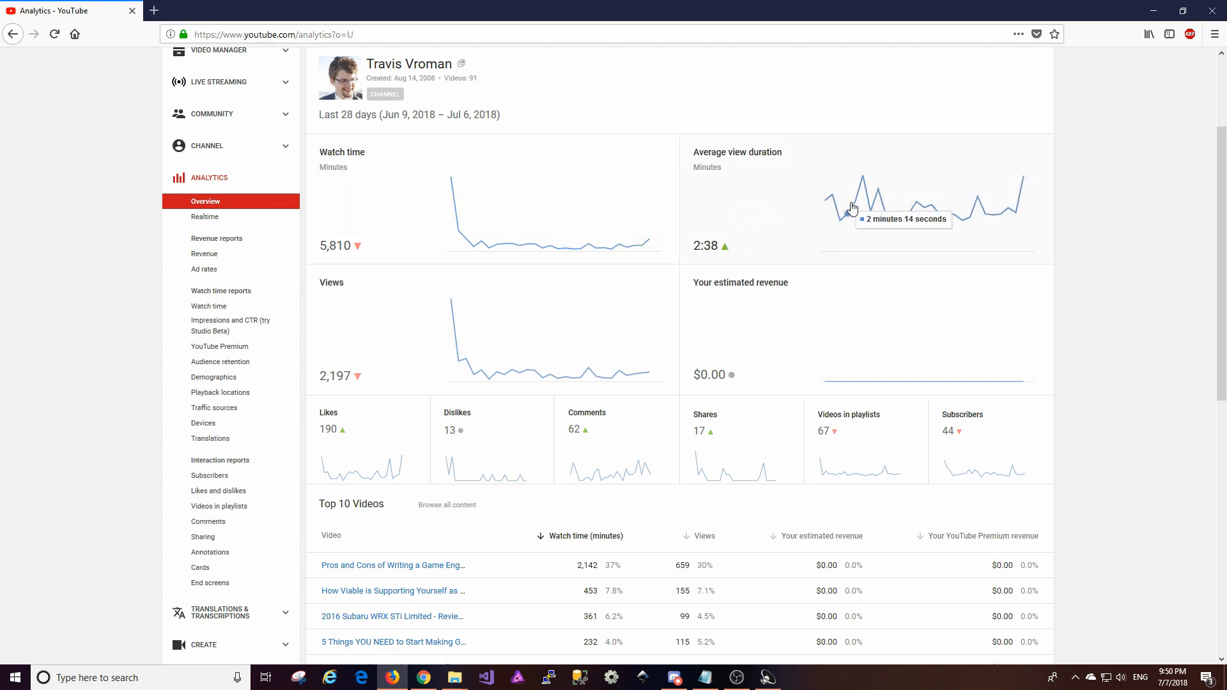
mouse_move(938, 217)
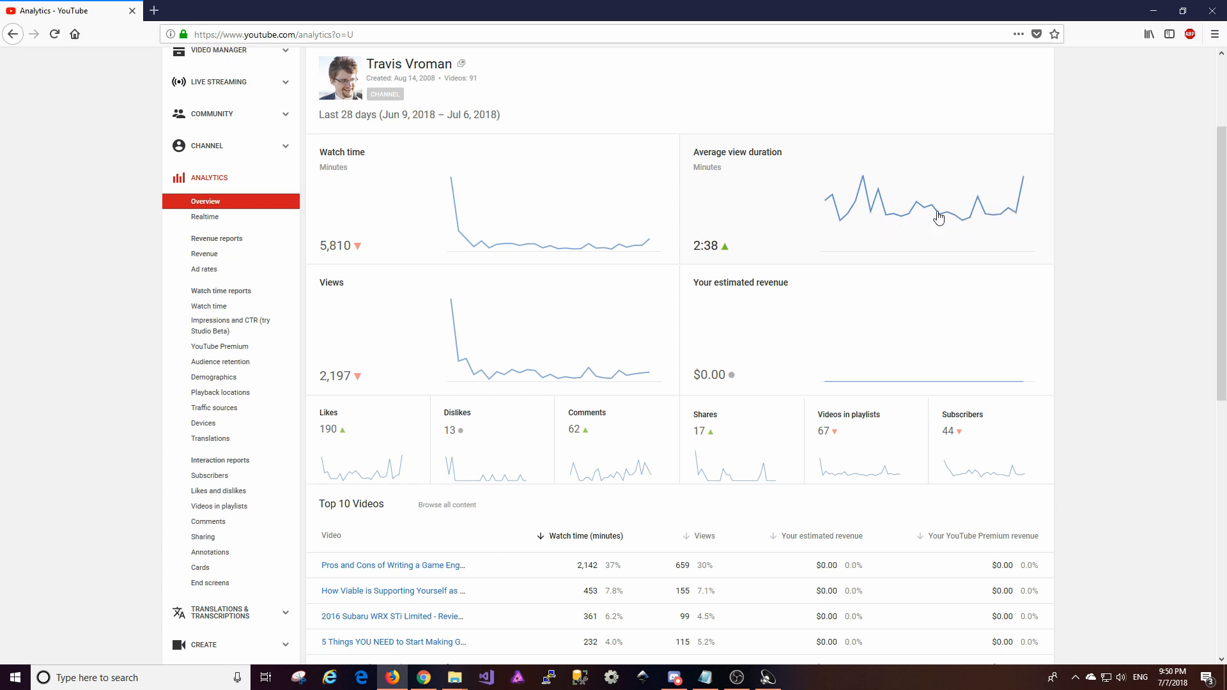
mouse_move(997, 213)
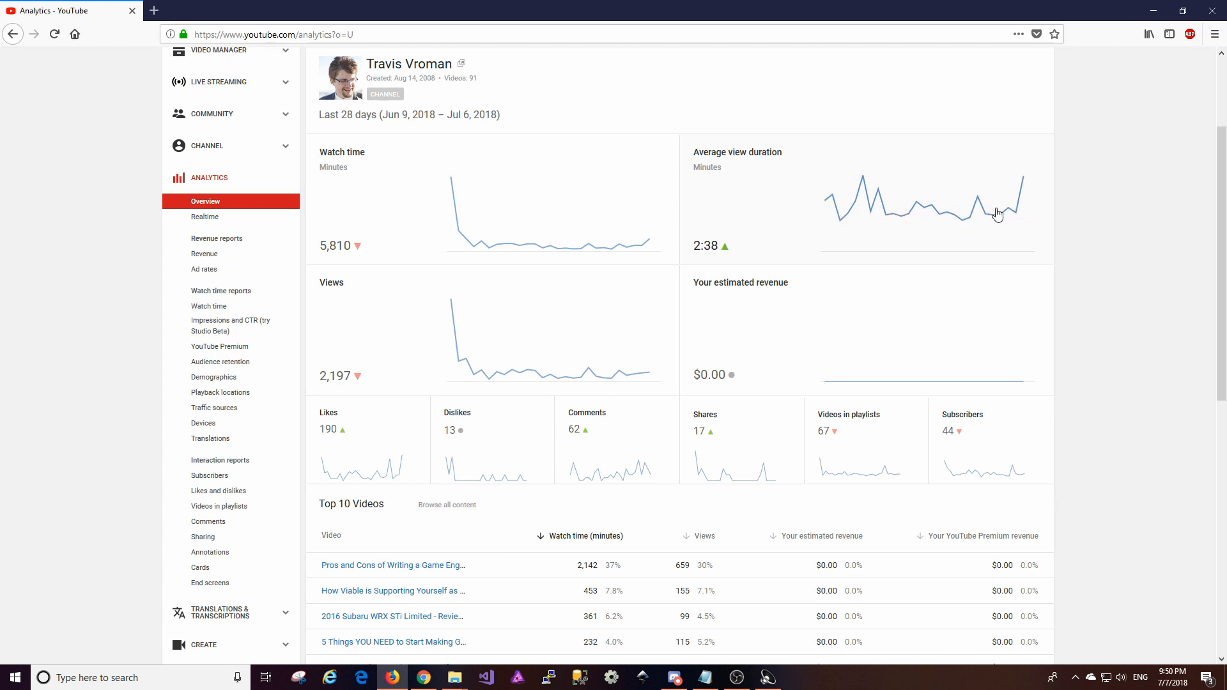
mouse_move(1021, 204)
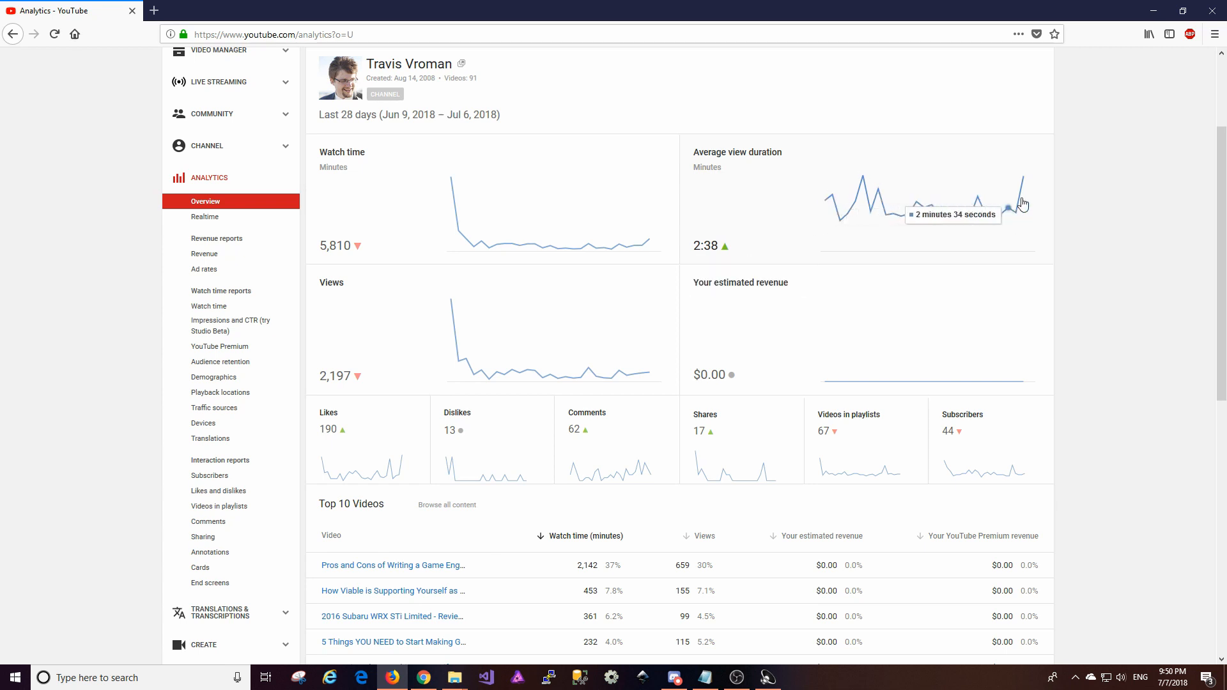
mouse_move(789, 217)
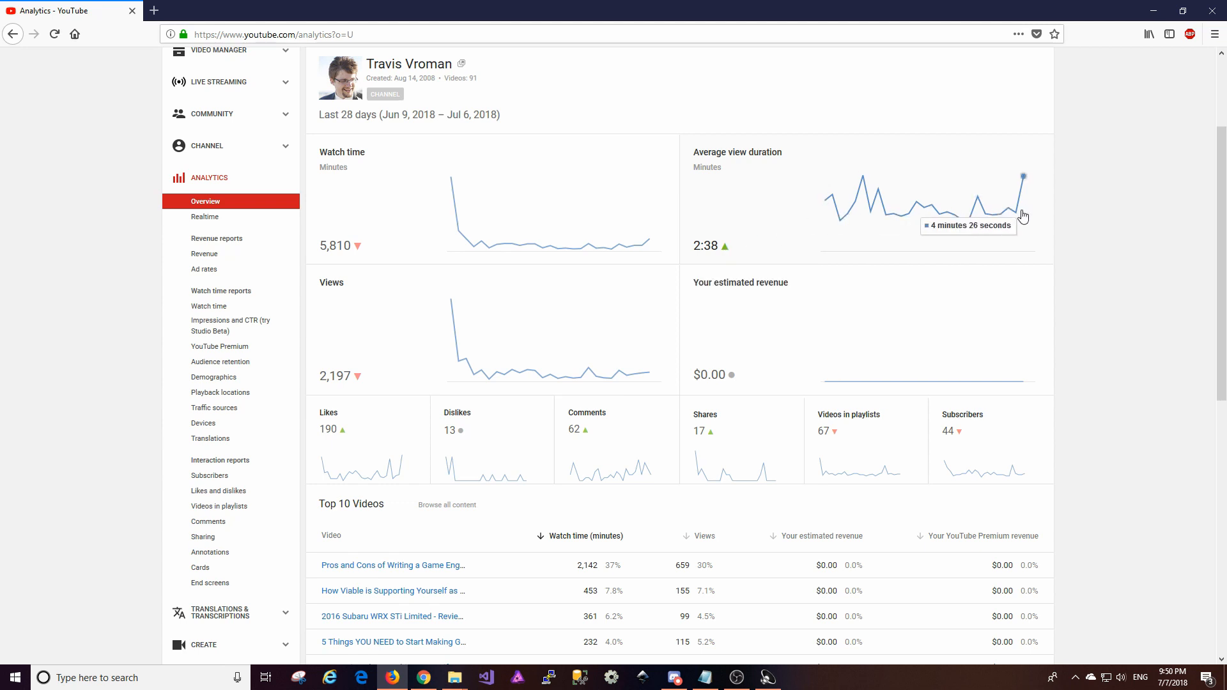
mouse_move(442, 335)
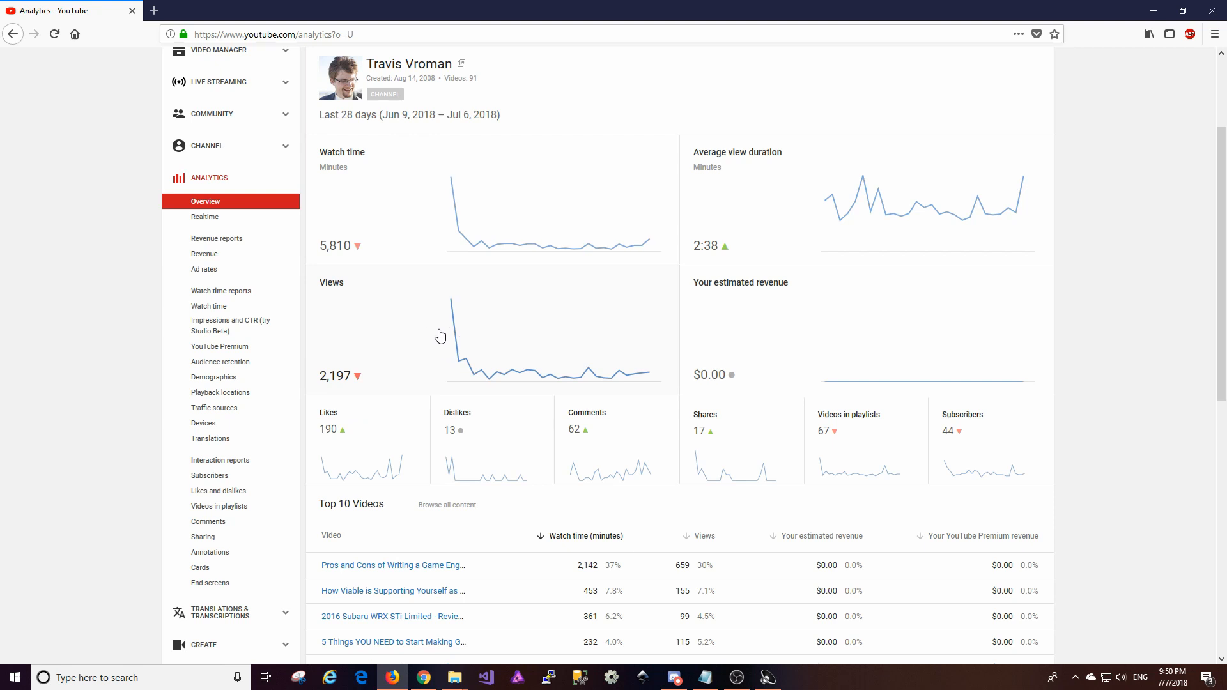
mouse_move(460, 366)
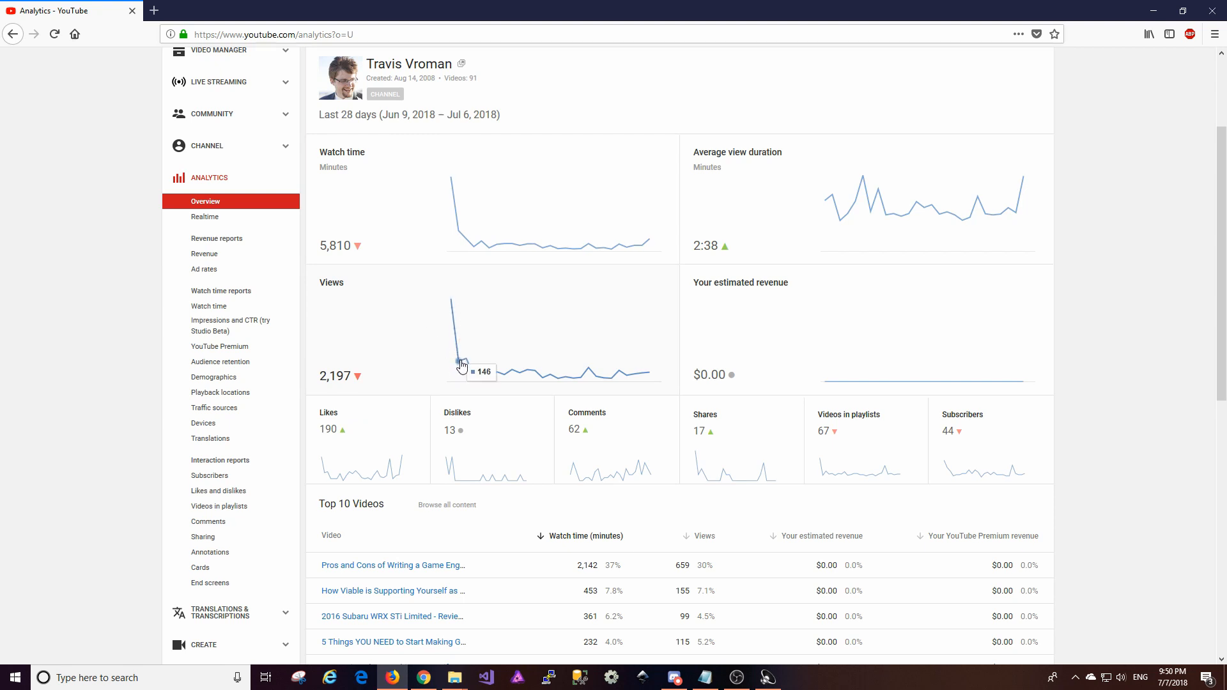
mouse_move(453, 216)
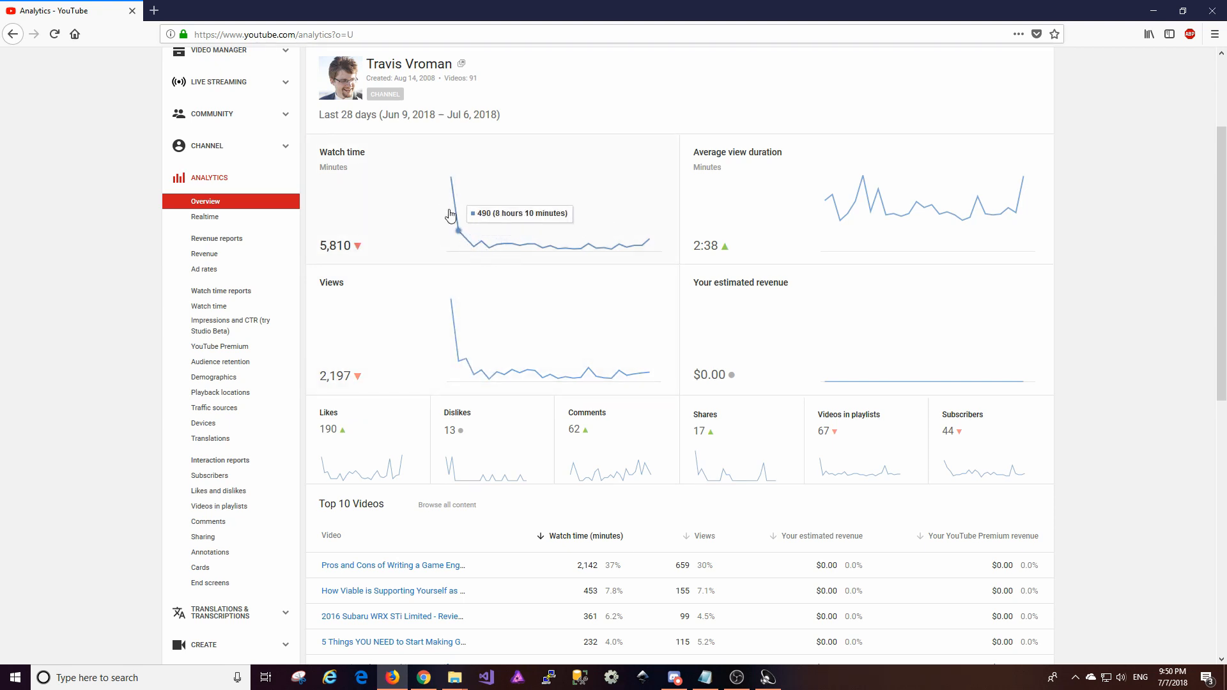
mouse_move(481, 380)
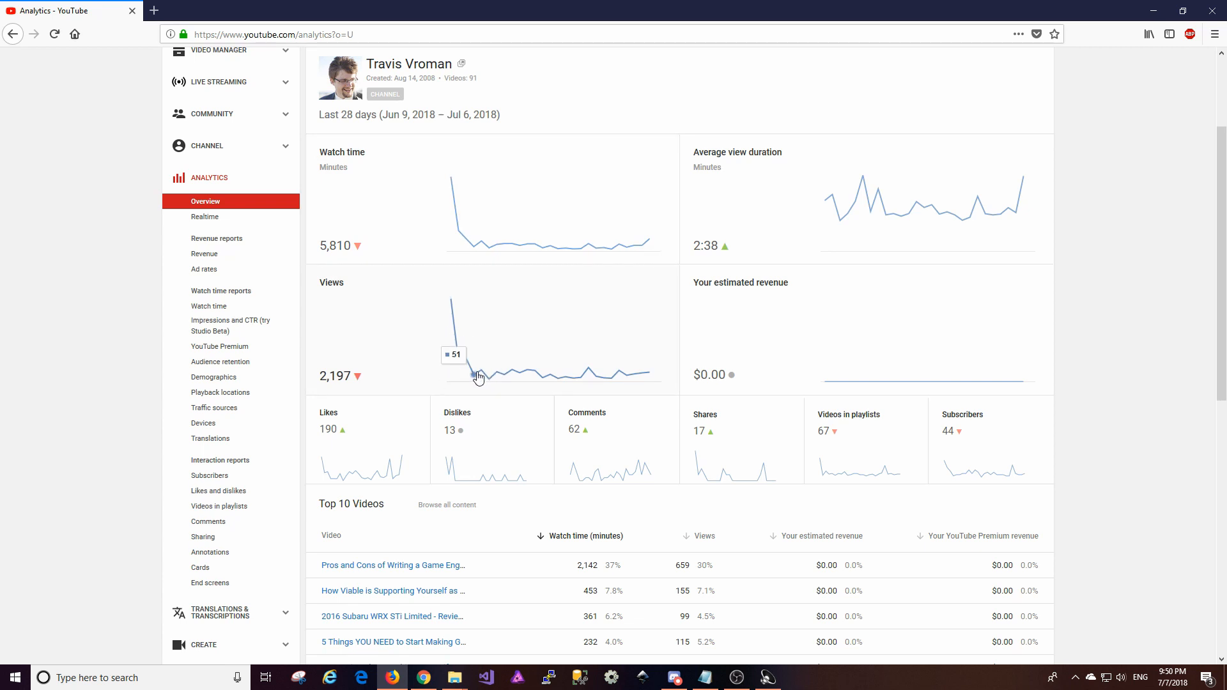
mouse_move(560, 382)
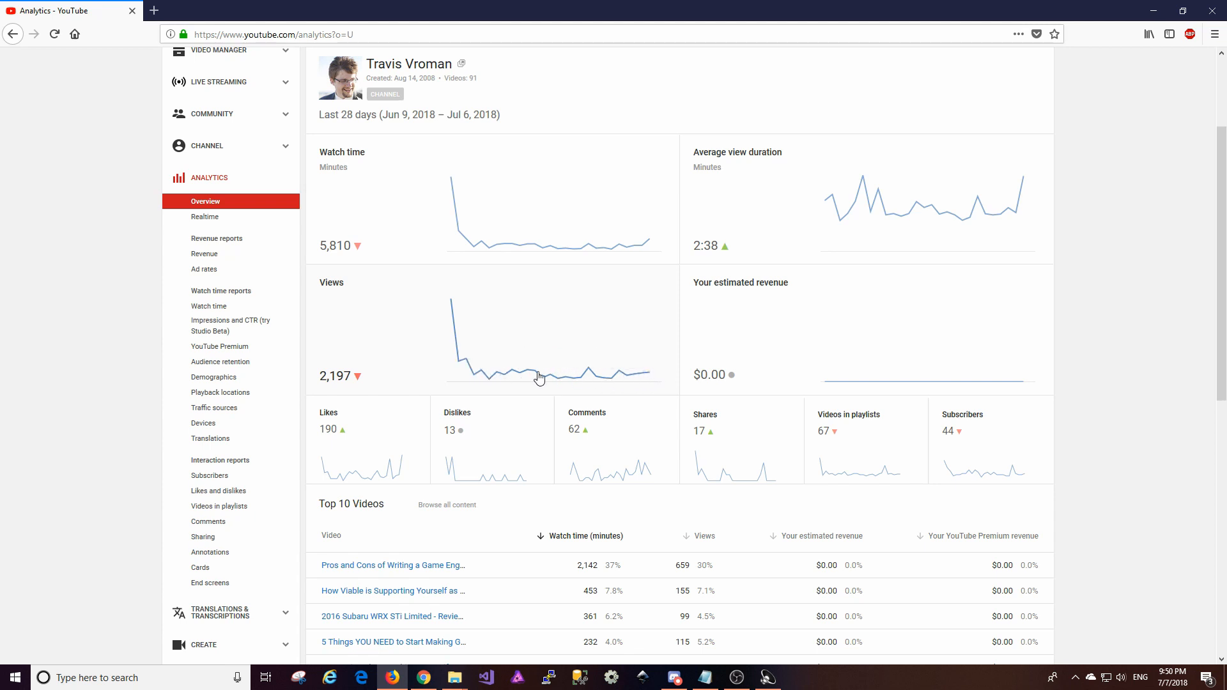
mouse_move(359, 376)
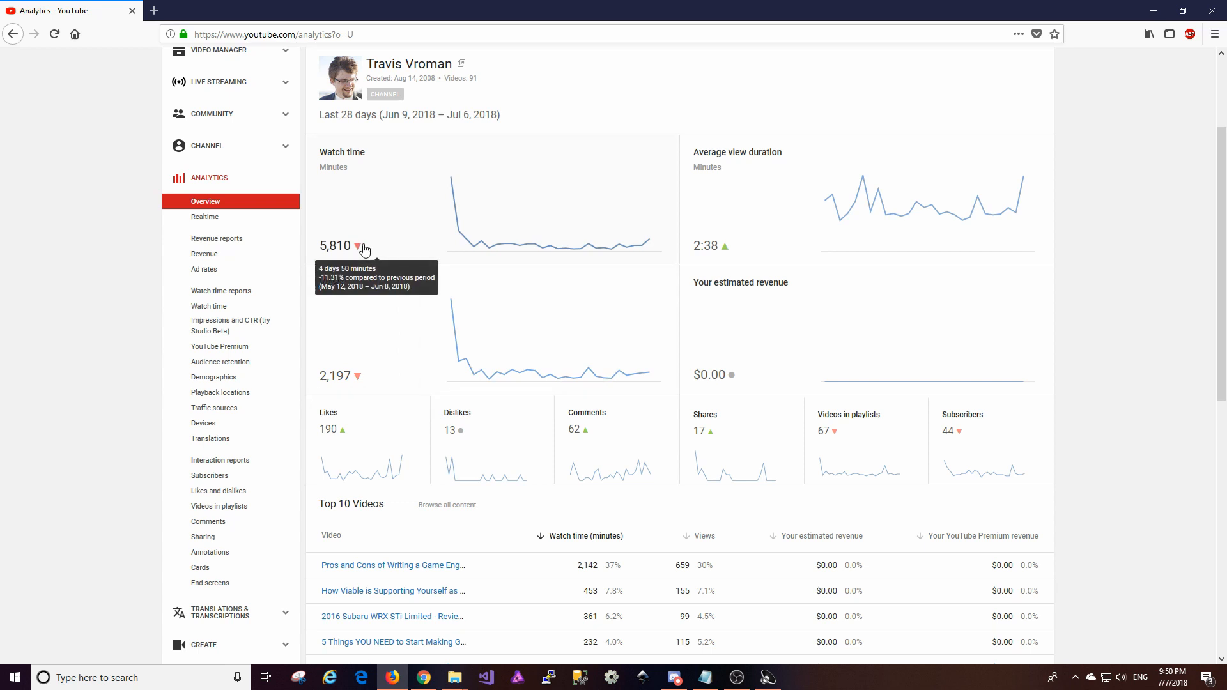
mouse_move(341, 191)
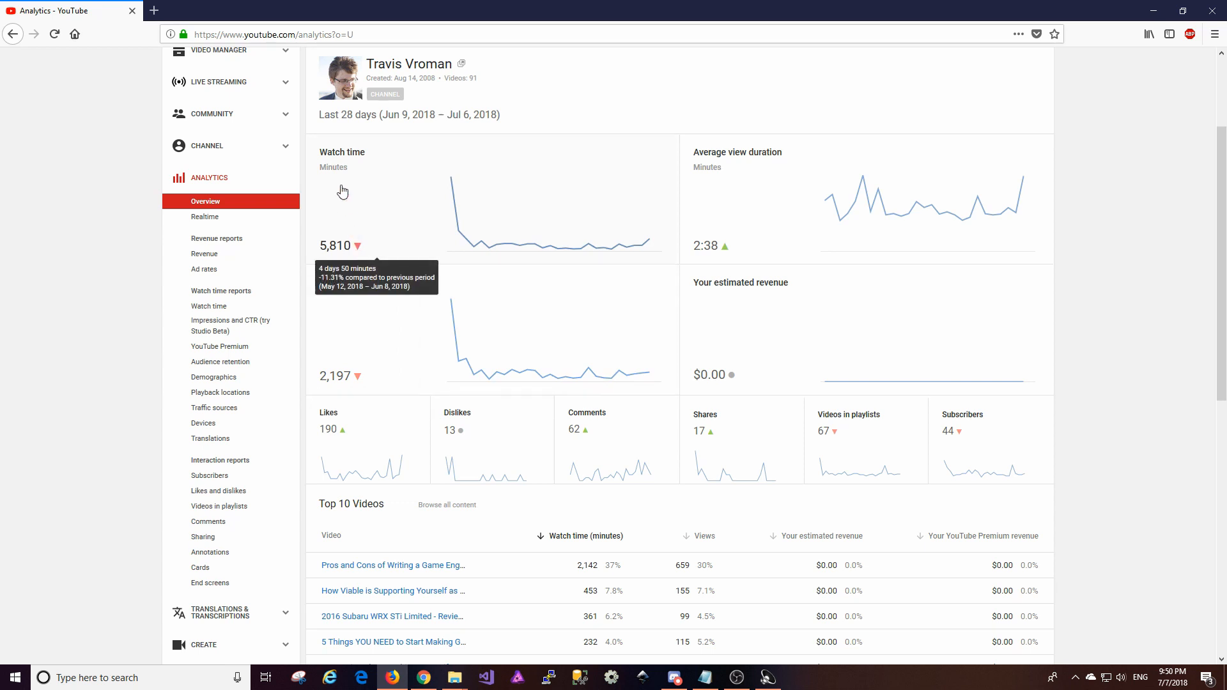
mouse_move(378, 198)
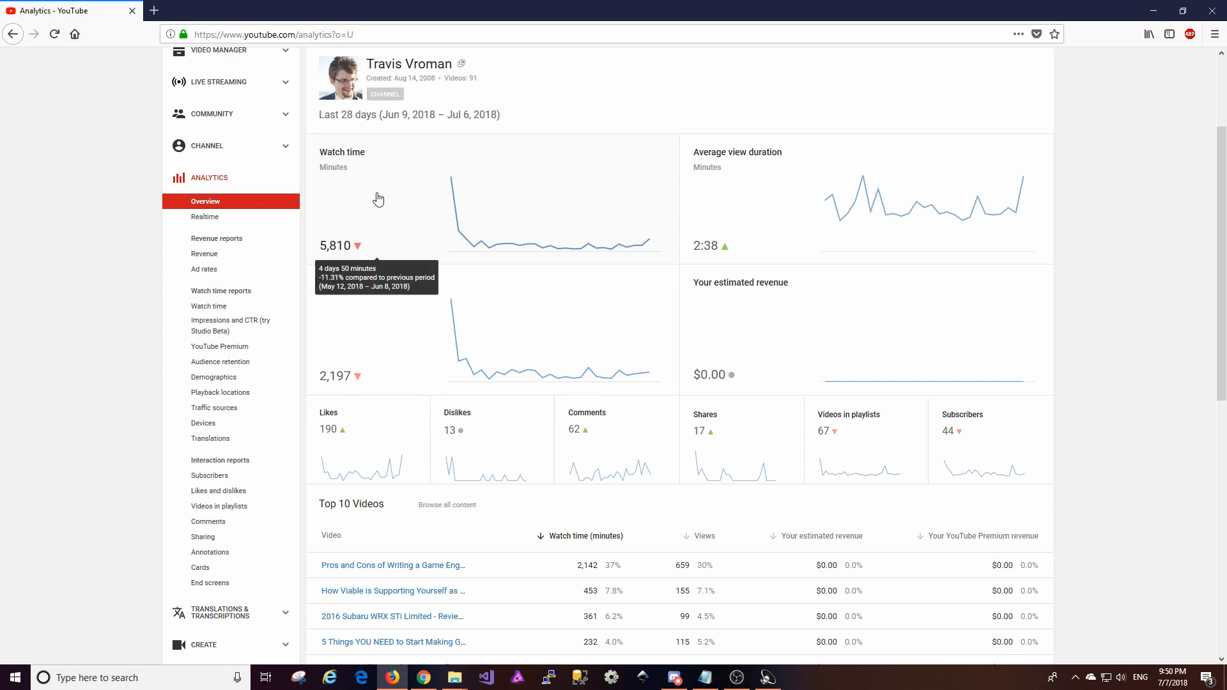
mouse_move(450, 300)
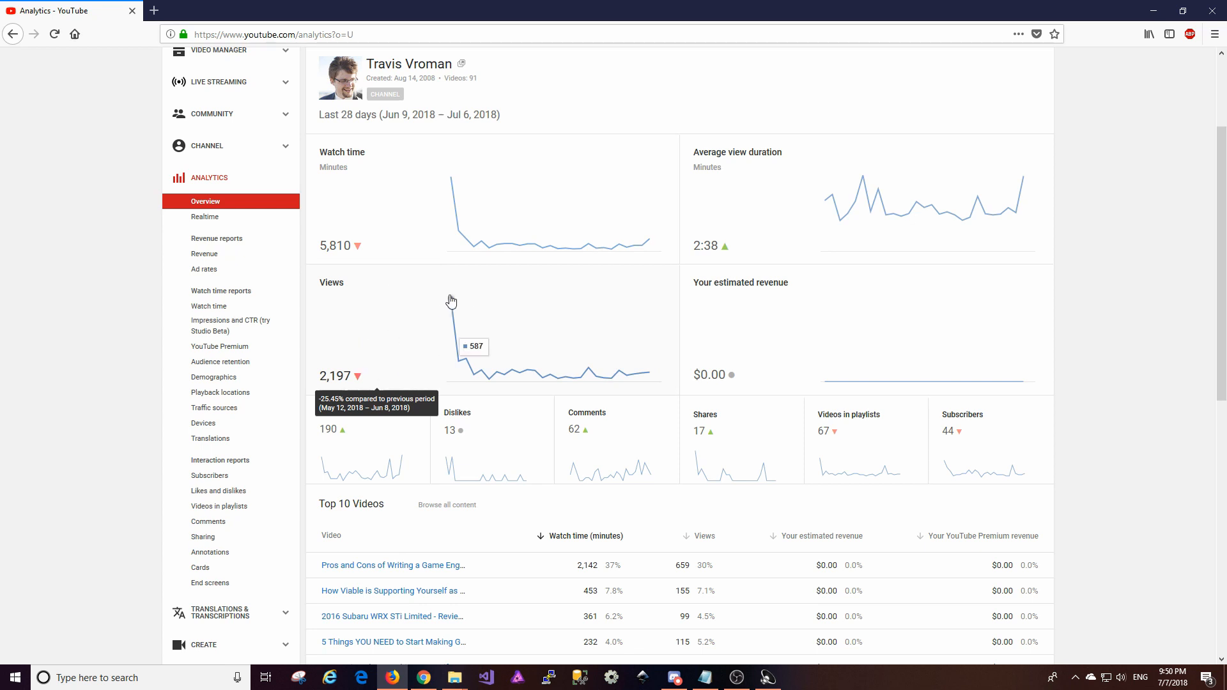
mouse_move(651, 365)
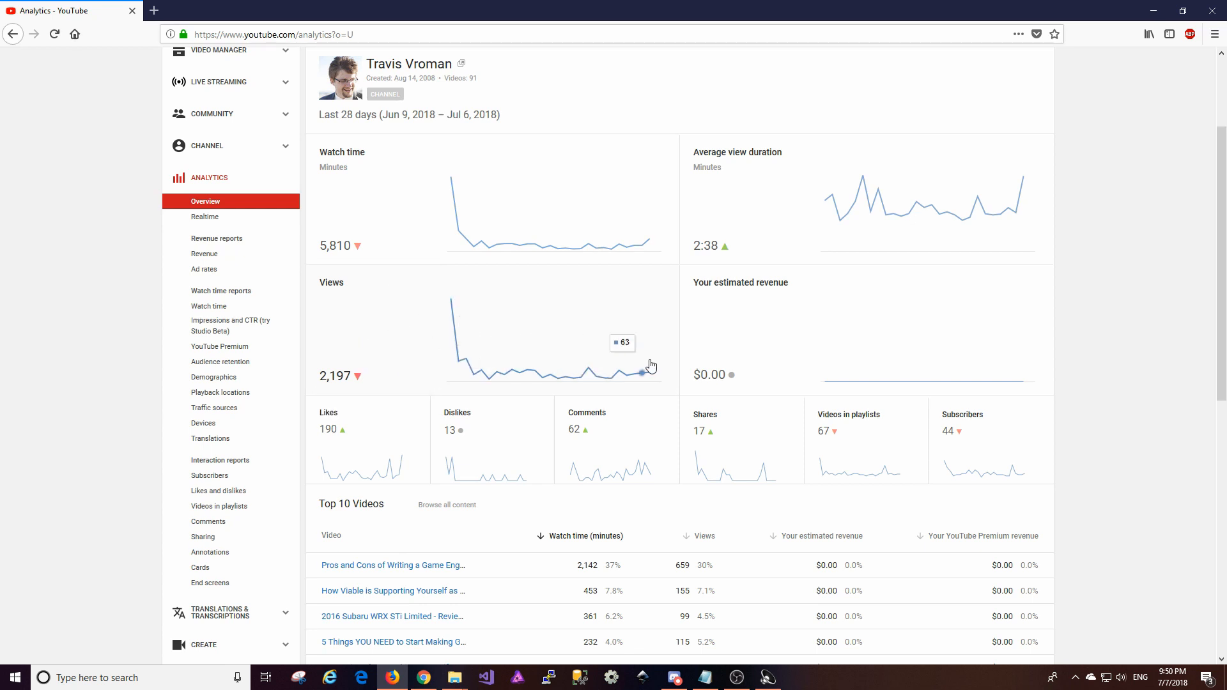
mouse_move(485, 356)
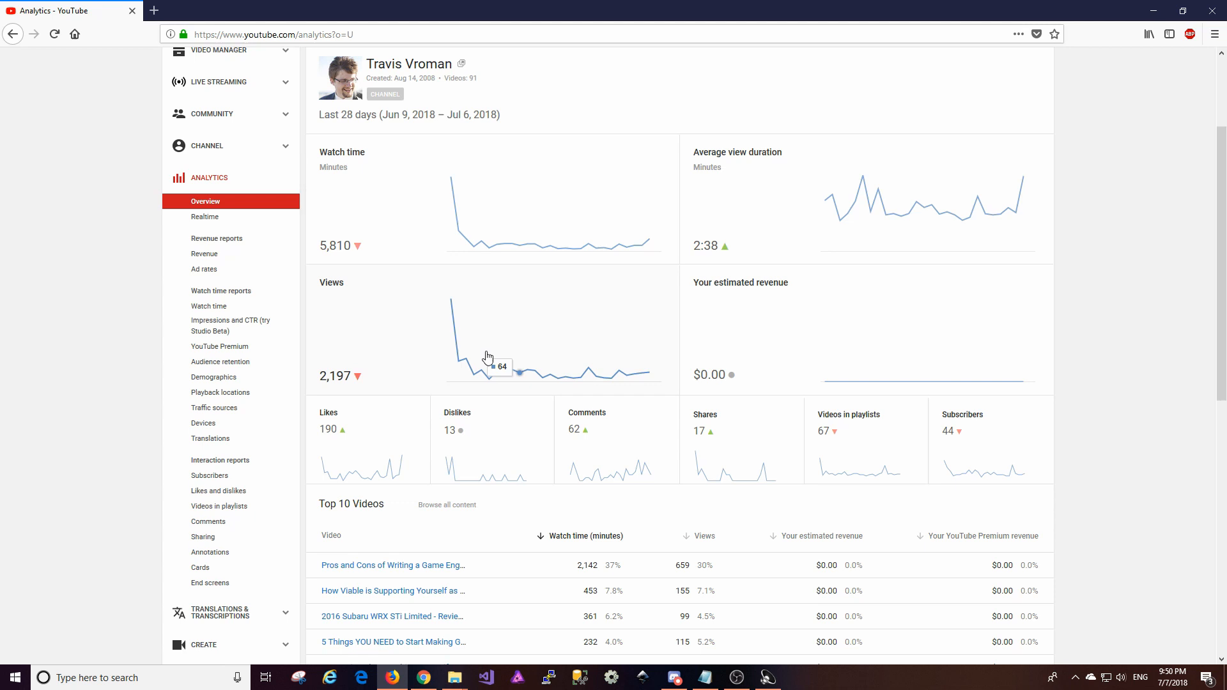
mouse_move(867, 341)
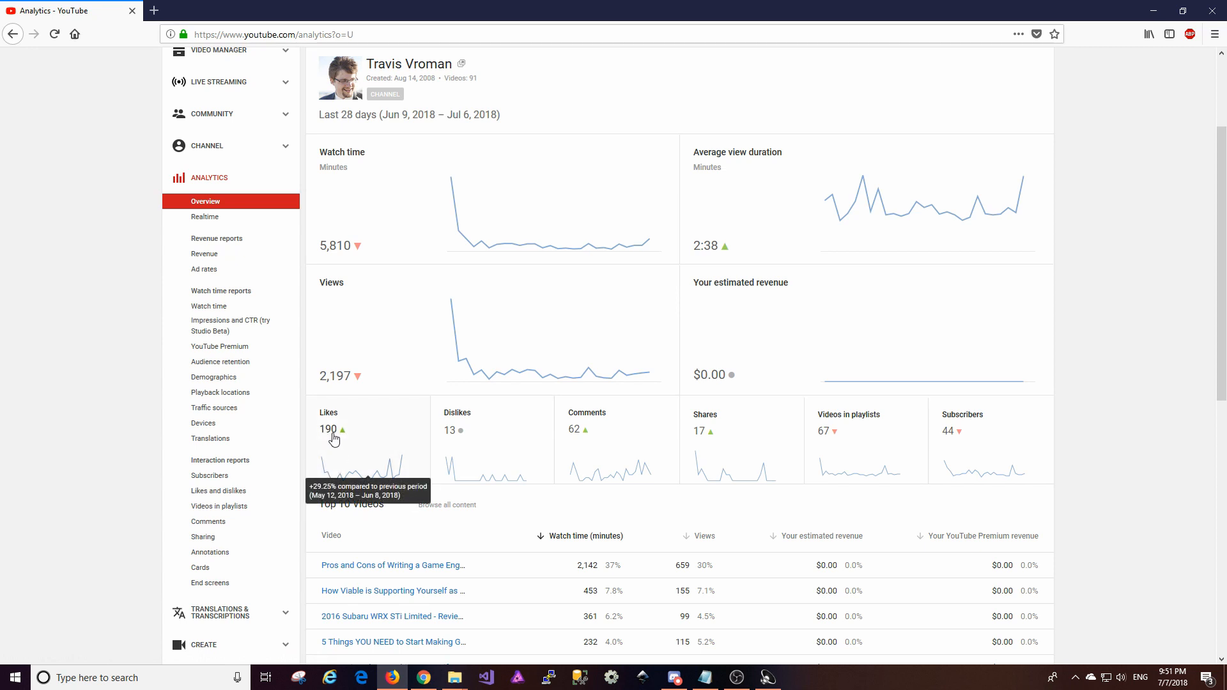
mouse_move(345, 517)
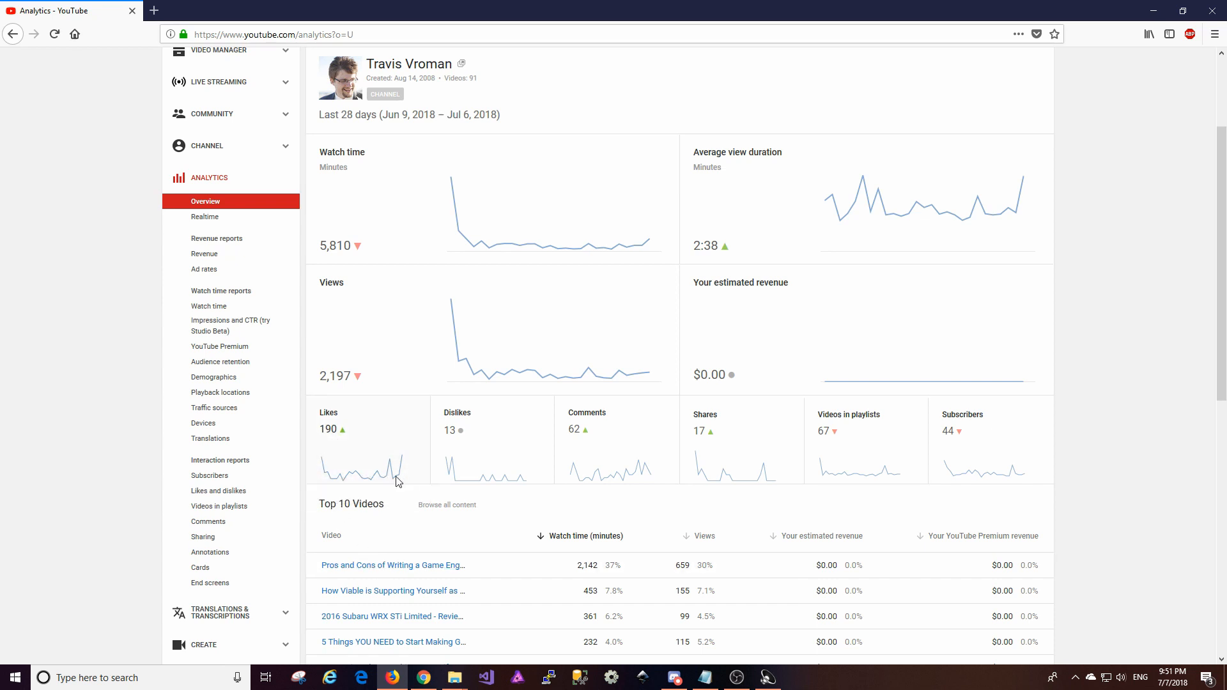
mouse_move(435, 499)
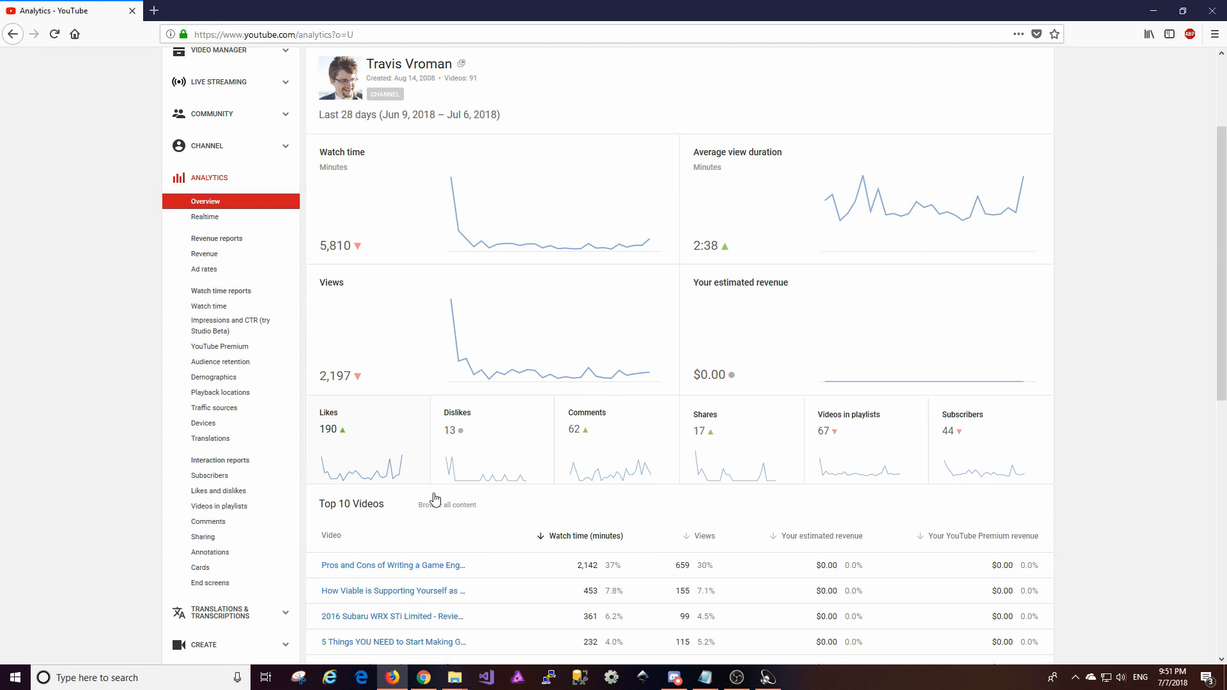
mouse_move(483, 439)
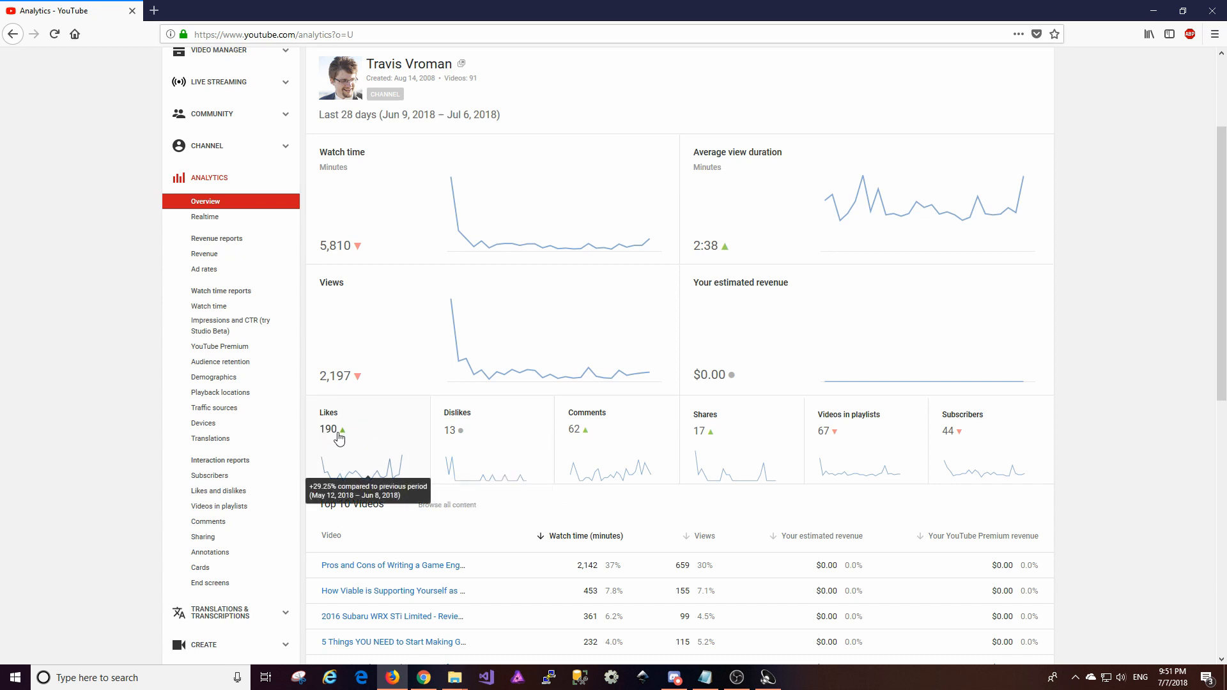
mouse_move(533, 429)
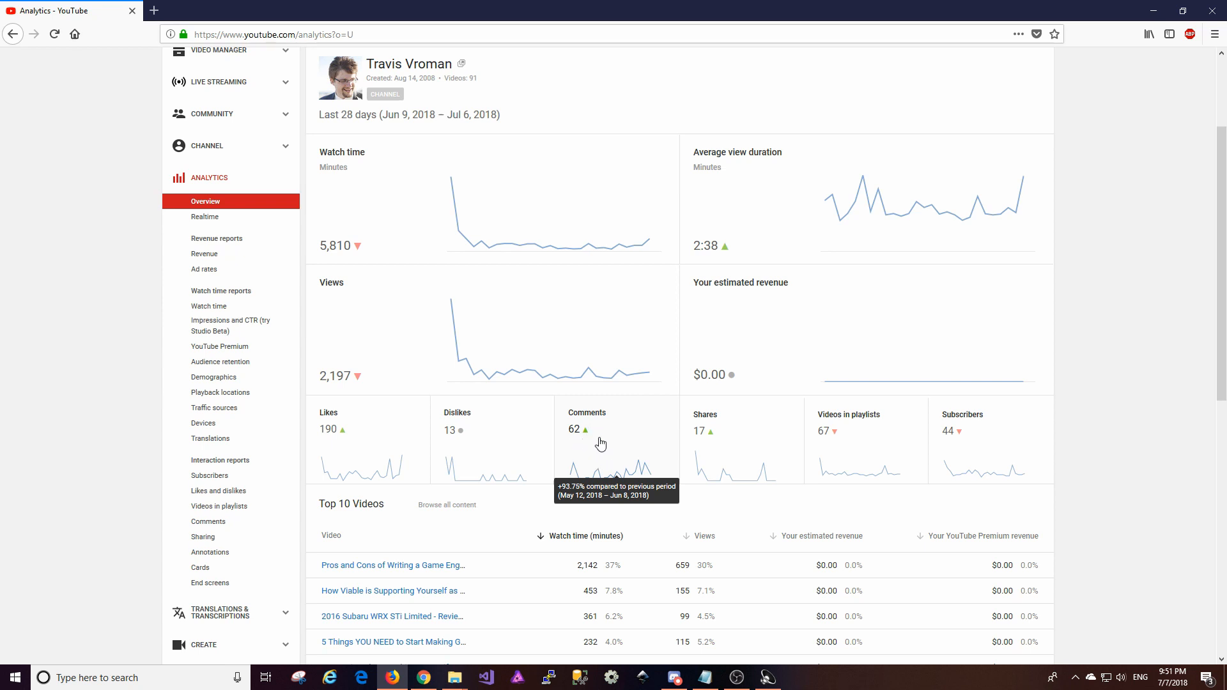
mouse_move(609, 446)
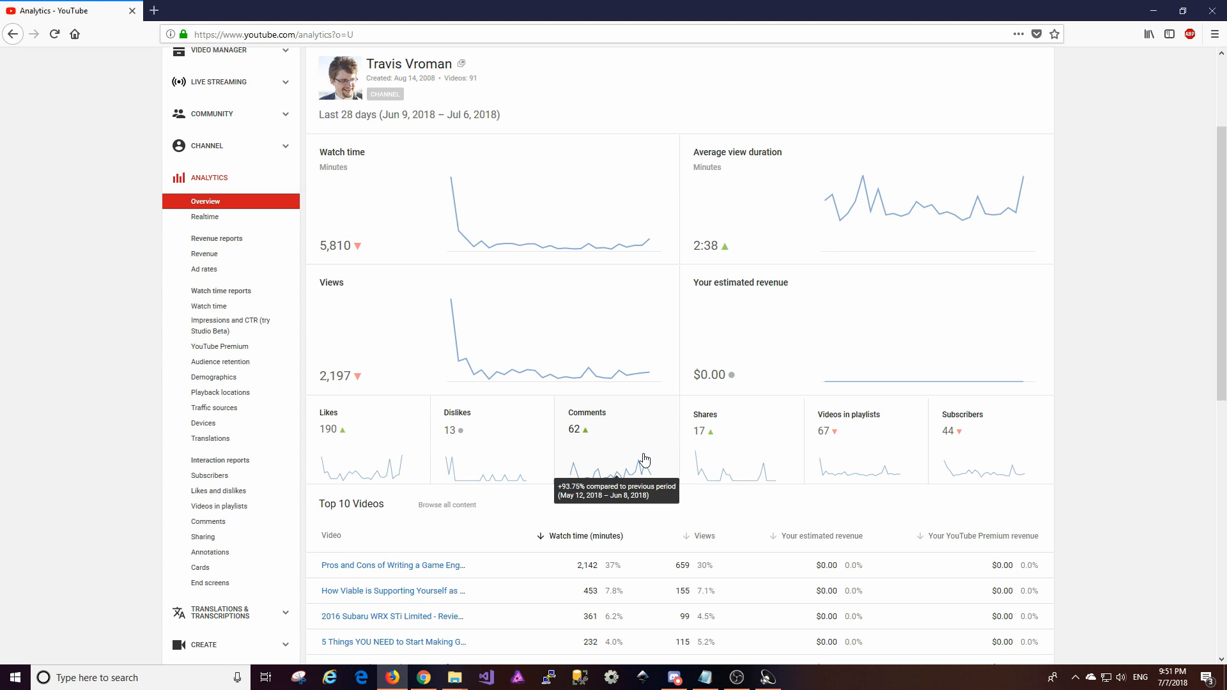
mouse_move(591, 443)
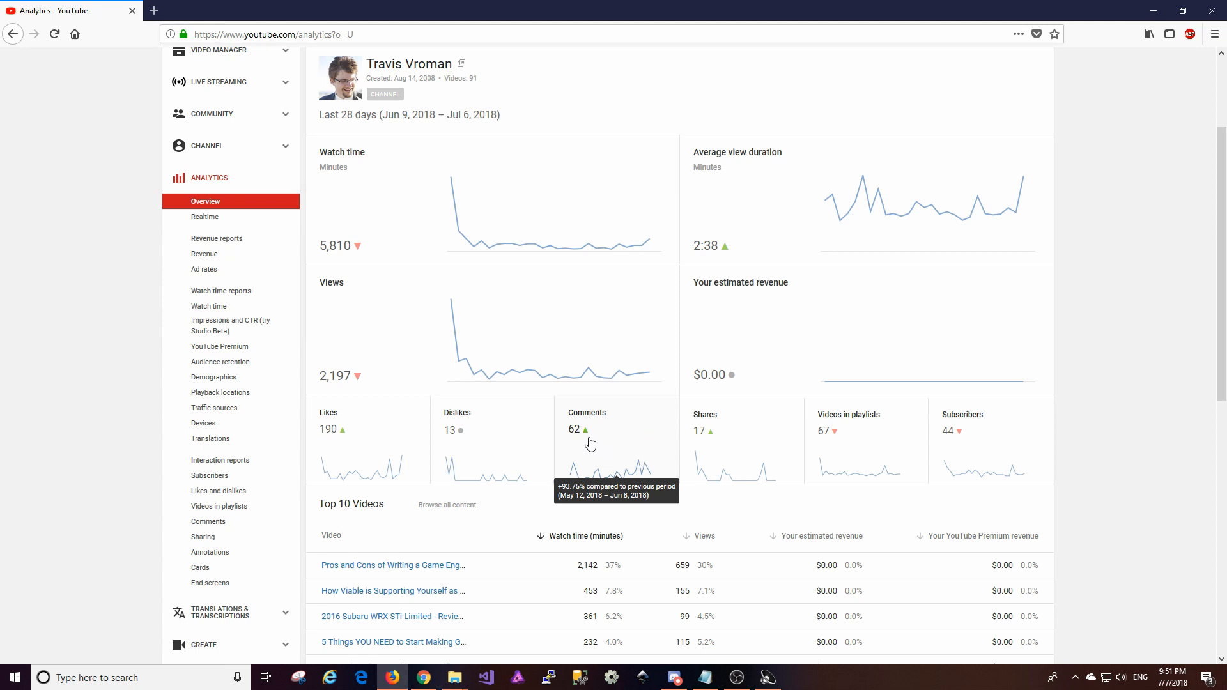
mouse_move(621, 456)
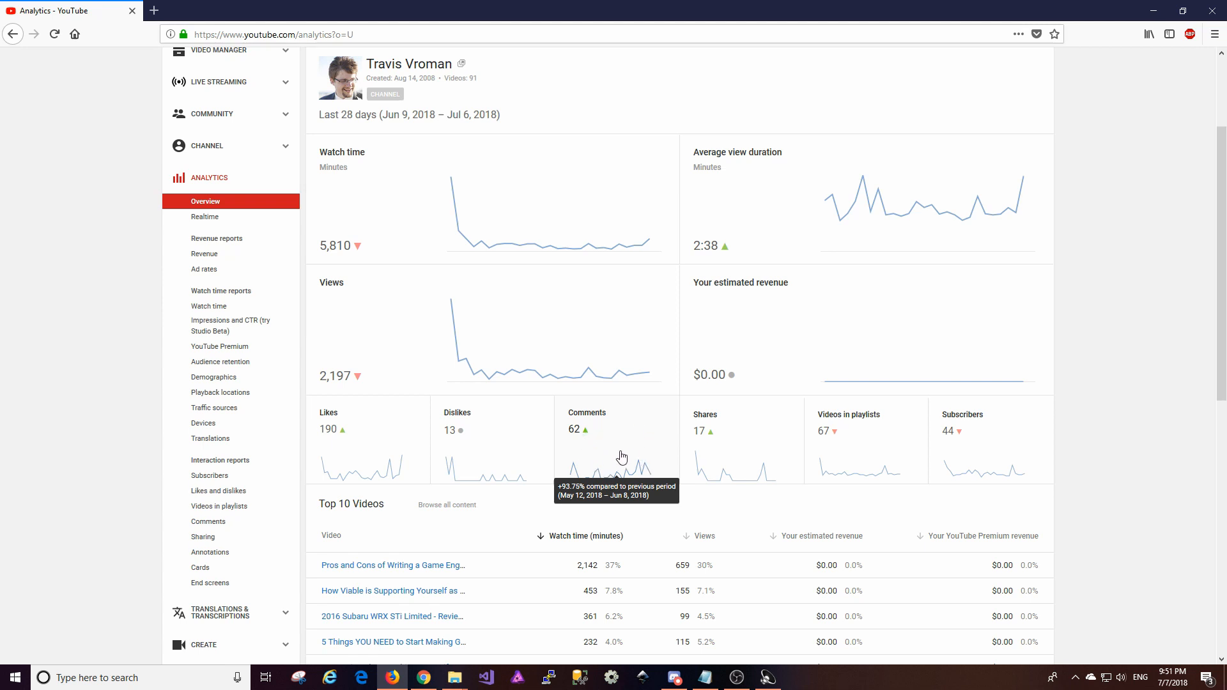
mouse_move(702, 440)
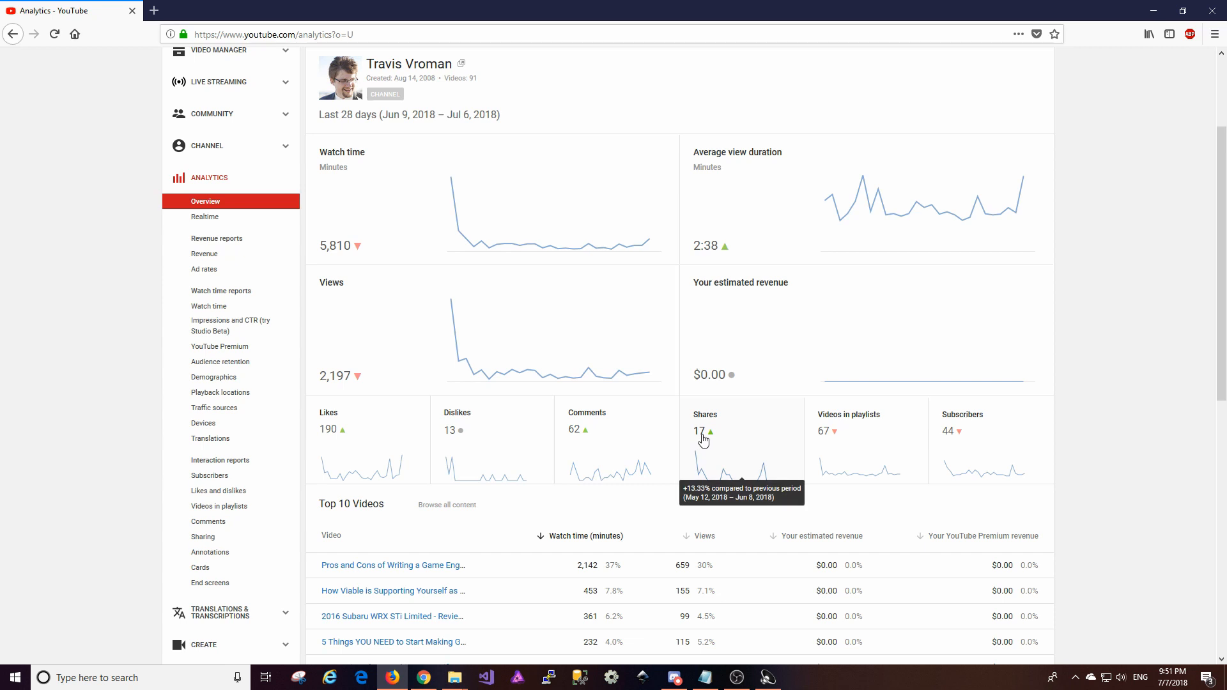
mouse_move(710, 443)
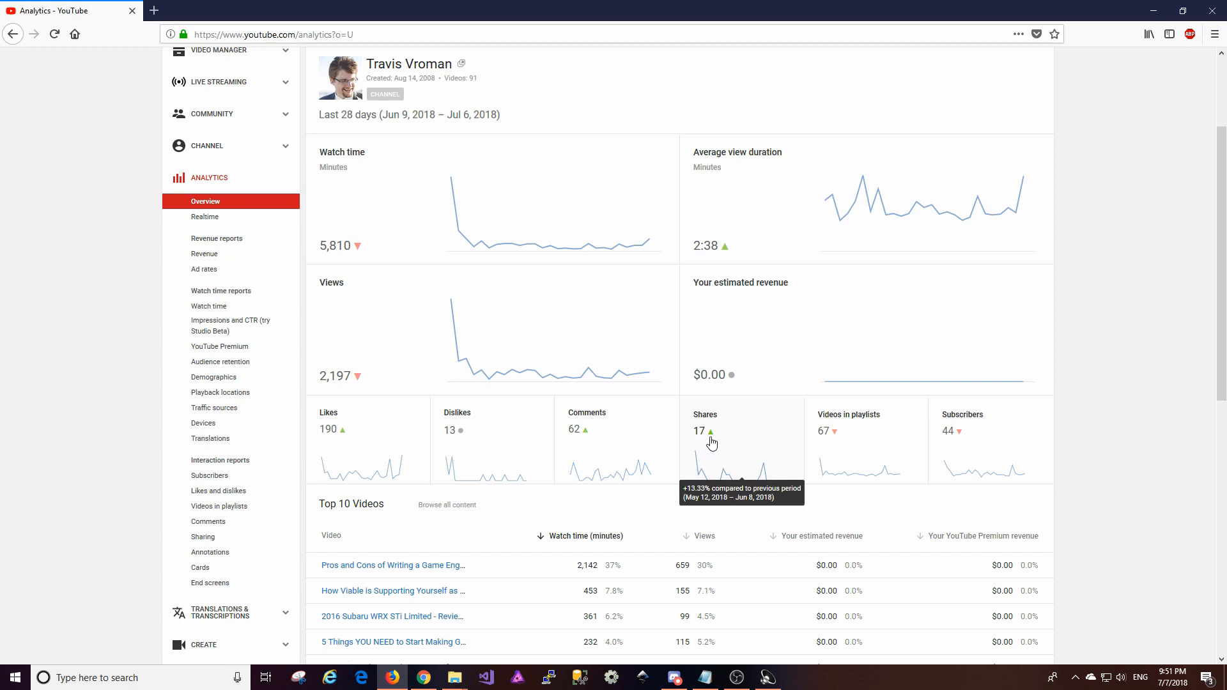
mouse_move(714, 468)
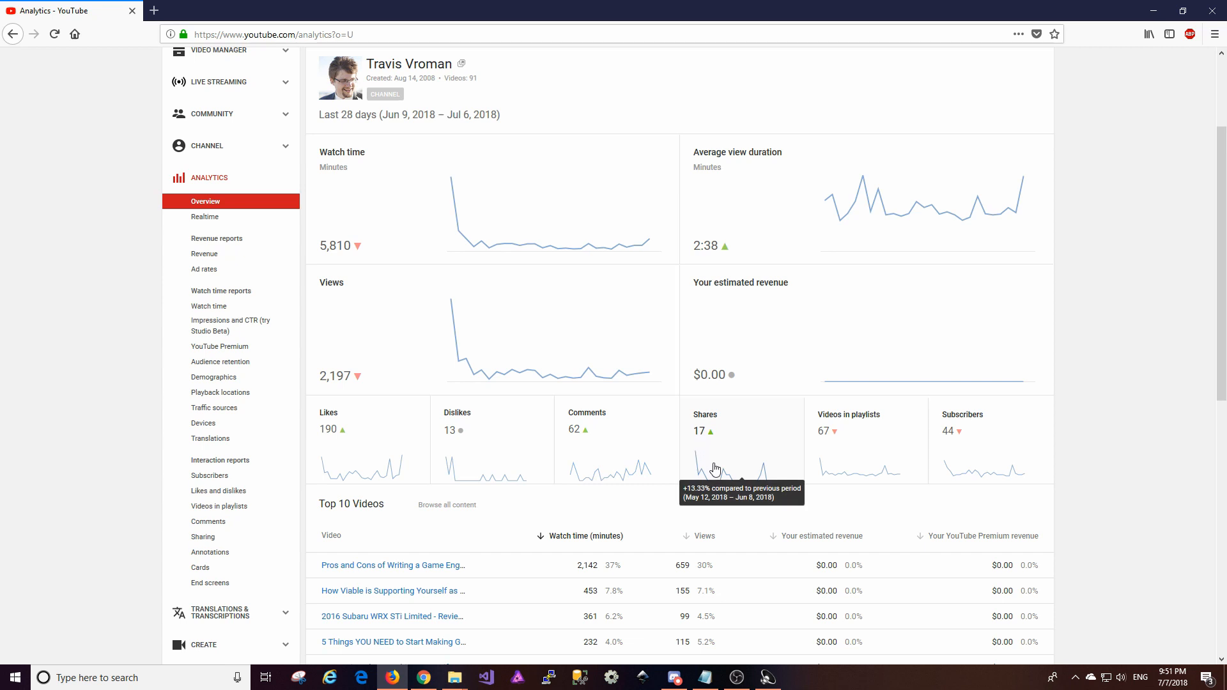
mouse_move(847, 441)
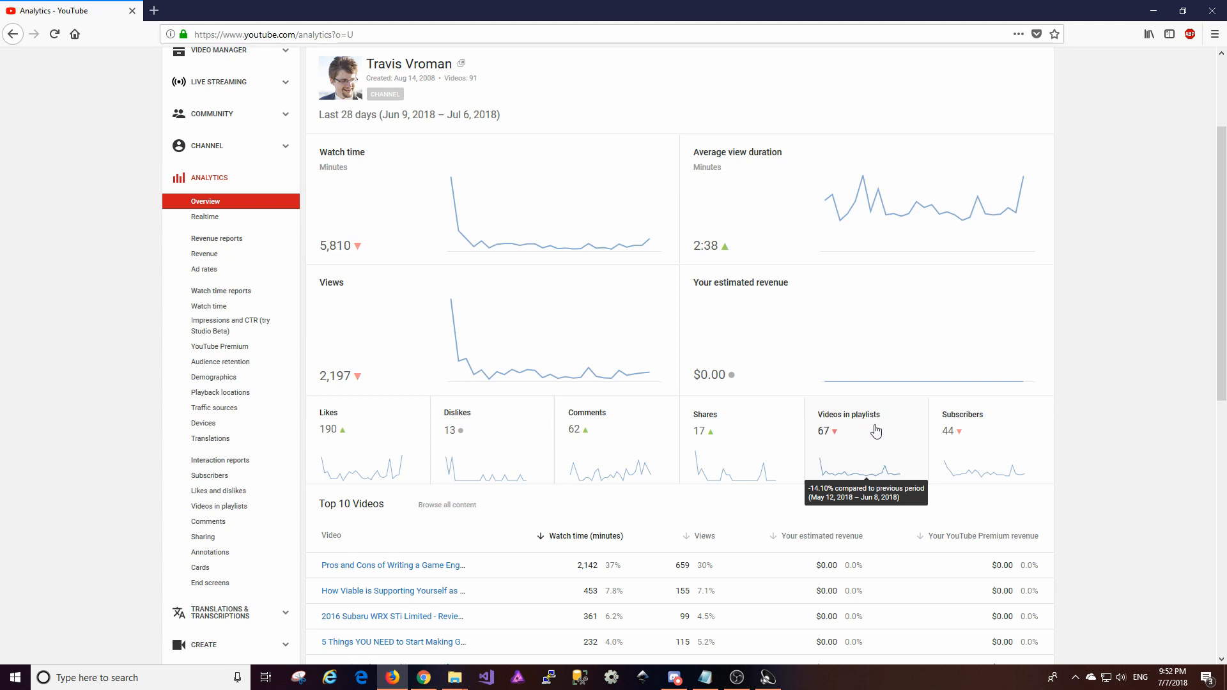
mouse_move(855, 442)
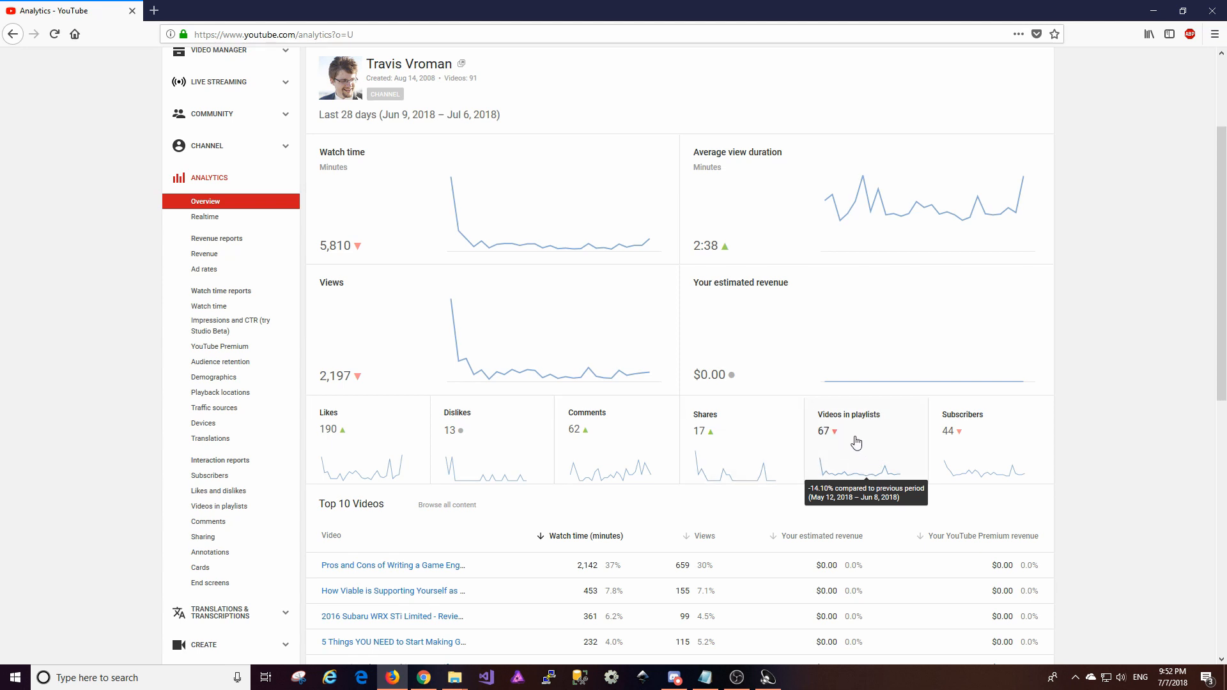
mouse_move(829, 454)
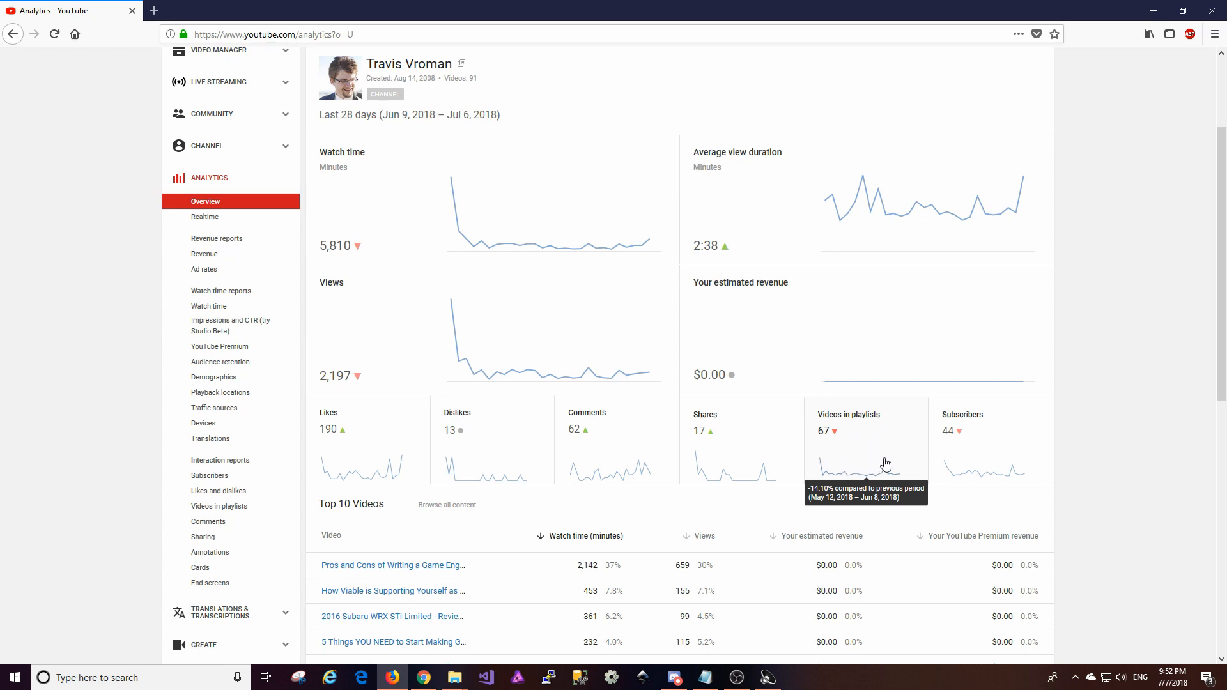
mouse_move(847, 448)
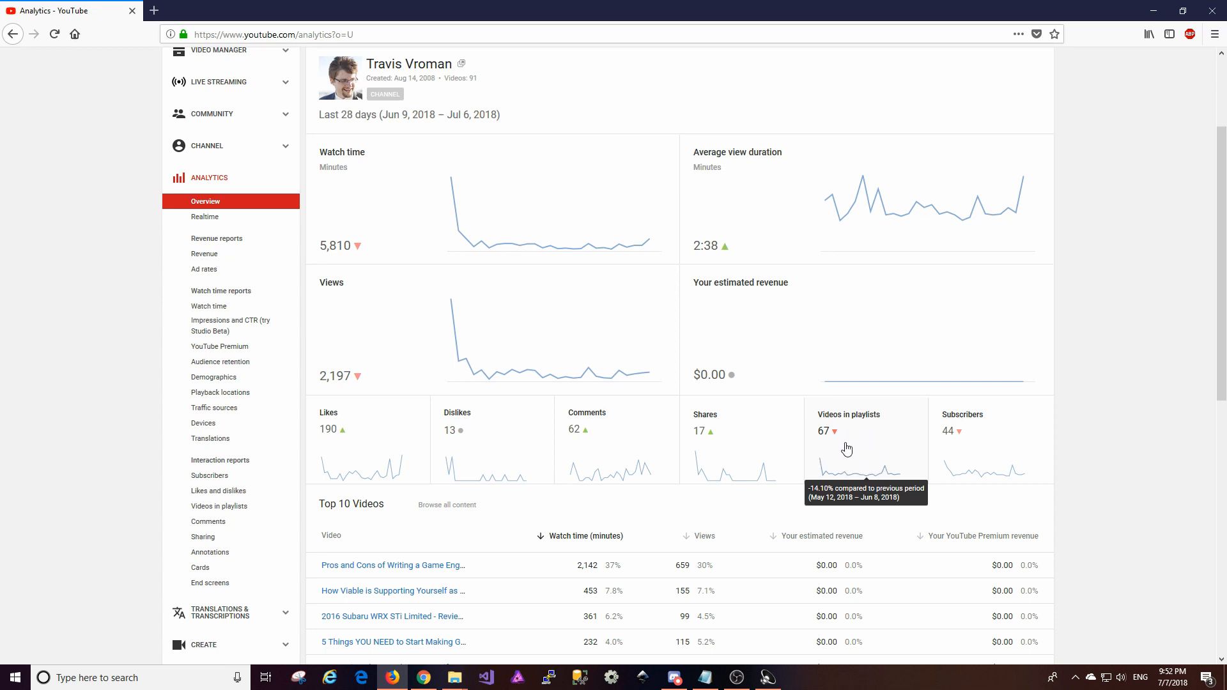
mouse_move(837, 436)
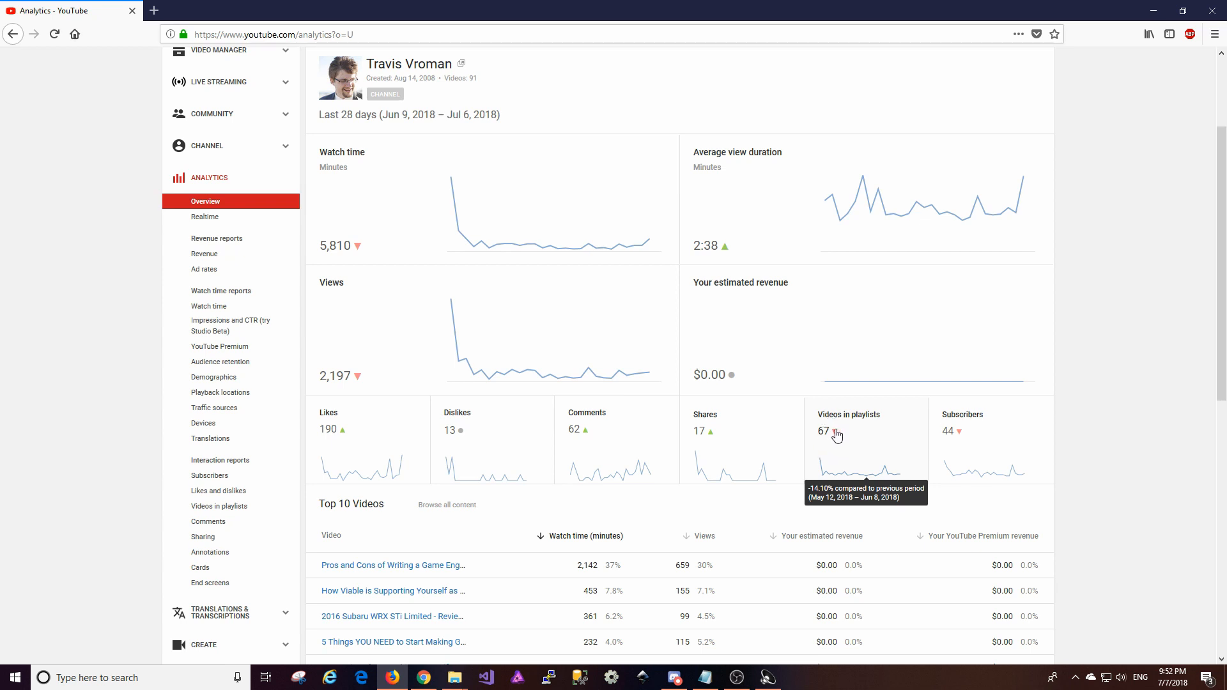
mouse_move(862, 416)
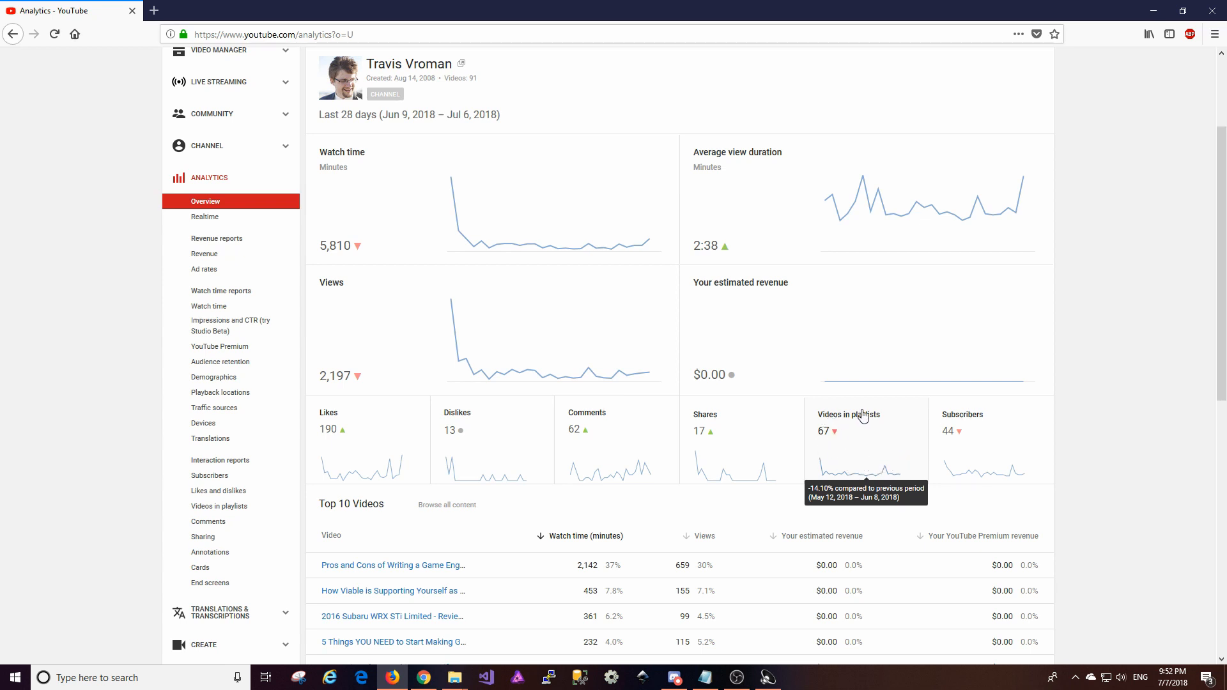
mouse_move(859, 461)
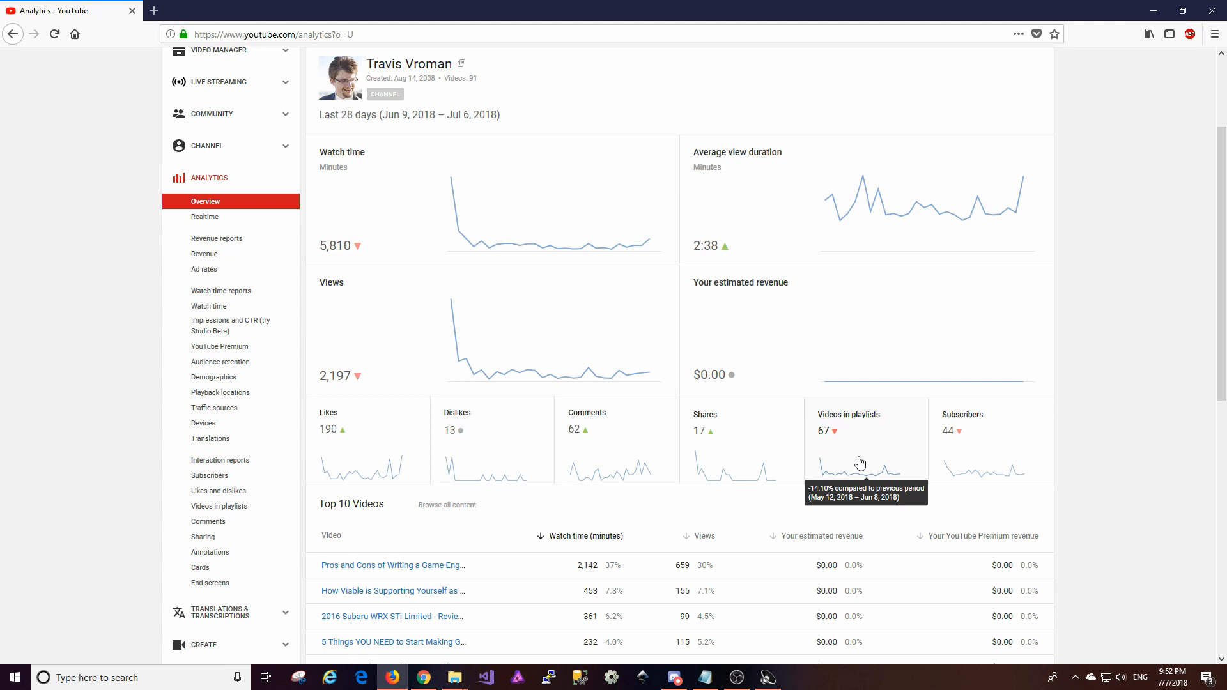
mouse_move(1008, 452)
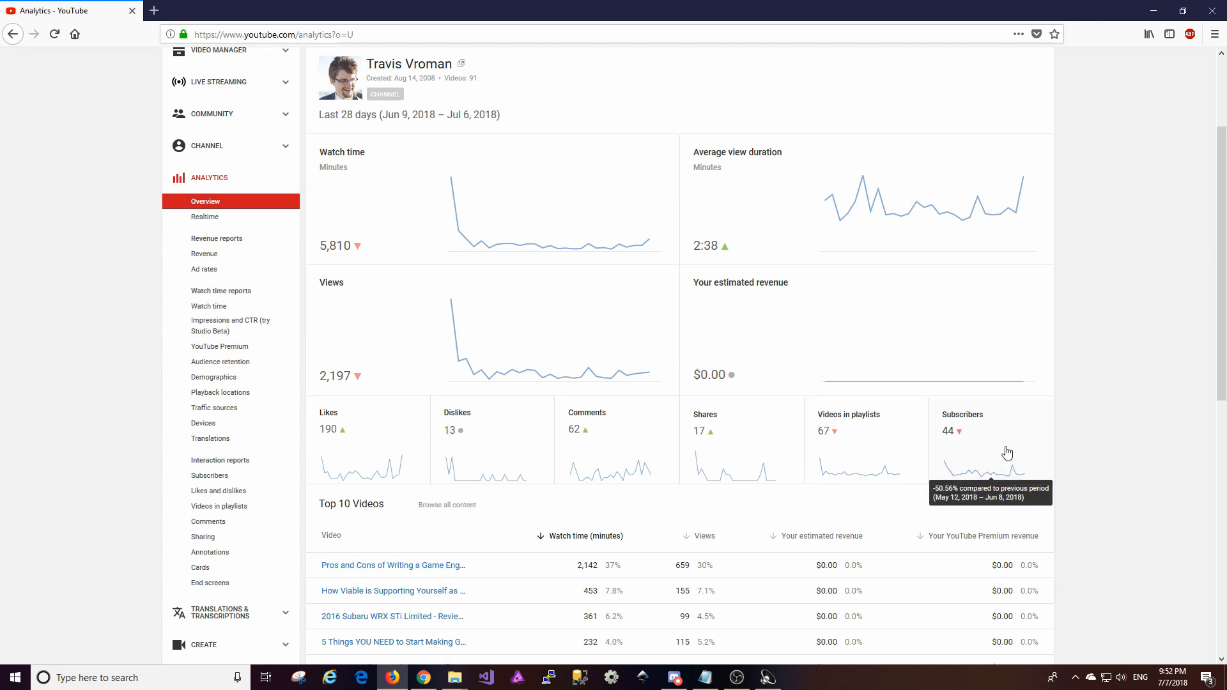
mouse_move(967, 440)
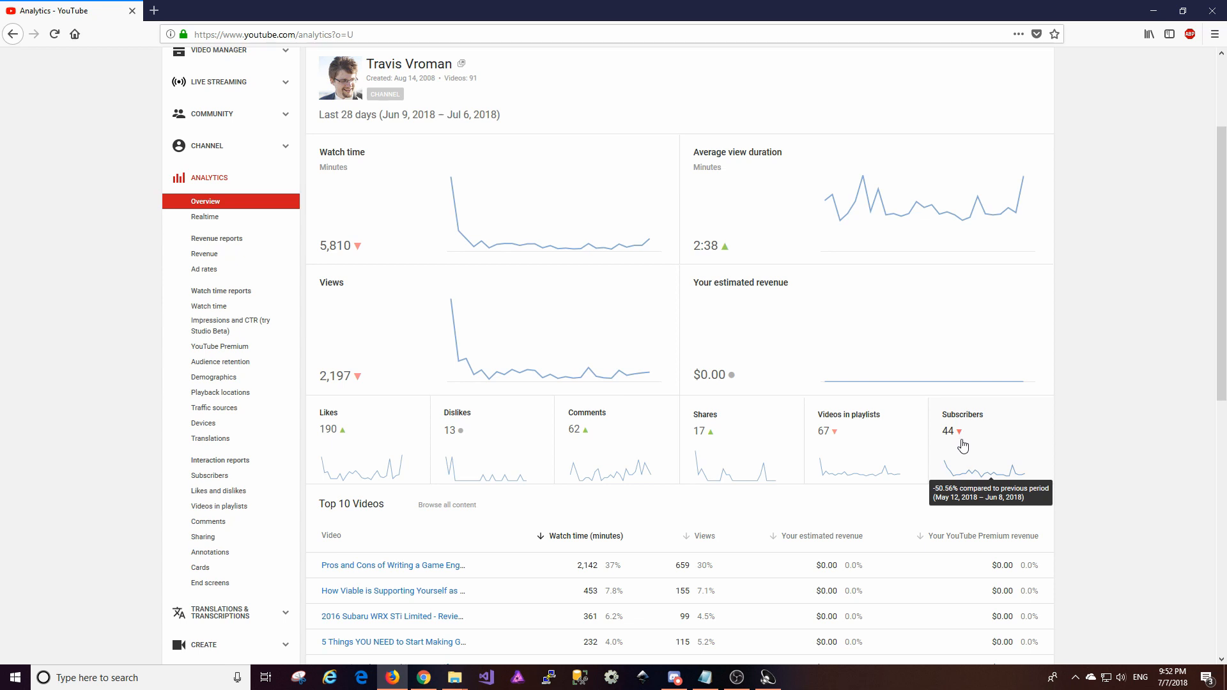
mouse_move(961, 456)
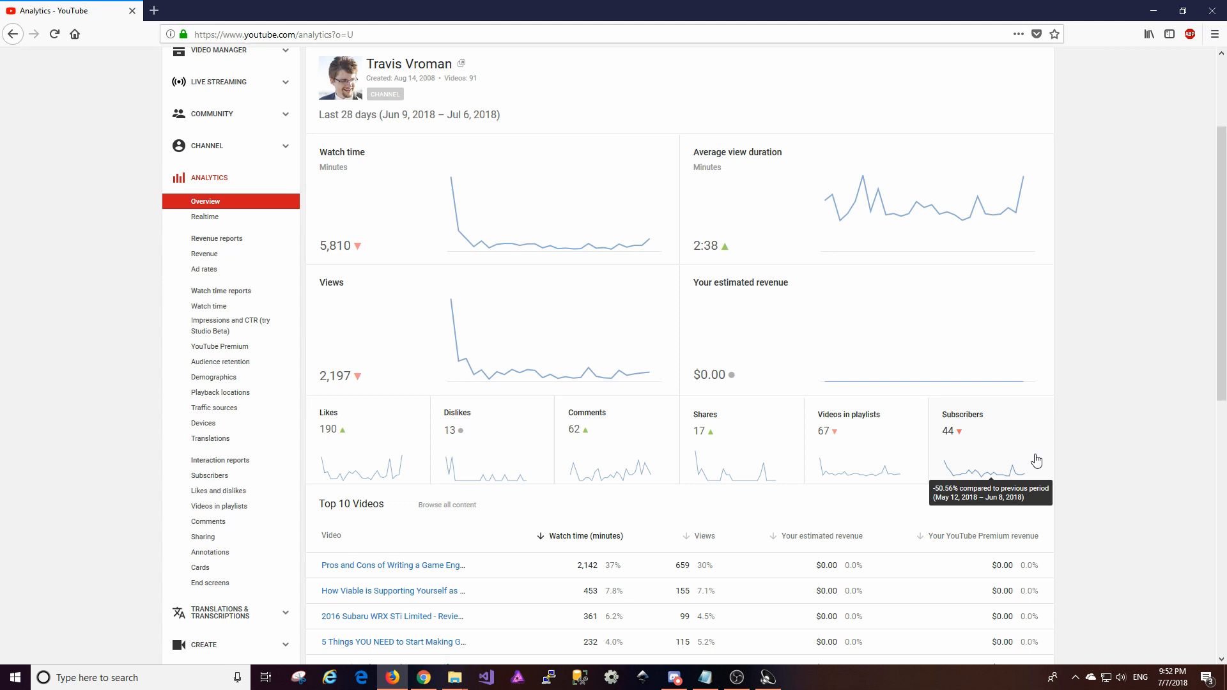
scroll("down", 3)
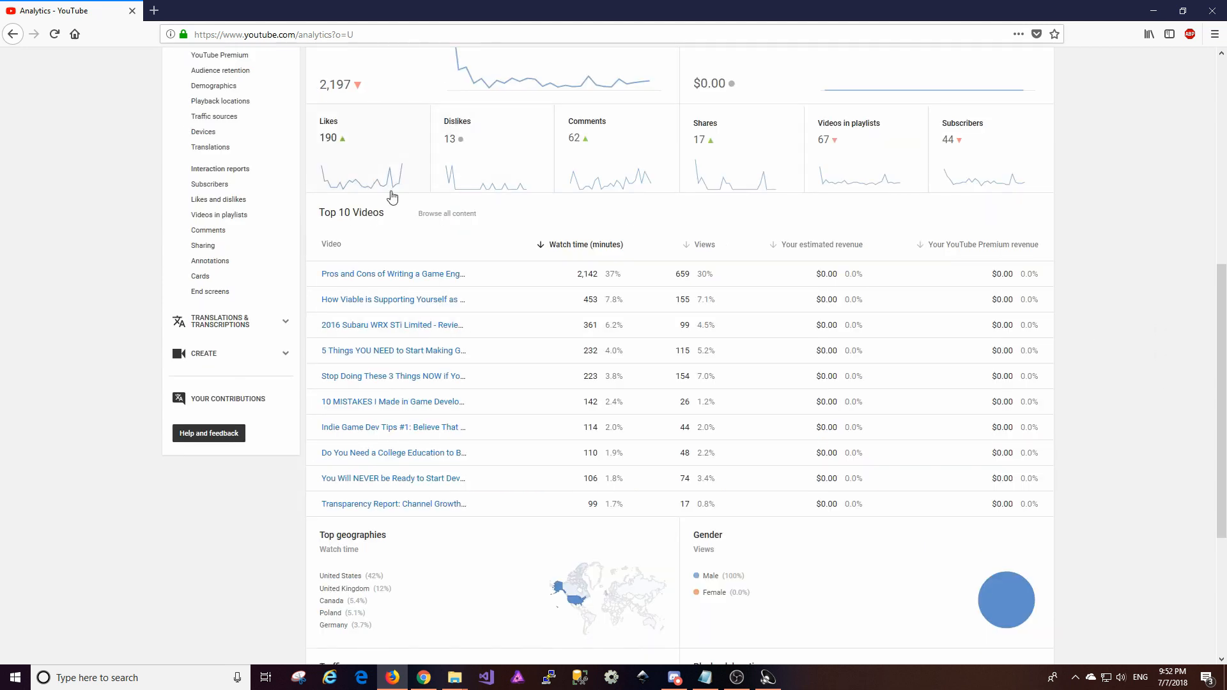
mouse_move(417, 236)
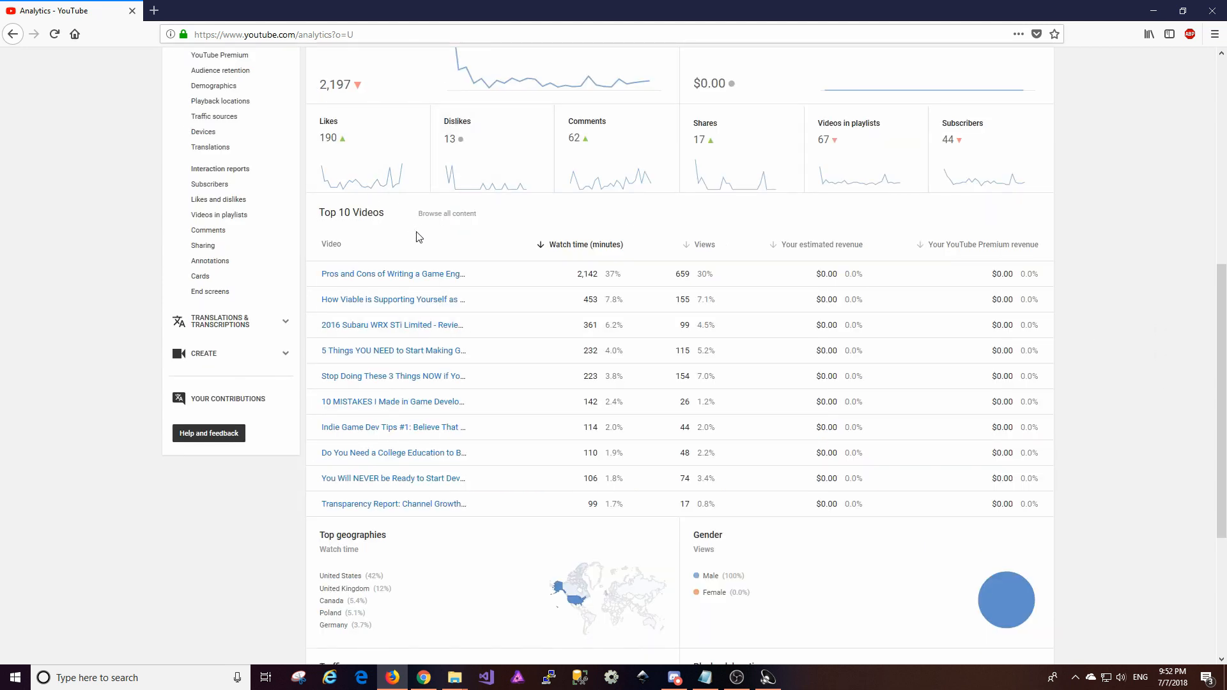
mouse_move(529, 337)
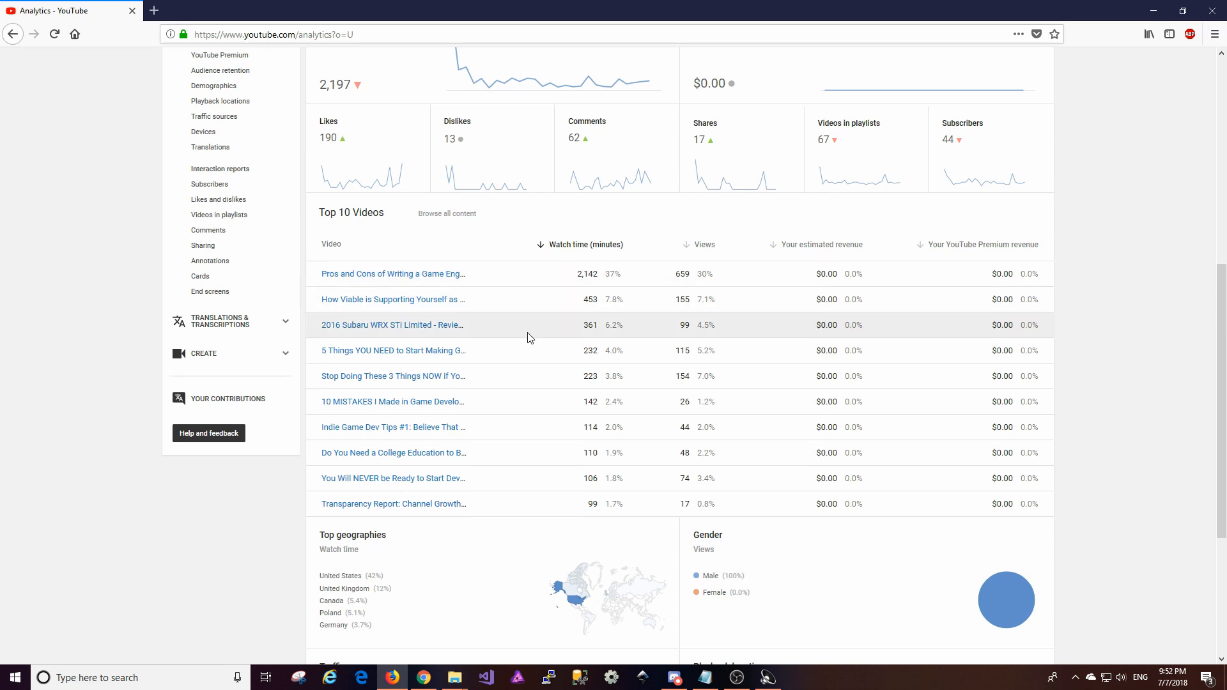
mouse_move(500, 283)
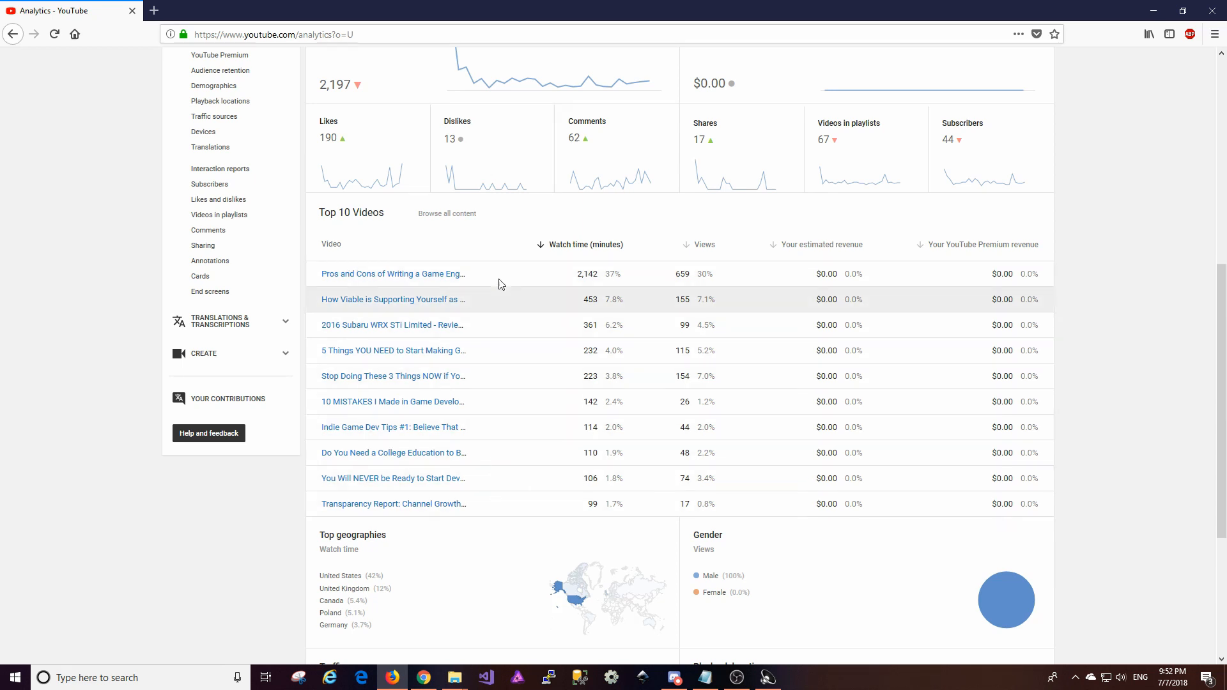
mouse_move(506, 468)
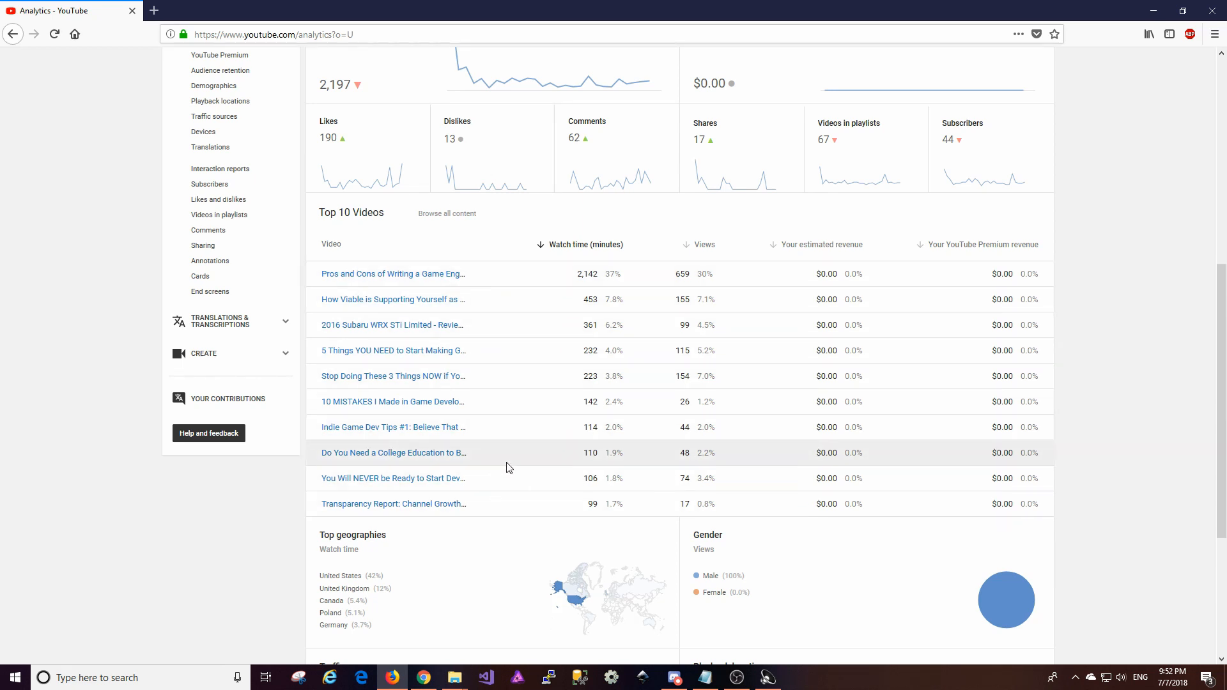
mouse_move(391, 274)
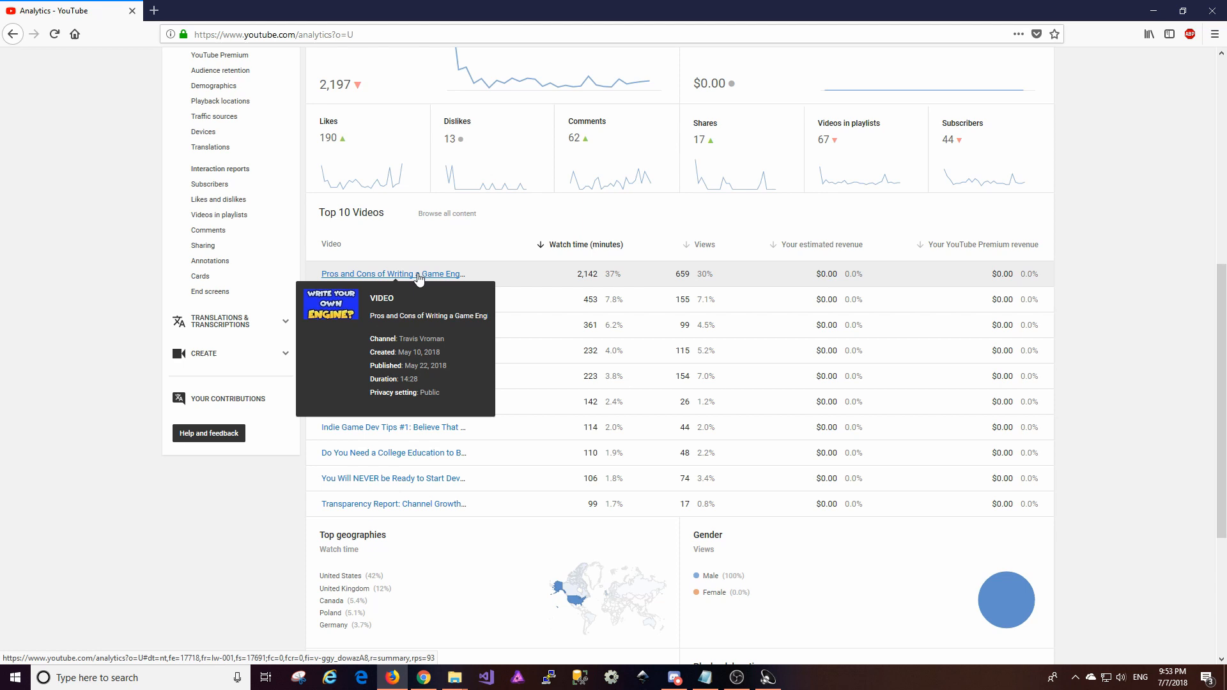
mouse_move(449, 276)
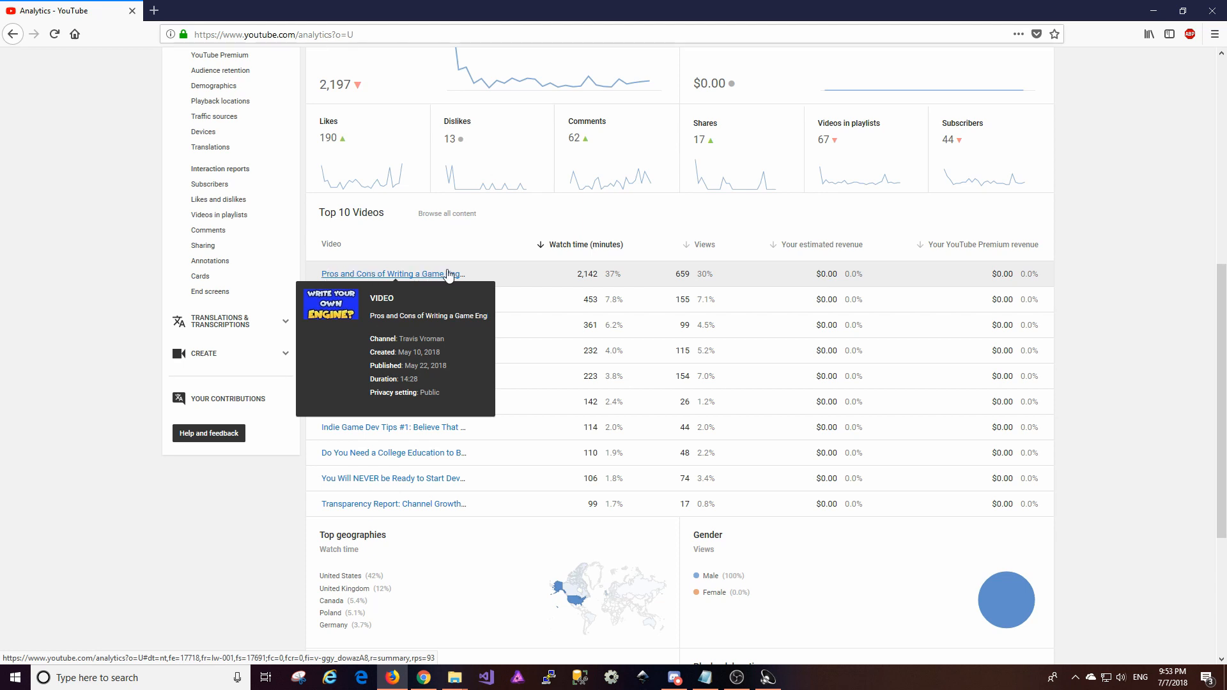
mouse_move(544, 389)
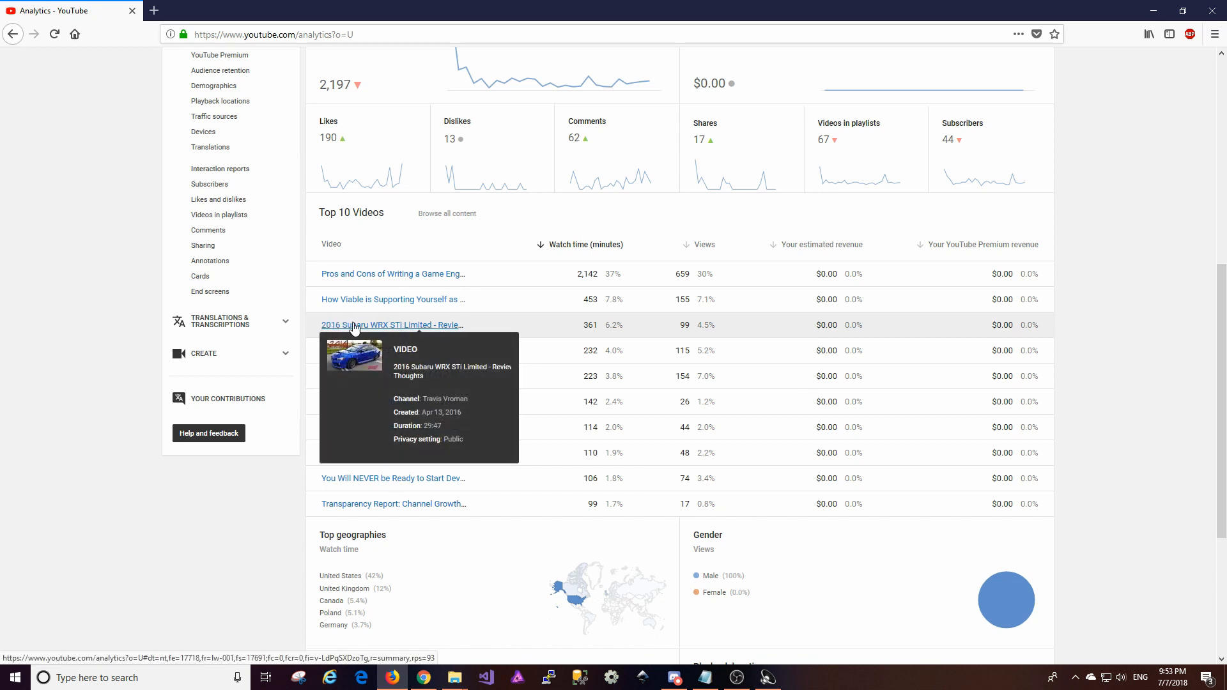
mouse_move(443, 336)
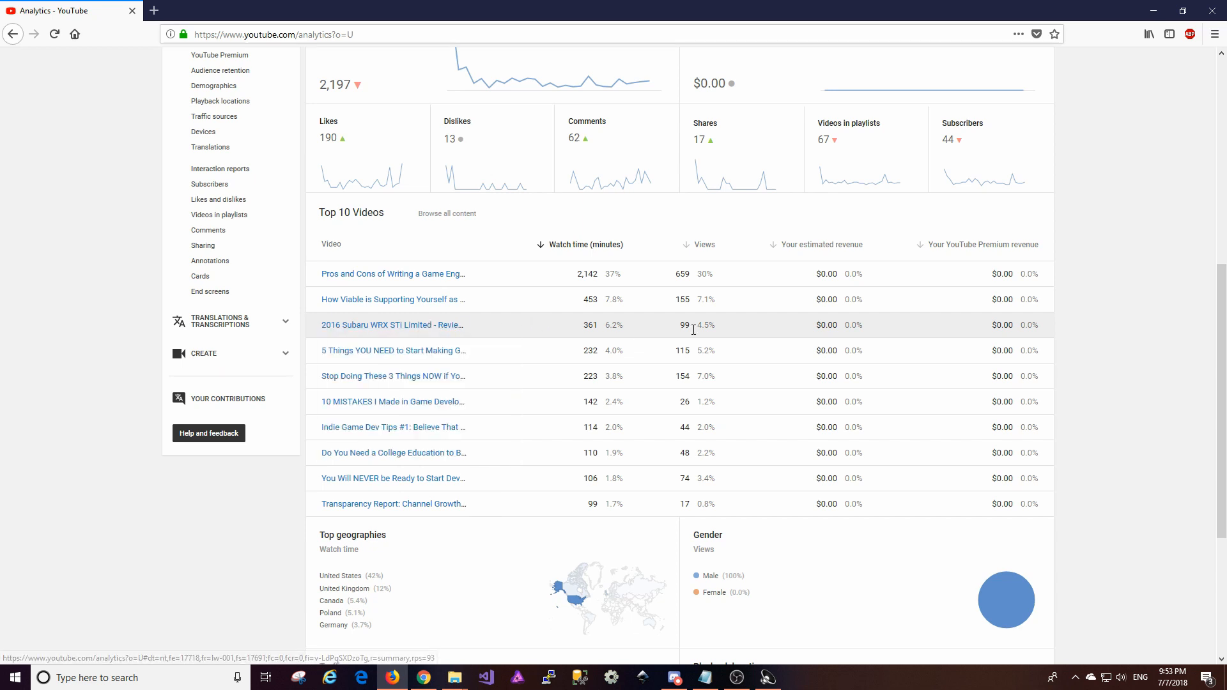
mouse_move(1000, 350)
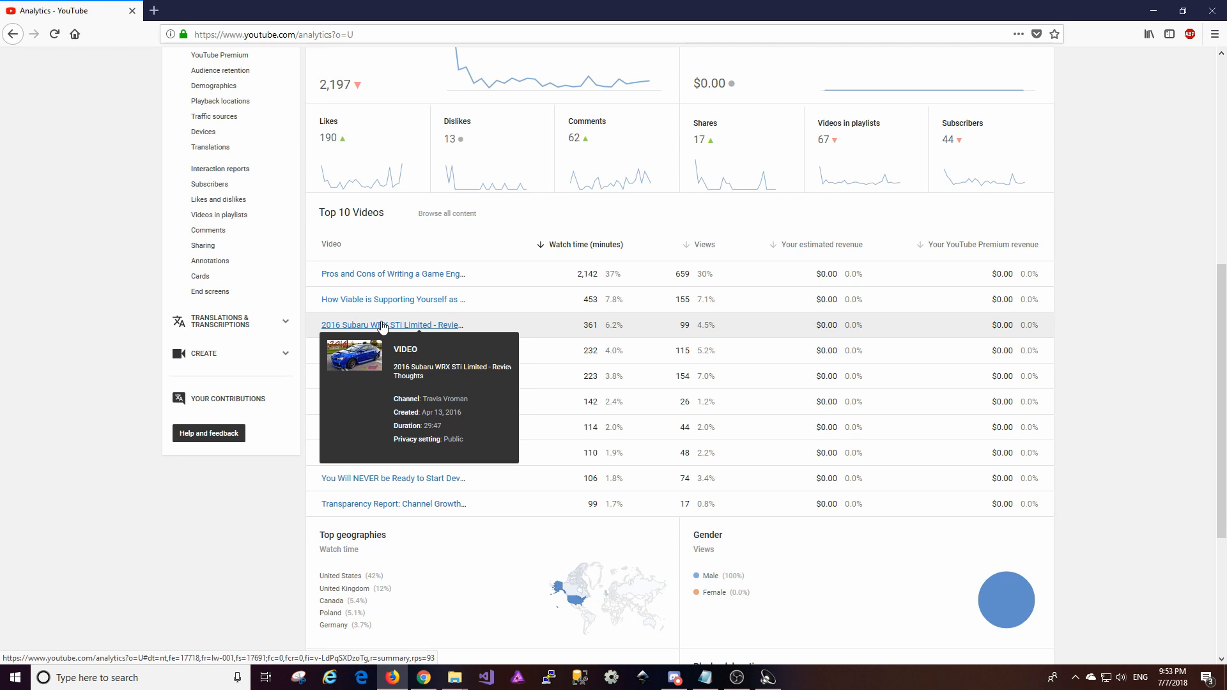
mouse_move(571, 331)
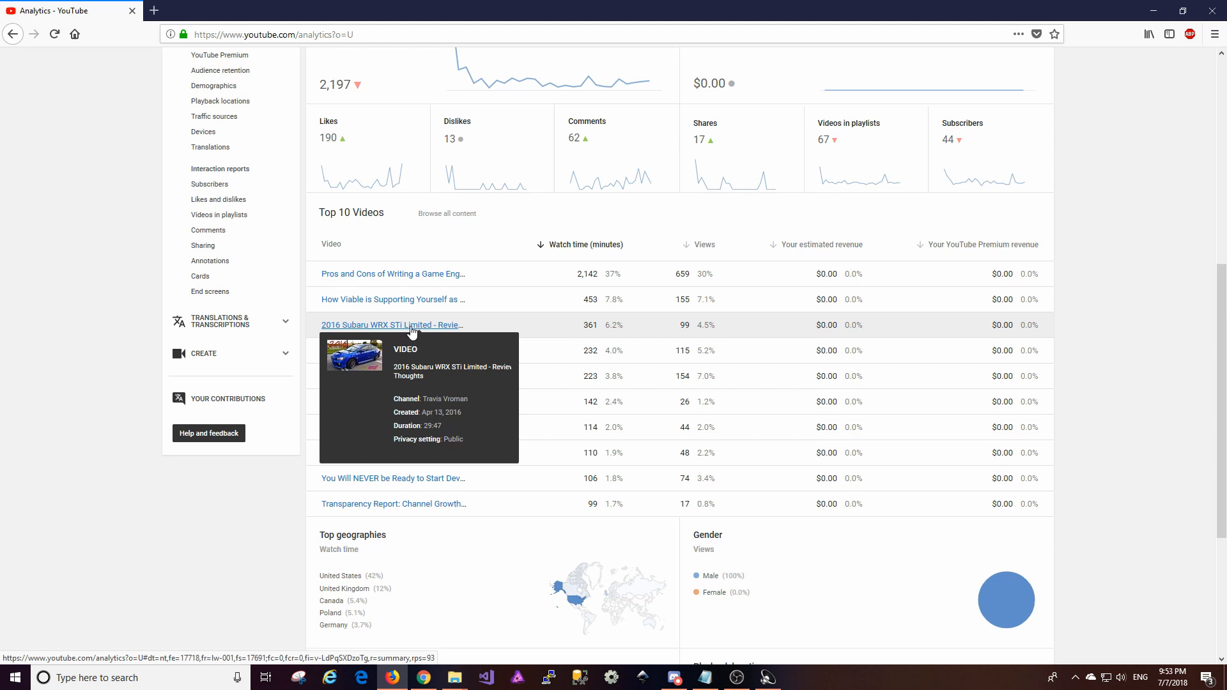
mouse_move(573, 327)
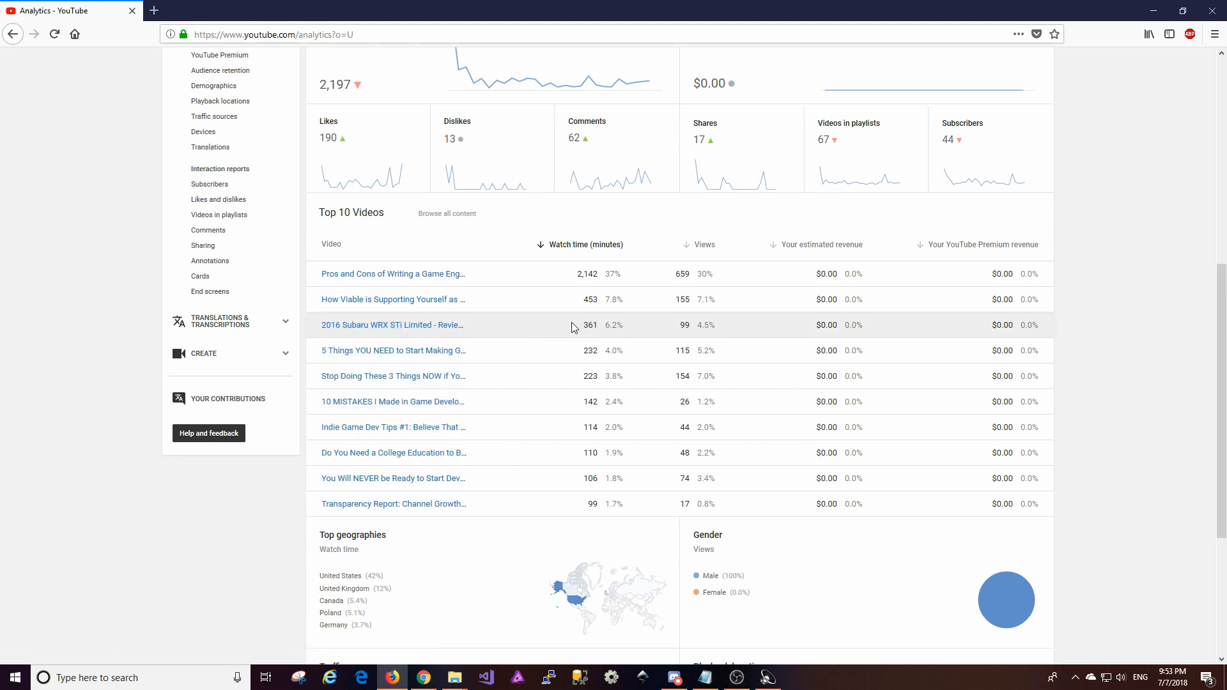
mouse_move(501, 351)
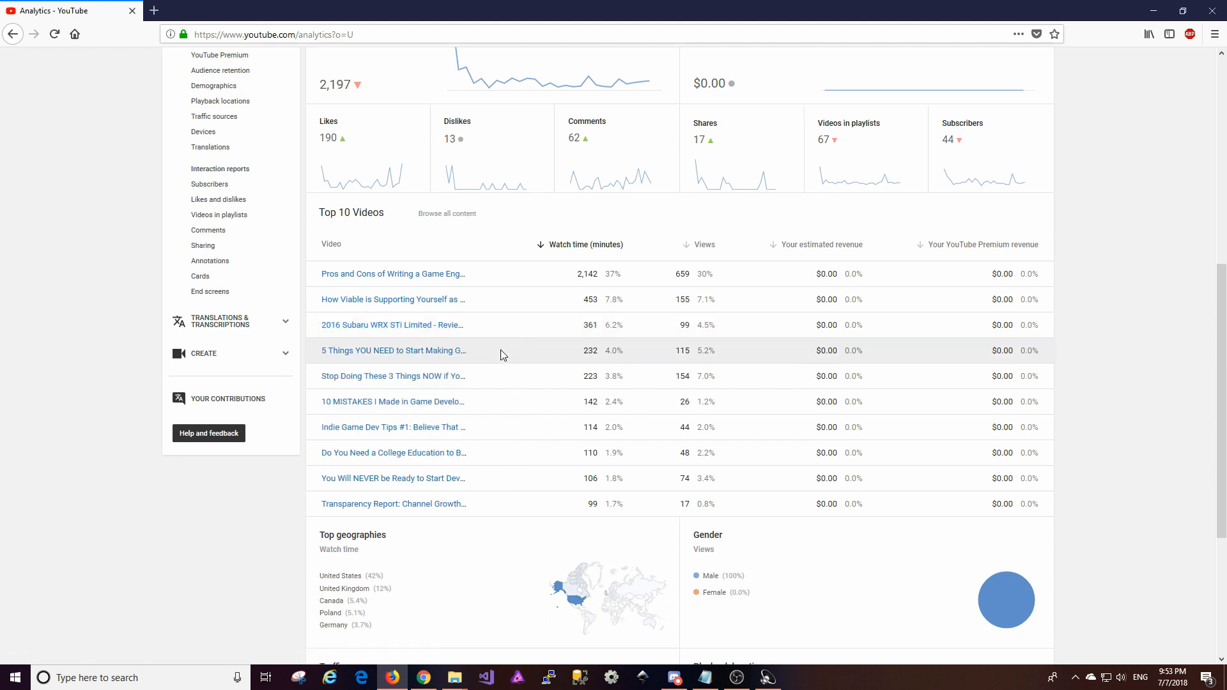
mouse_move(509, 383)
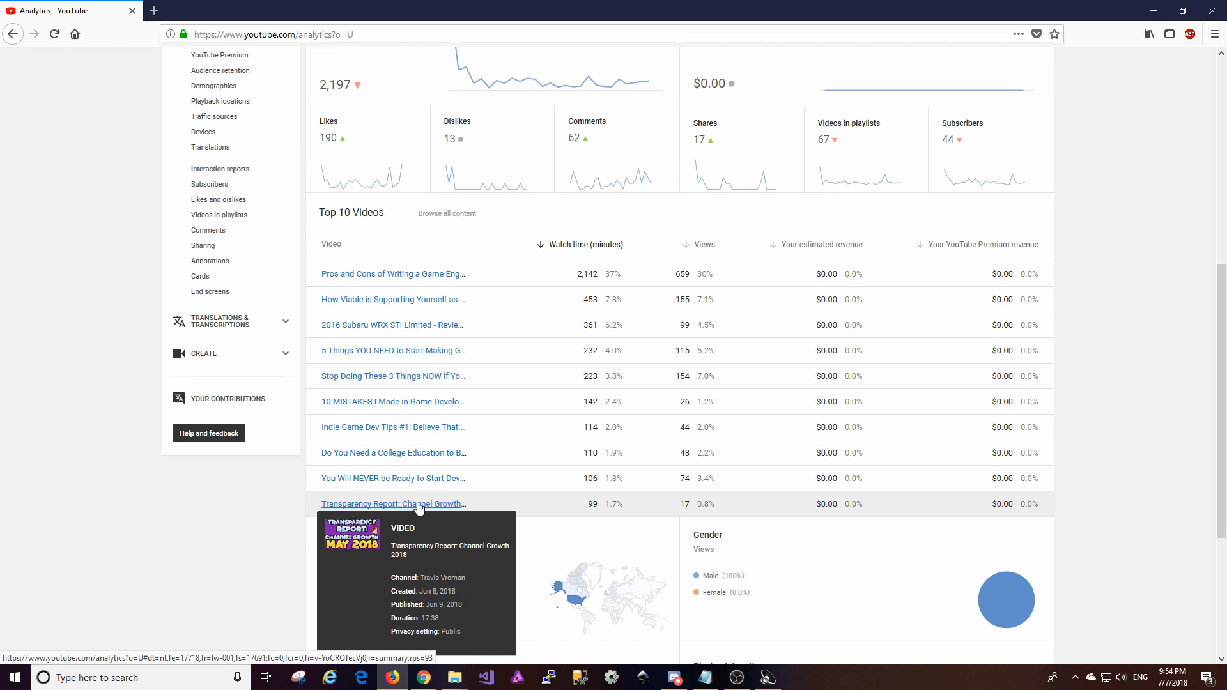
mouse_move(600, 467)
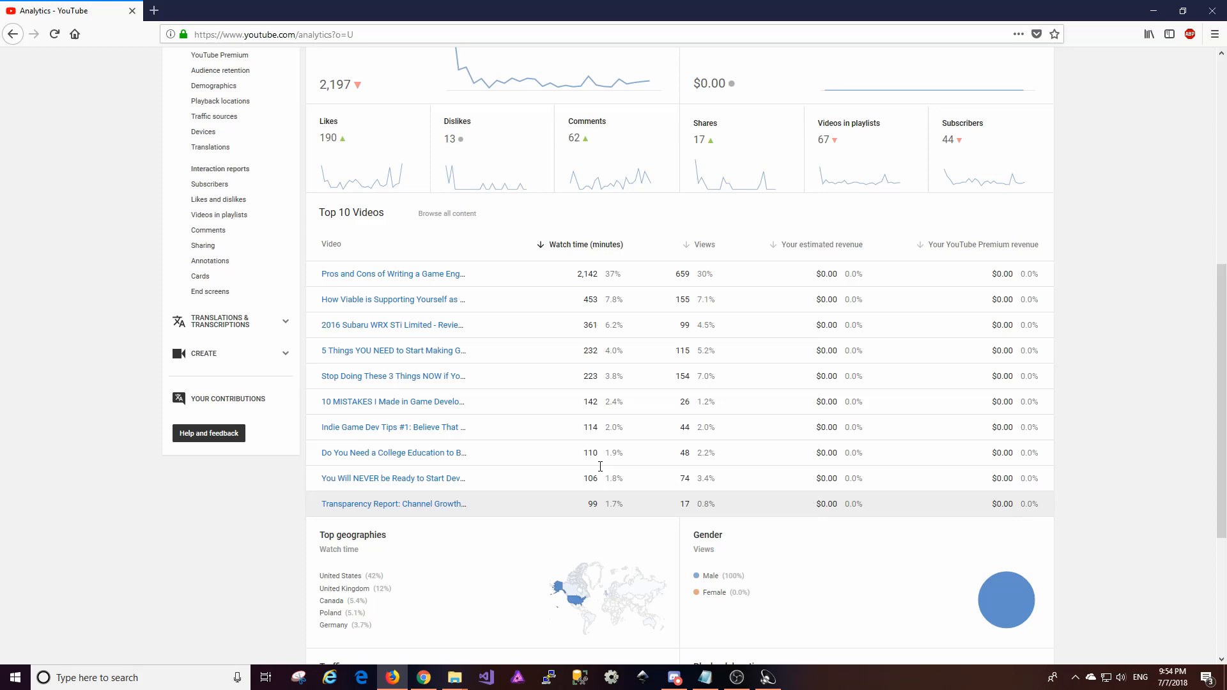
mouse_move(696, 249)
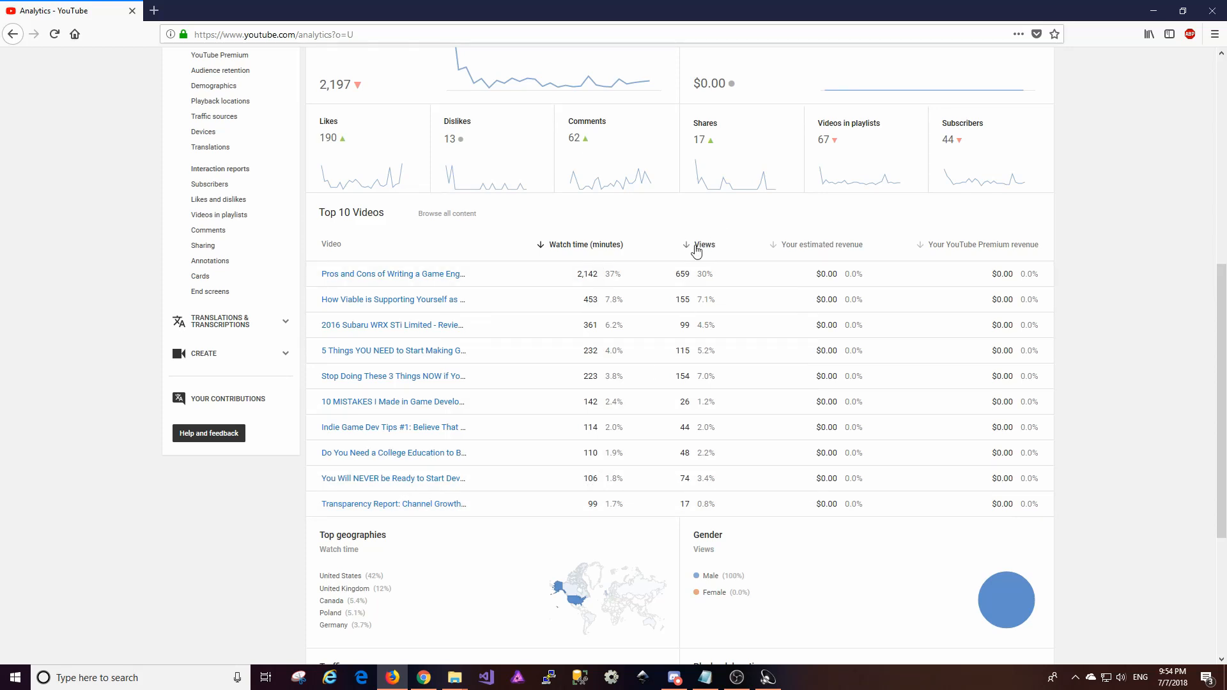
Step: Sort the Top 10 Videos table by the Views column
left_click(703, 244)
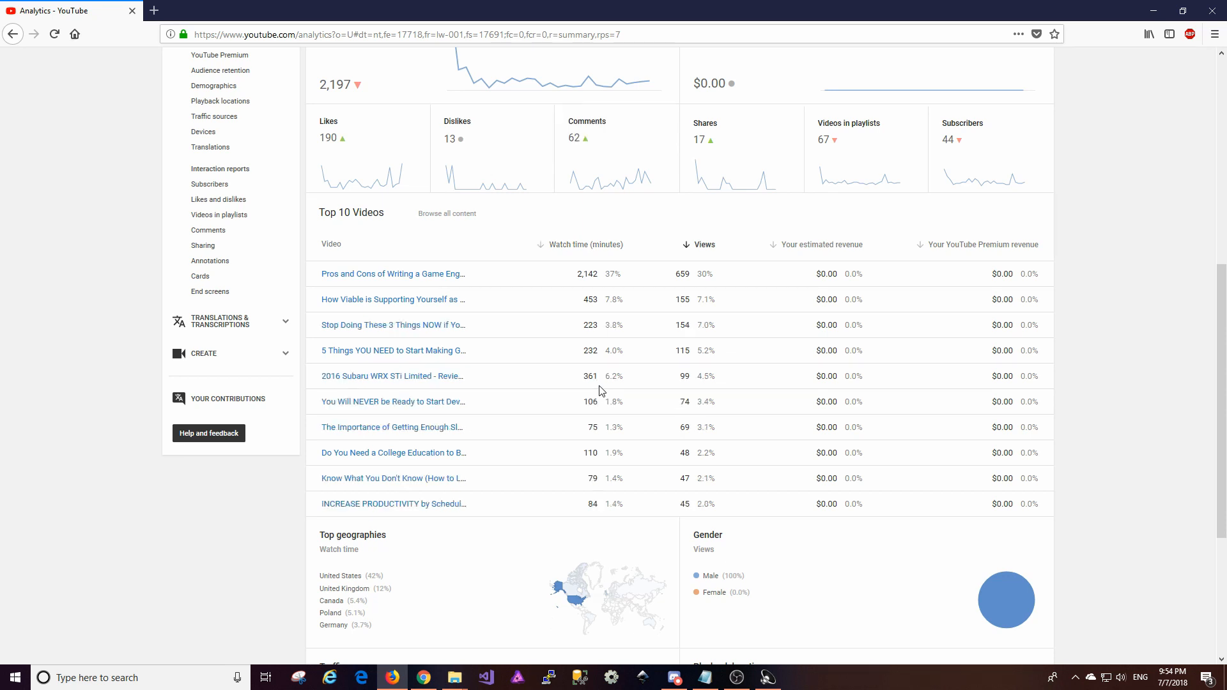
mouse_move(568, 391)
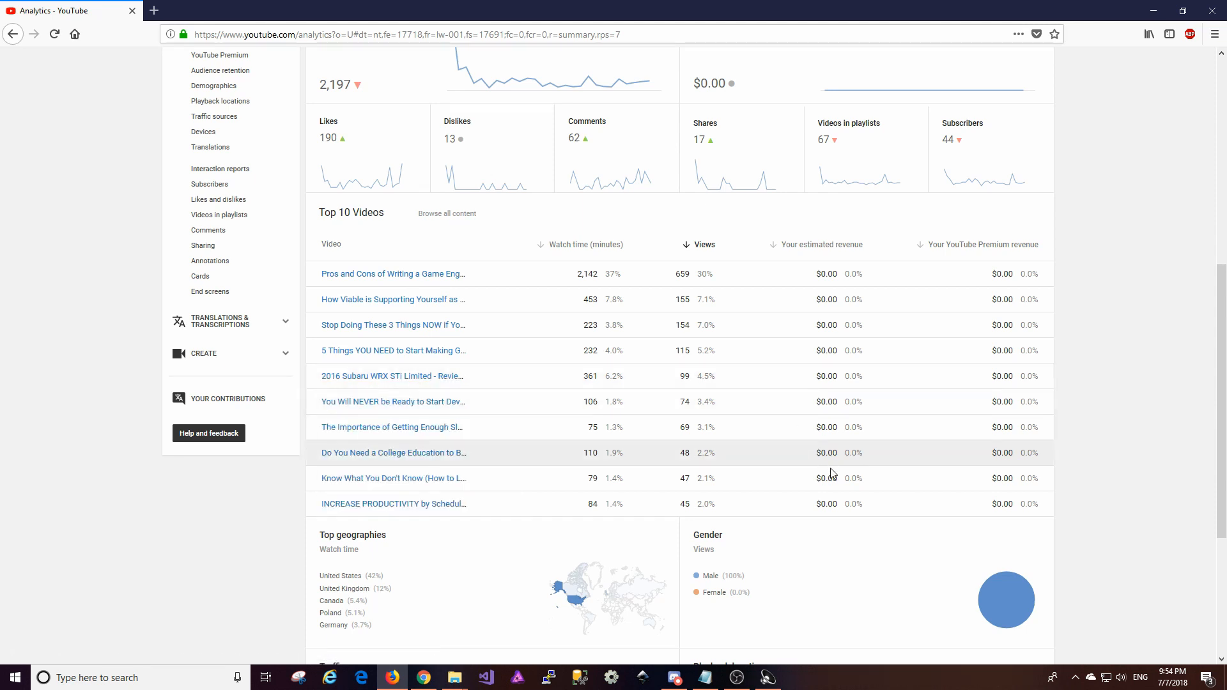
mouse_move(802, 506)
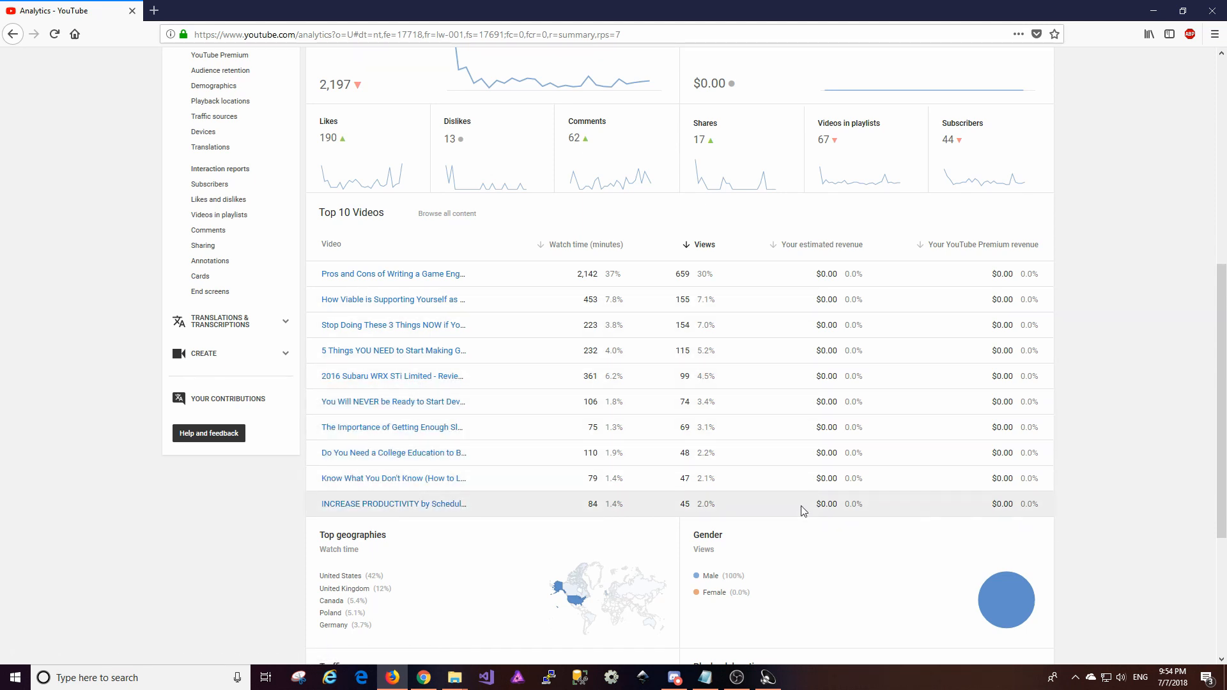
mouse_move(766, 507)
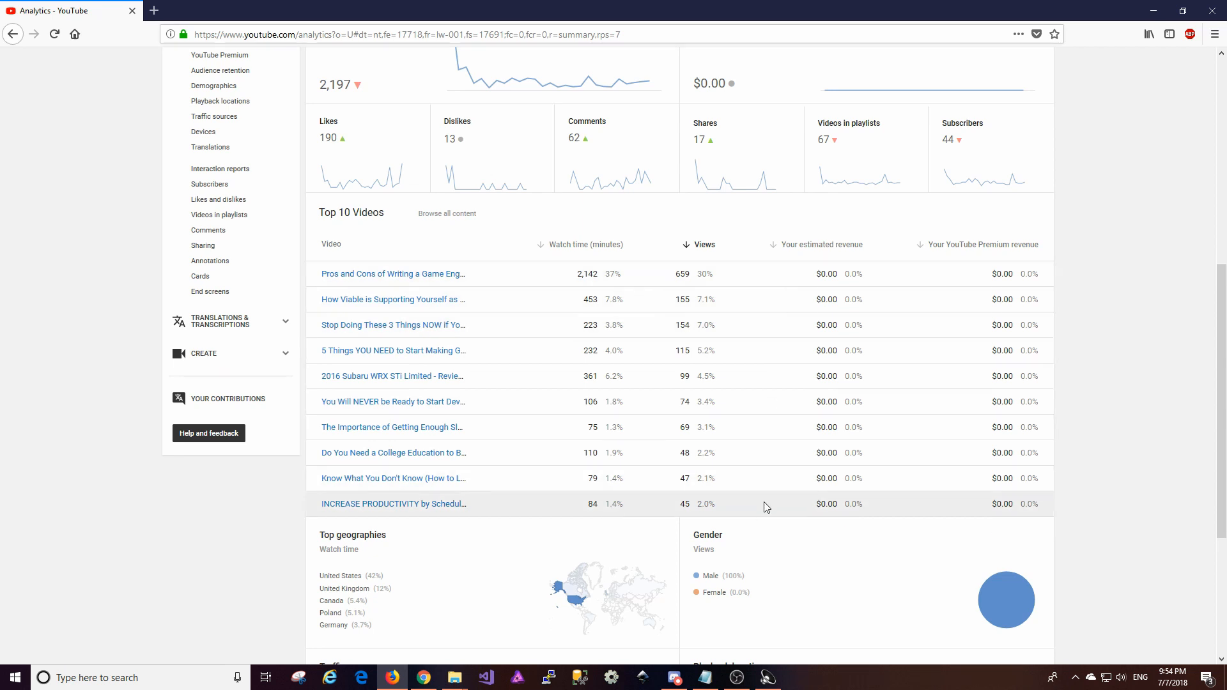
mouse_move(771, 510)
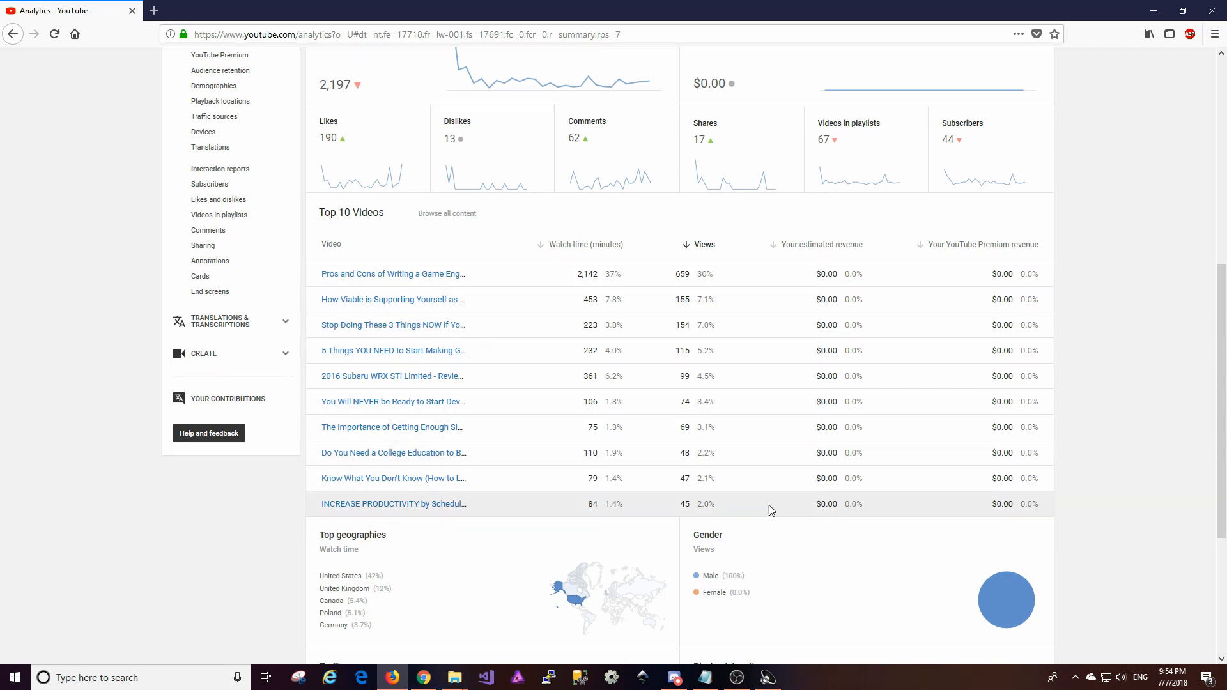
mouse_move(710, 457)
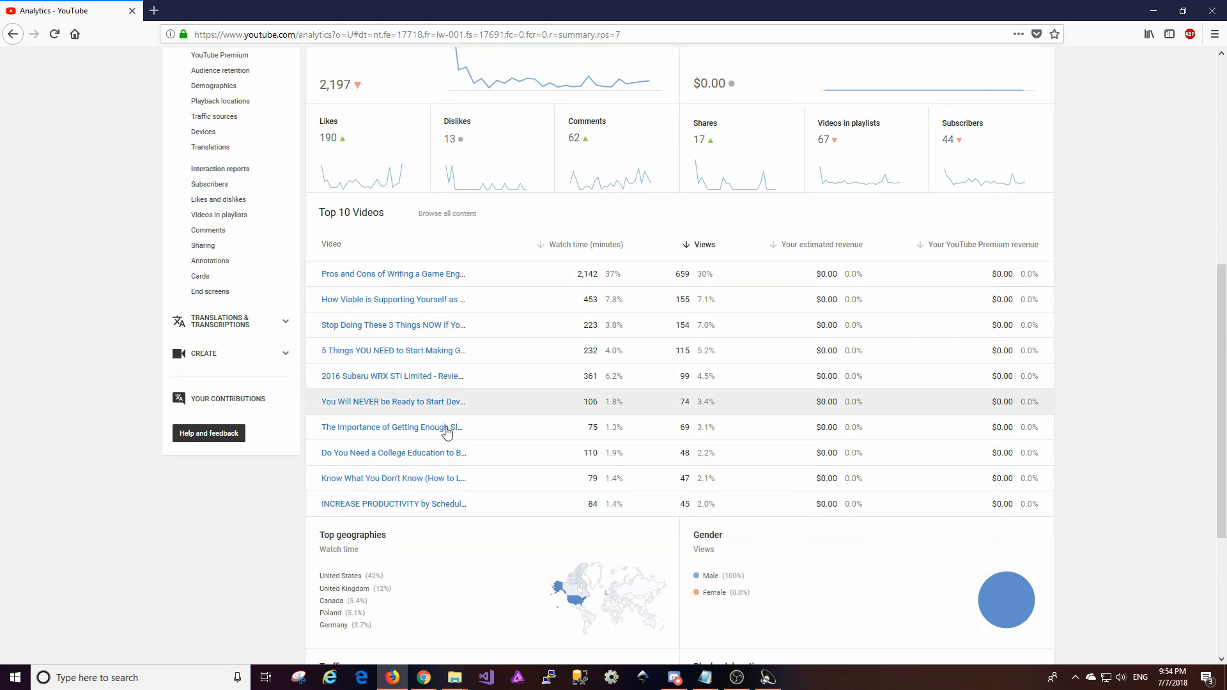
mouse_move(394, 381)
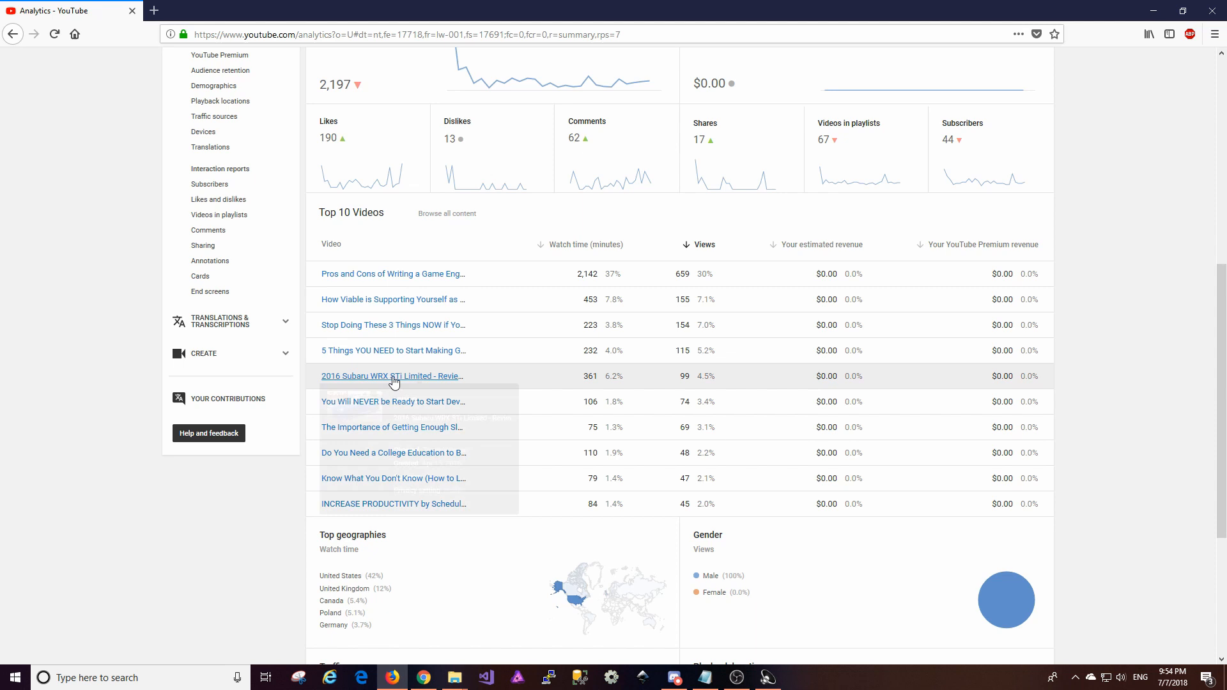
Step: Scroll down to the Traffic sources and Playback locations panels
scroll("down", 3)
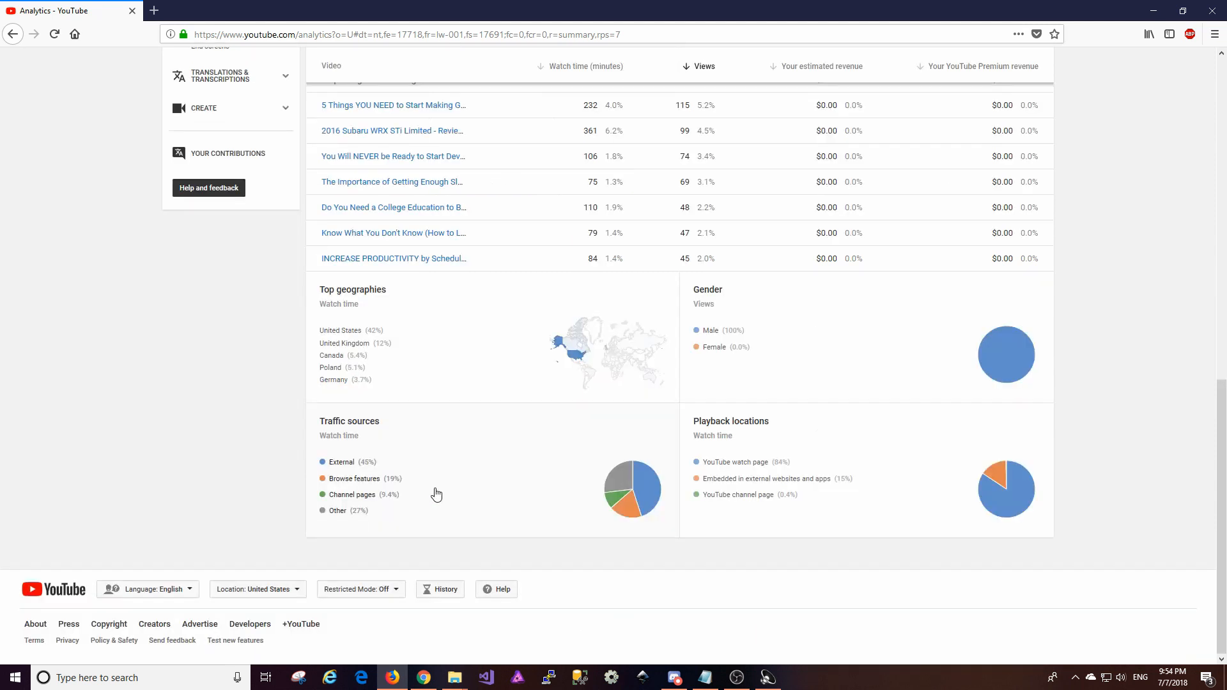
mouse_move(369, 472)
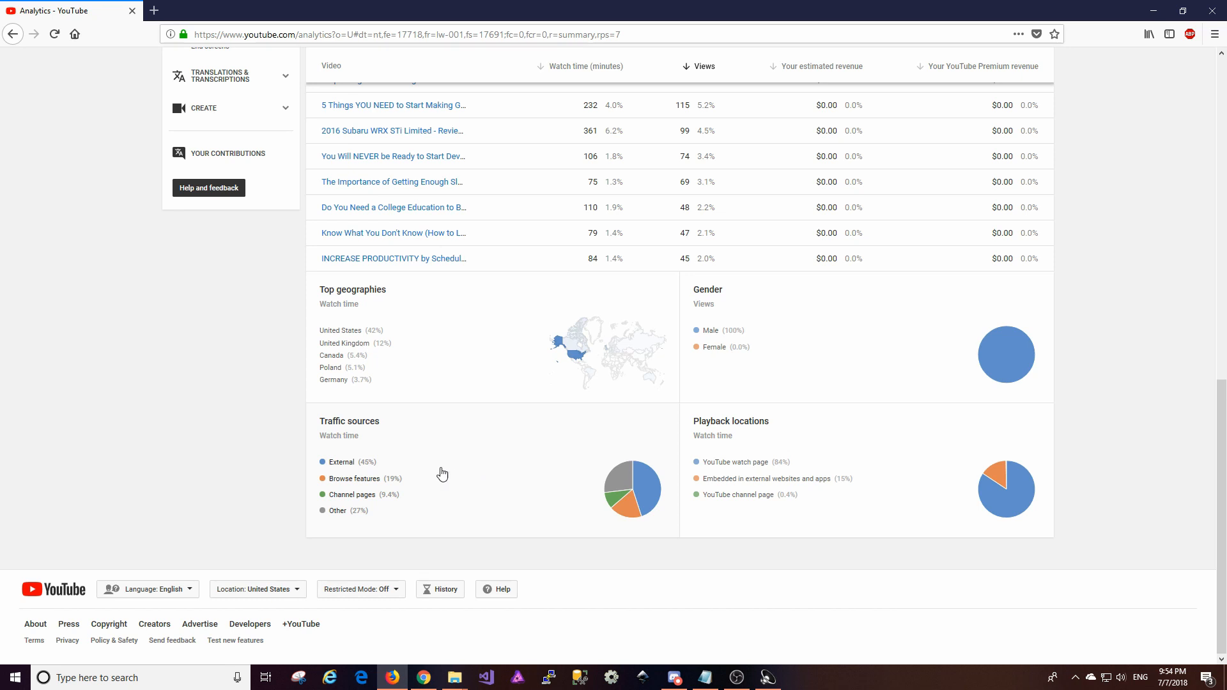
mouse_move(368, 470)
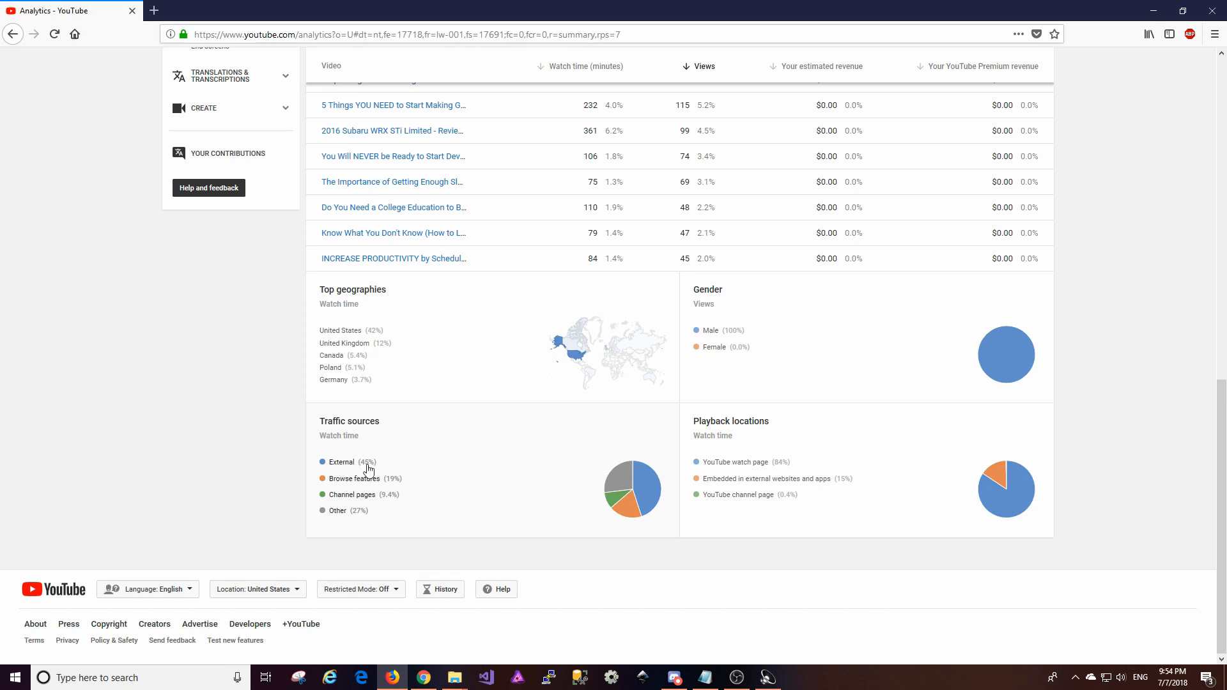
mouse_move(333, 470)
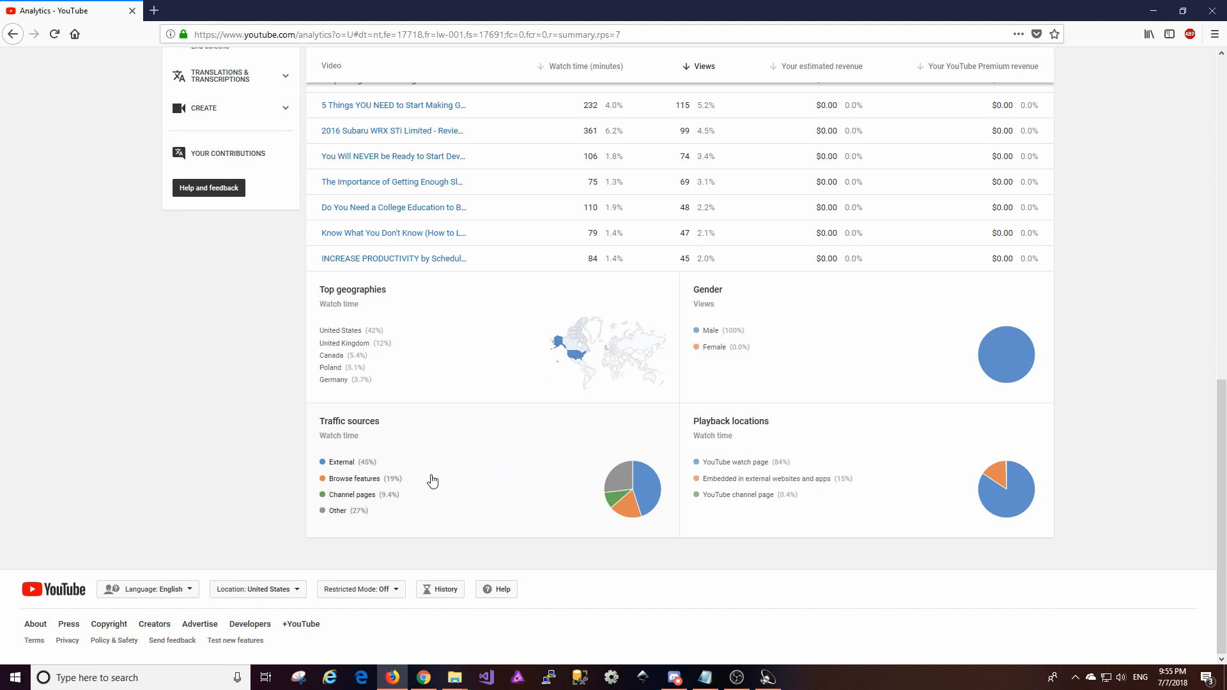
mouse_move(400, 505)
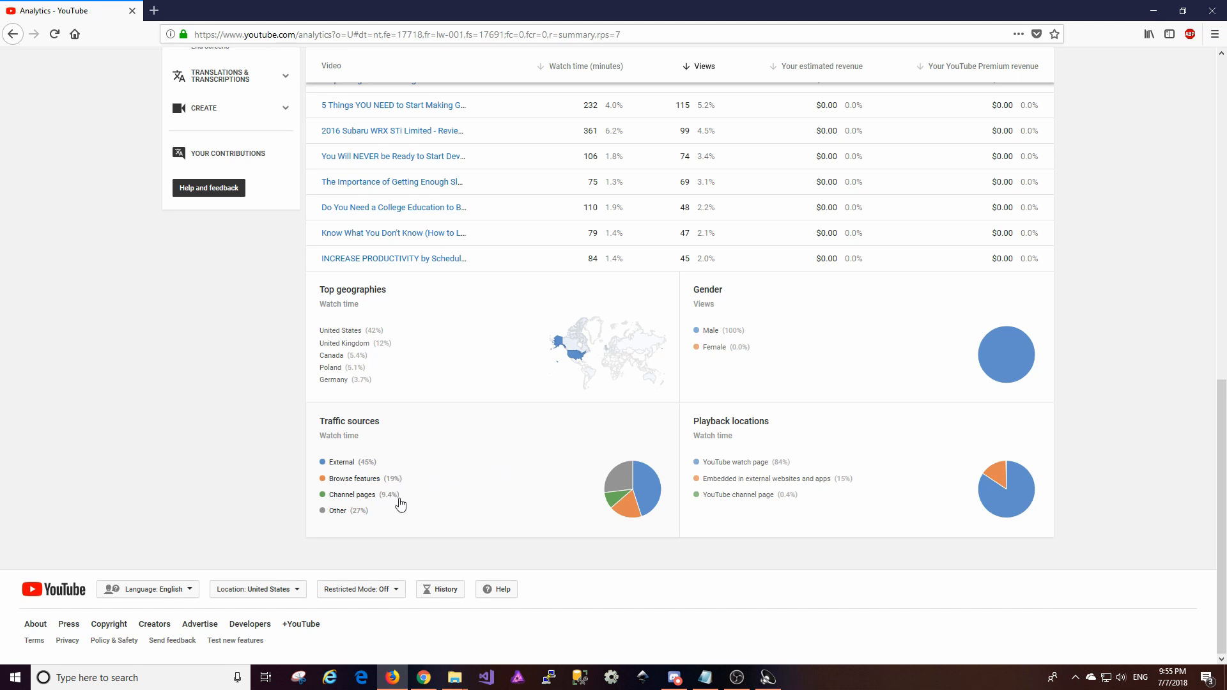
mouse_move(317, 515)
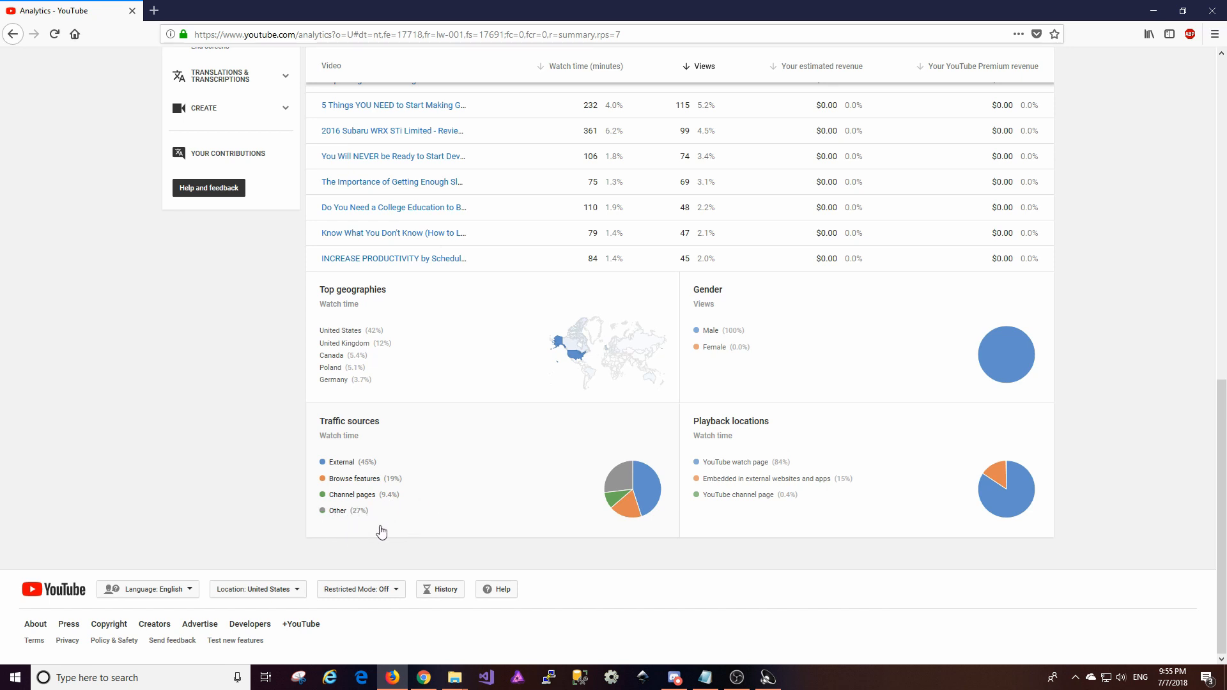
mouse_move(404, 513)
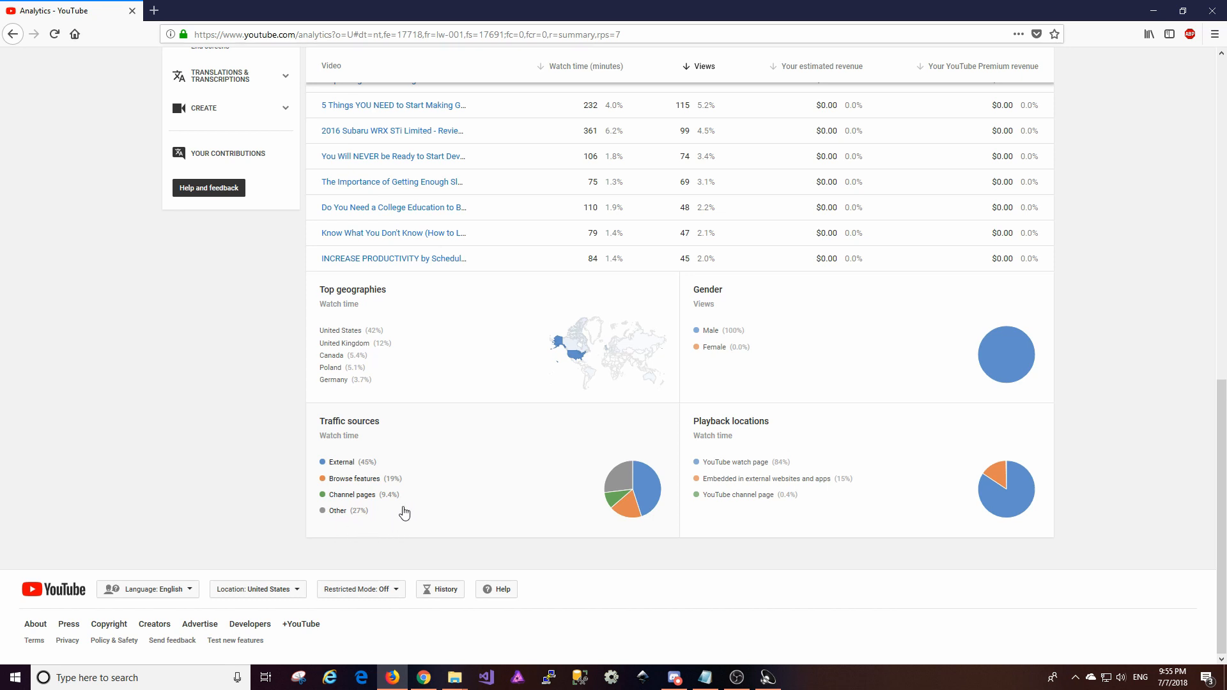
mouse_move(875, 428)
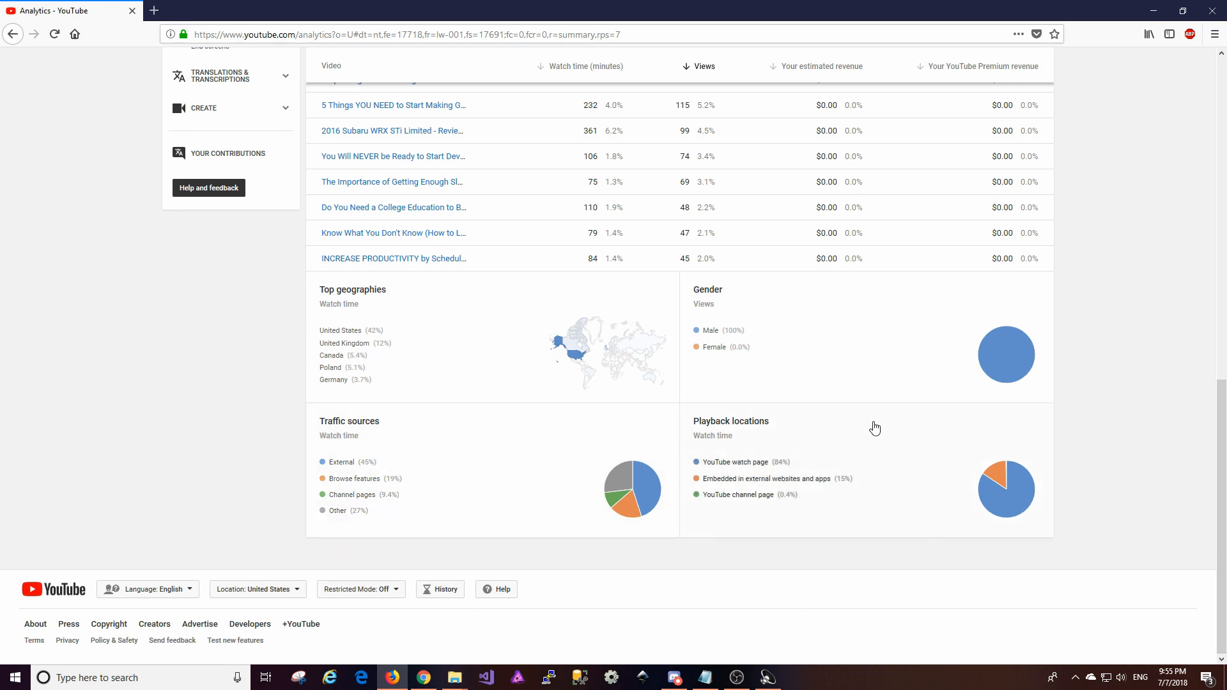
mouse_move(910, 444)
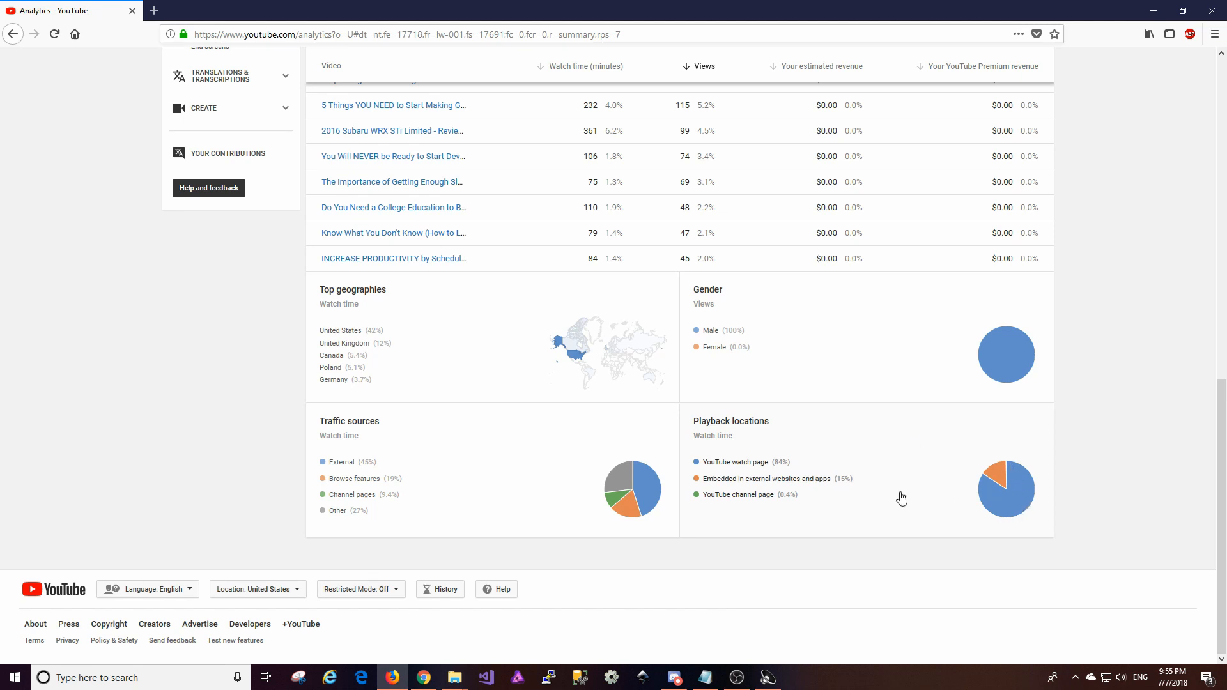
mouse_move(783, 485)
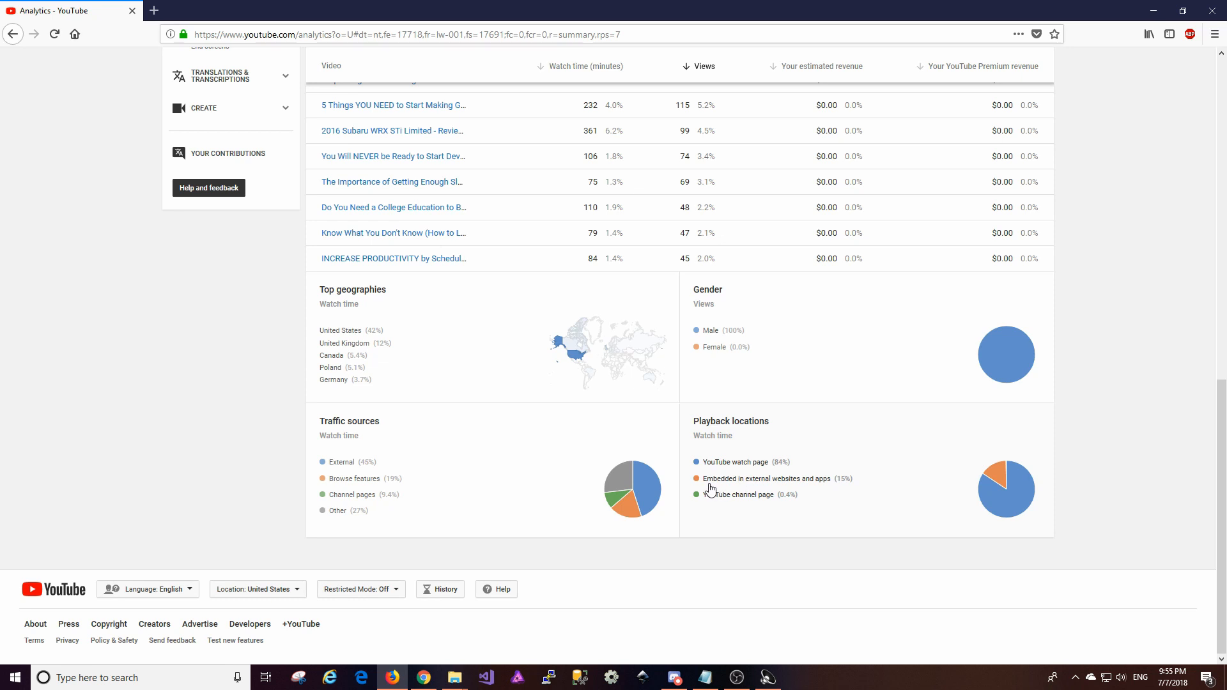
mouse_move(766, 485)
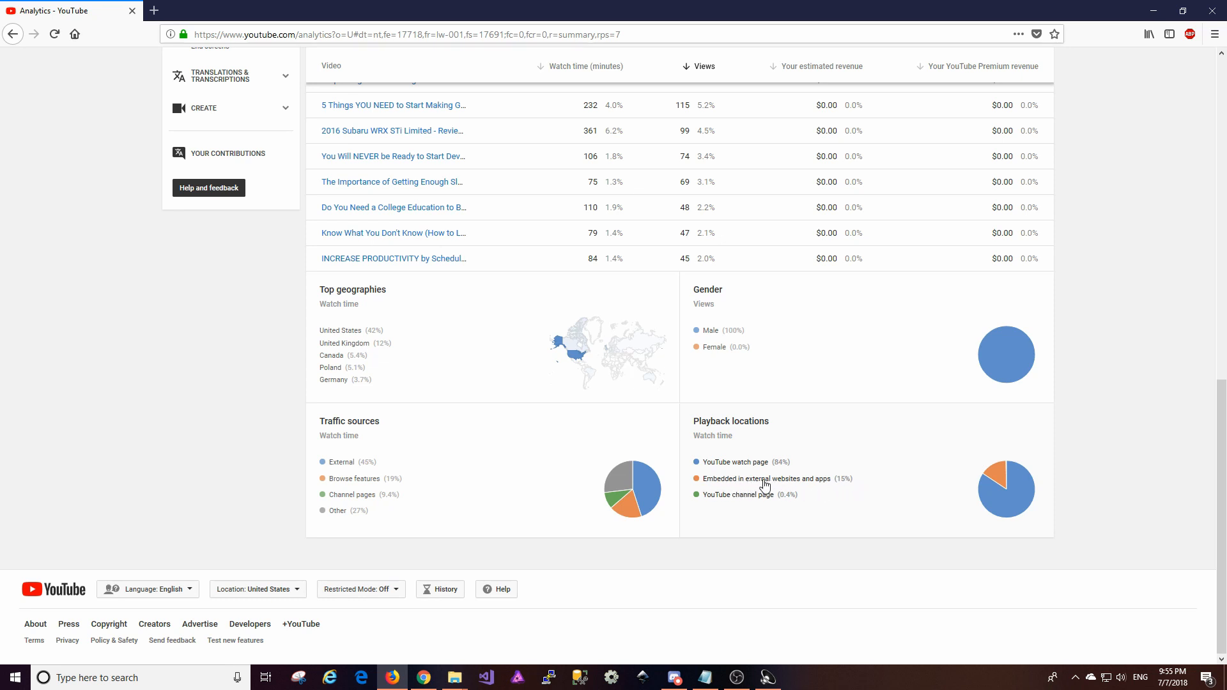
mouse_move(992, 489)
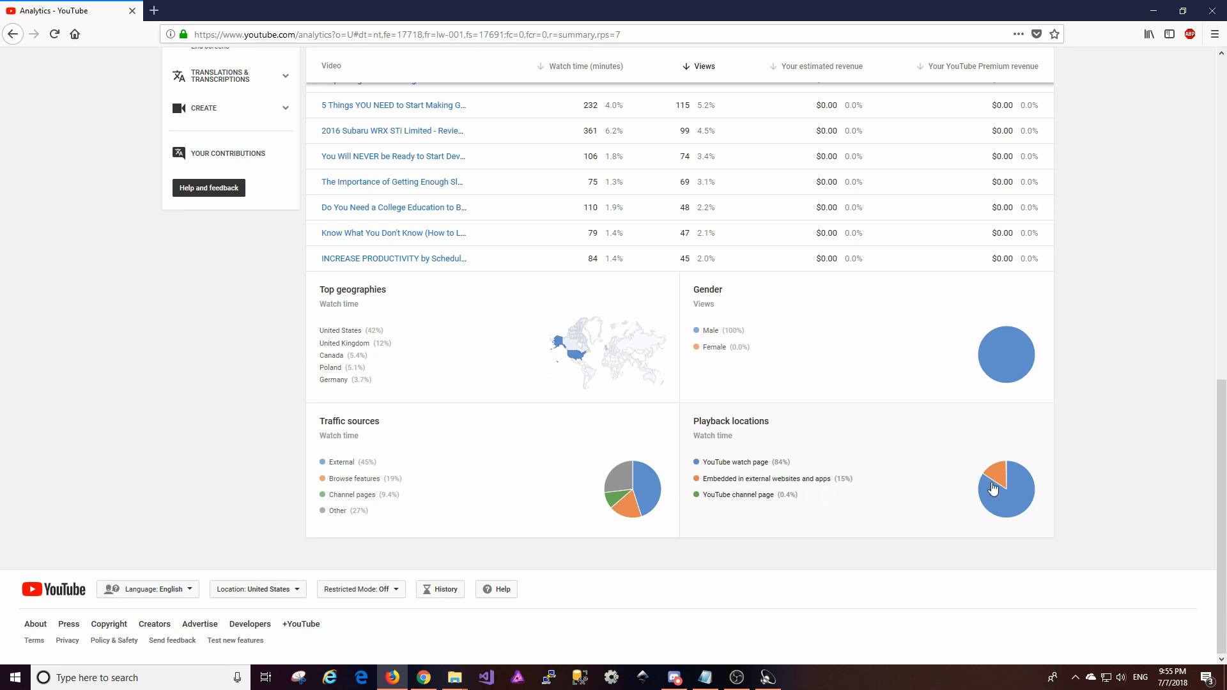
mouse_move(886, 533)
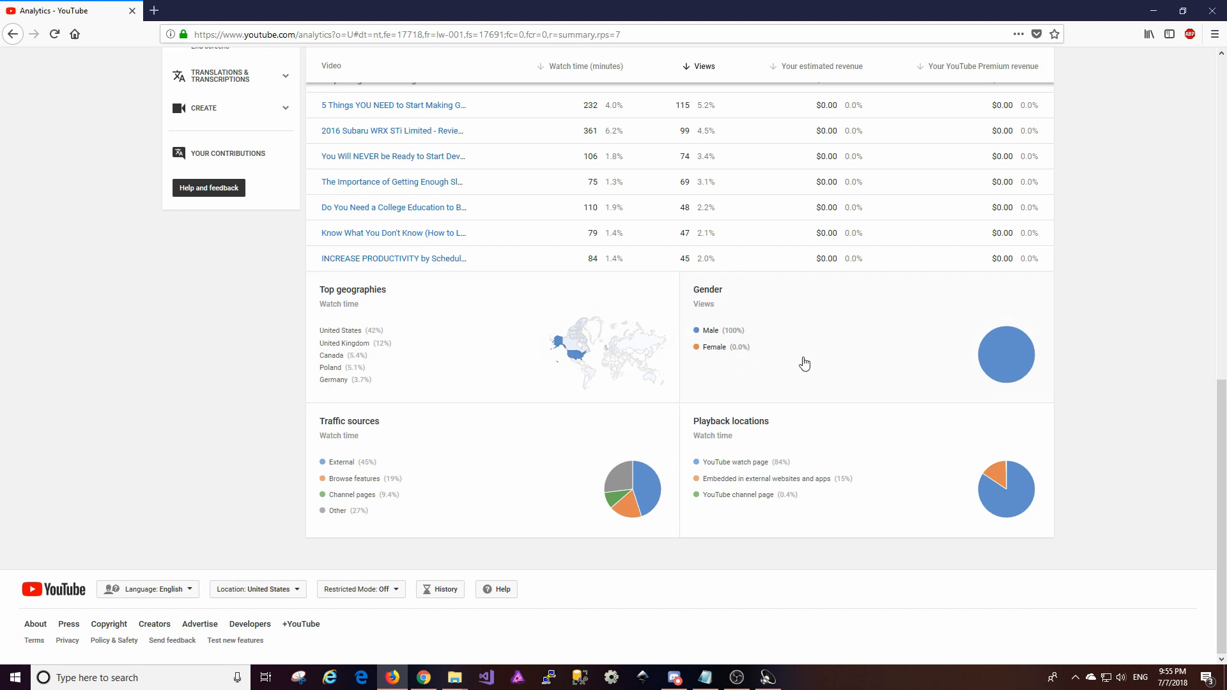
mouse_move(1027, 320)
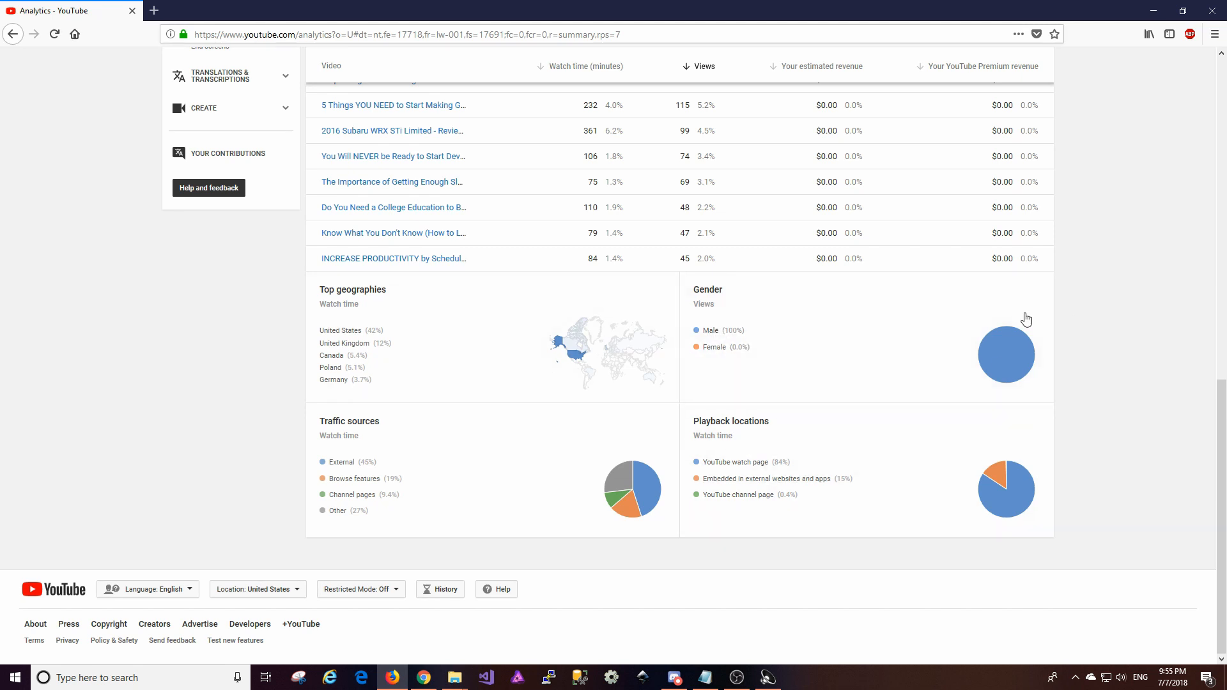
mouse_move(892, 336)
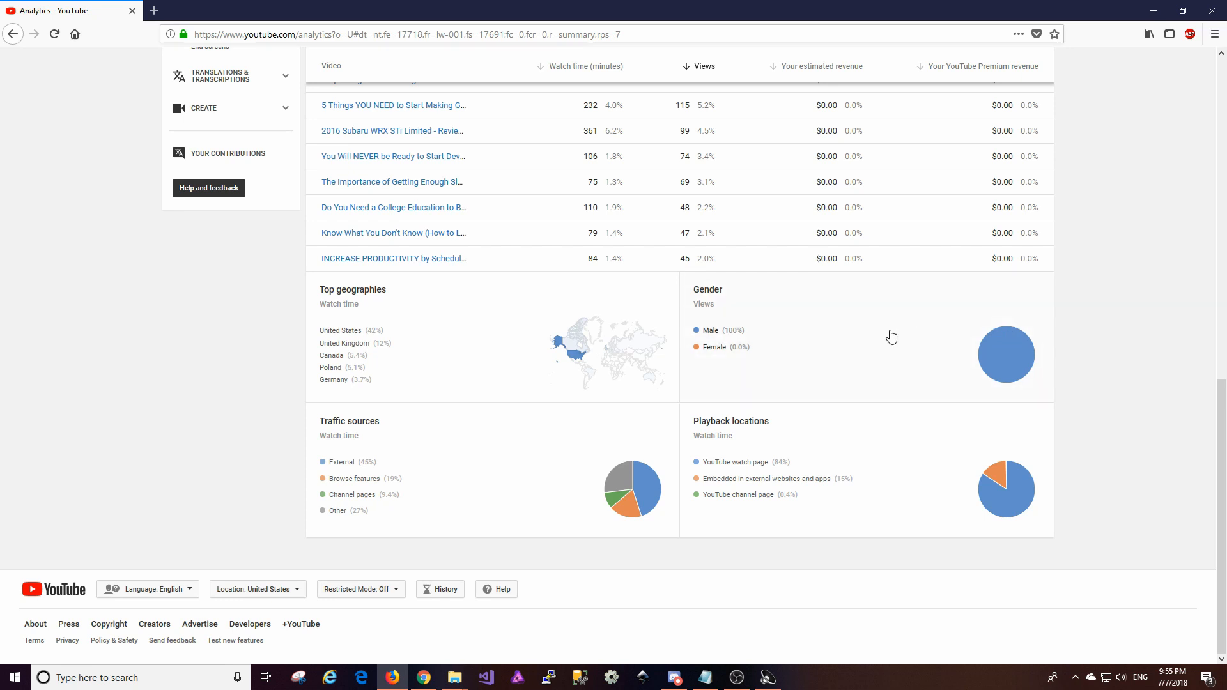
mouse_move(956, 362)
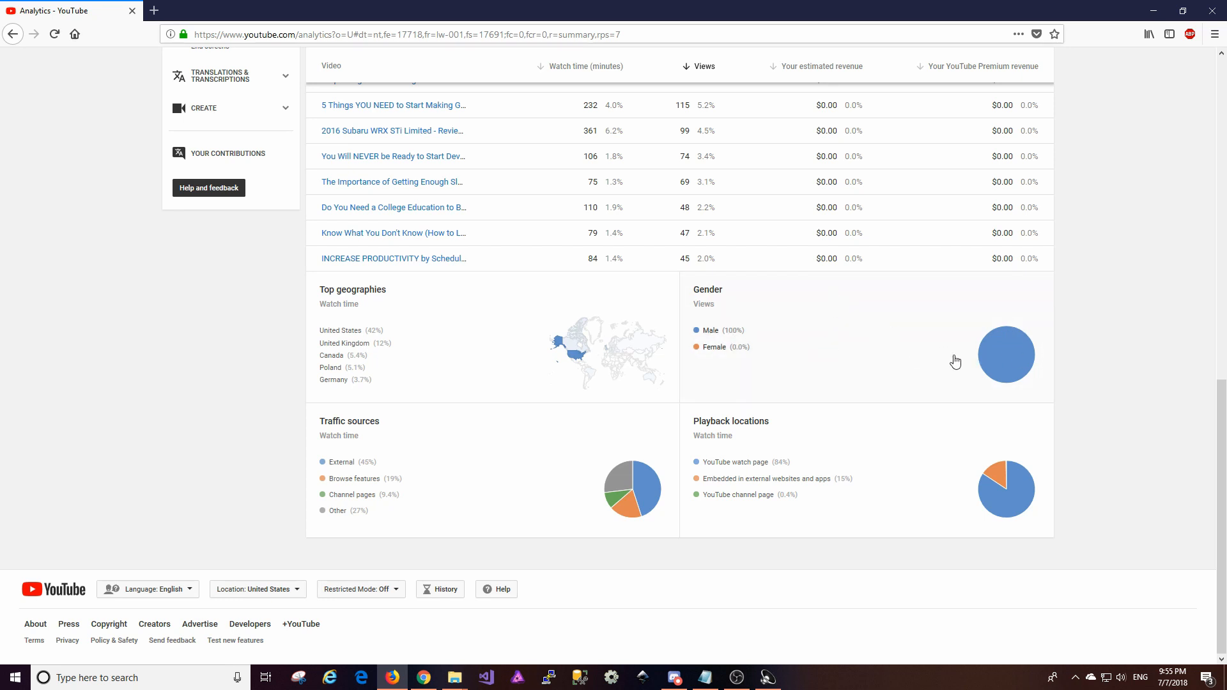
mouse_move(791, 334)
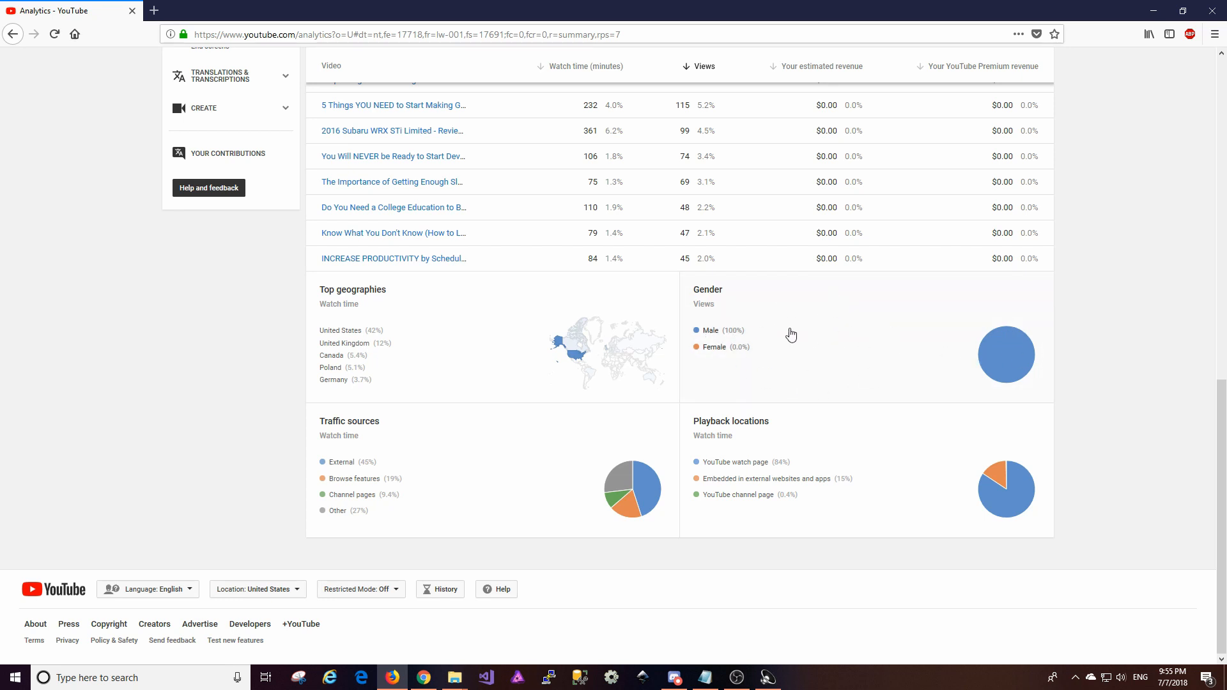
mouse_move(809, 380)
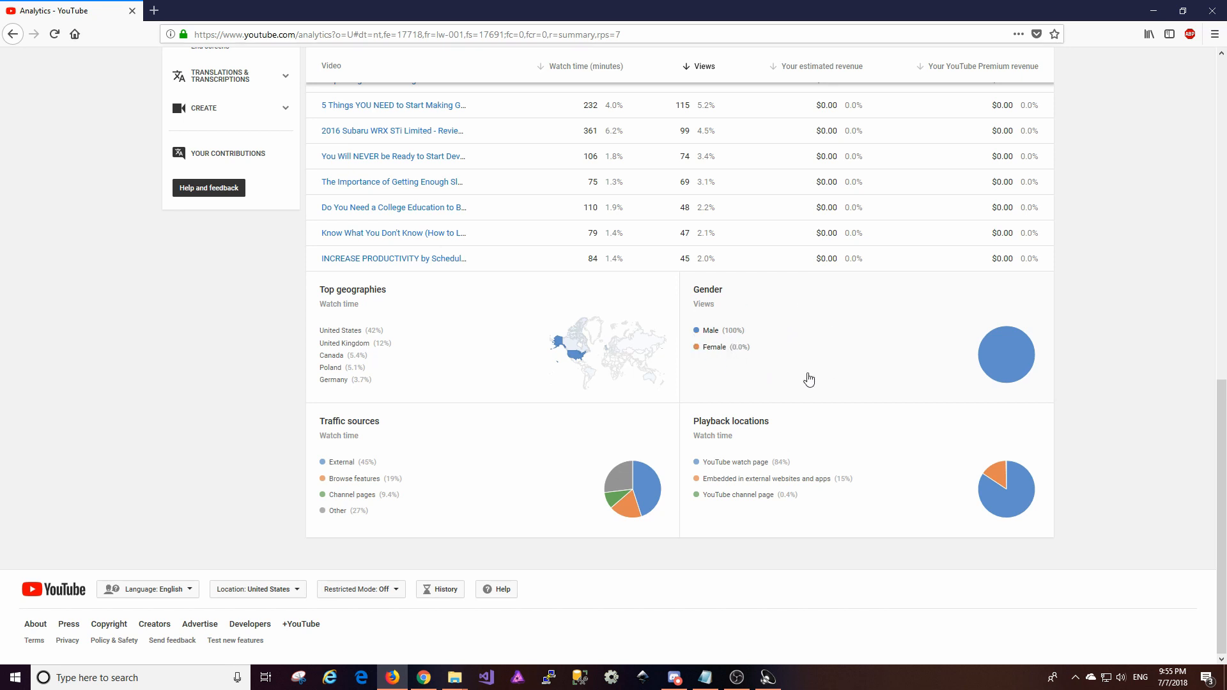
mouse_move(879, 374)
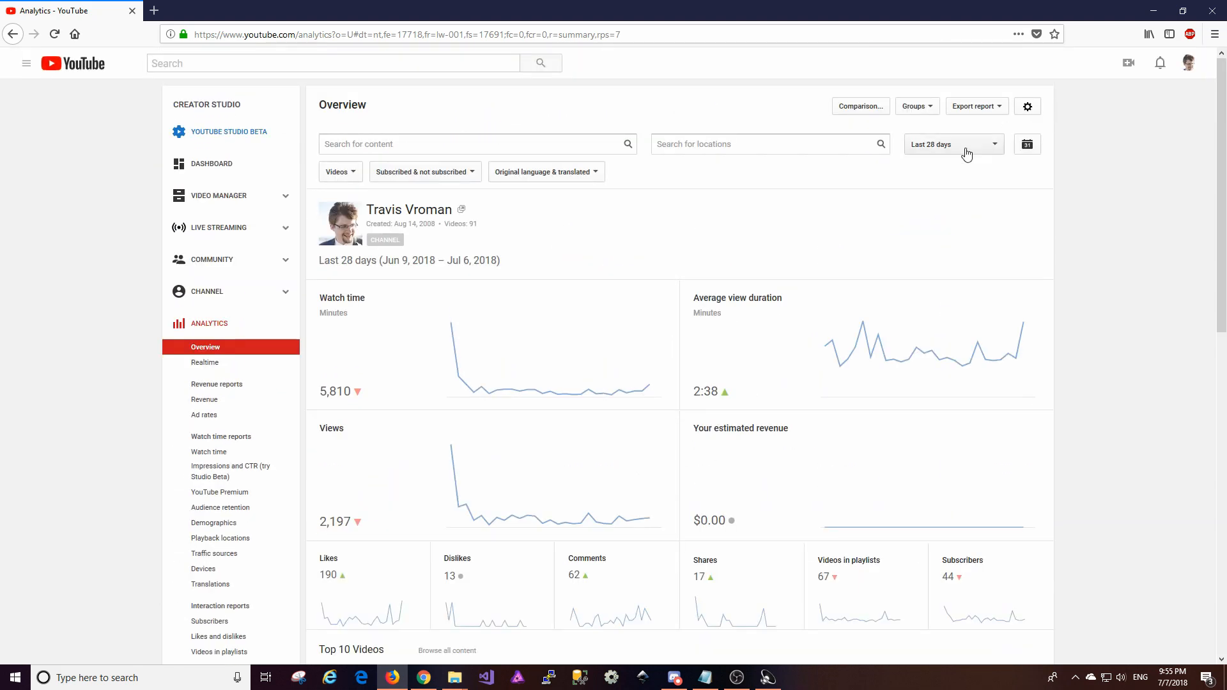
left_click(952, 144)
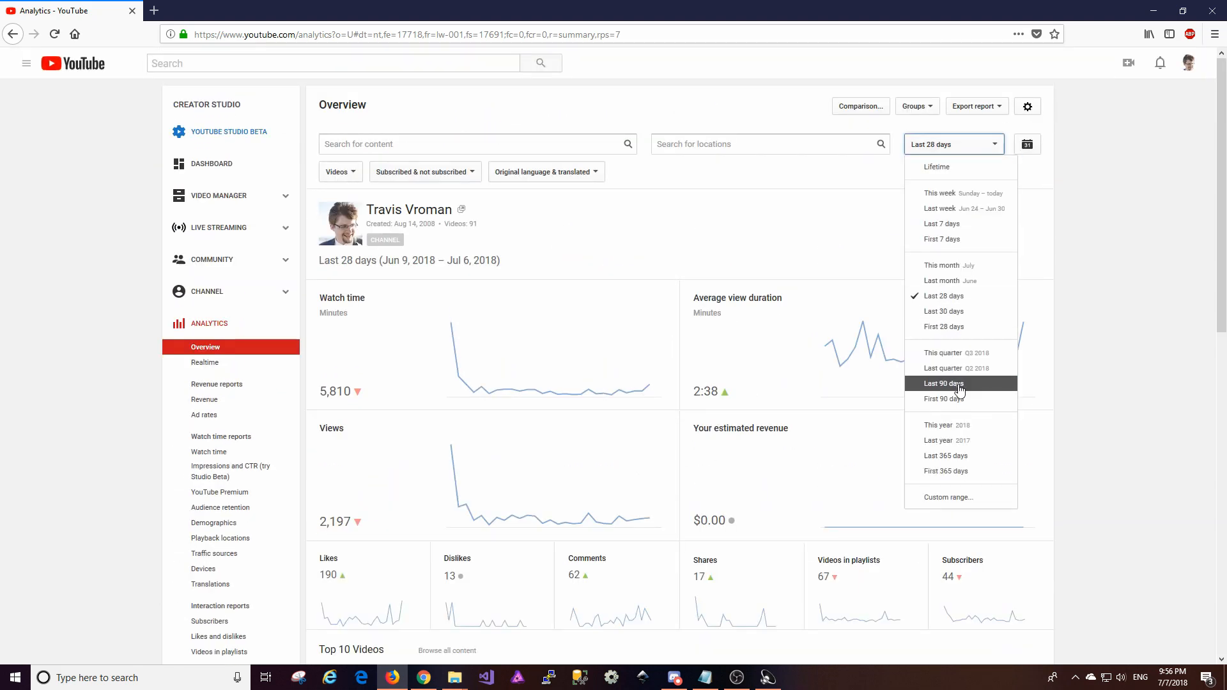
left_click(942, 383)
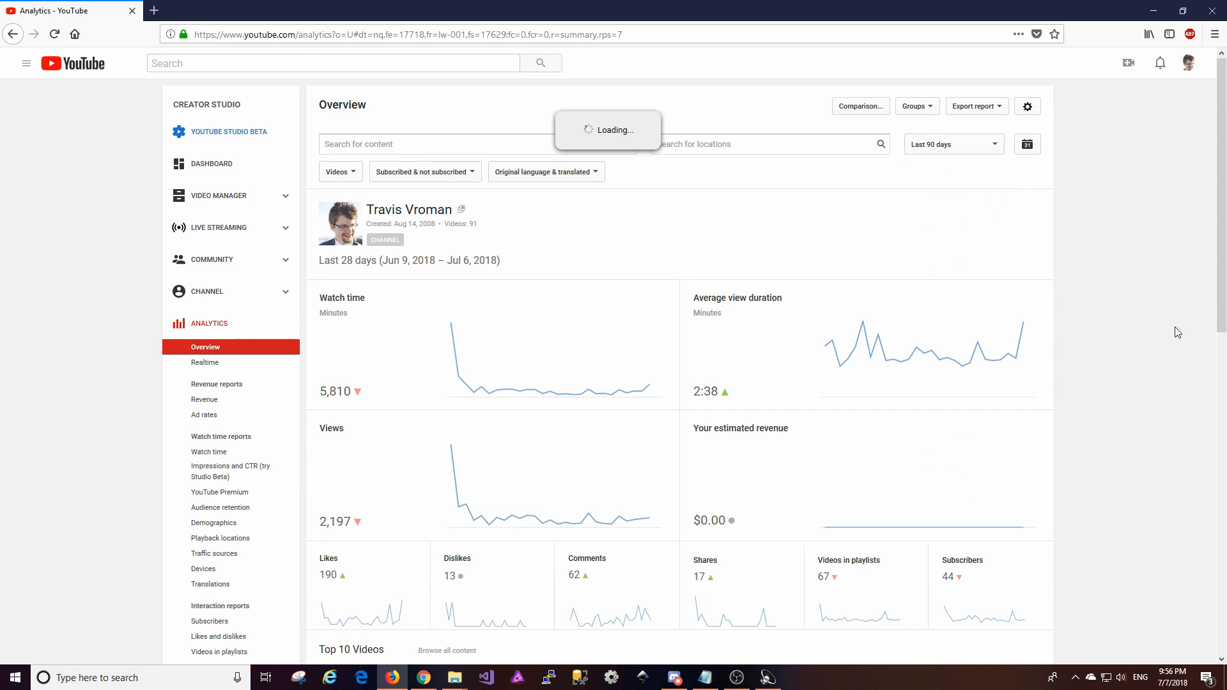
left_click(951, 144)
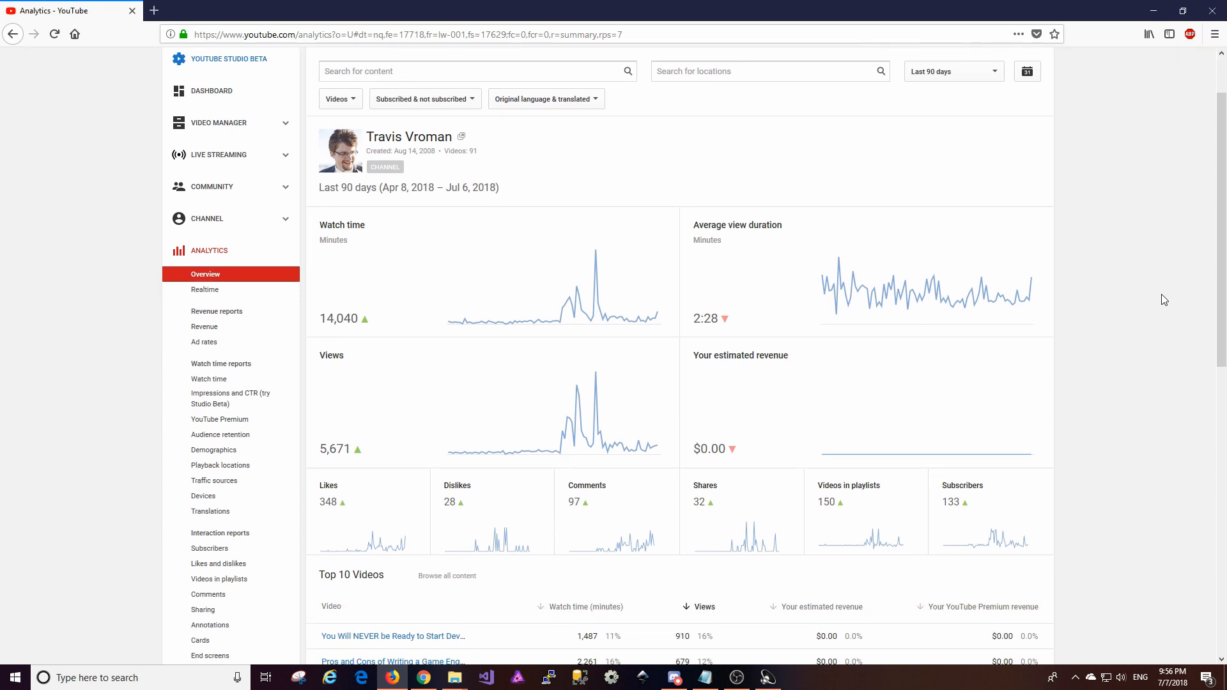
mouse_move(516, 314)
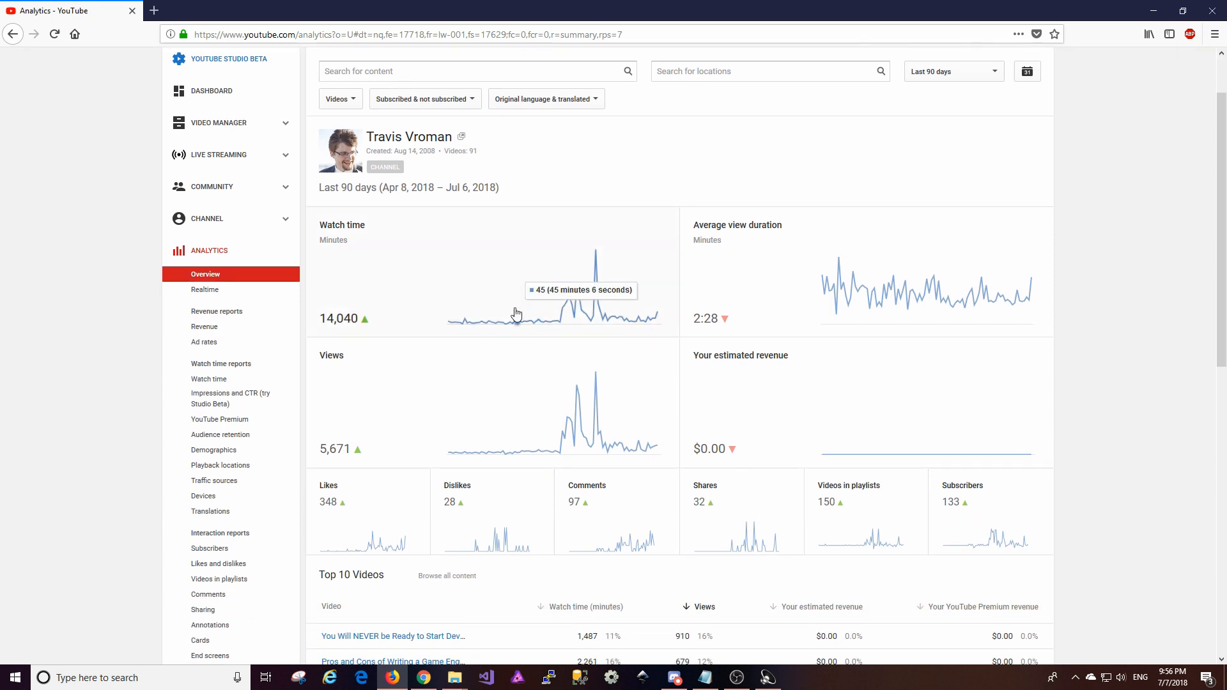
mouse_move(564, 321)
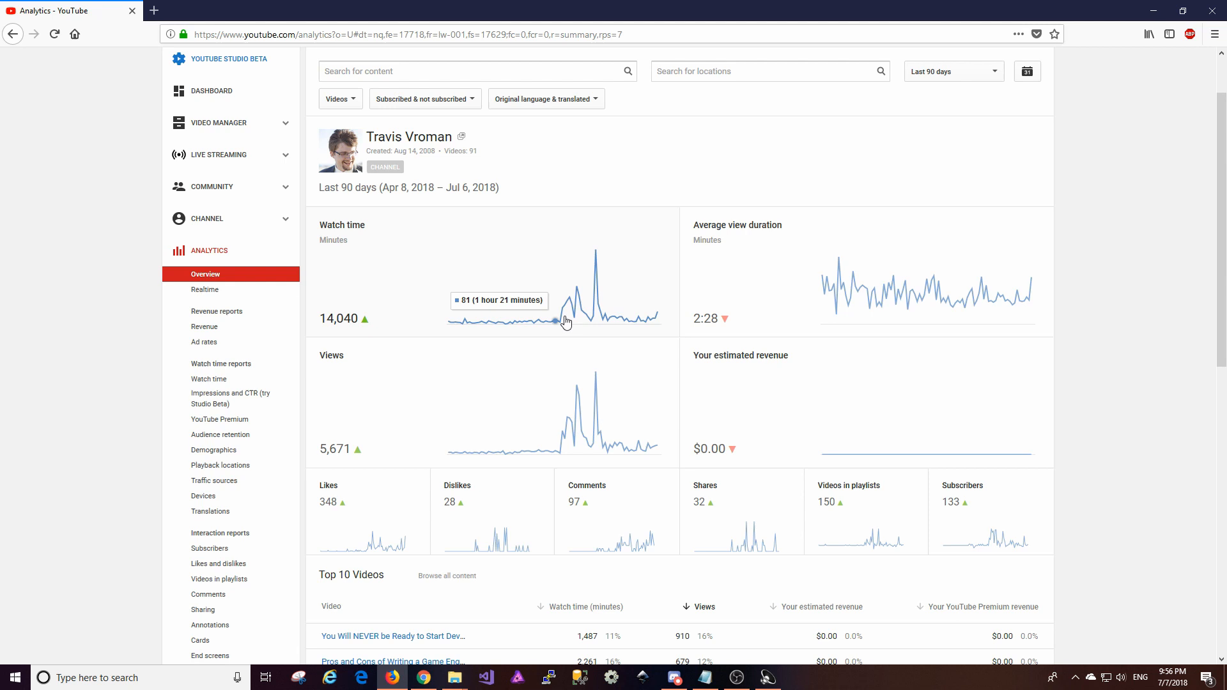
mouse_move(599, 252)
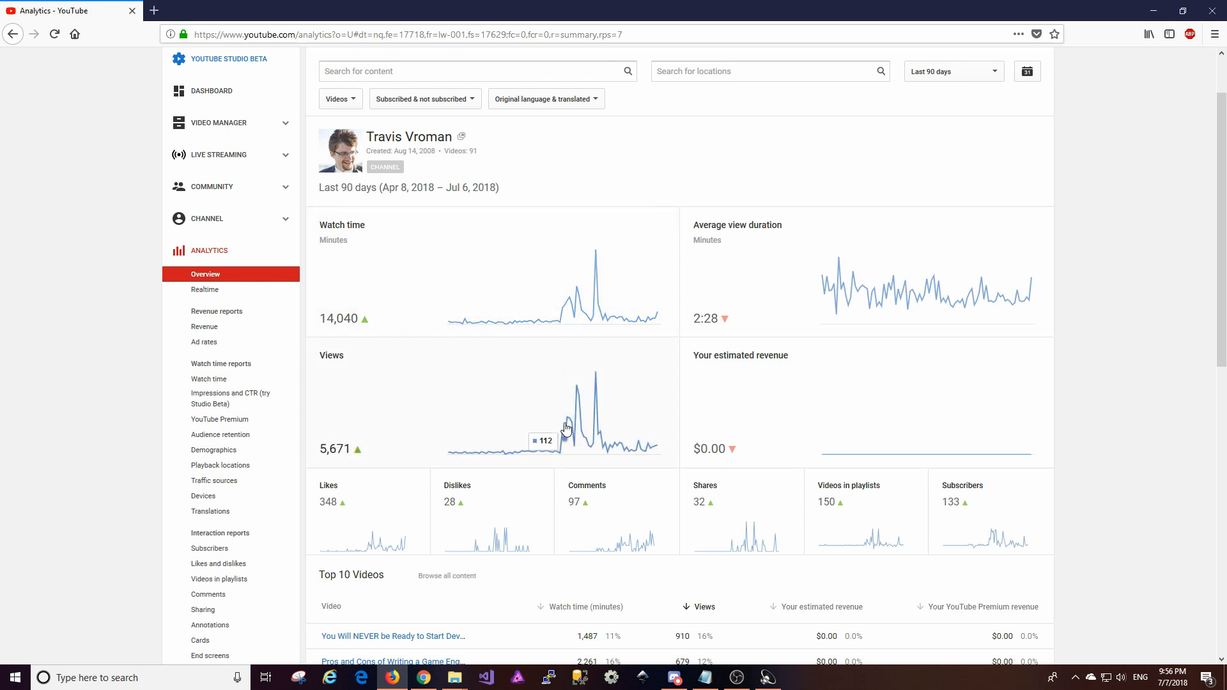
mouse_move(601, 390)
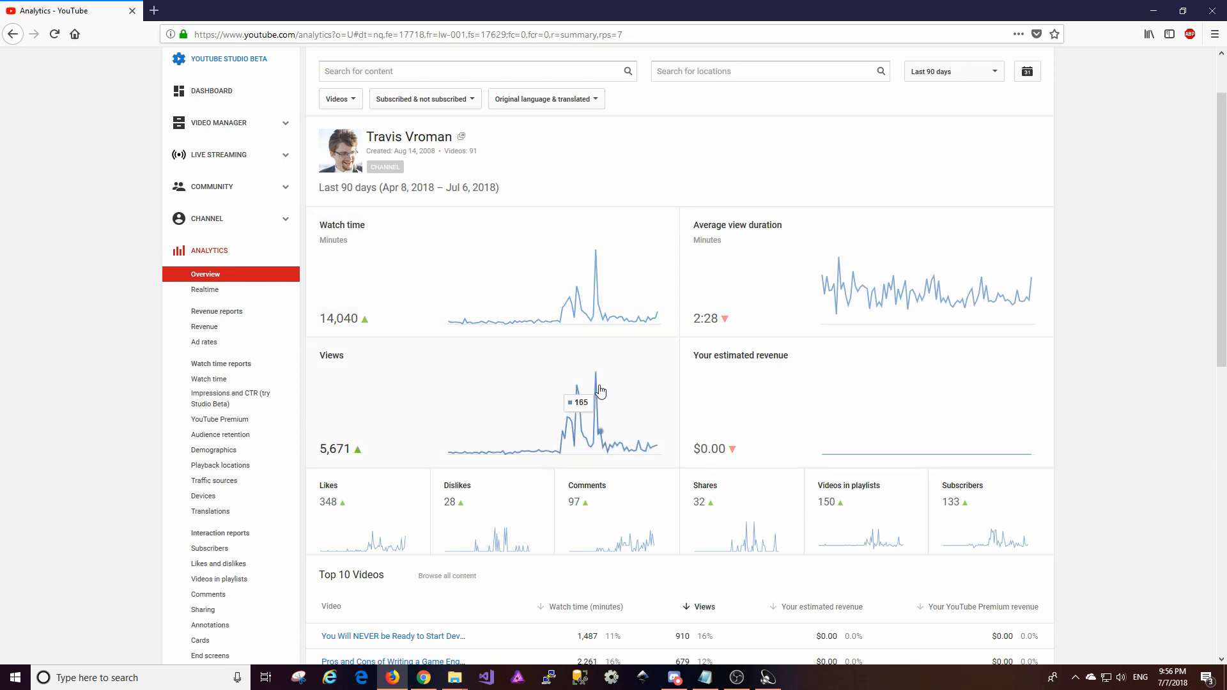
mouse_move(606, 429)
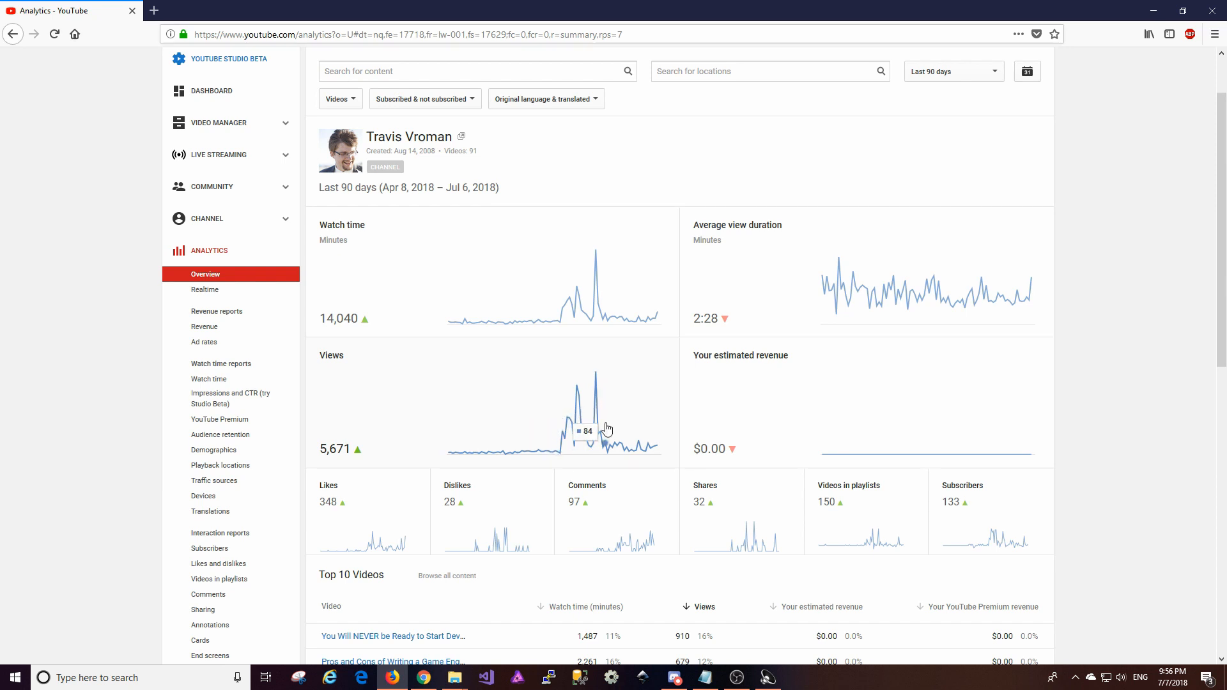
mouse_move(607, 451)
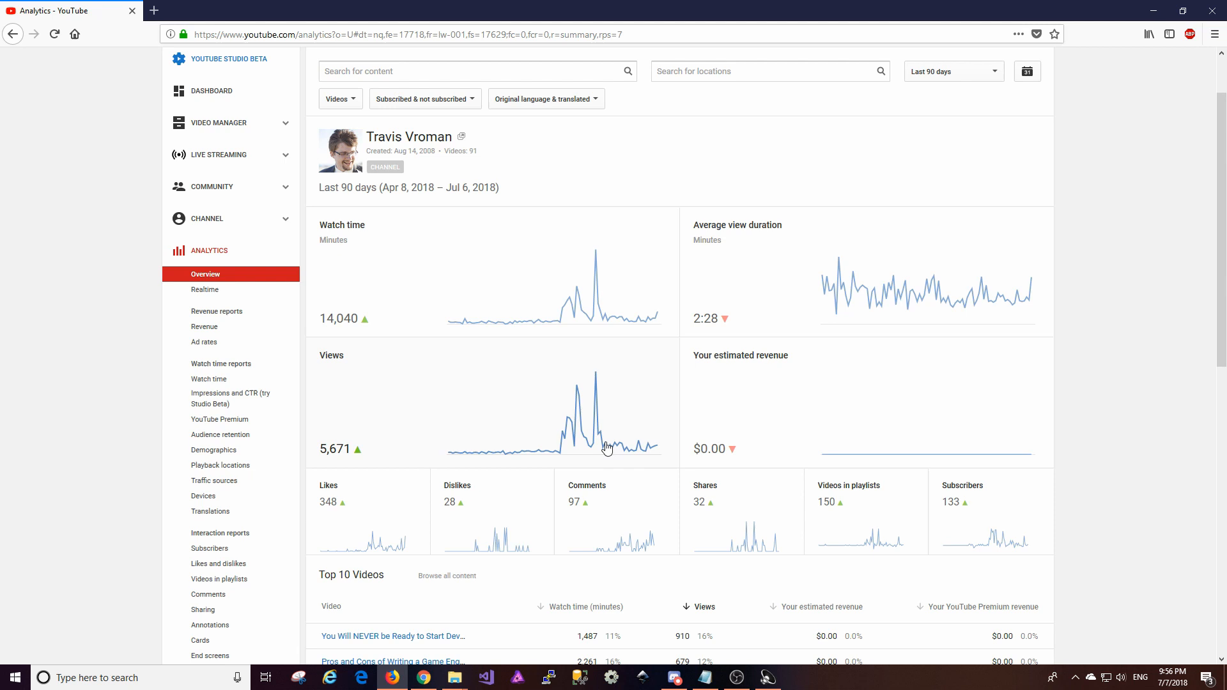
mouse_move(550, 456)
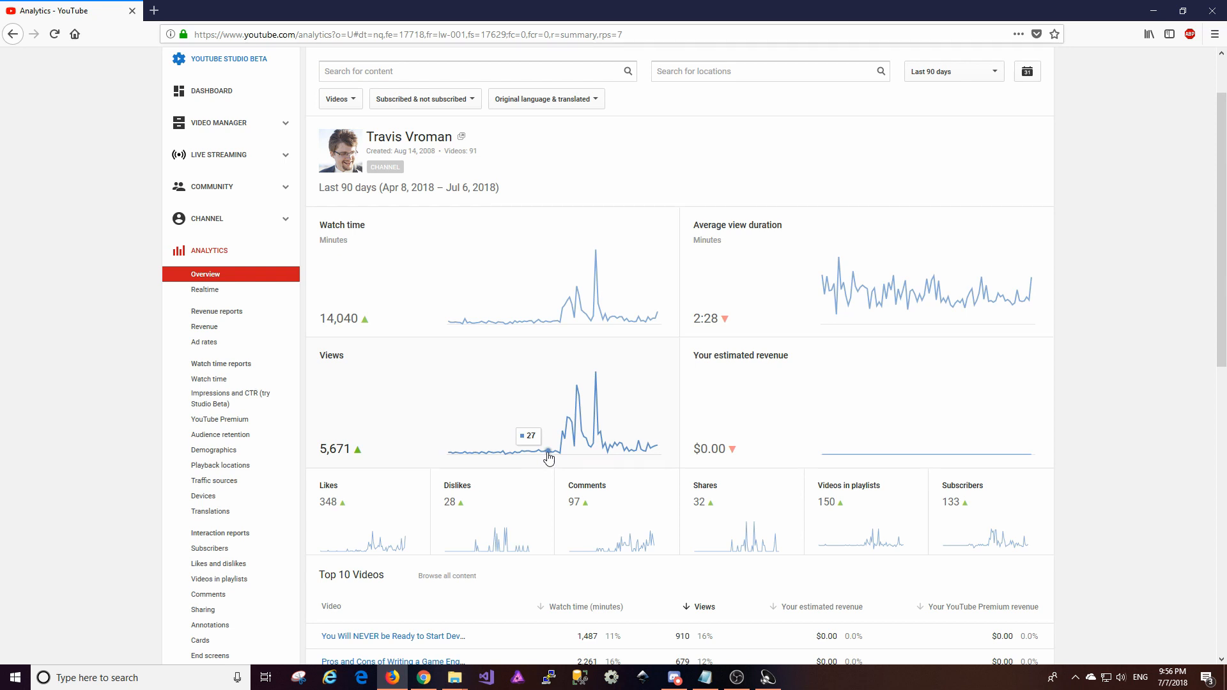
mouse_move(560, 457)
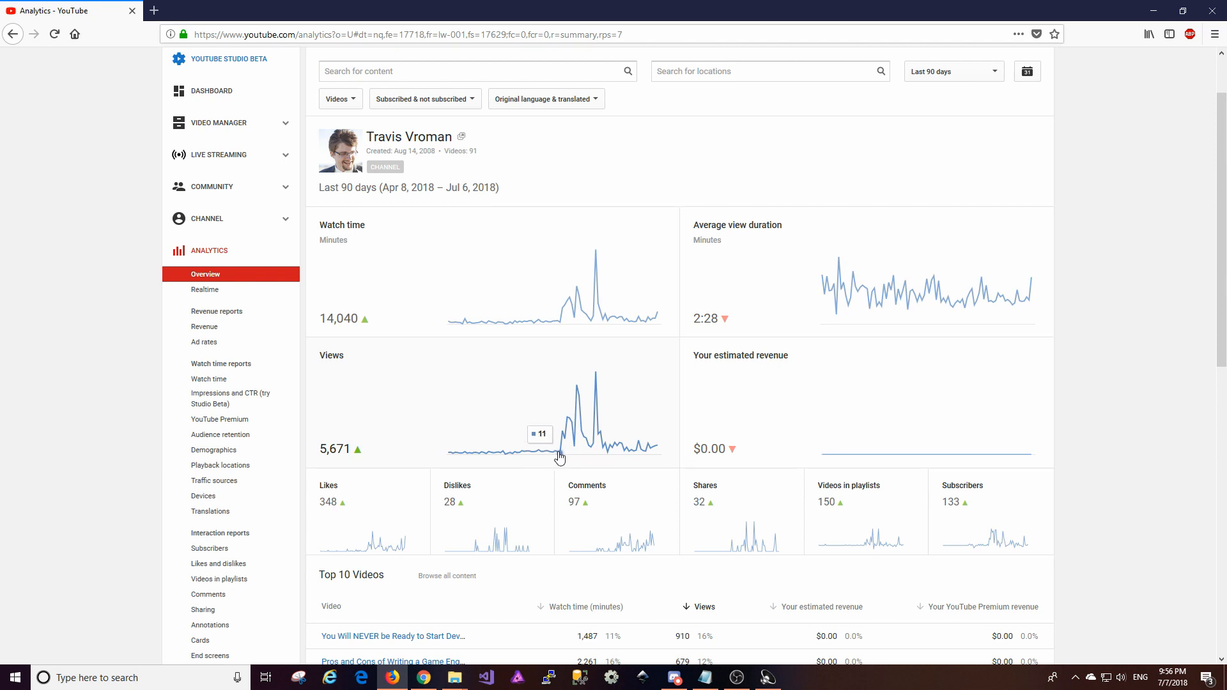
mouse_move(546, 455)
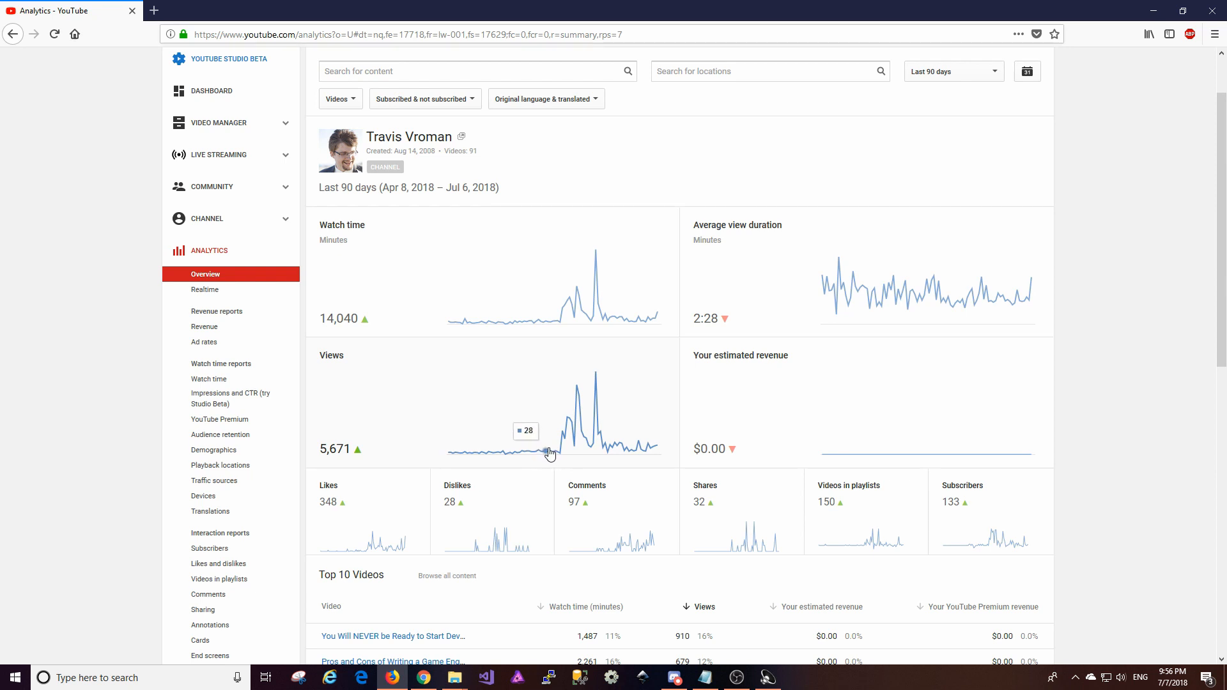
mouse_move(535, 447)
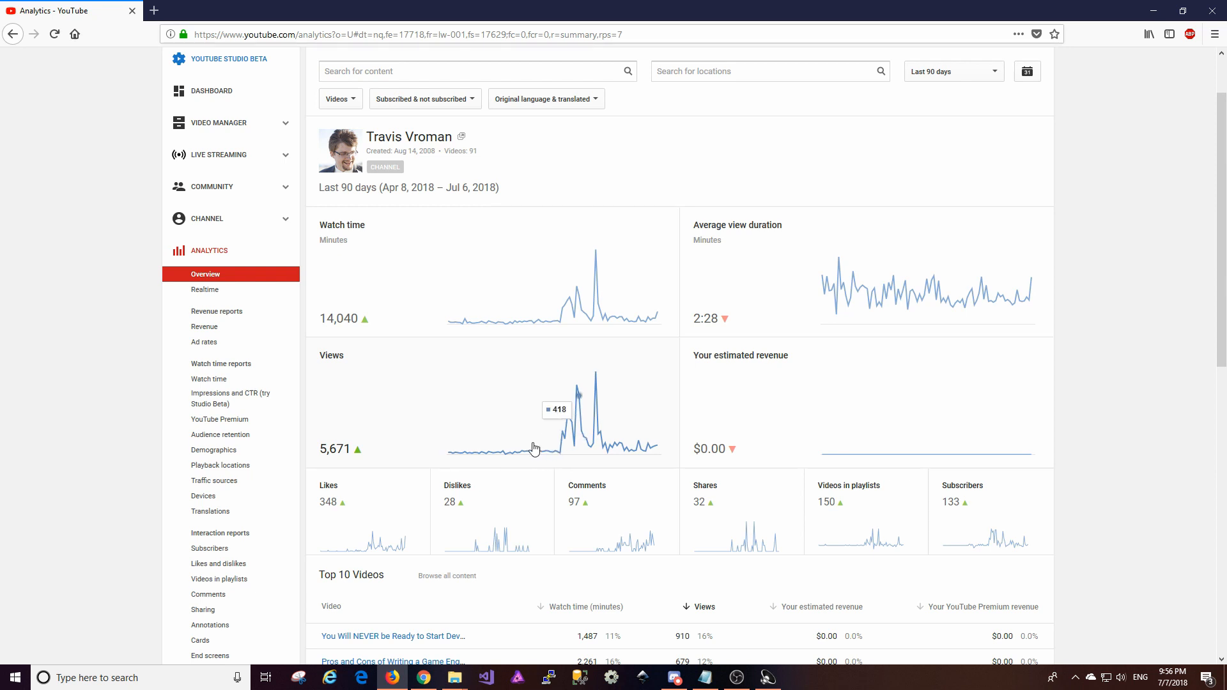
mouse_move(519, 456)
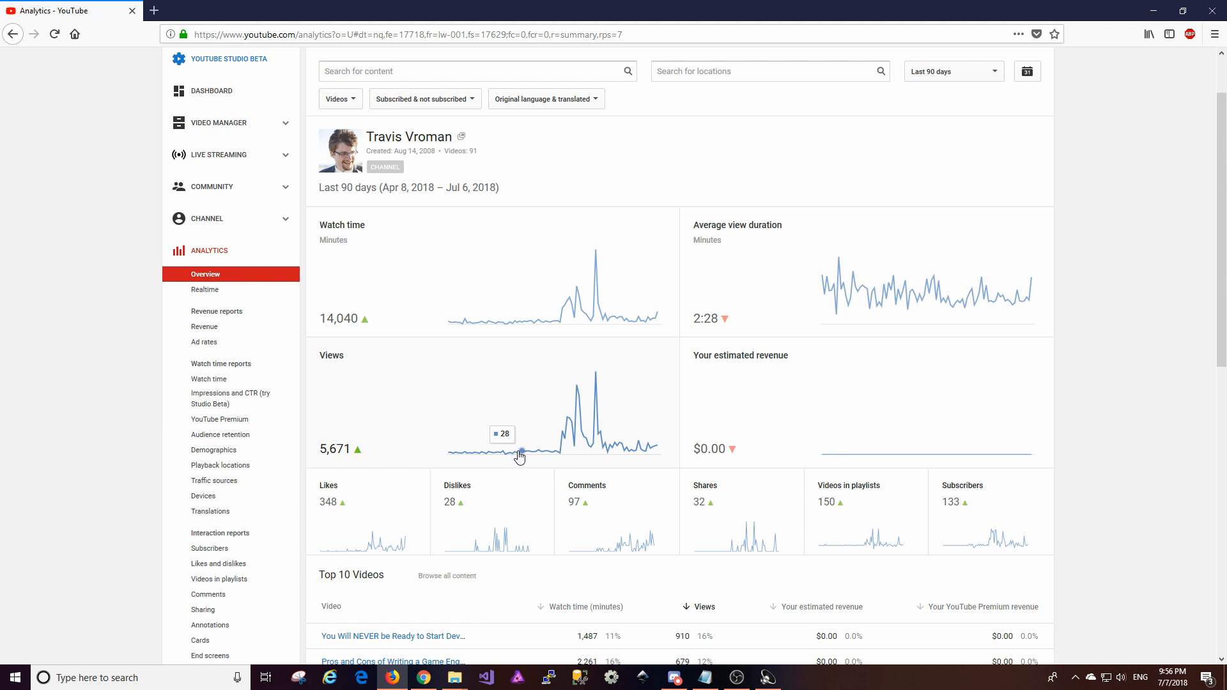
mouse_move(660, 456)
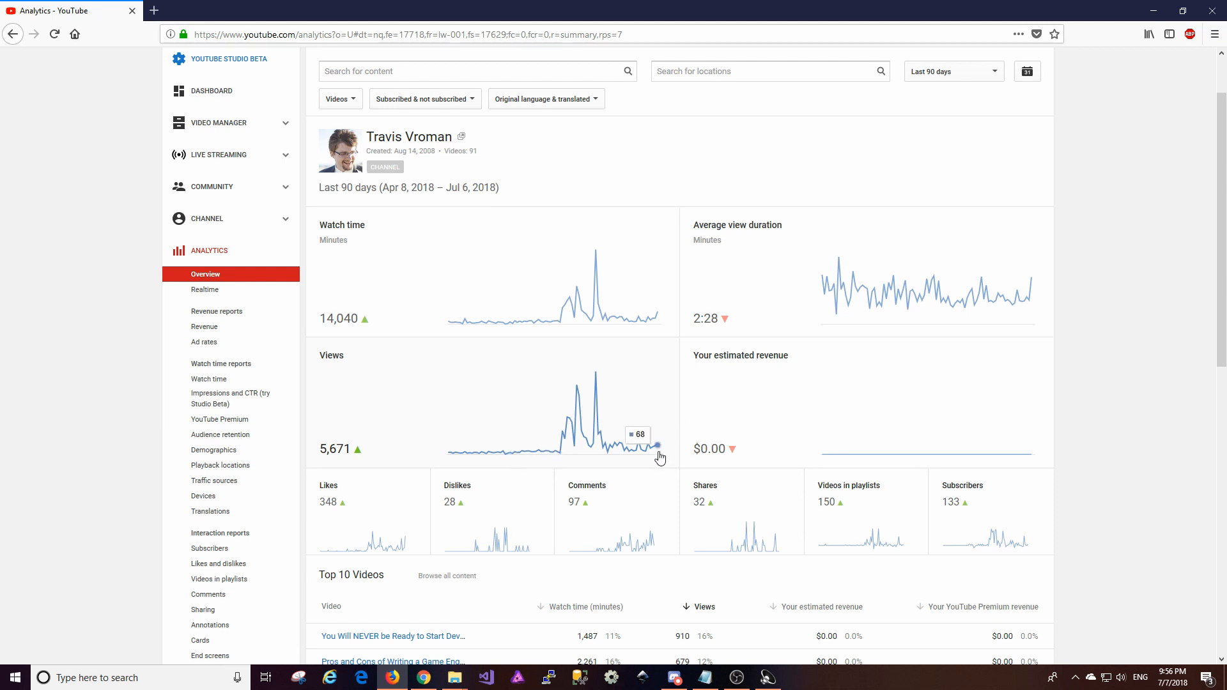
mouse_move(661, 435)
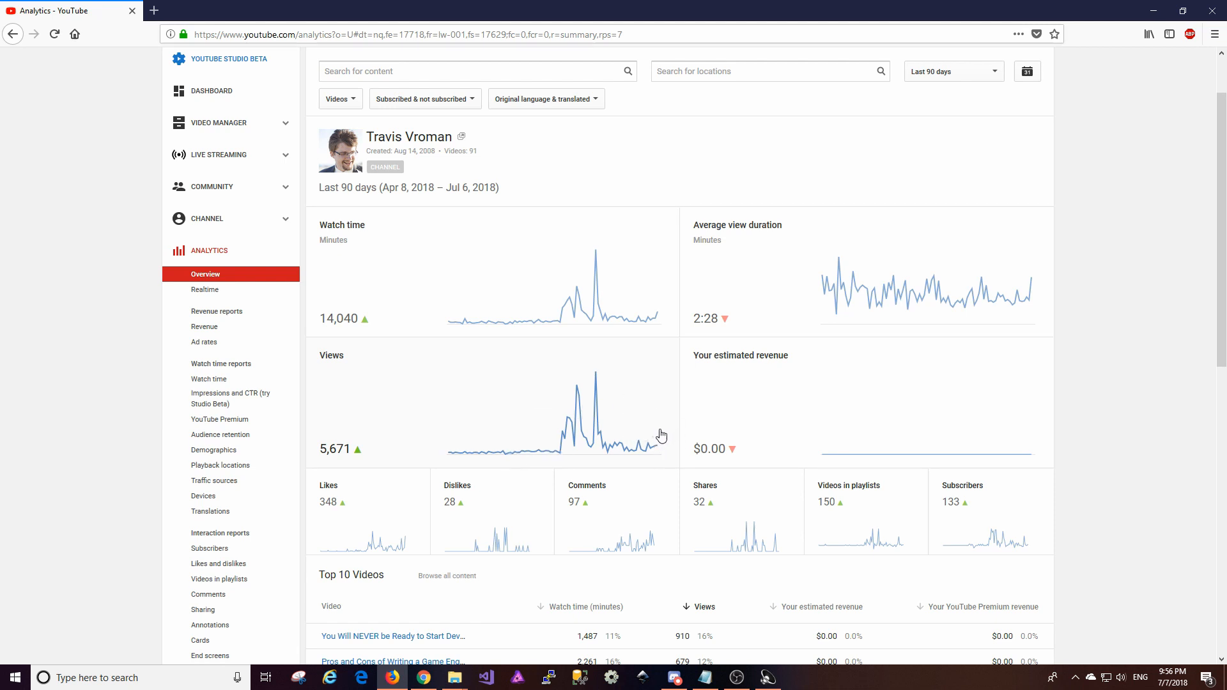
mouse_move(560, 453)
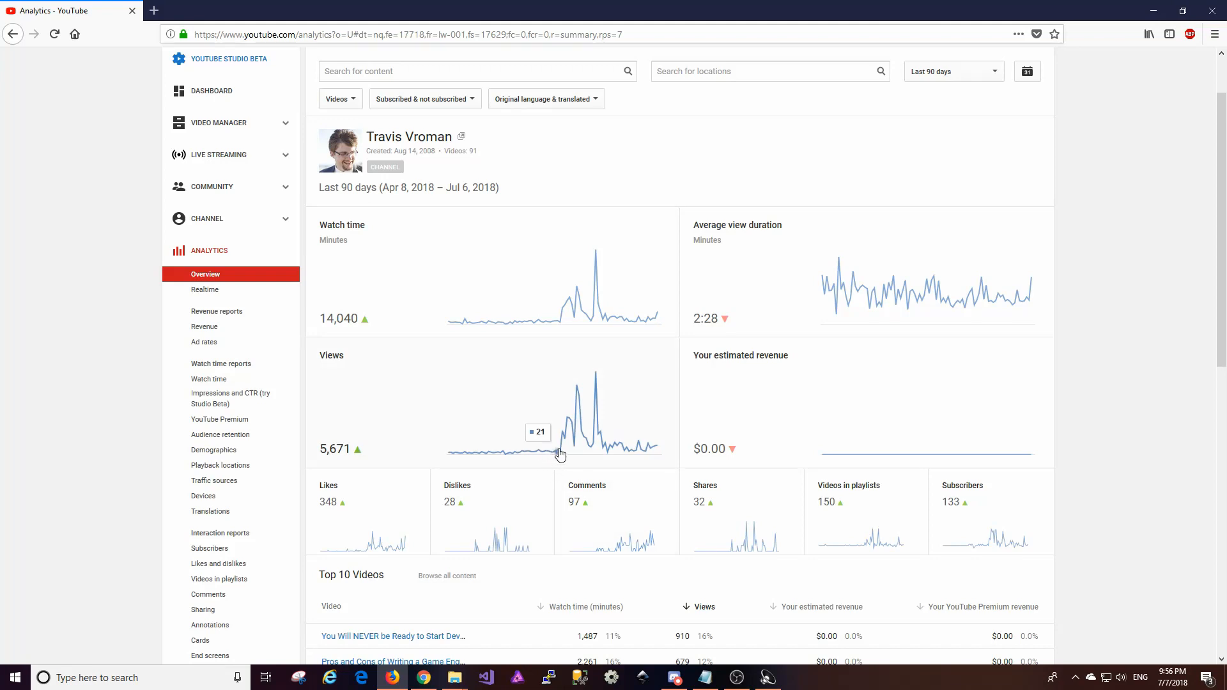
mouse_move(586, 435)
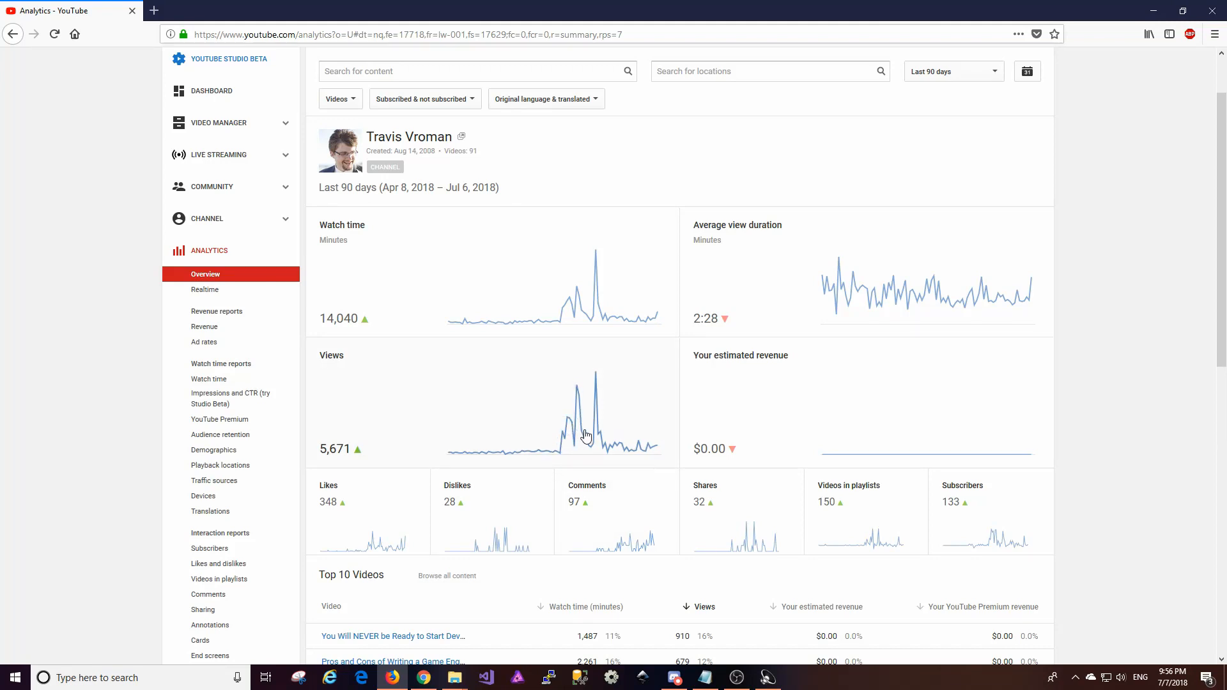
mouse_move(597, 444)
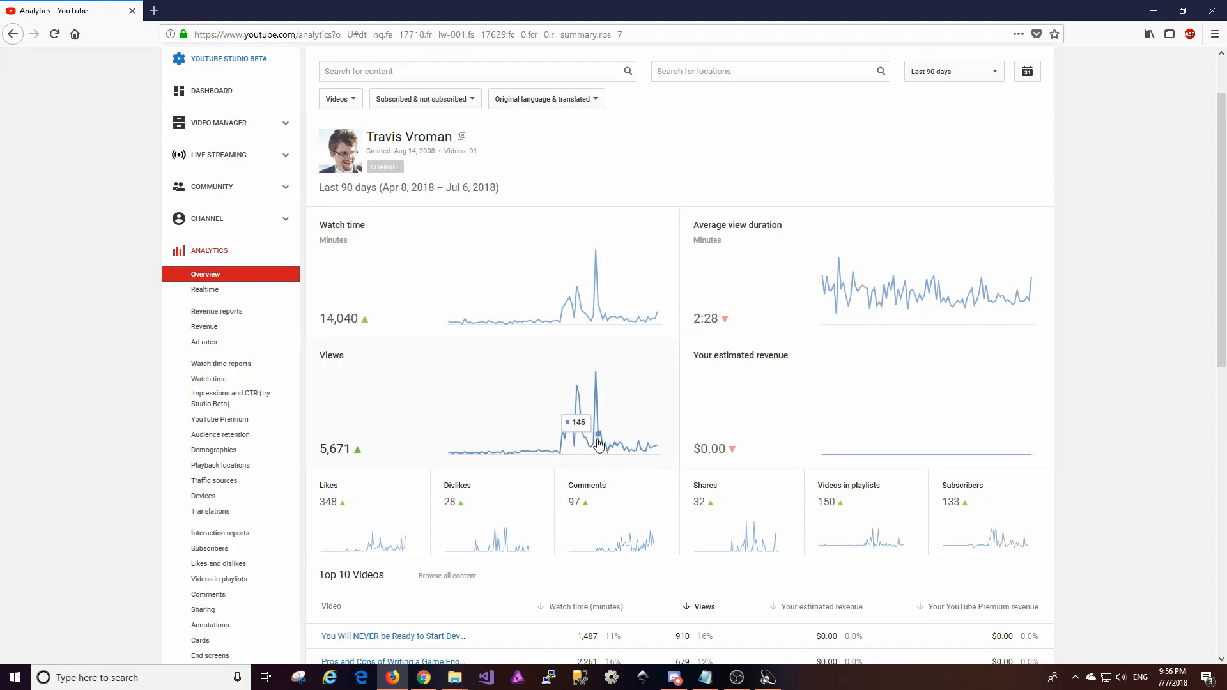
mouse_move(558, 450)
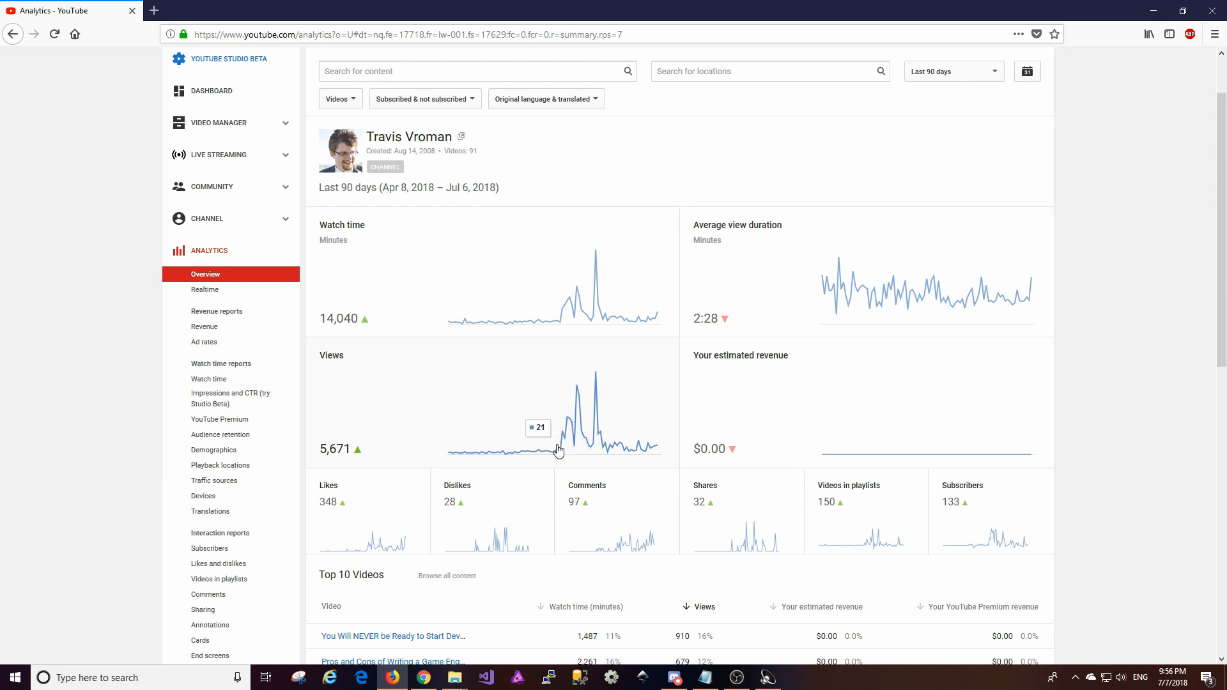
mouse_move(595, 450)
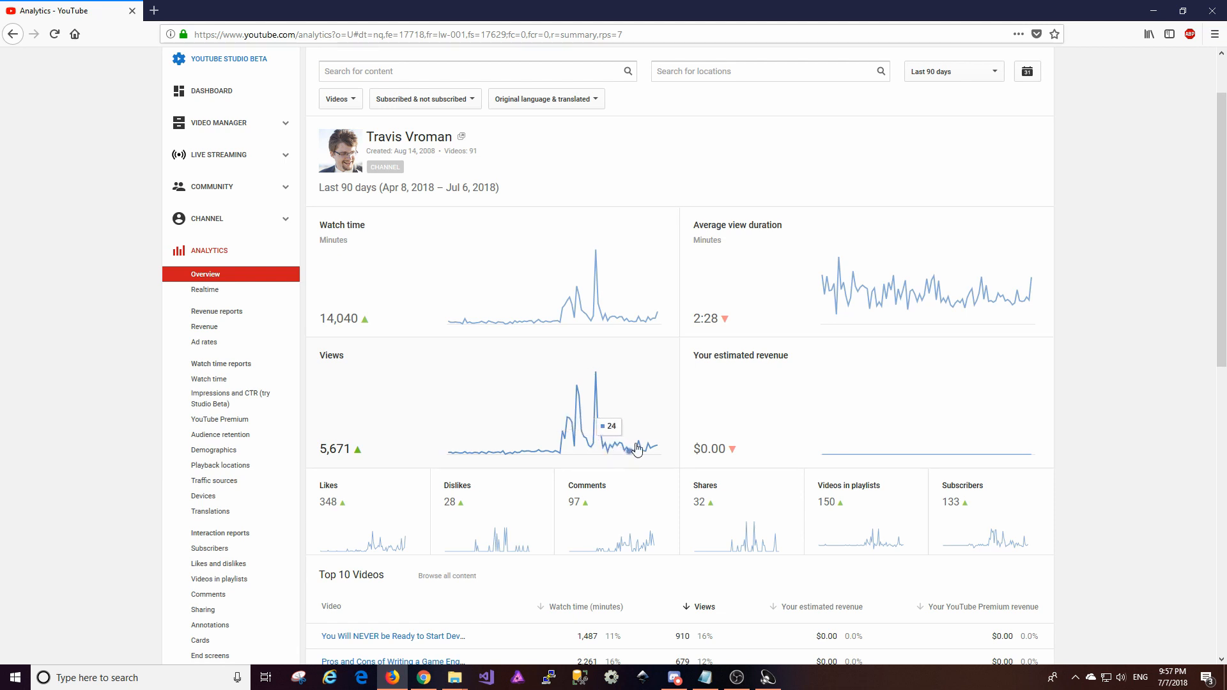
mouse_move(579, 453)
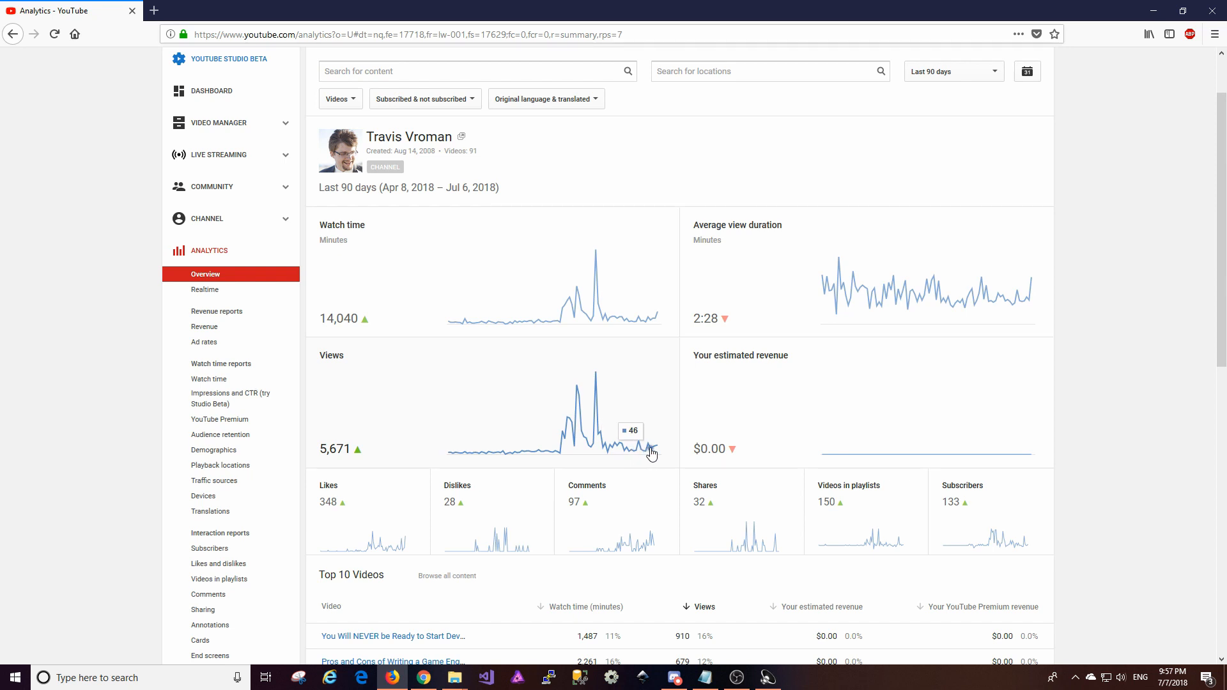
mouse_move(607, 329)
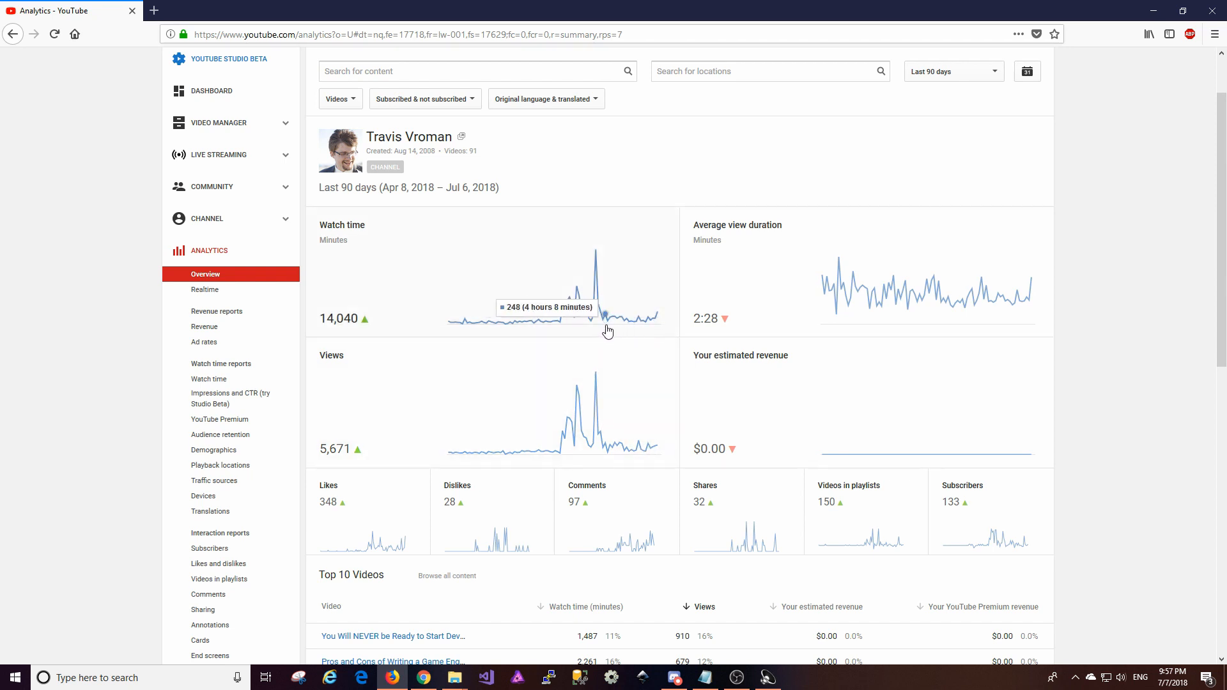
mouse_move(613, 332)
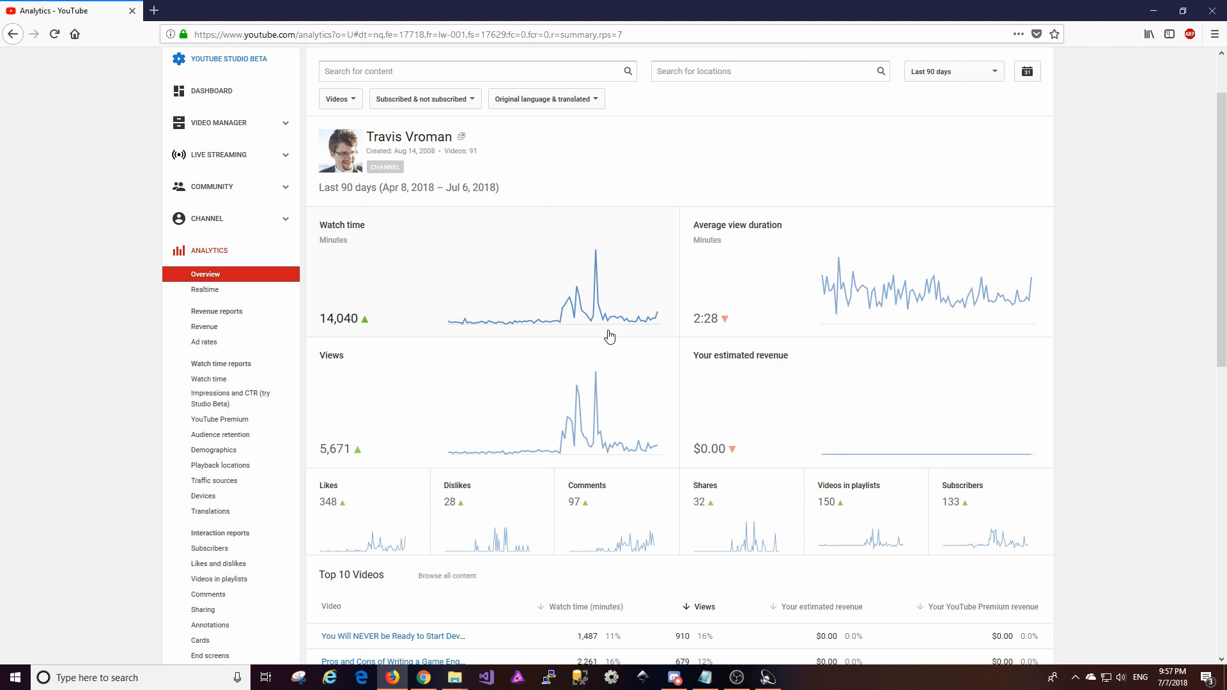
mouse_move(585, 322)
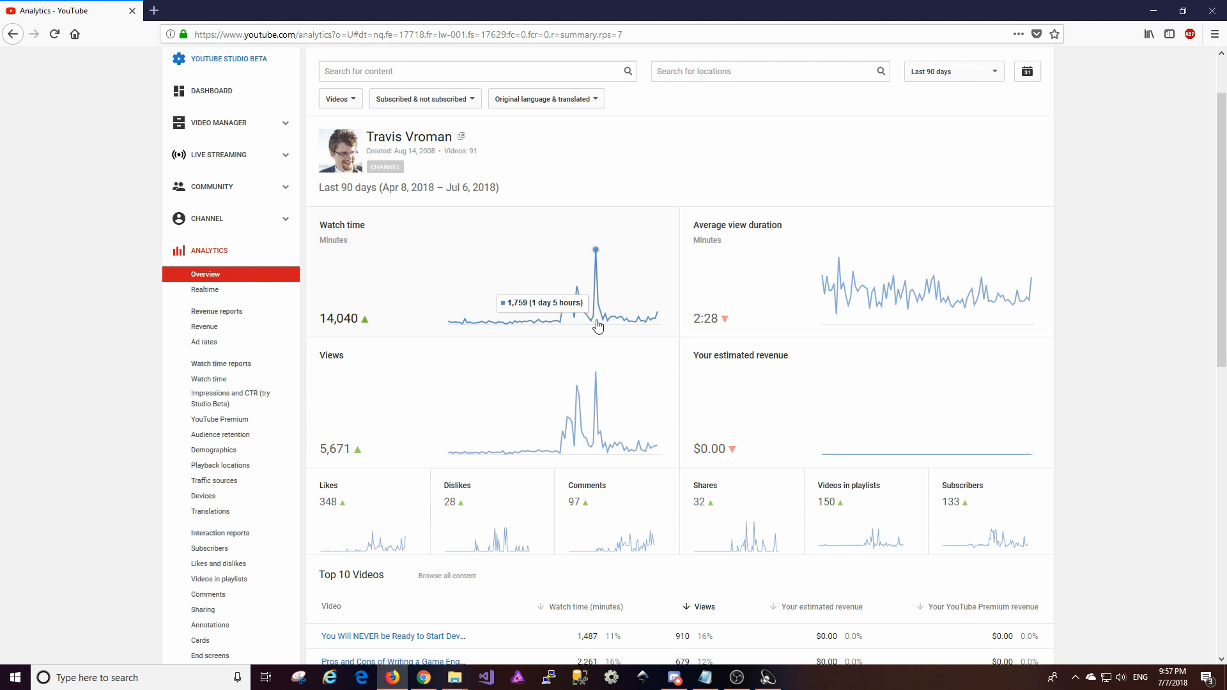
mouse_move(563, 318)
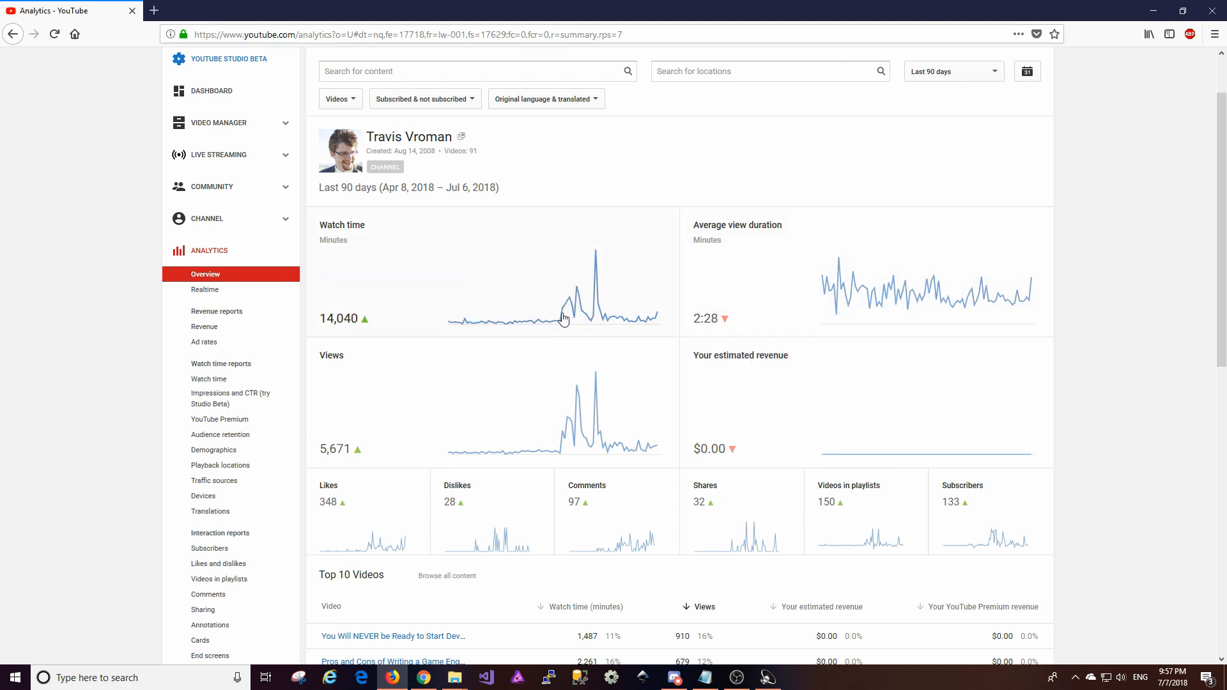
mouse_move(595, 323)
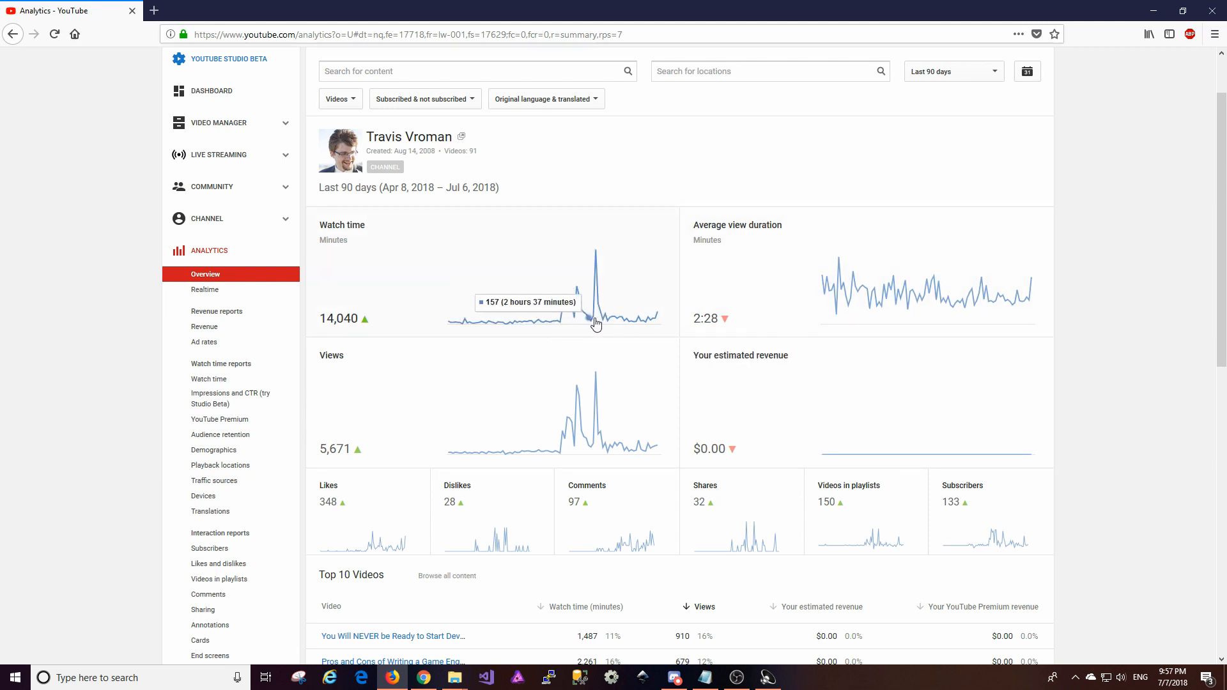
mouse_move(603, 313)
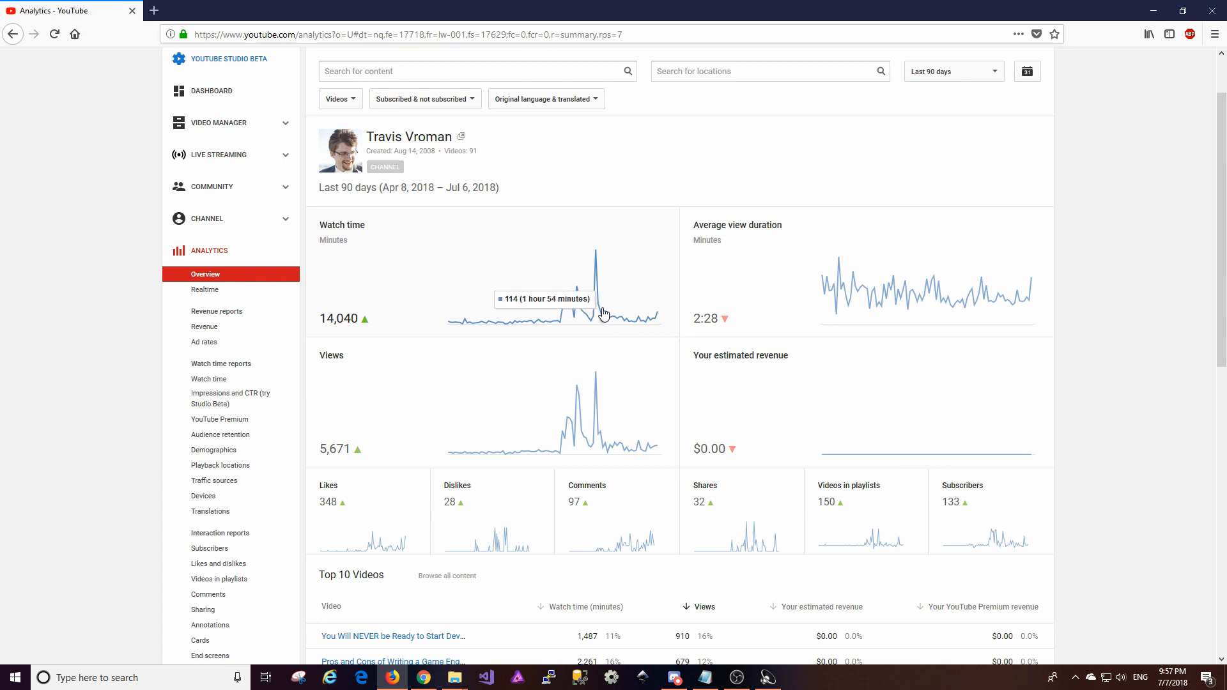
mouse_move(646, 324)
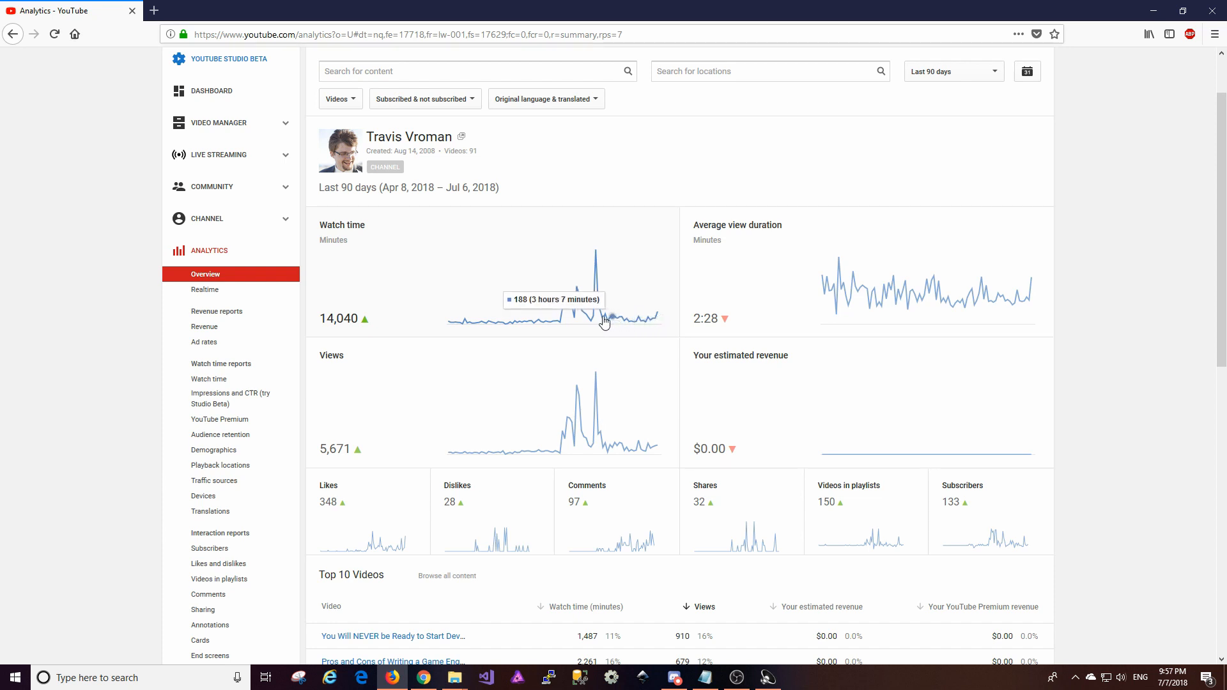
mouse_move(642, 321)
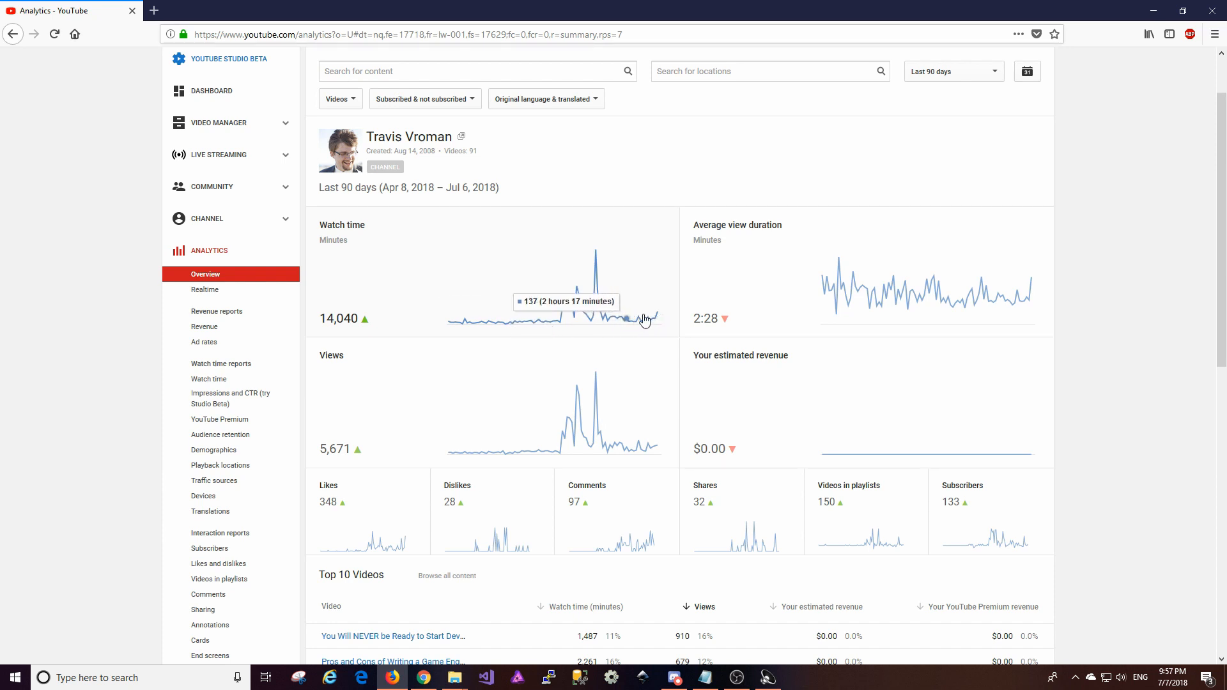
mouse_move(634, 324)
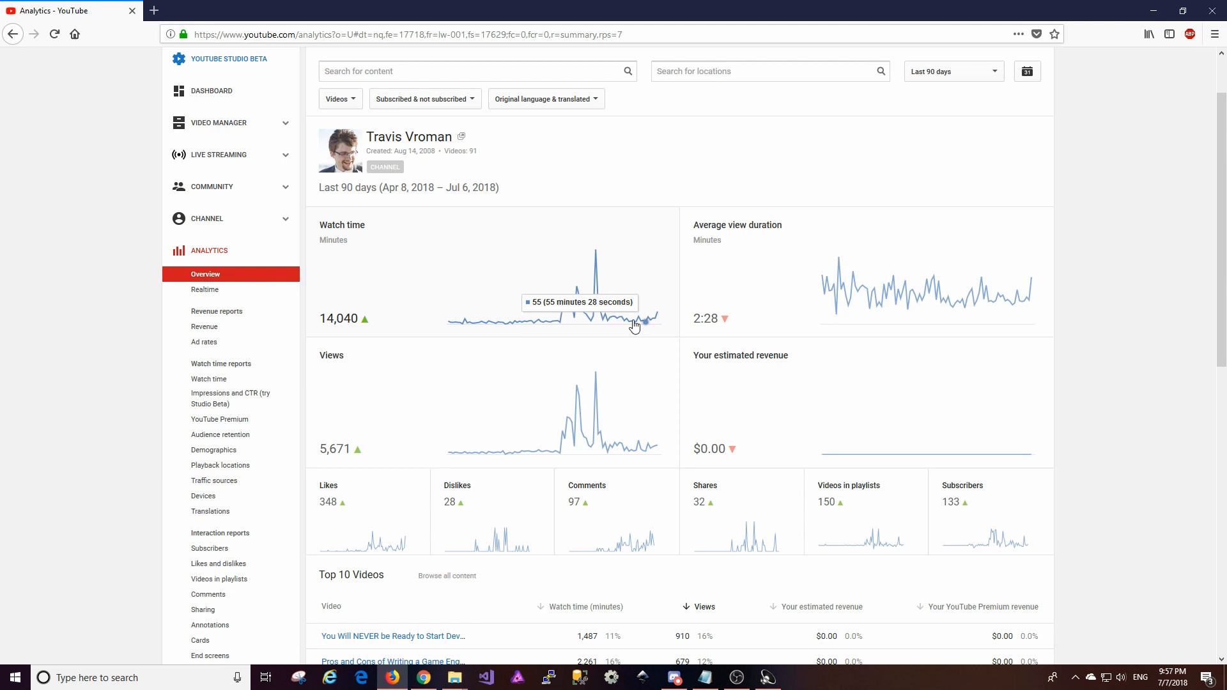
mouse_move(626, 322)
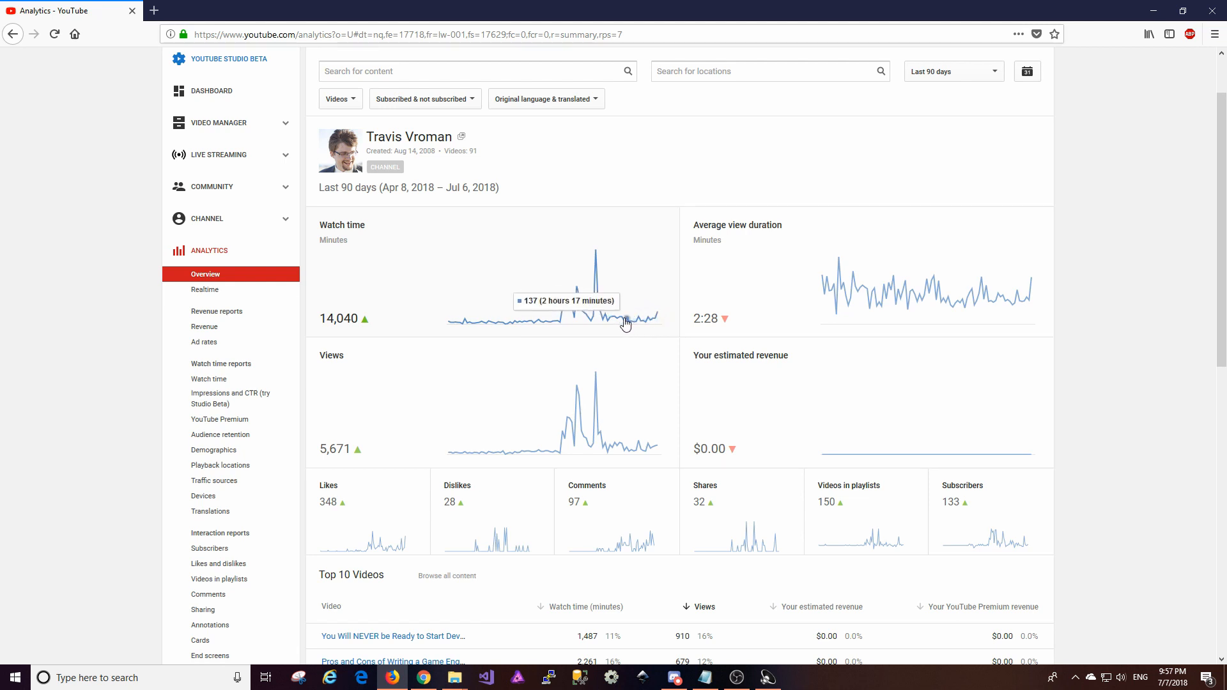
mouse_move(656, 322)
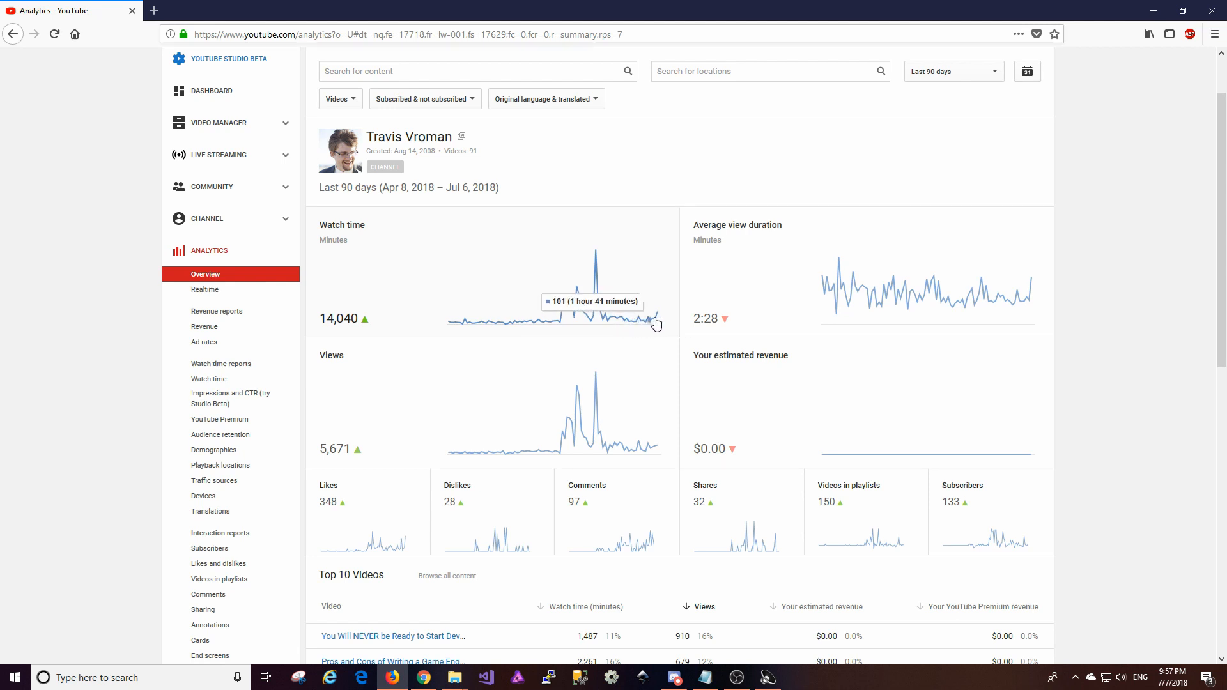
mouse_move(657, 319)
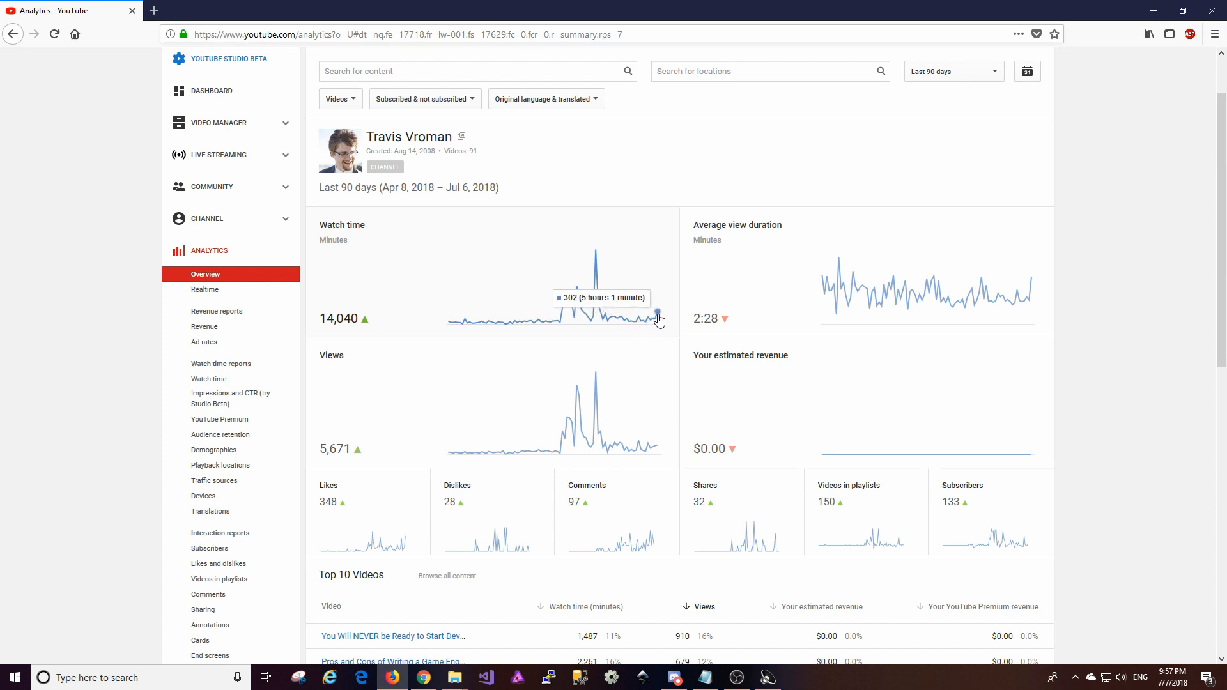
mouse_move(754, 307)
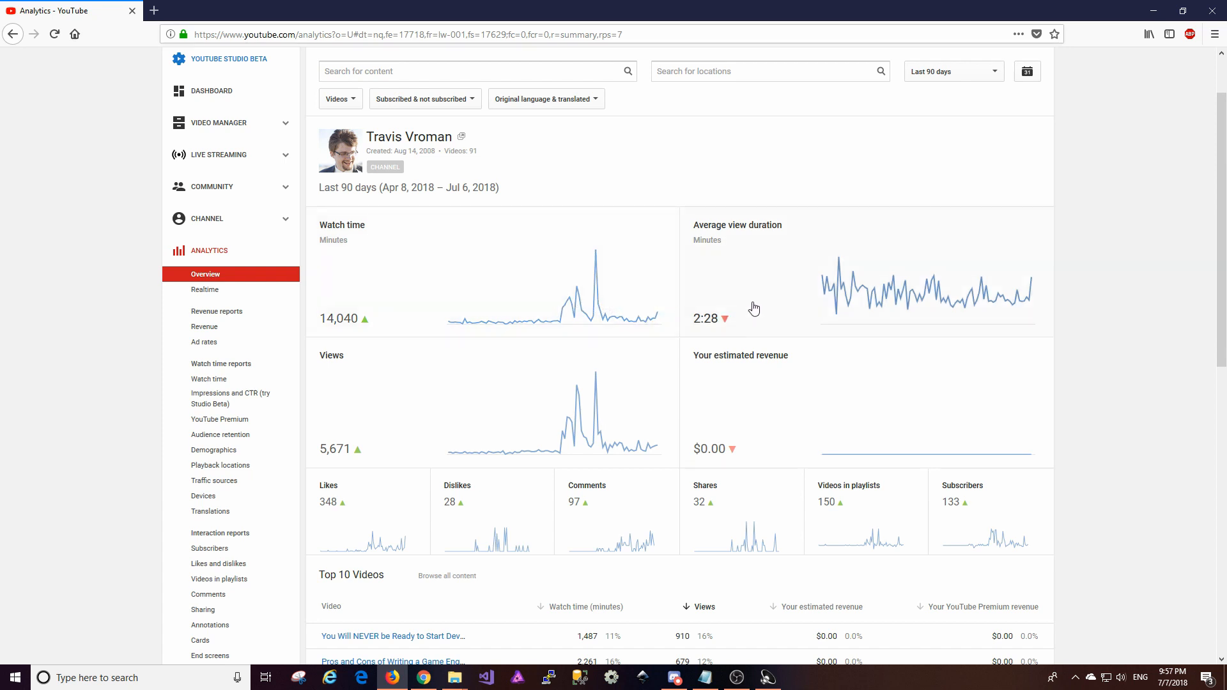
mouse_move(945, 303)
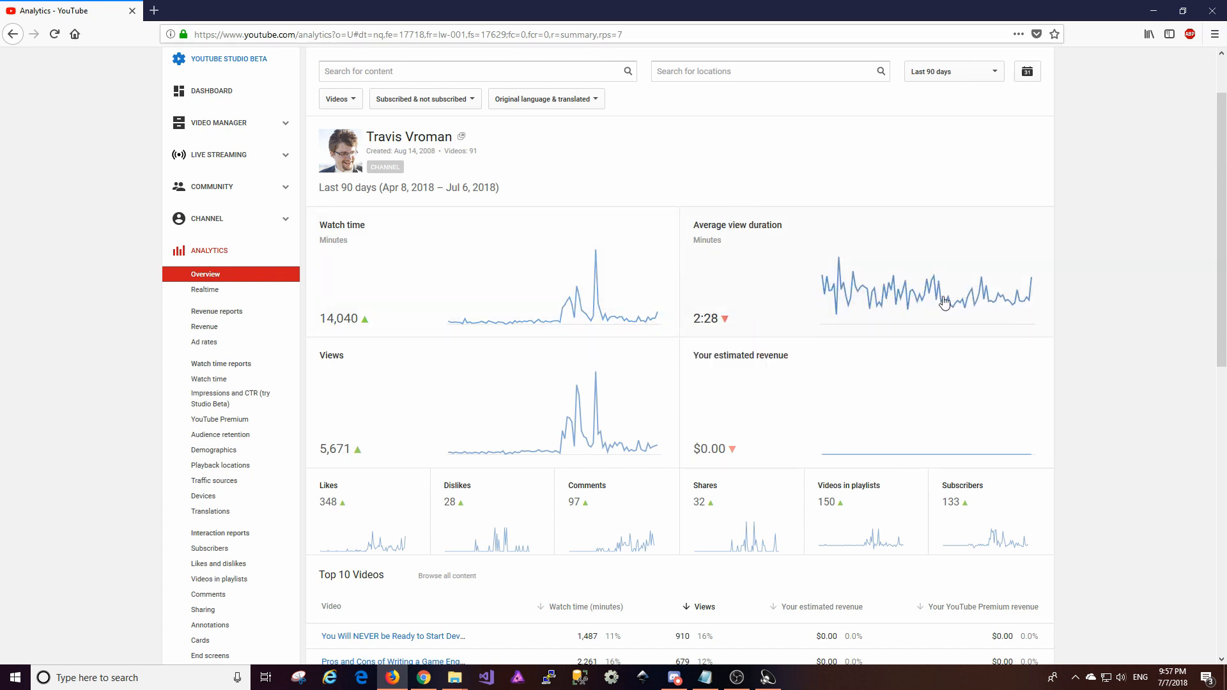
mouse_move(959, 301)
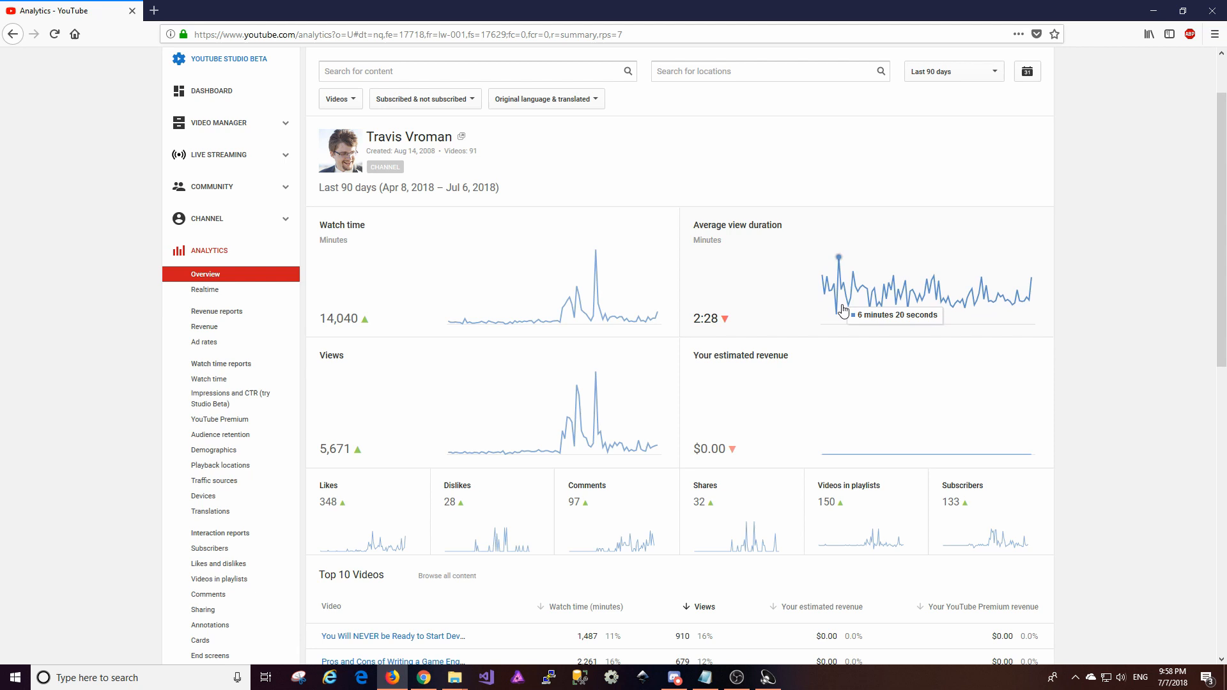
mouse_move(944, 303)
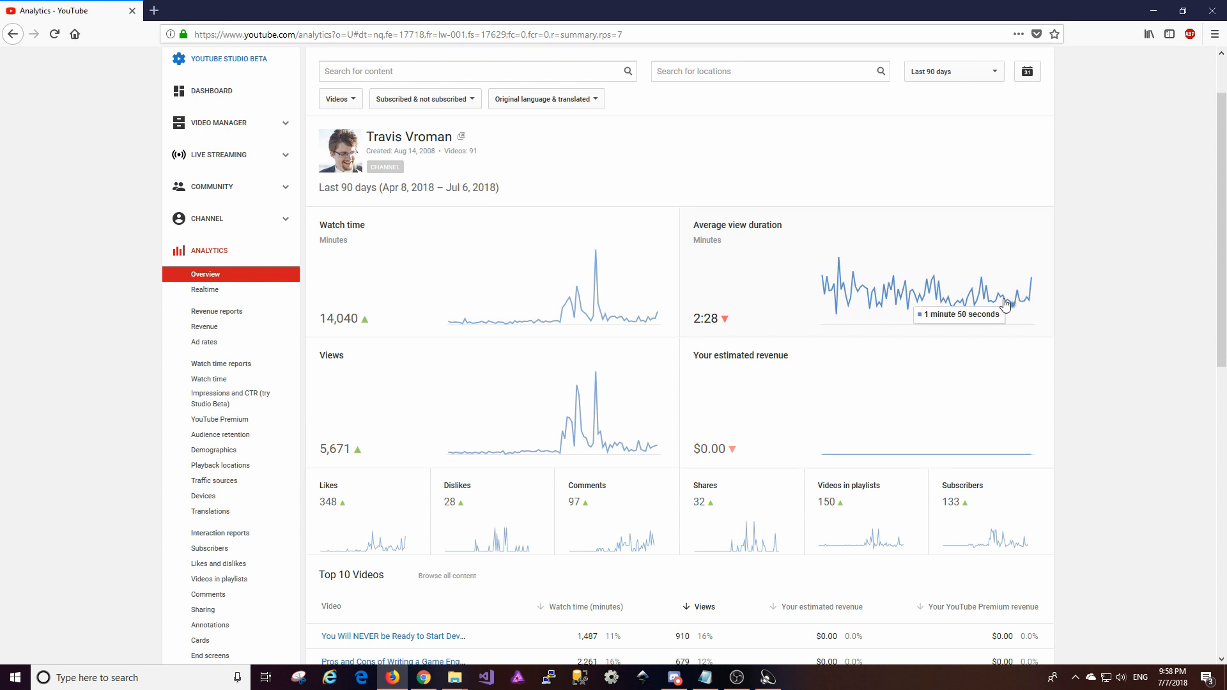
mouse_move(1031, 301)
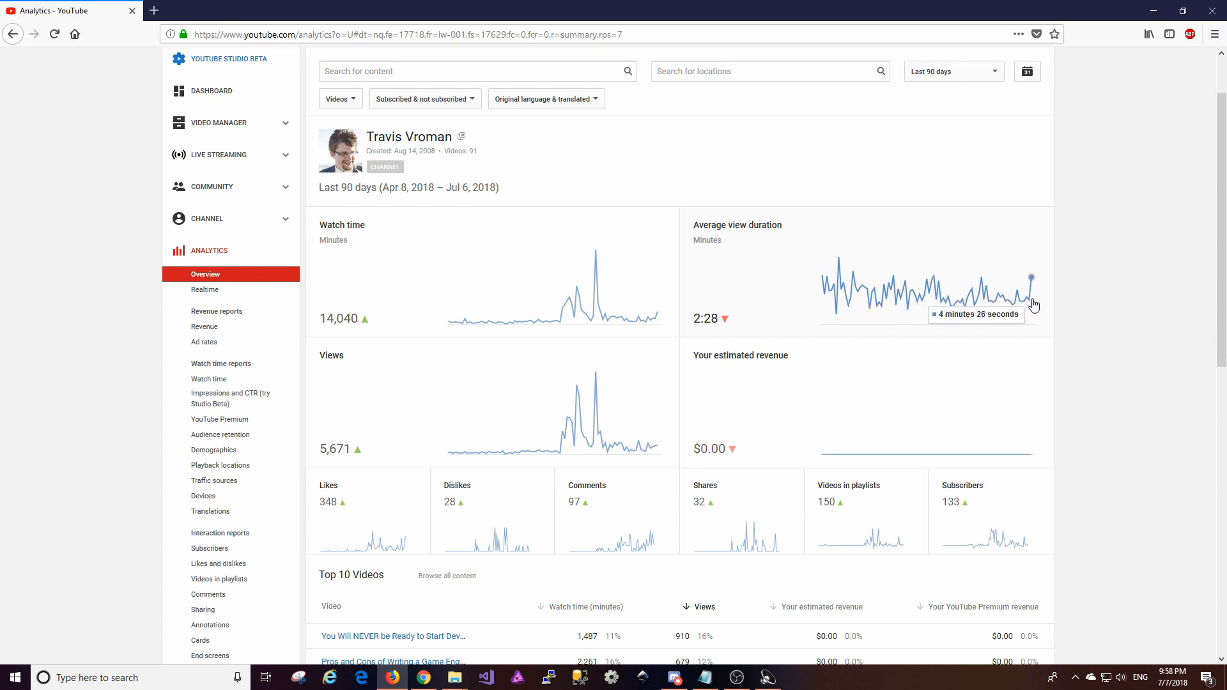
mouse_move(1031, 304)
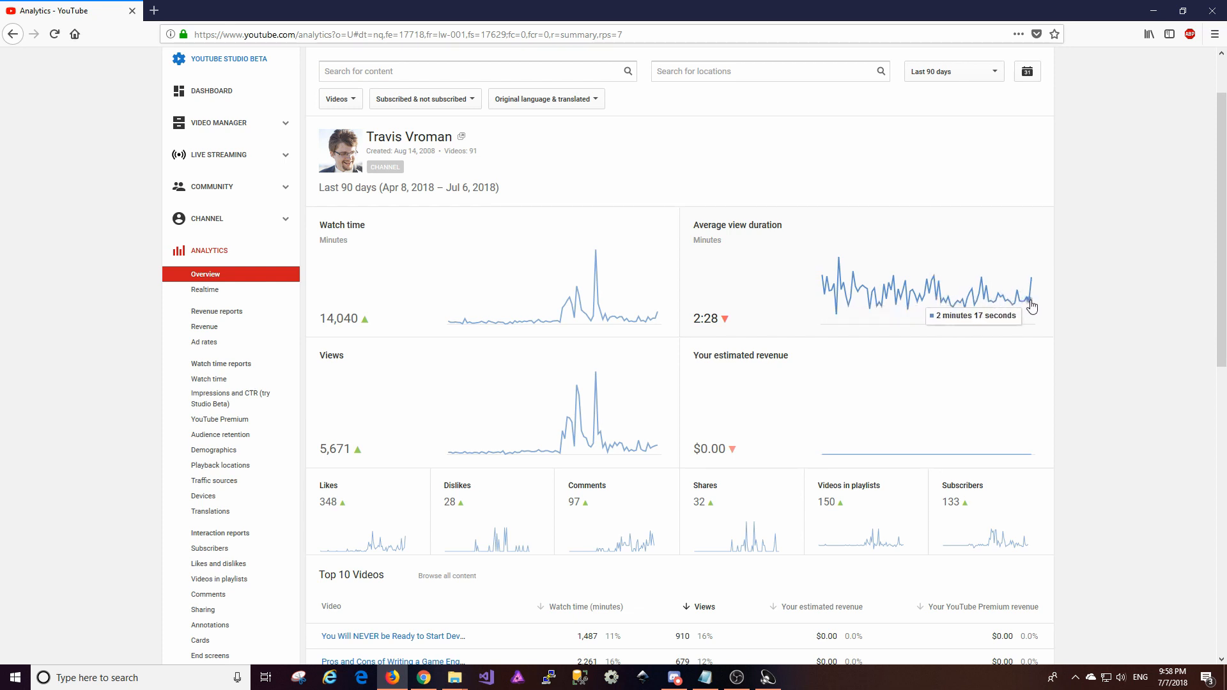
mouse_move(1036, 303)
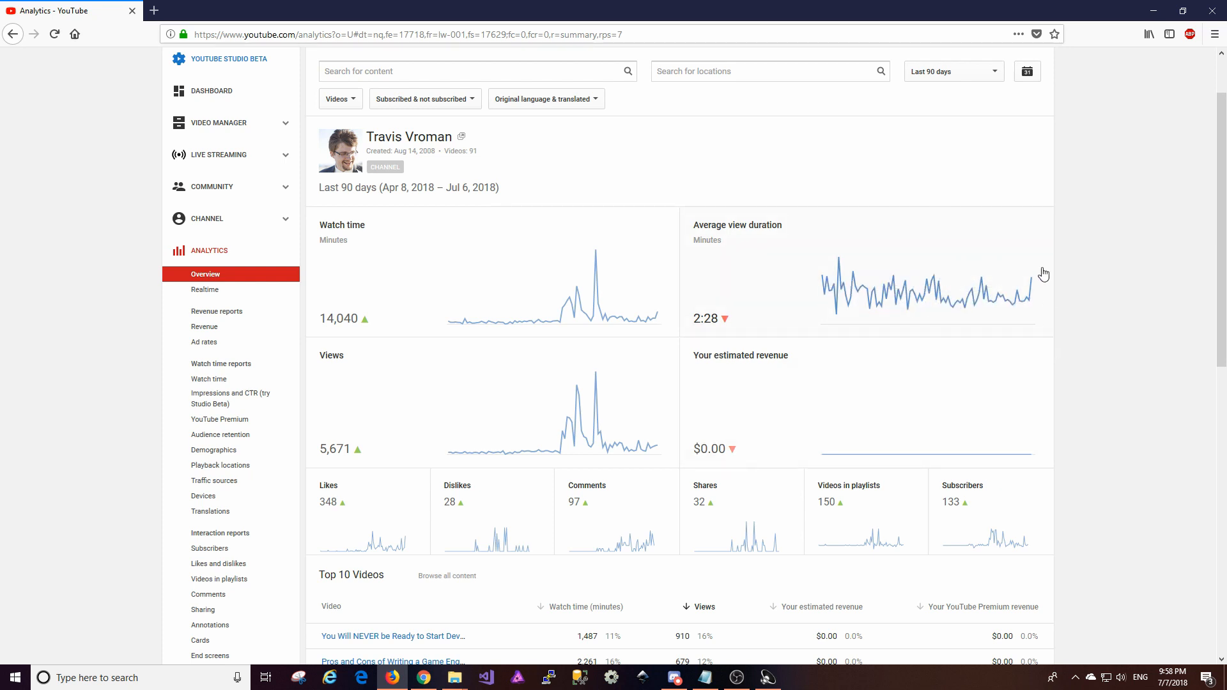
scroll("down", 3)
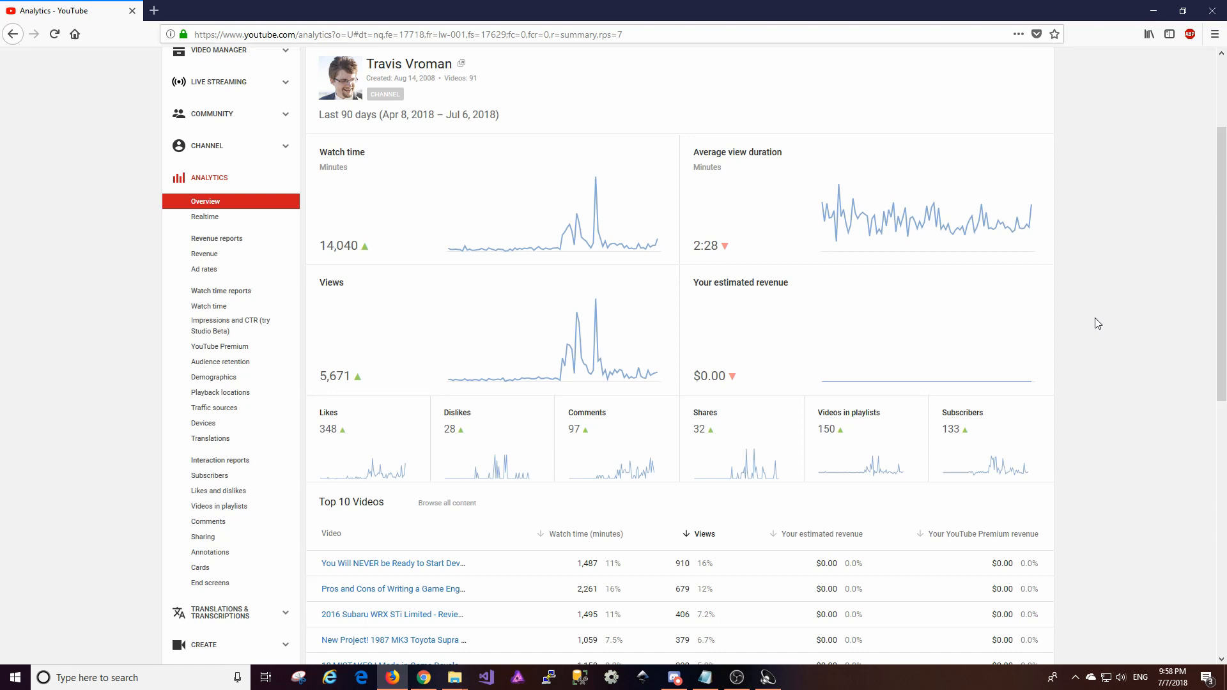
mouse_move(382, 528)
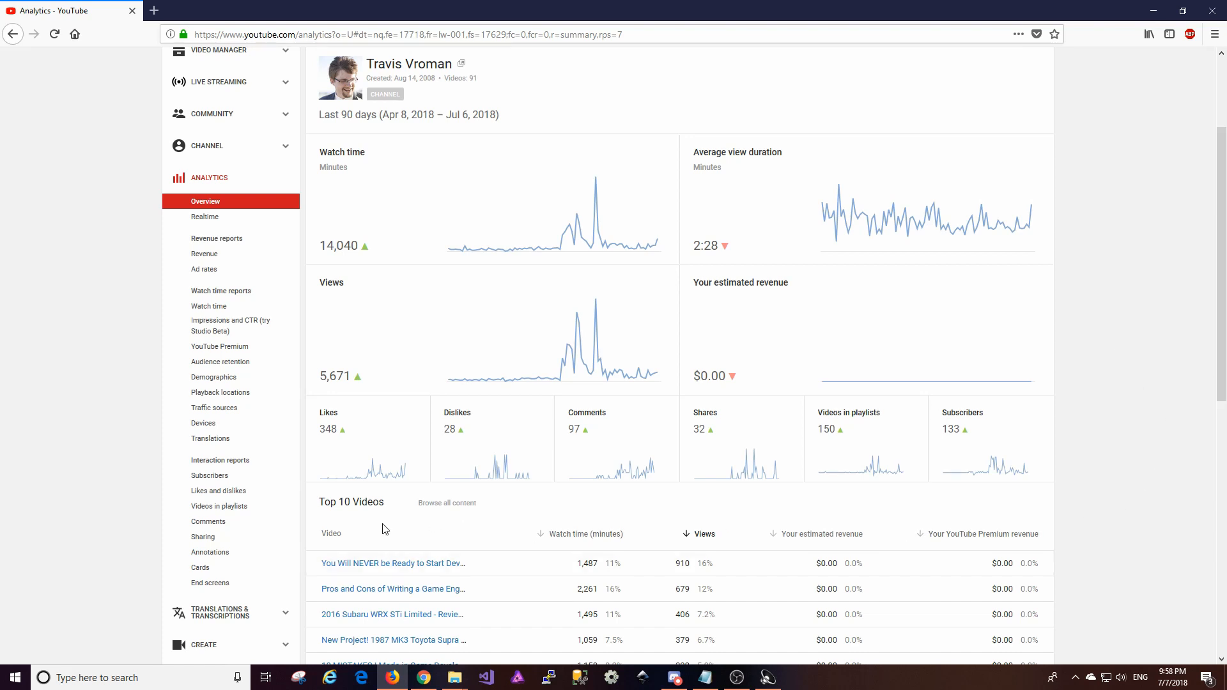
mouse_move(367, 470)
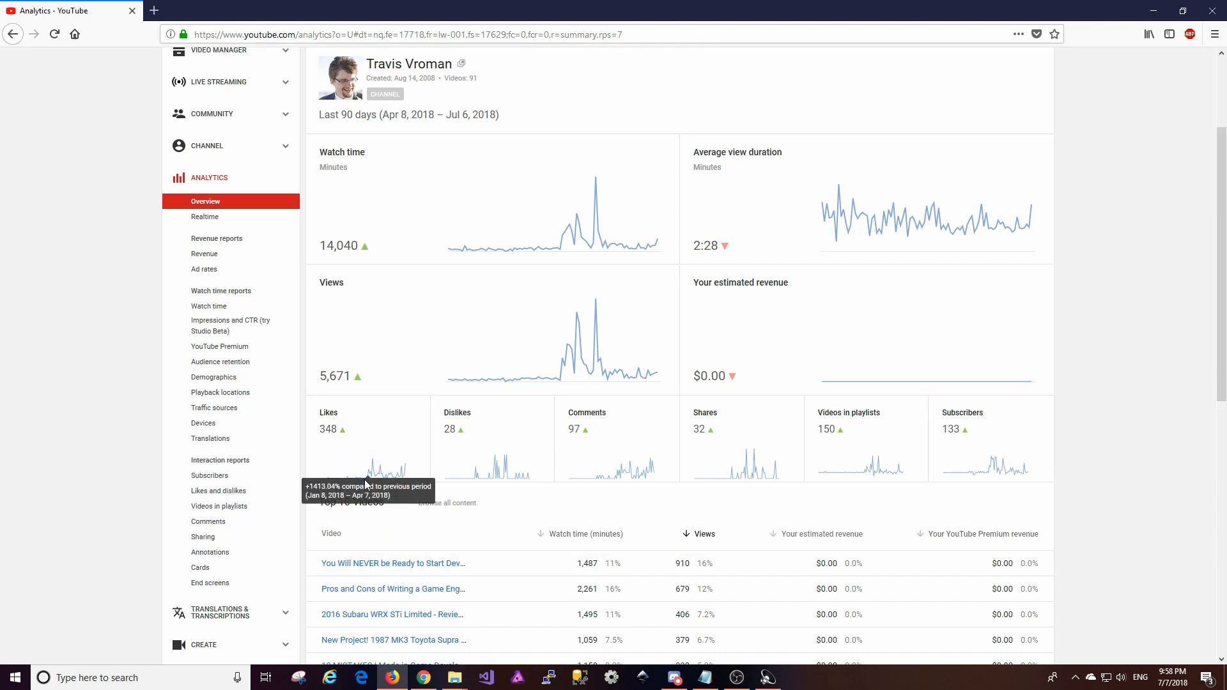
mouse_move(317, 488)
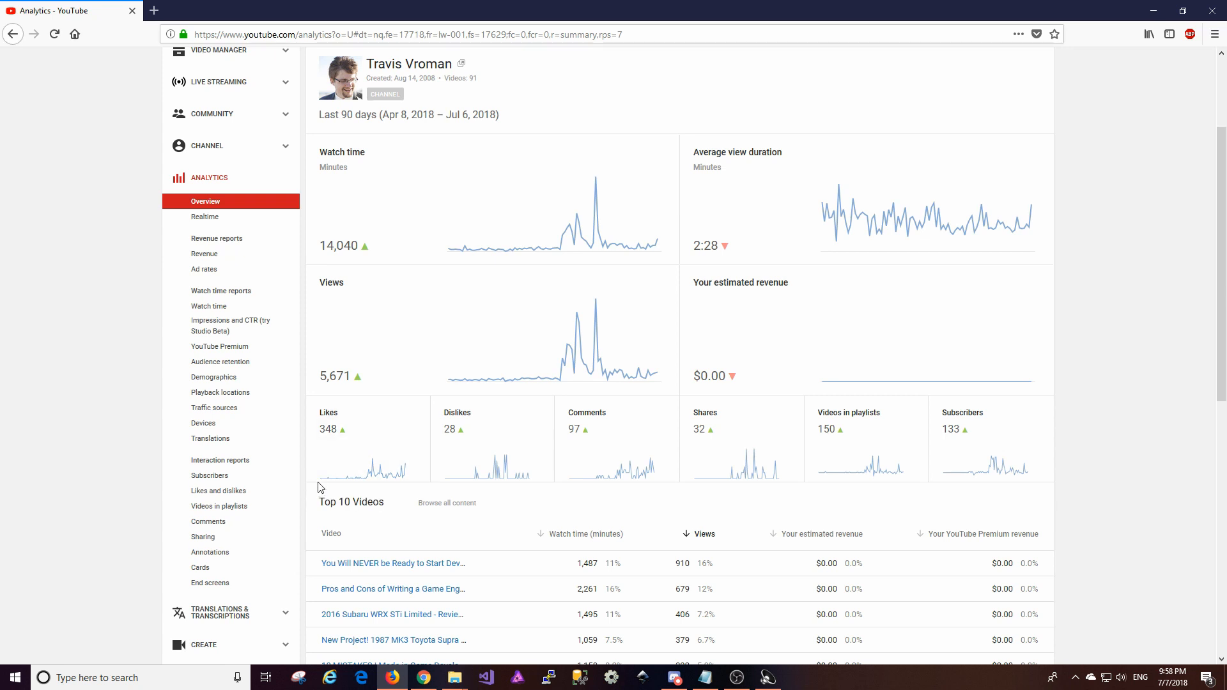
mouse_move(351, 485)
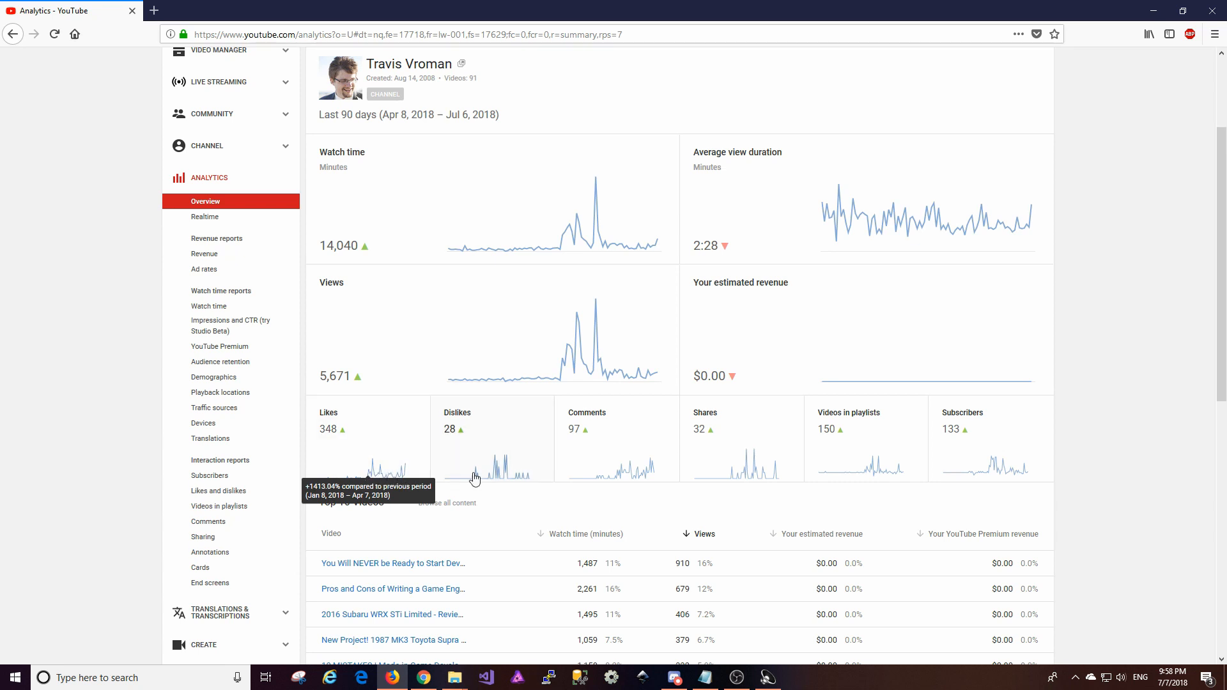
mouse_move(501, 479)
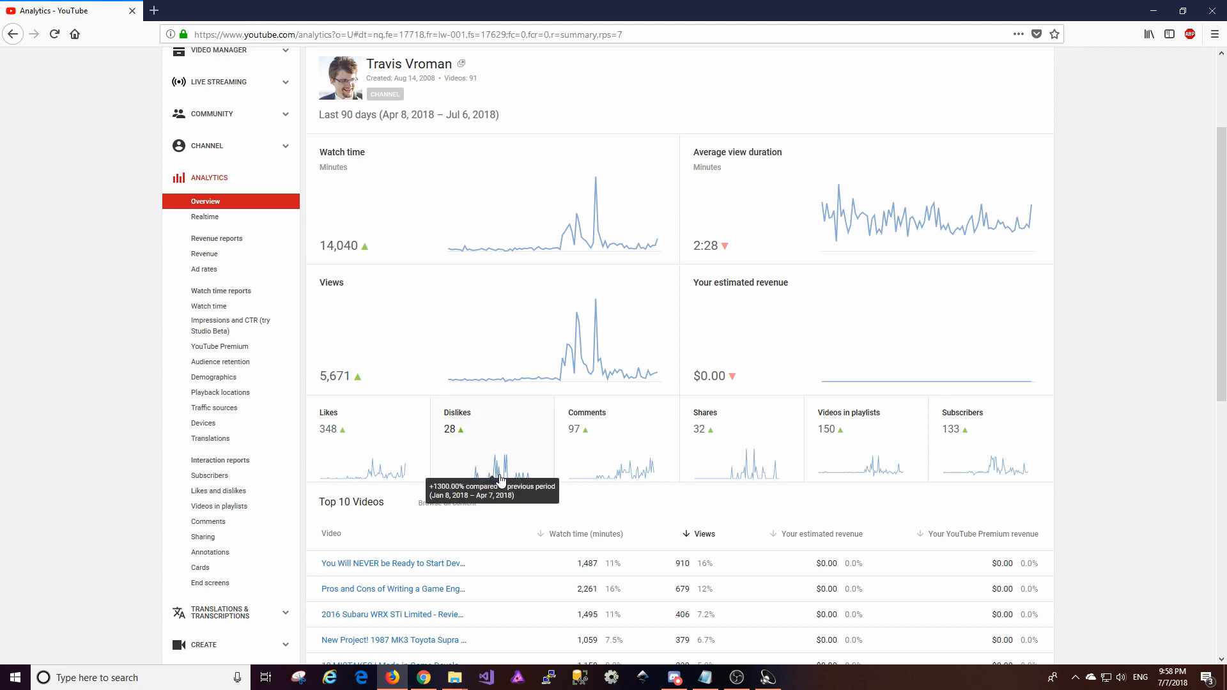
mouse_move(478, 481)
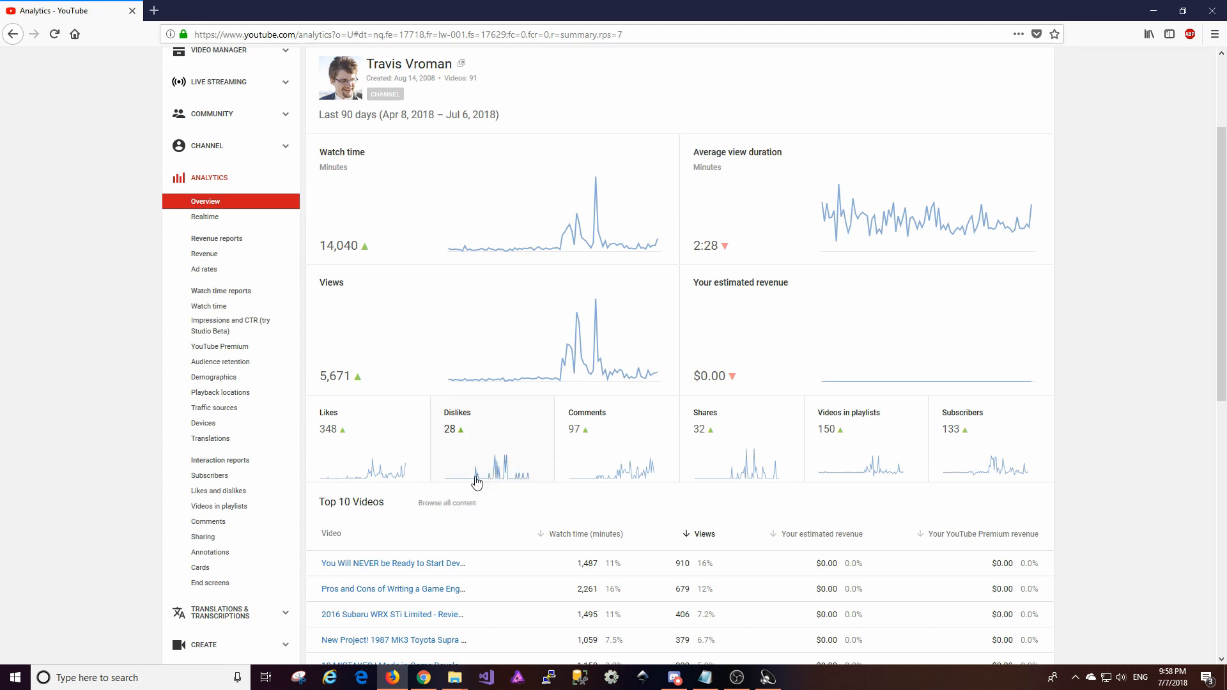
mouse_move(509, 477)
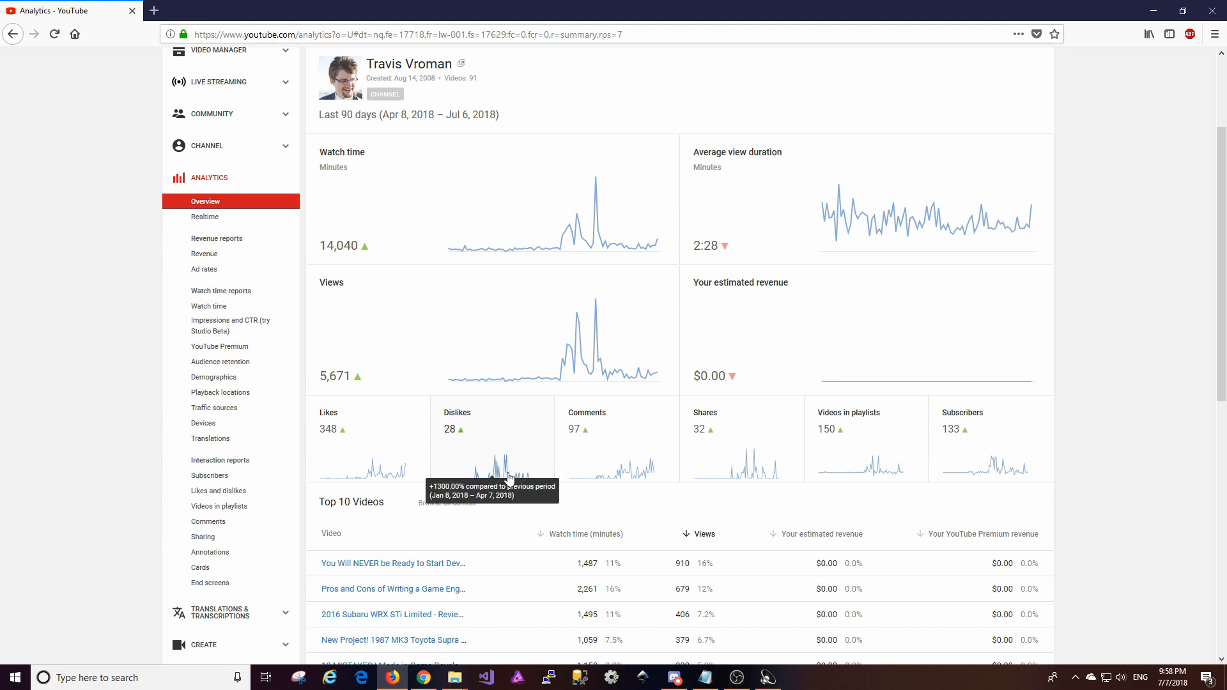
mouse_move(574, 355)
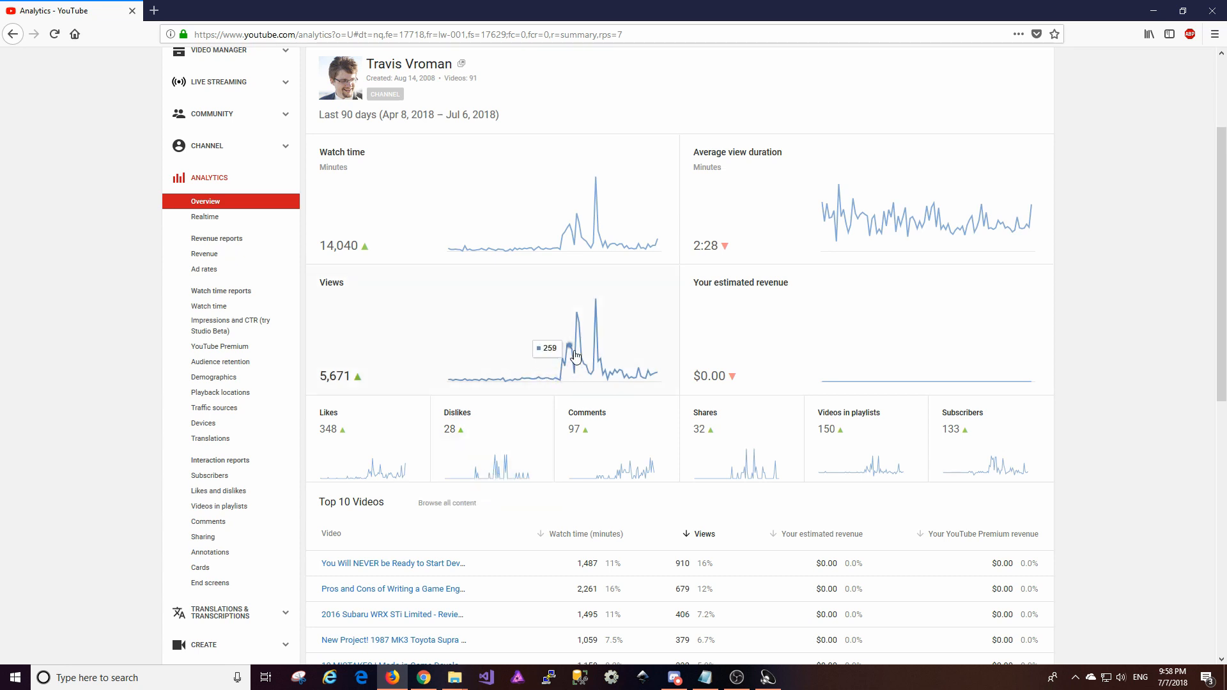
mouse_move(557, 378)
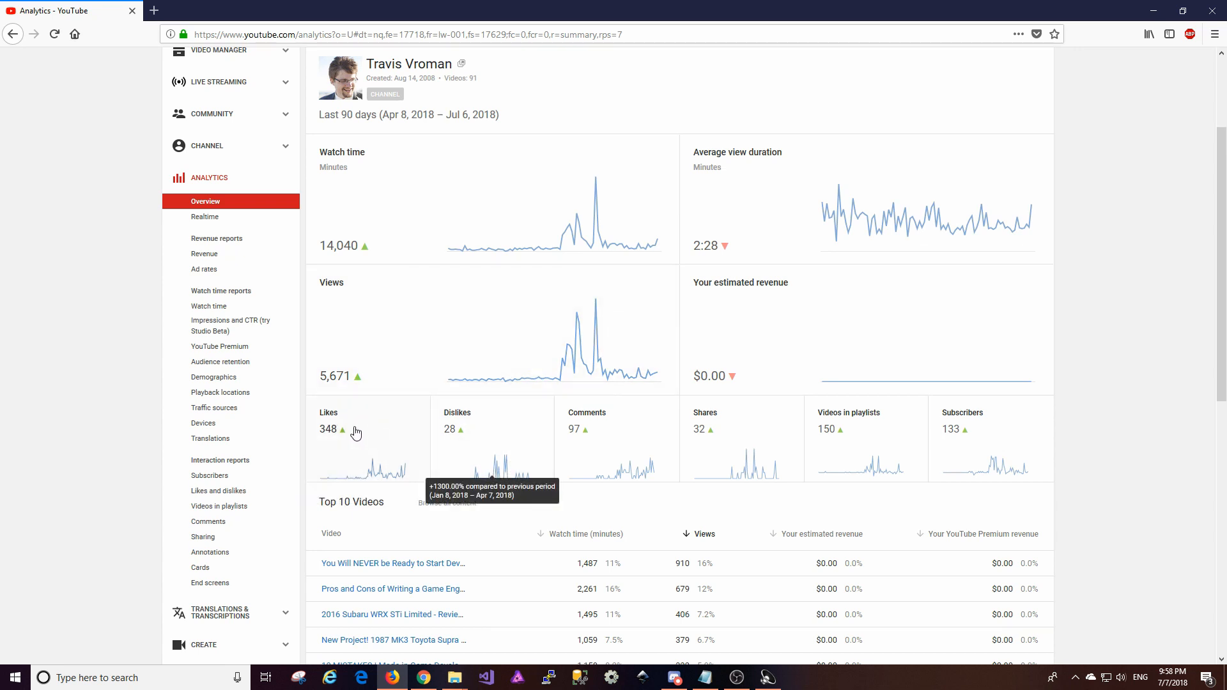
mouse_move(360, 468)
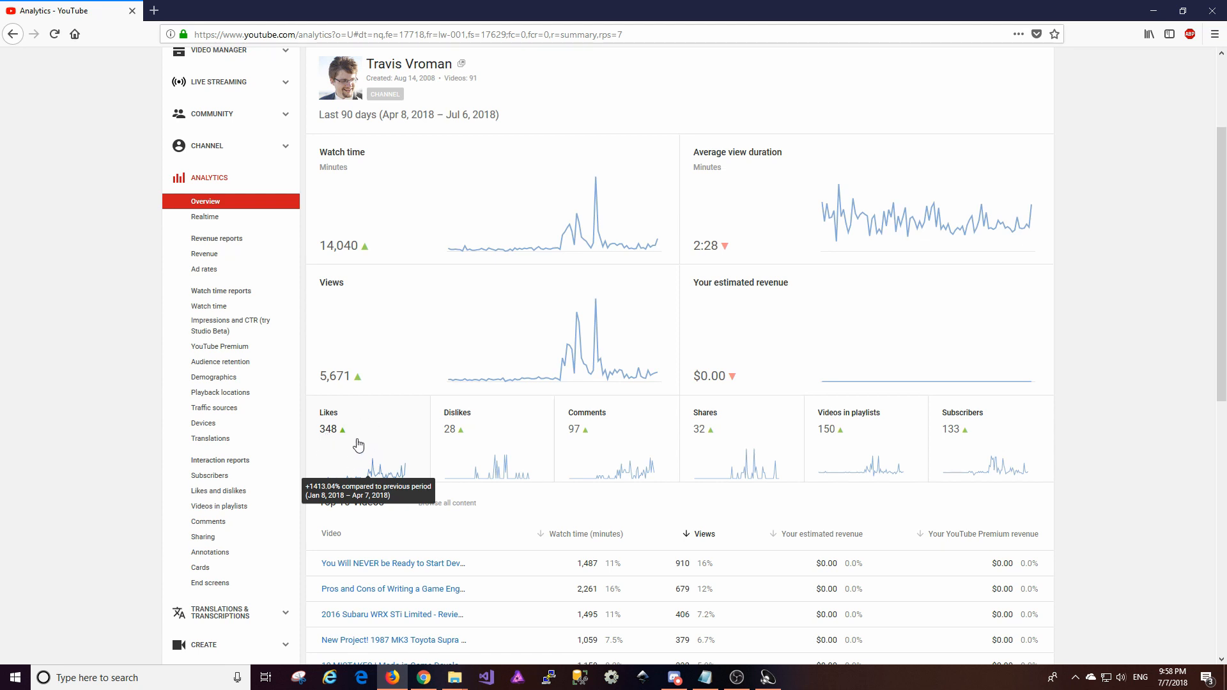
mouse_move(580, 418)
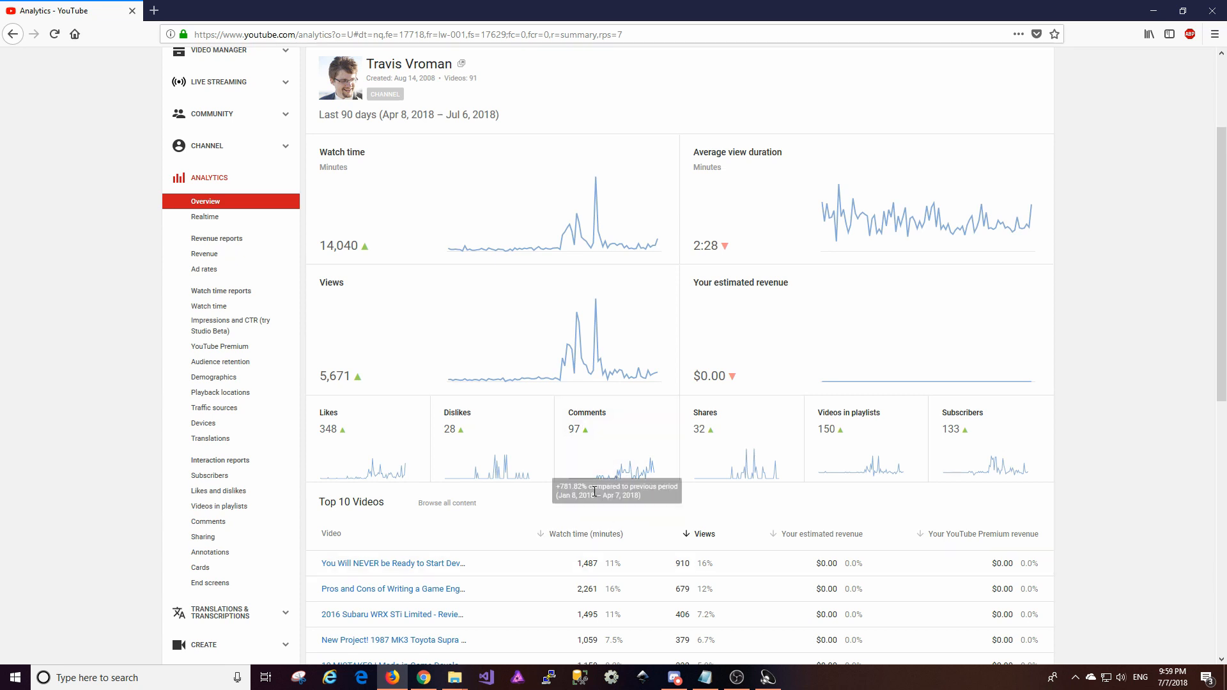
mouse_move(596, 519)
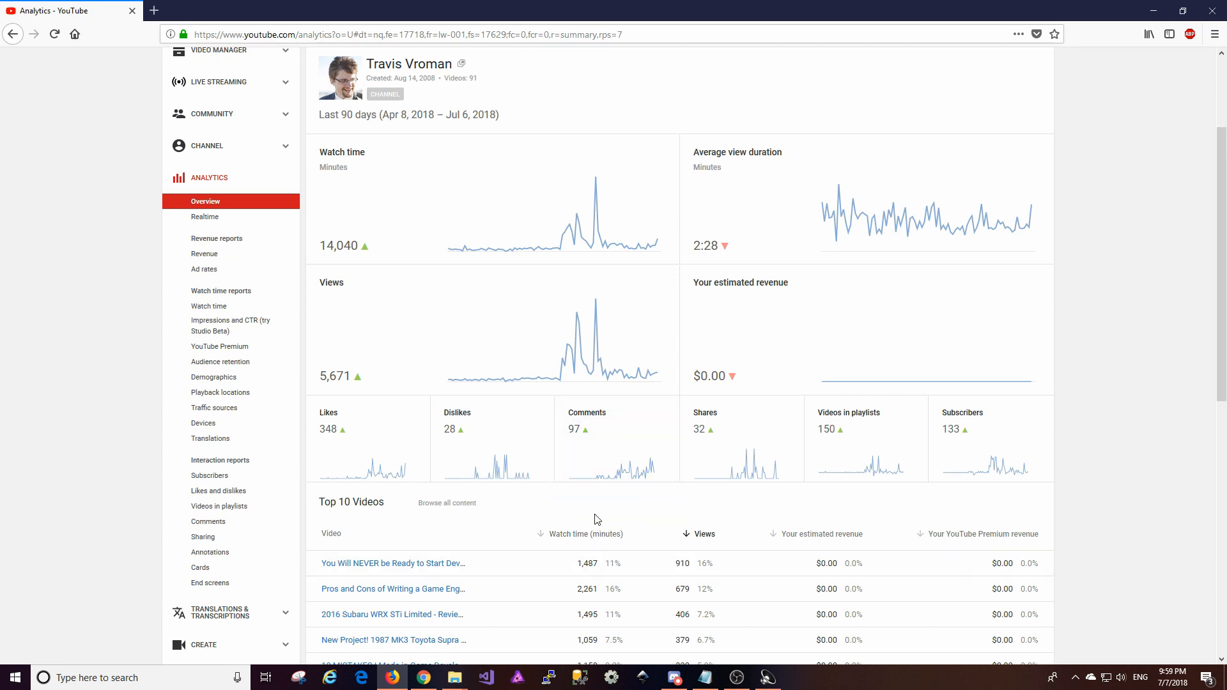
mouse_move(616, 461)
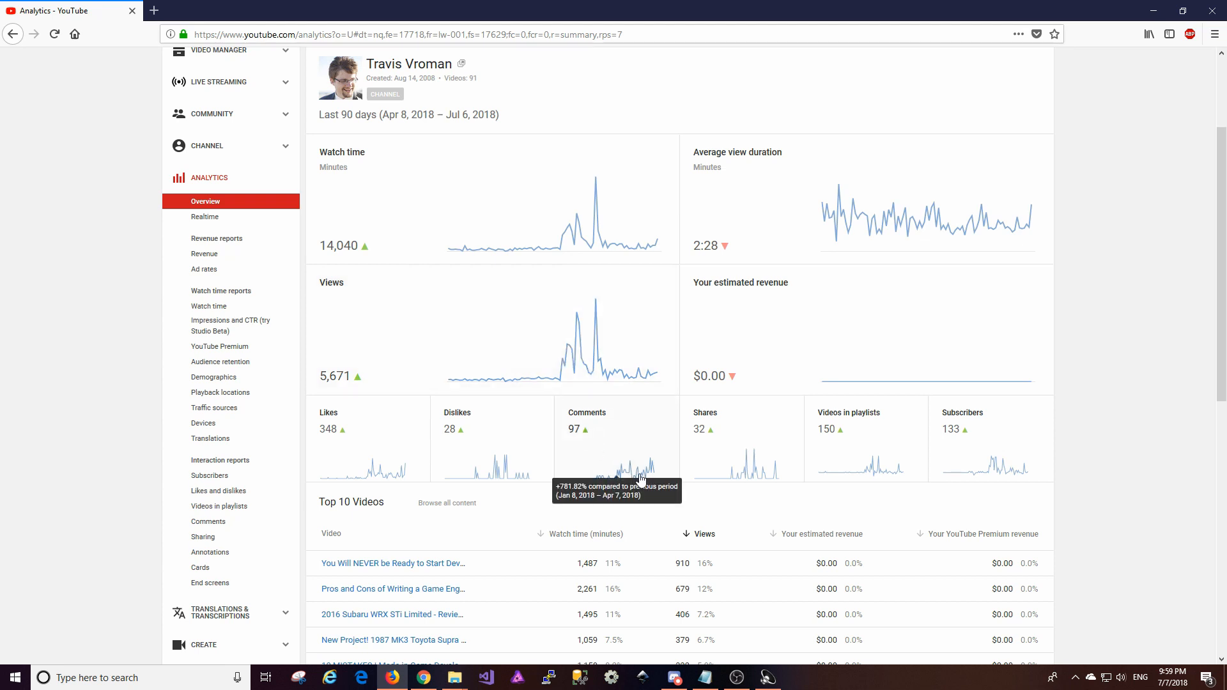
mouse_move(635, 483)
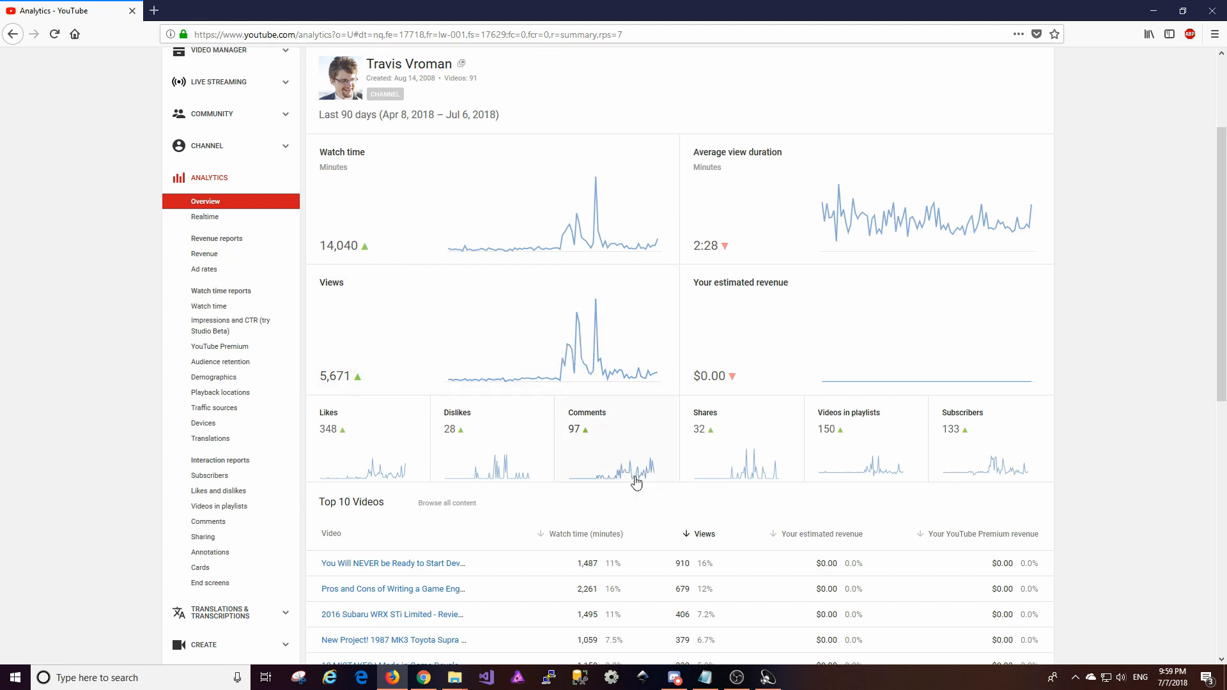
mouse_move(638, 473)
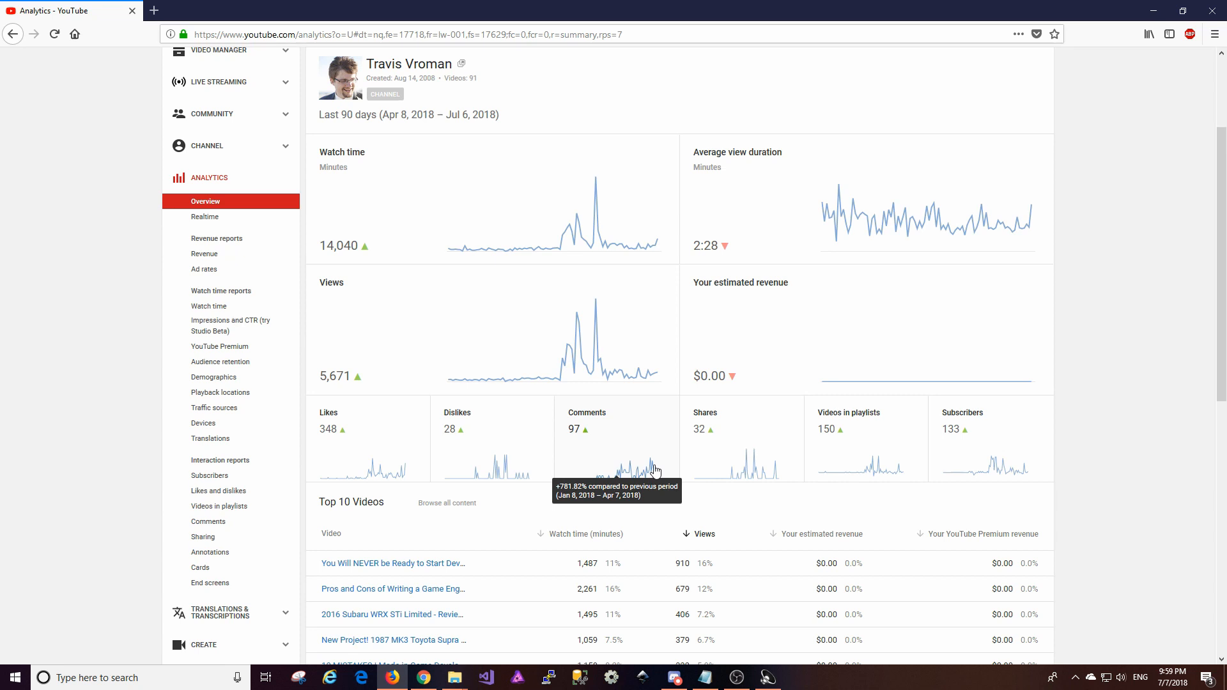
mouse_move(635, 475)
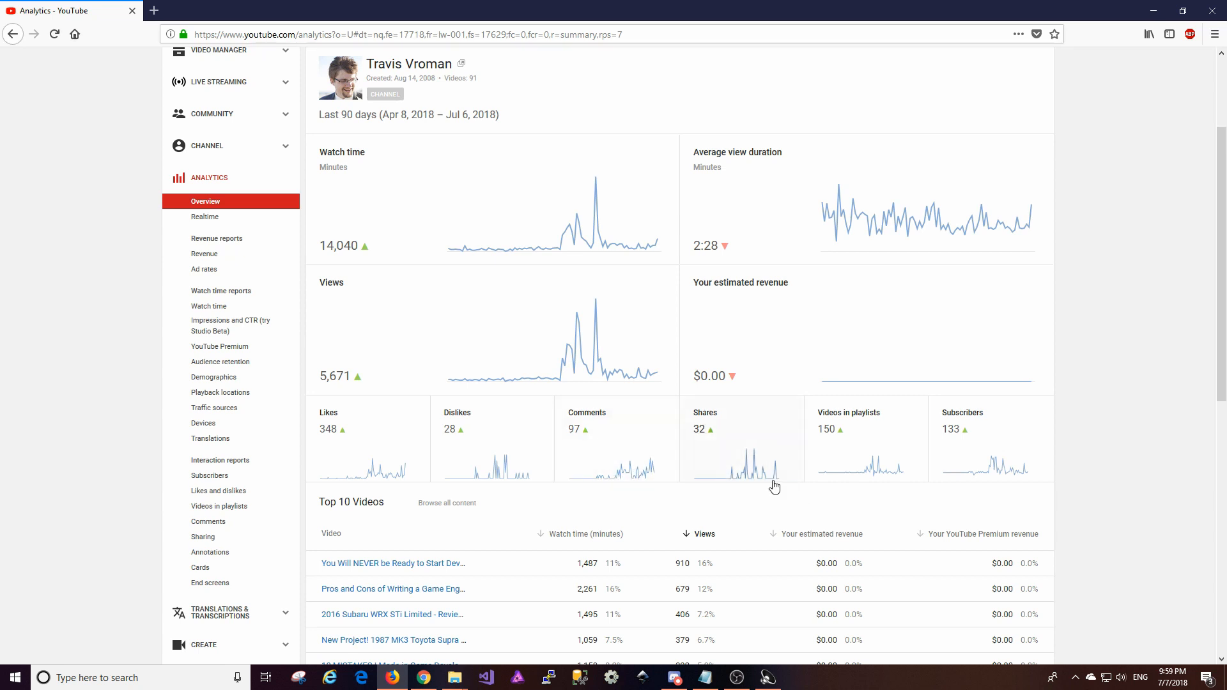
mouse_move(784, 474)
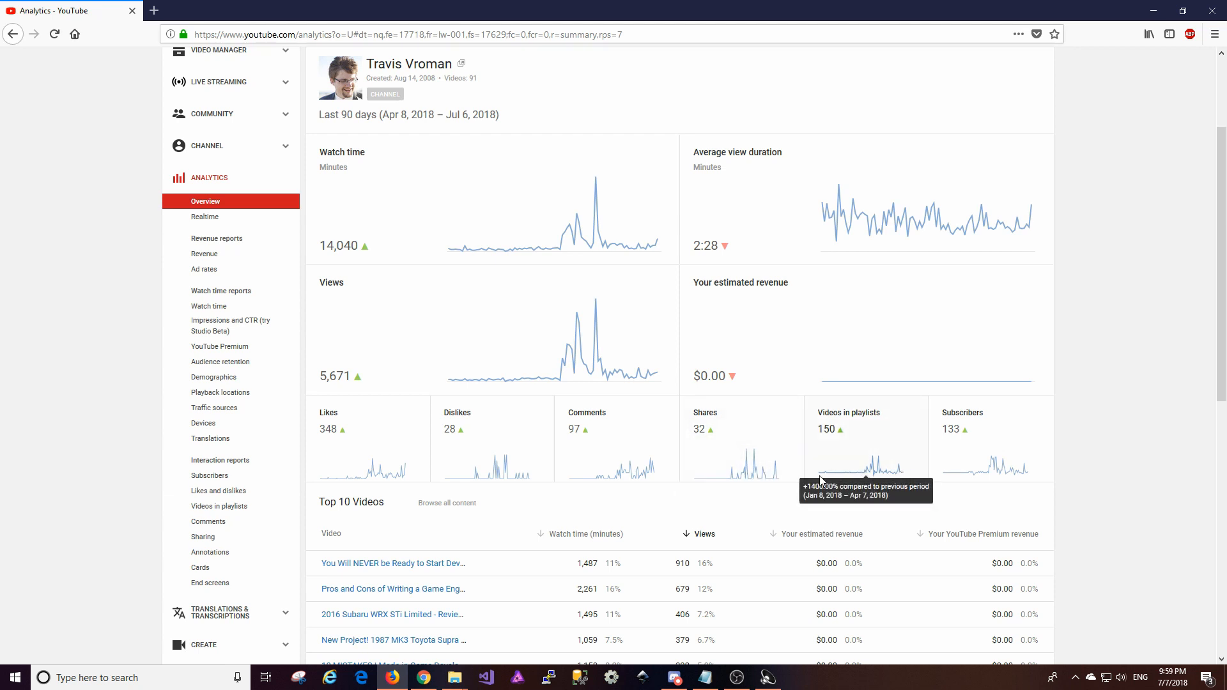
mouse_move(773, 481)
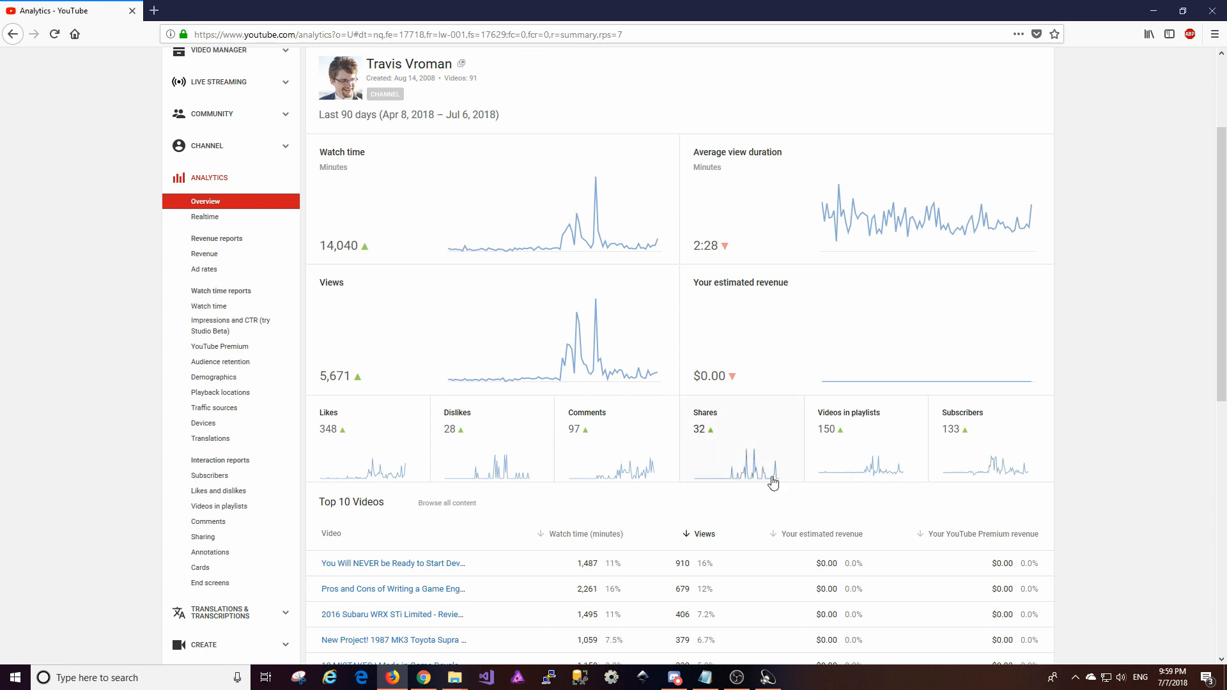
mouse_move(1127, 498)
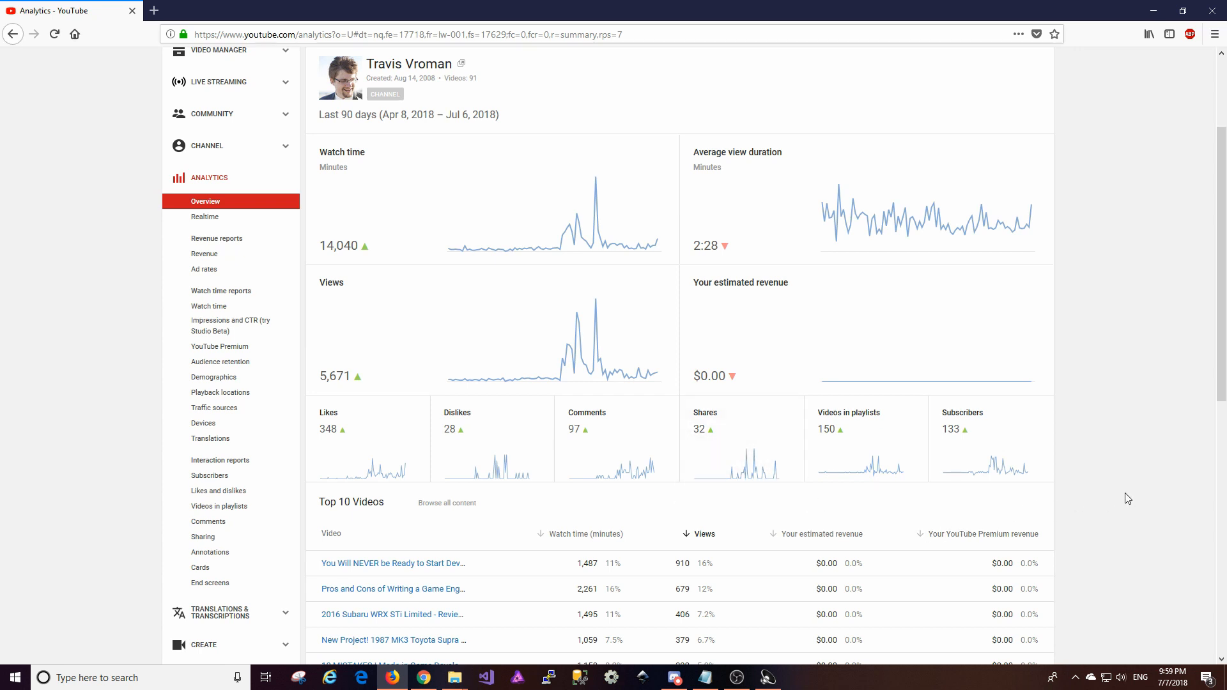
mouse_move(982, 445)
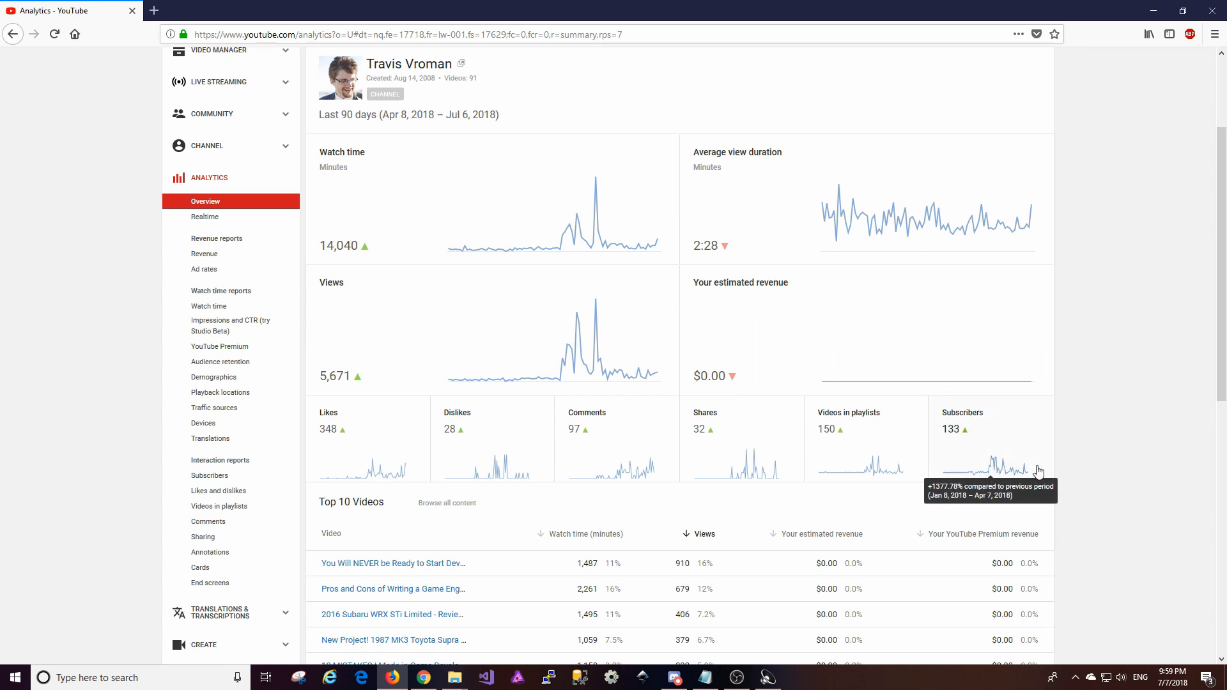
mouse_move(1063, 454)
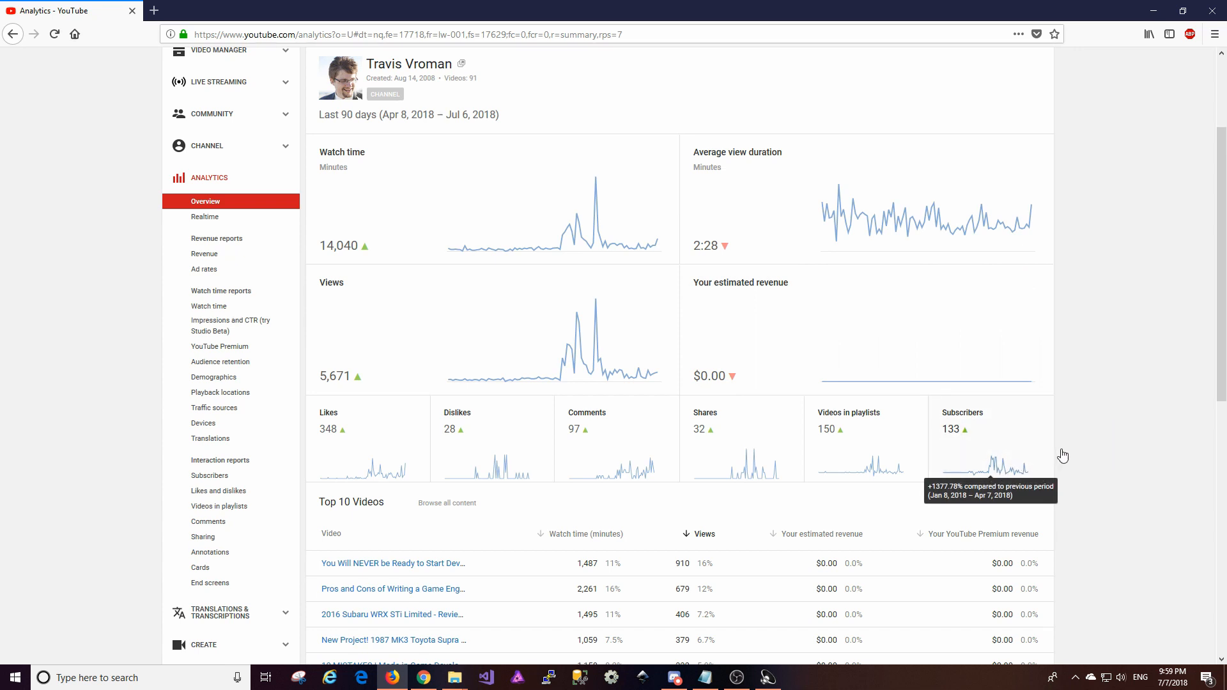
mouse_move(1062, 446)
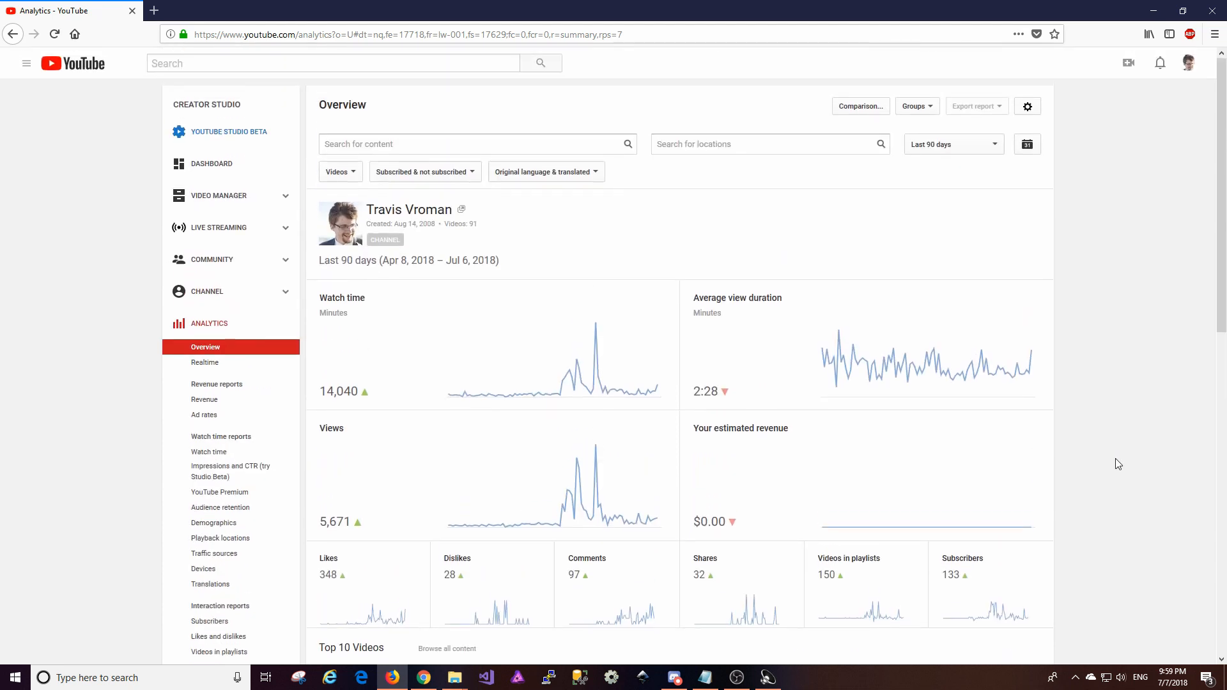
left_click(1188, 63)
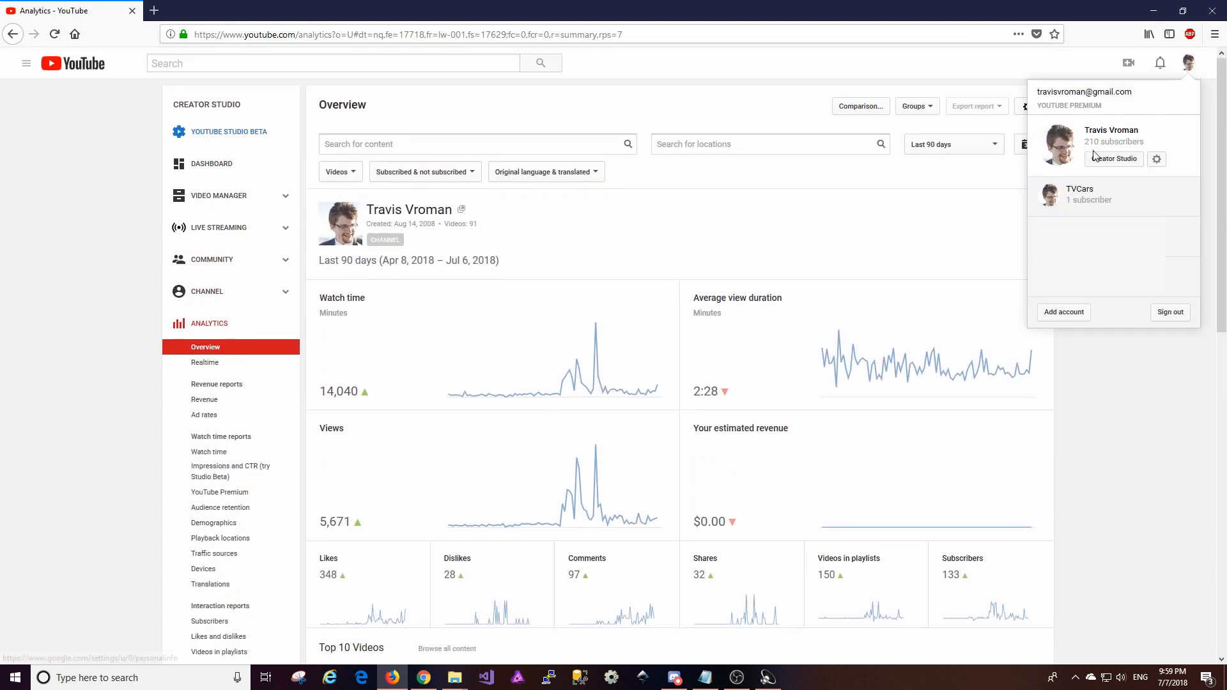
scroll("down", 3)
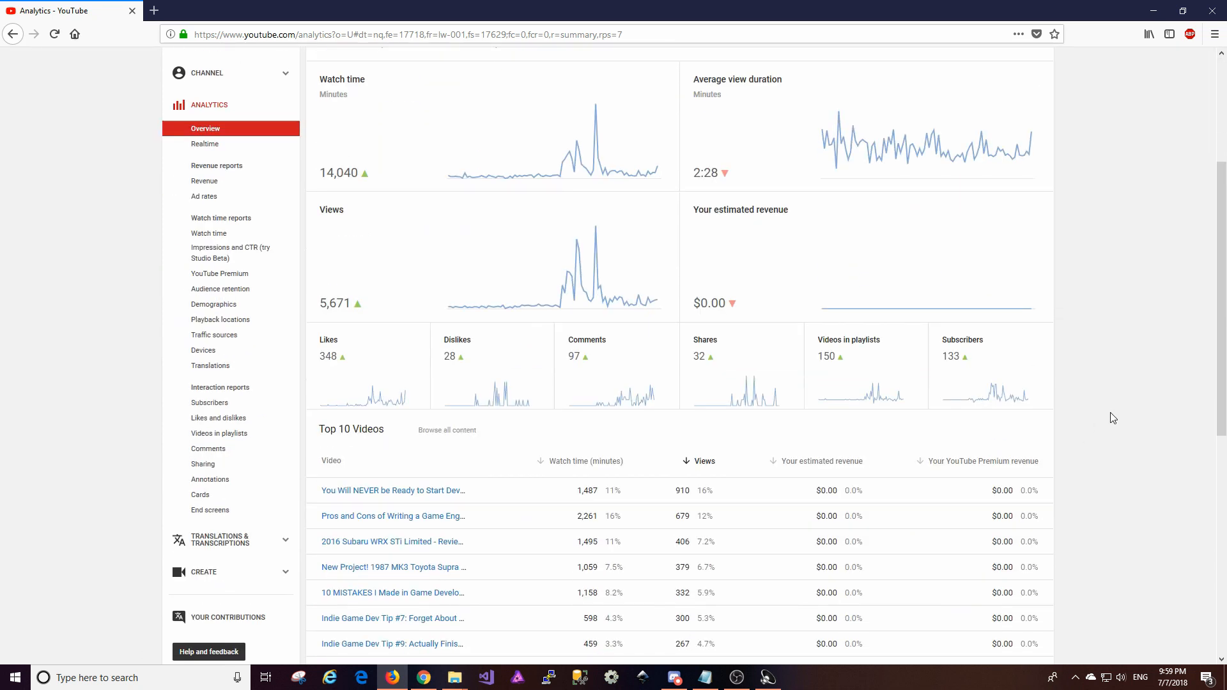
scroll("down", 3)
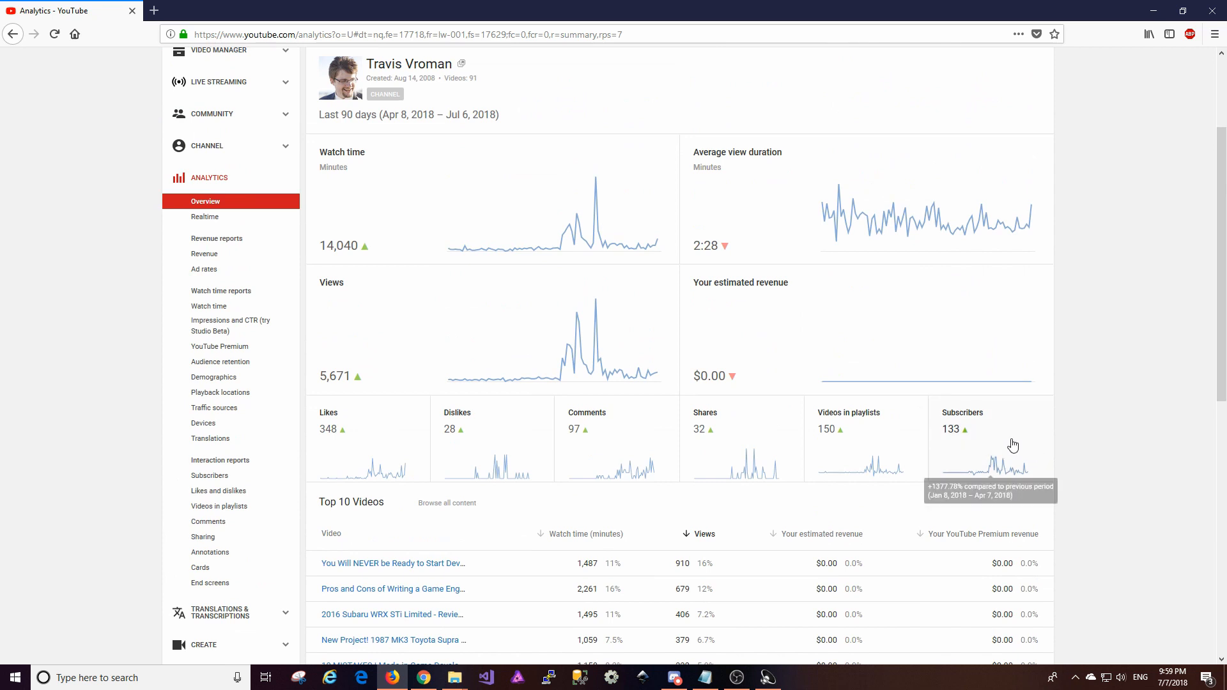
mouse_move(492, 154)
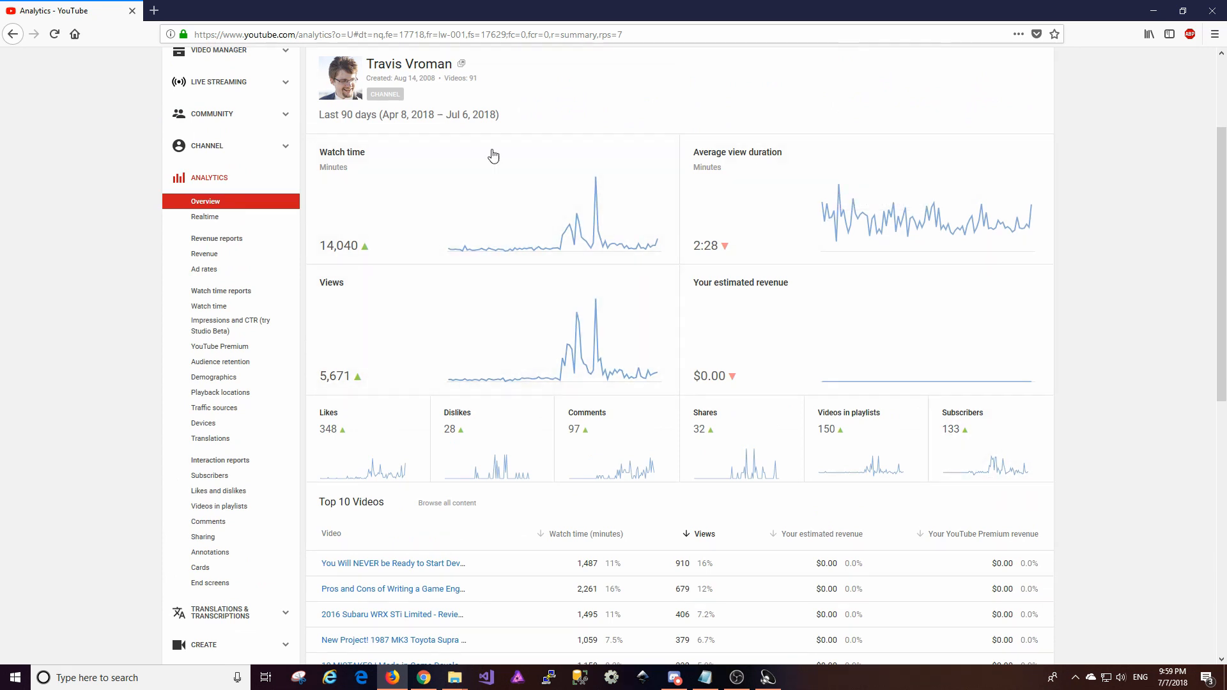
Step: Open the Audience retention report from the Analytics sidebar
left_click(220, 435)
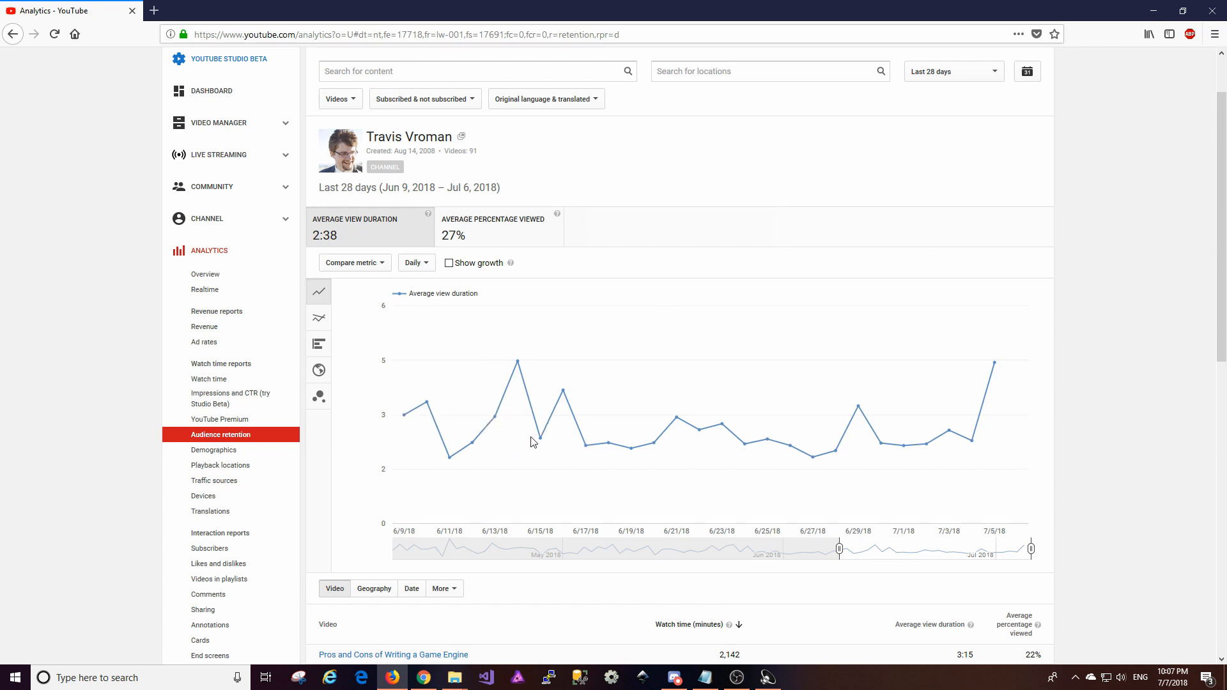
mouse_move(672, 438)
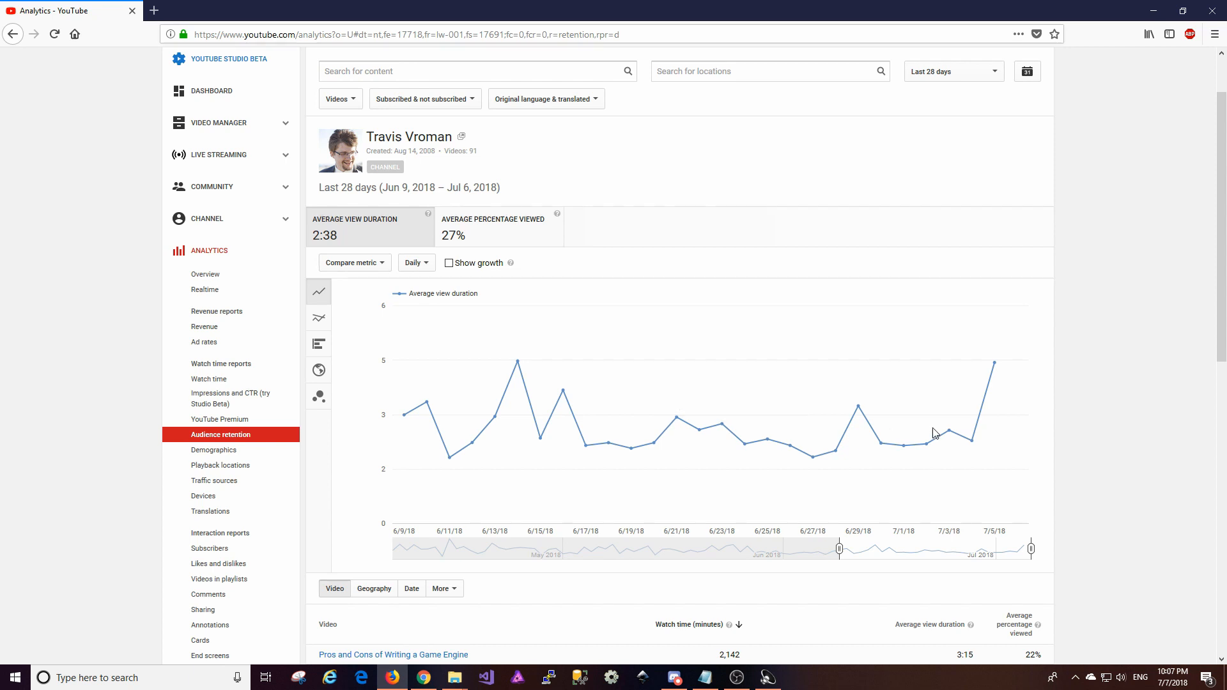
mouse_move(995, 370)
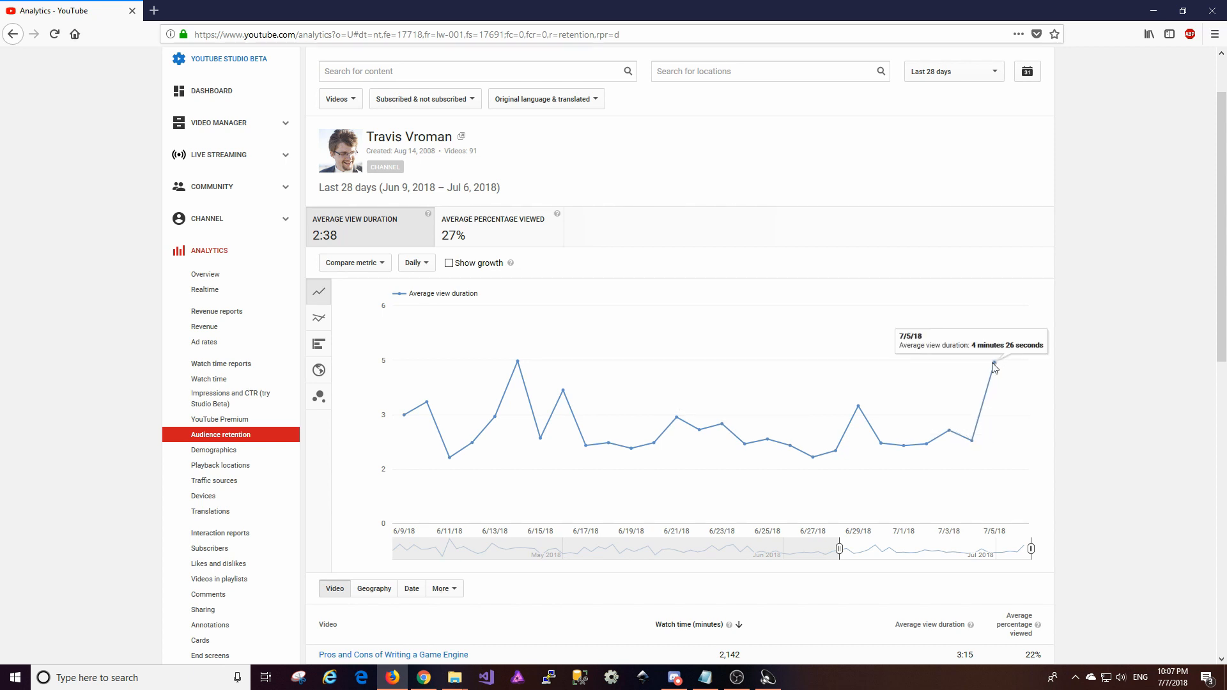
mouse_move(985, 413)
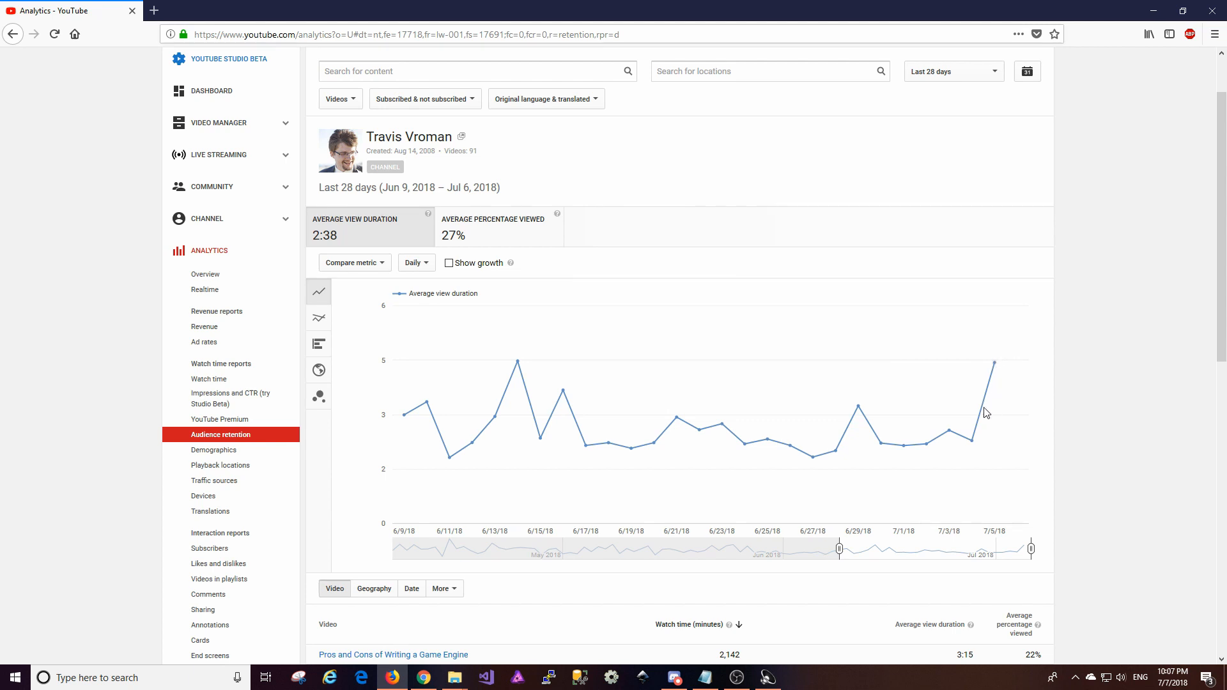
mouse_move(997, 368)
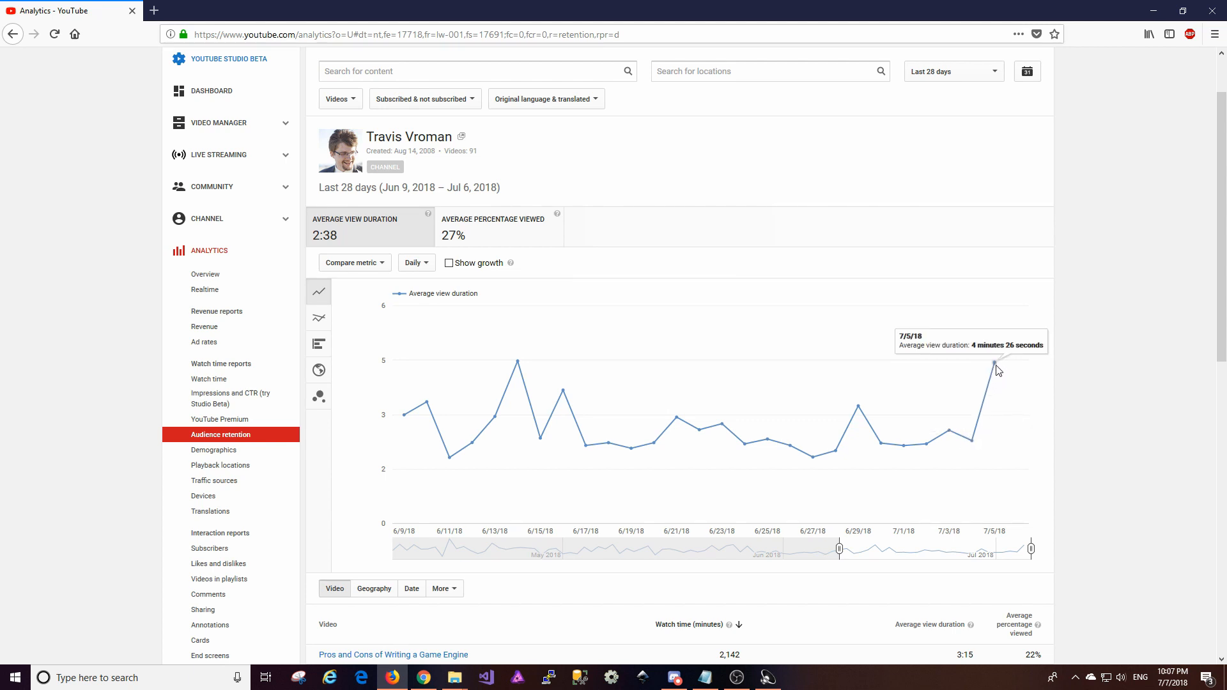
mouse_move(994, 527)
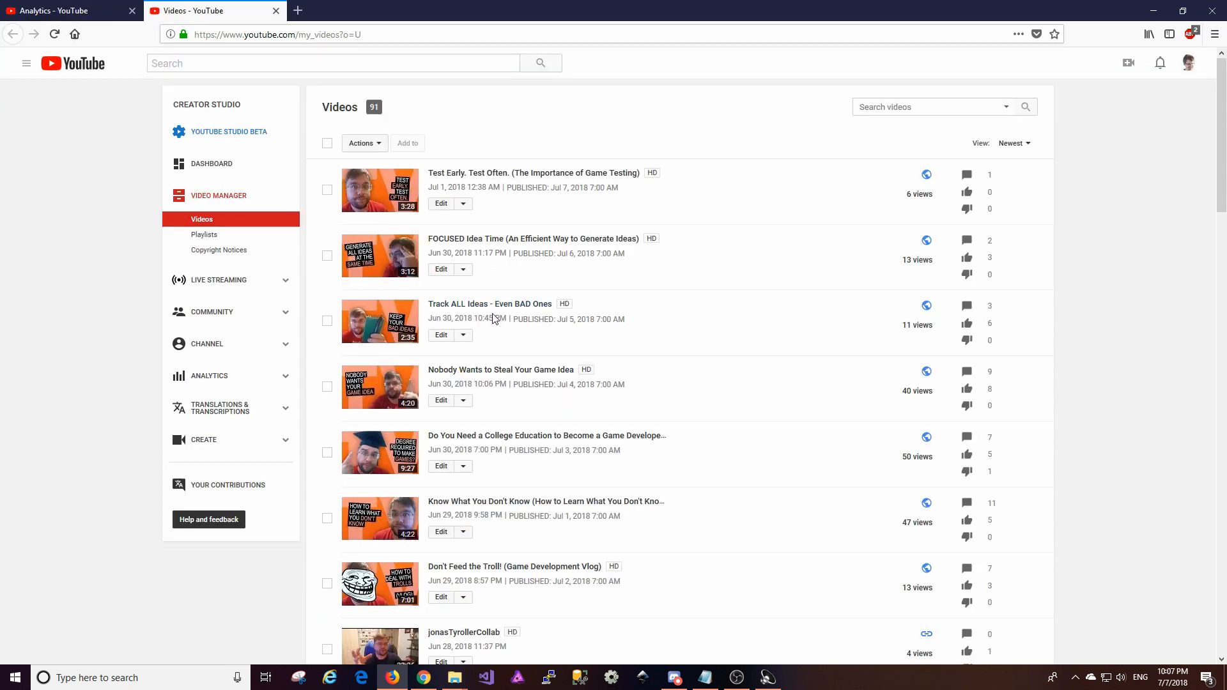
Step: Highlight the 11 views count of a video in the Videos list
left_click_drag(442, 318, 626, 318)
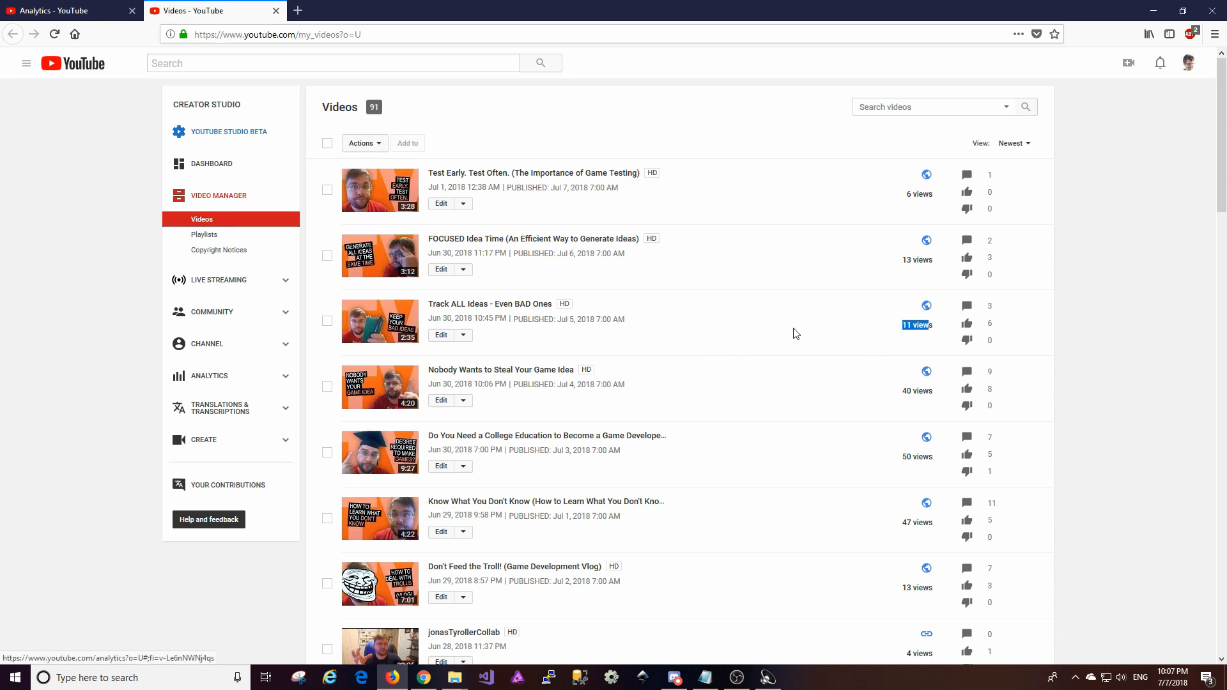
mouse_move(137, 38)
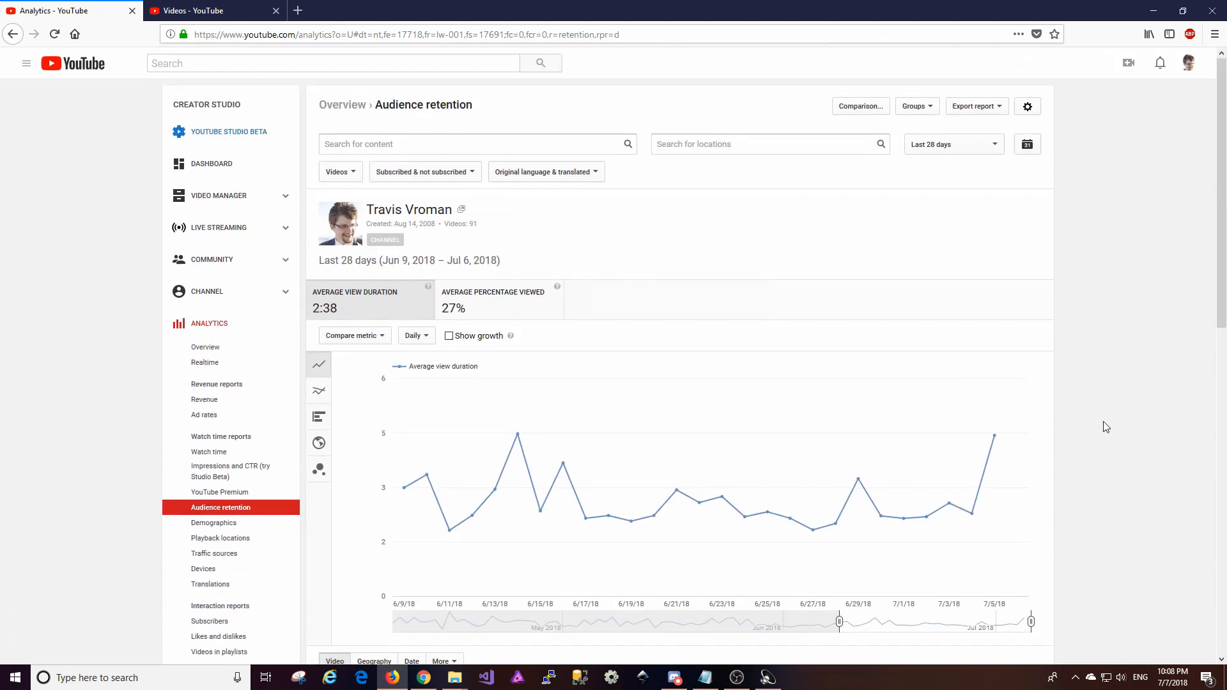
mouse_move(1076, 423)
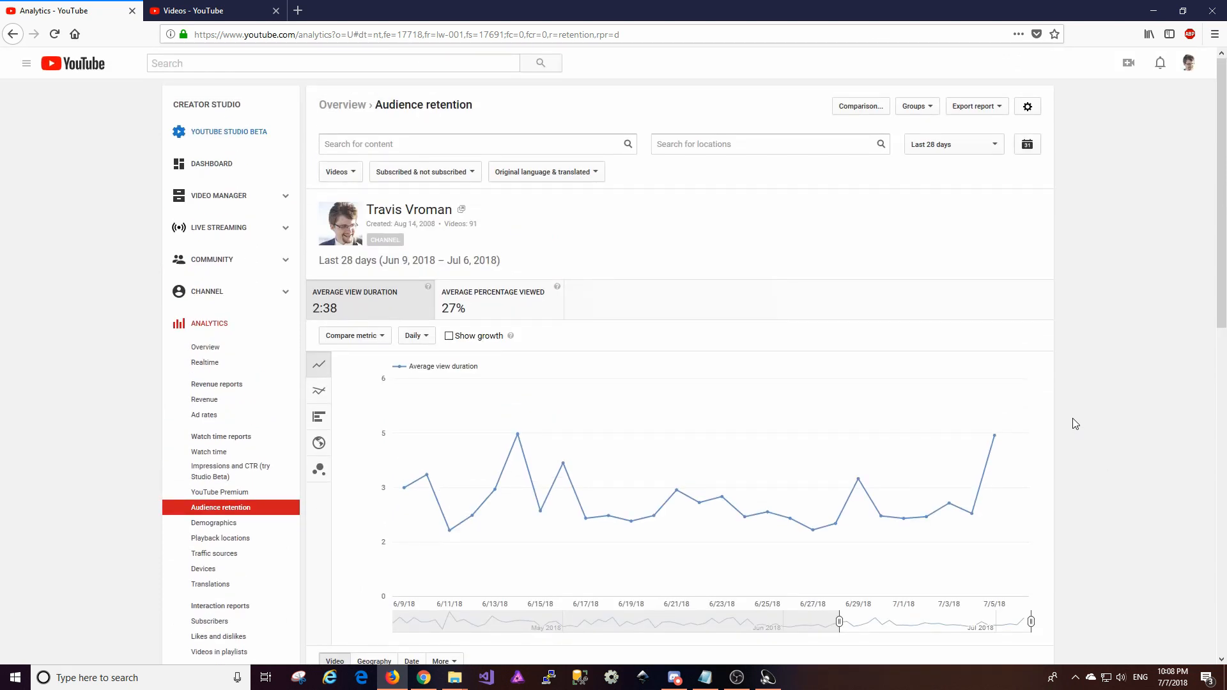
scroll("down", 3)
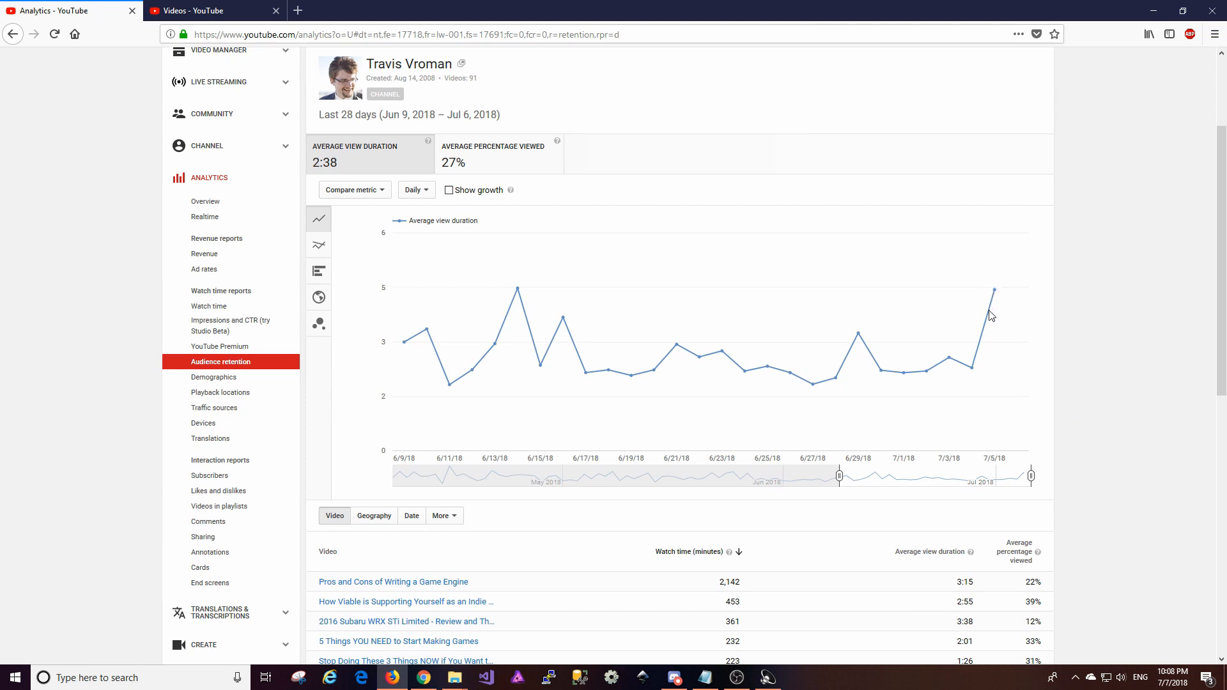
mouse_move(924, 335)
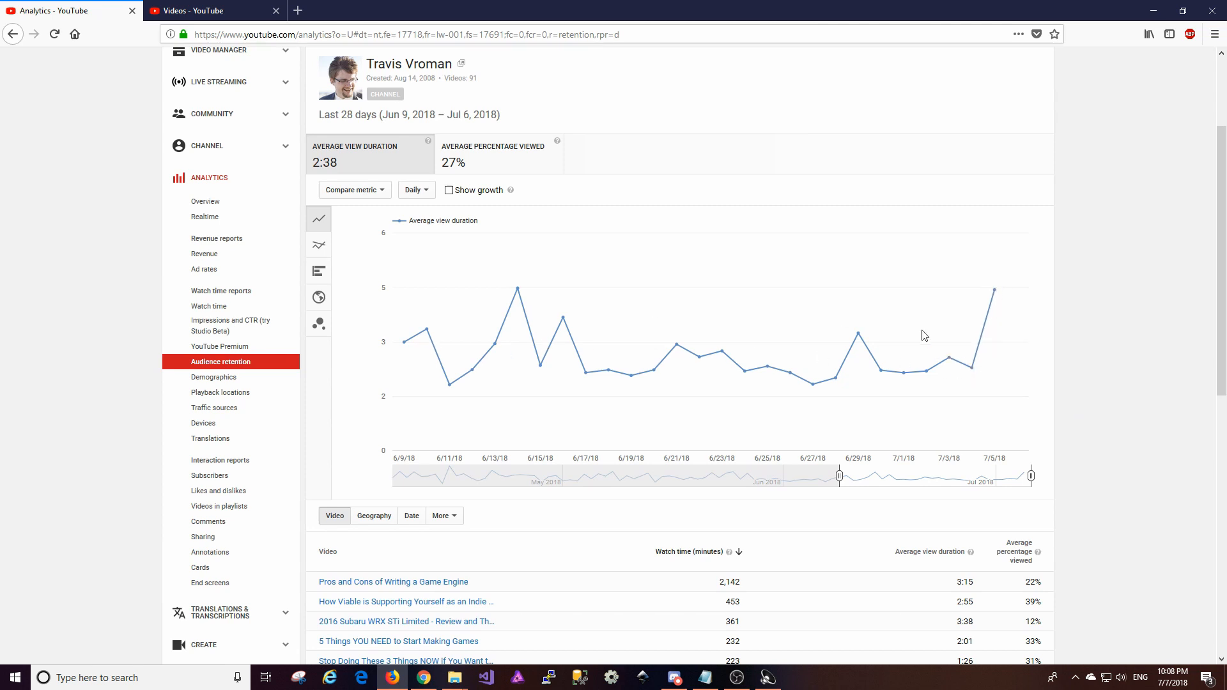
mouse_move(475, 170)
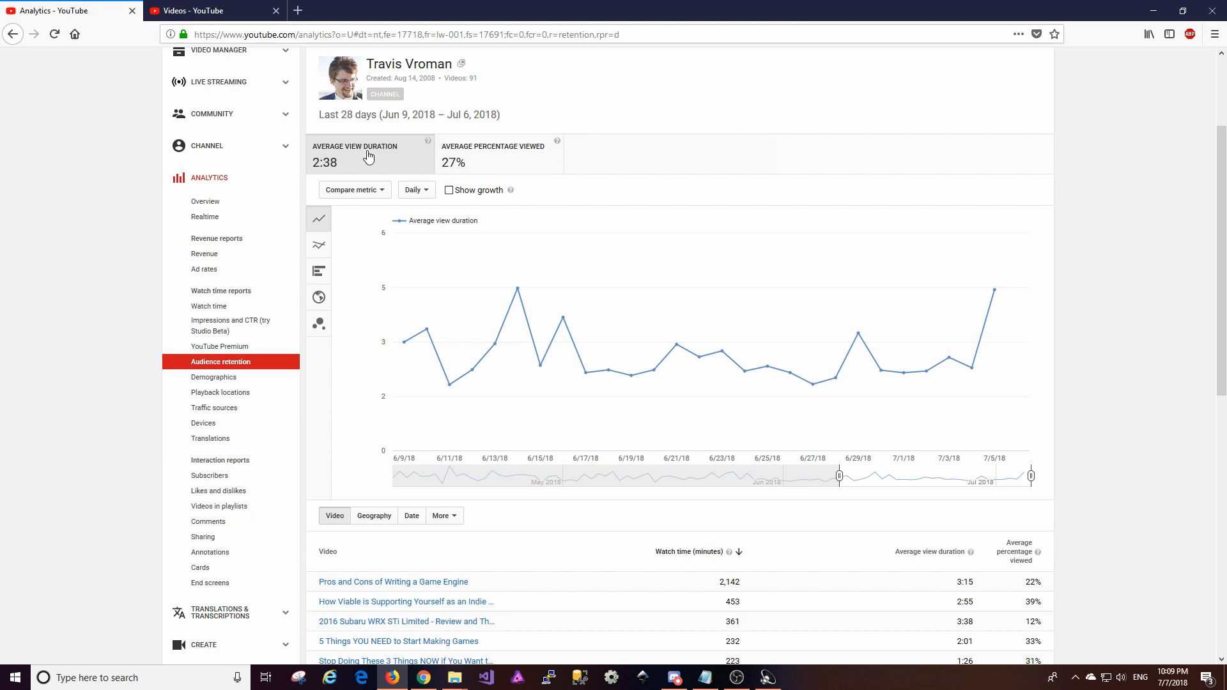
mouse_move(553, 161)
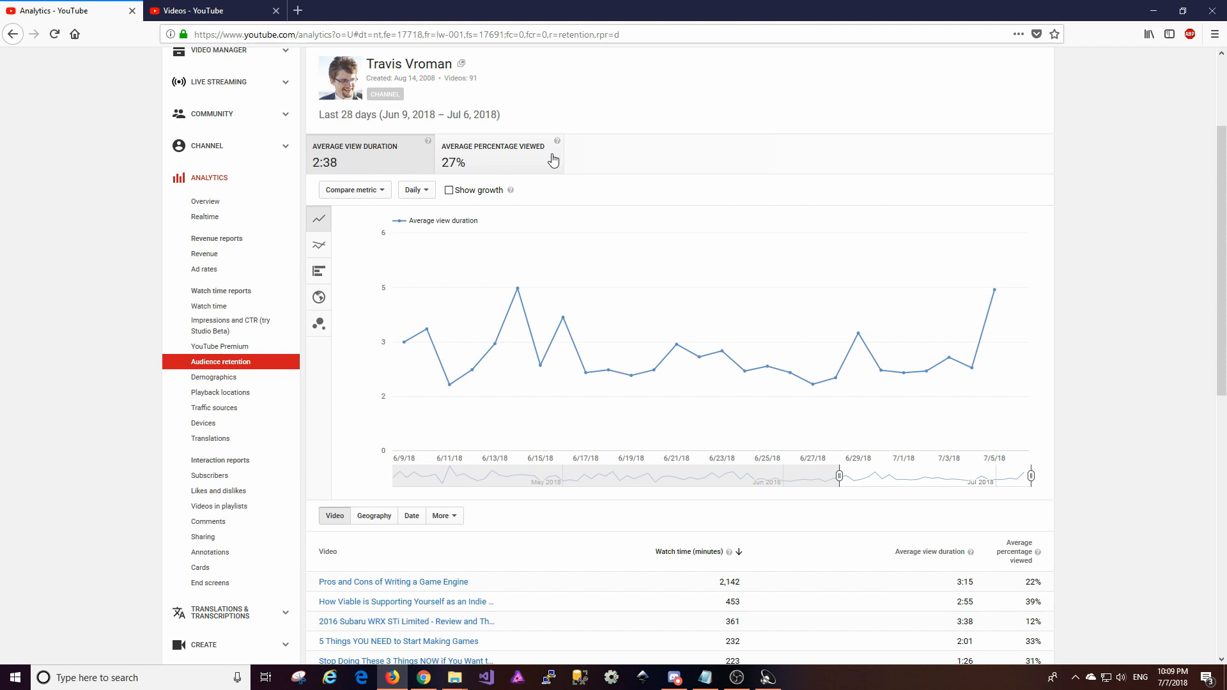
mouse_move(507, 161)
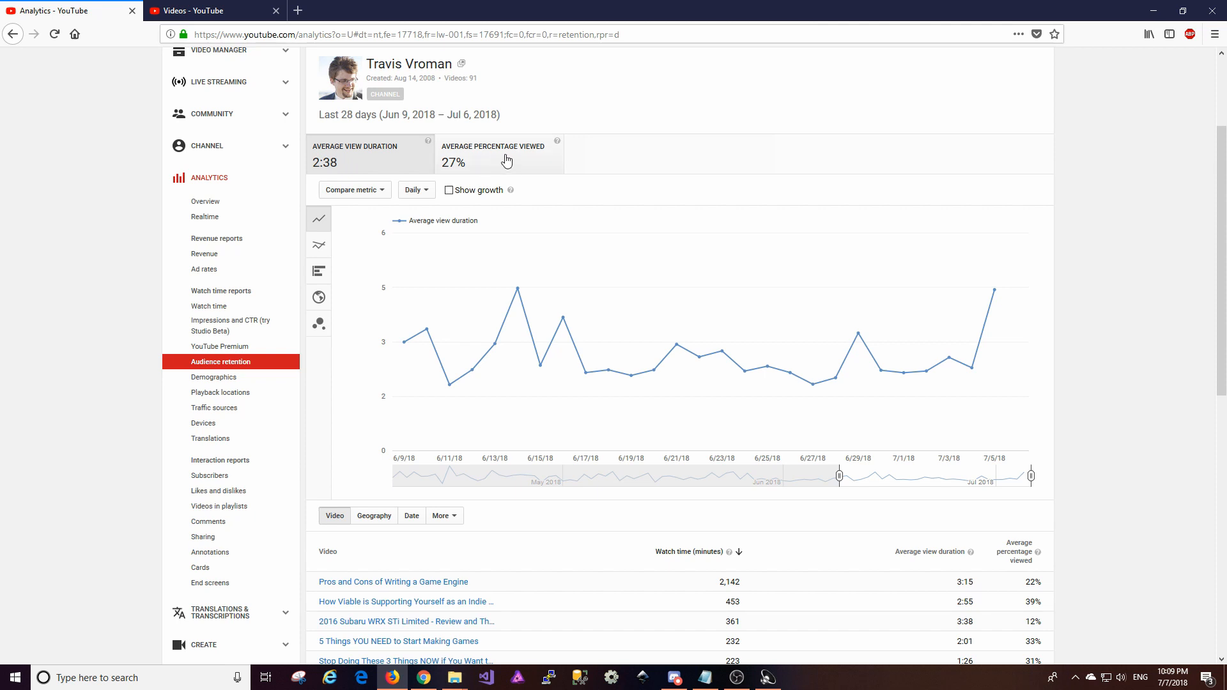
mouse_move(501, 165)
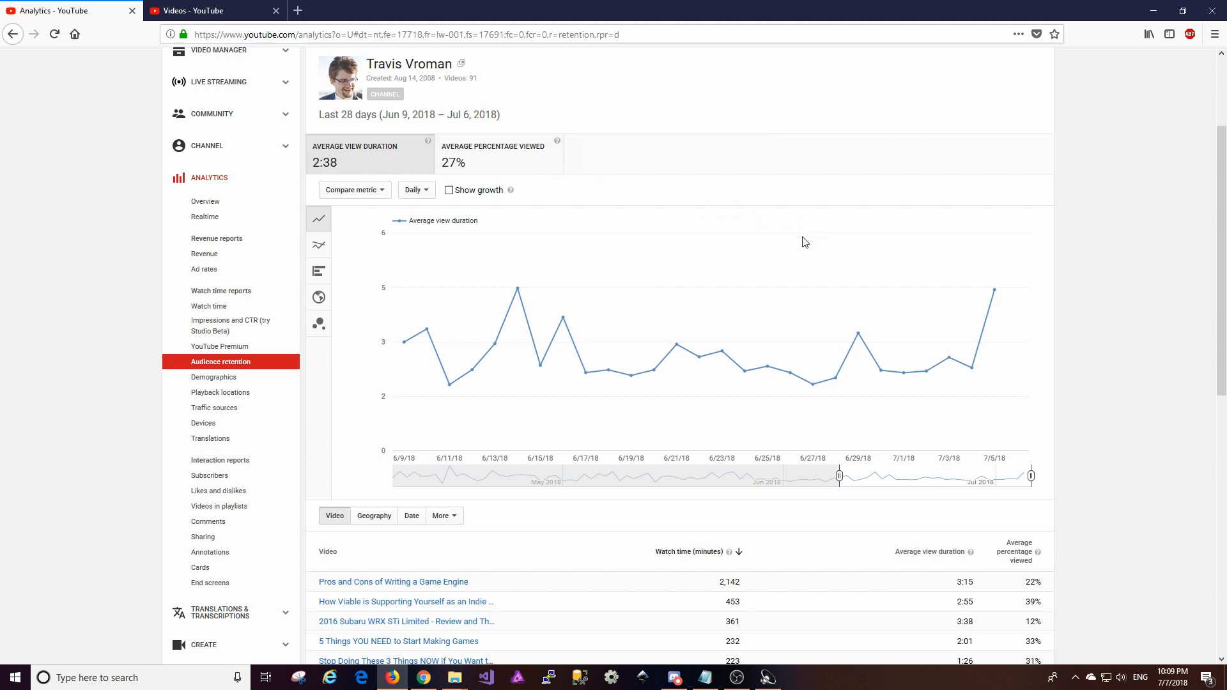
mouse_move(1027, 366)
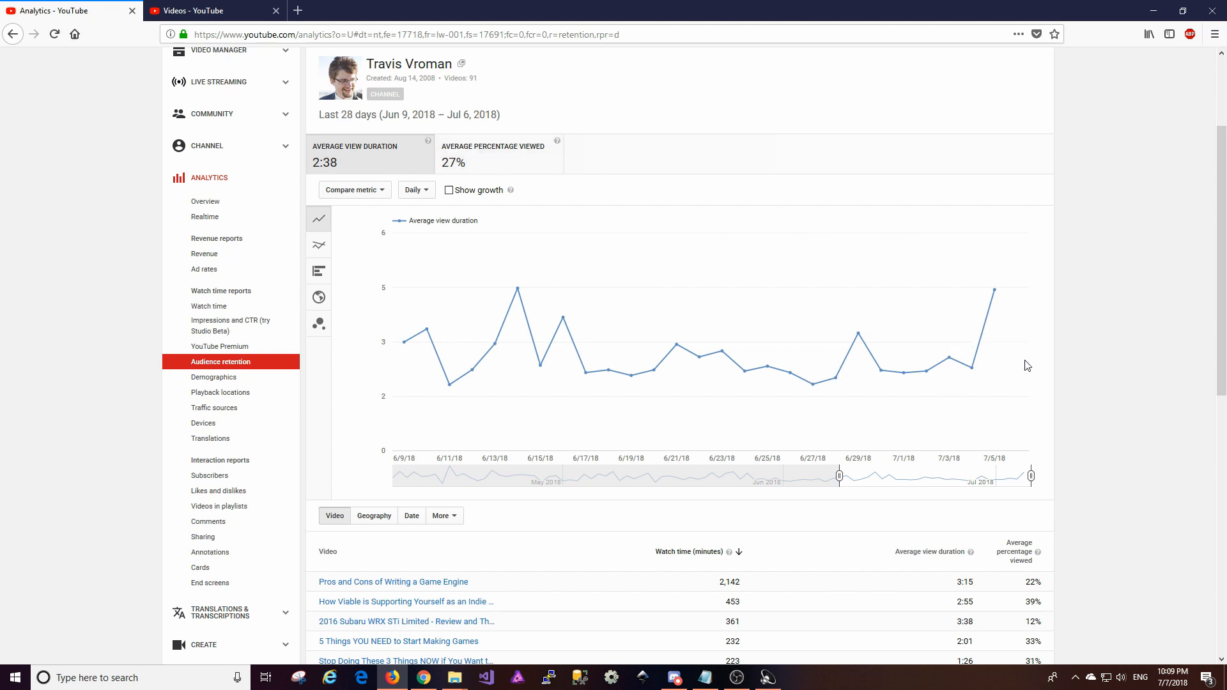
mouse_move(1053, 346)
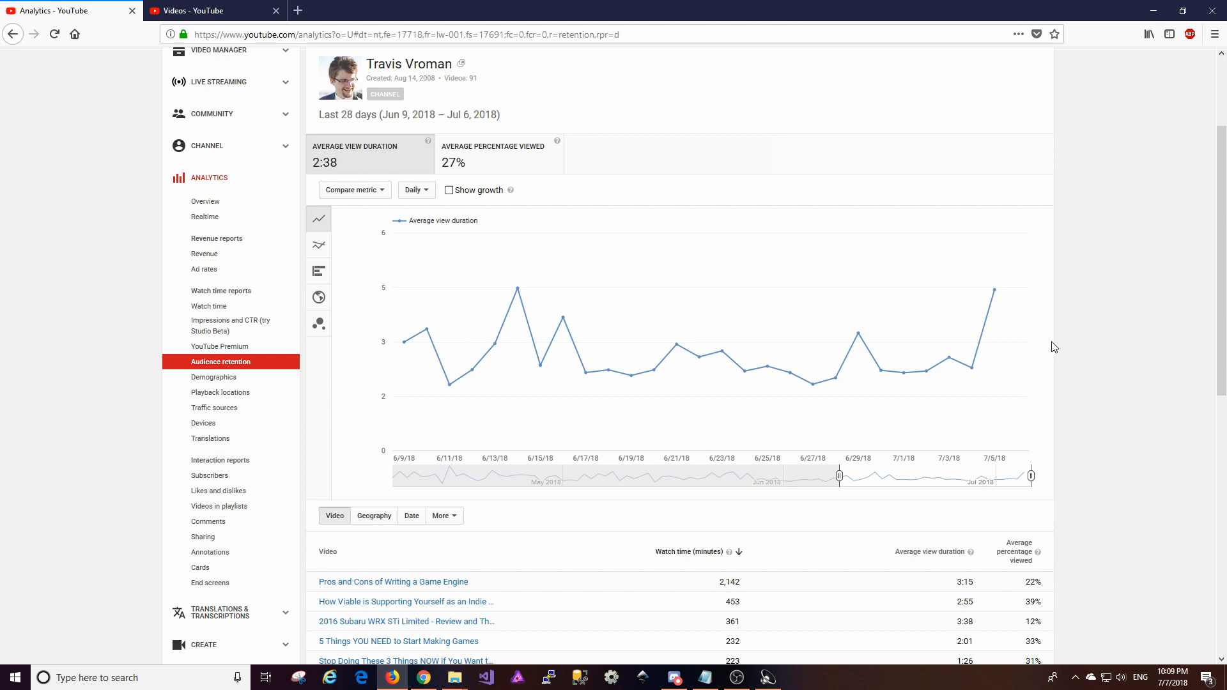
scroll("down", 3)
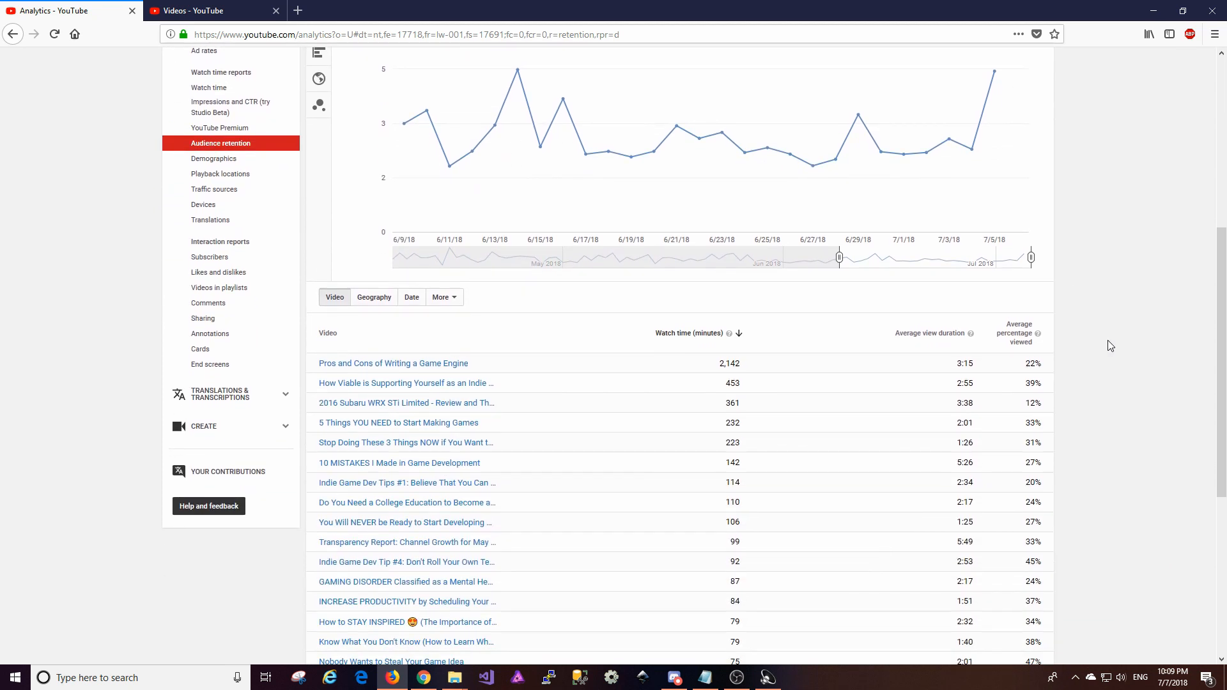
scroll("down", 3)
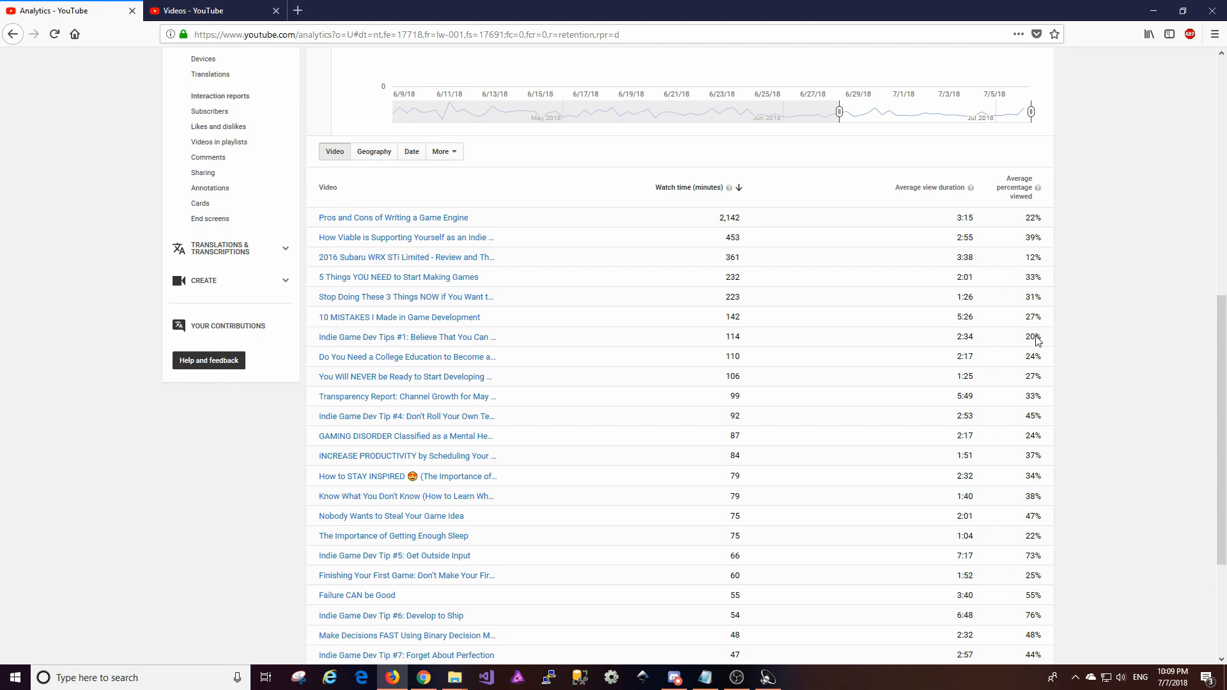
scroll("down", 3)
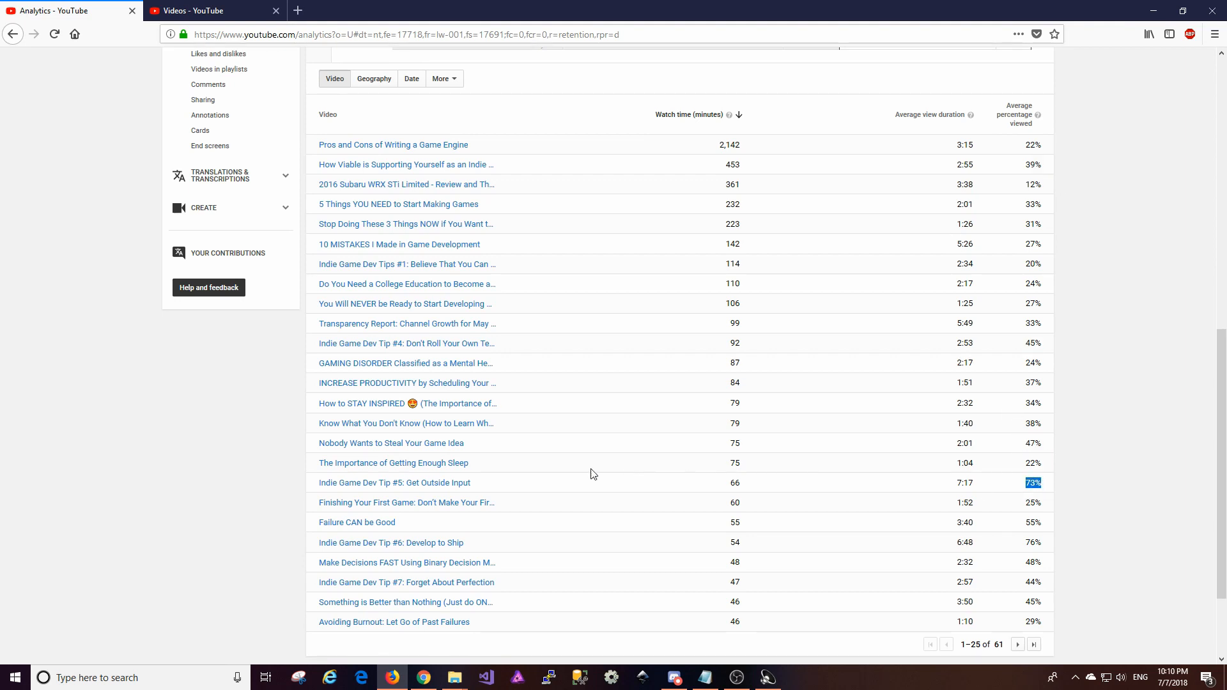
mouse_move(475, 480)
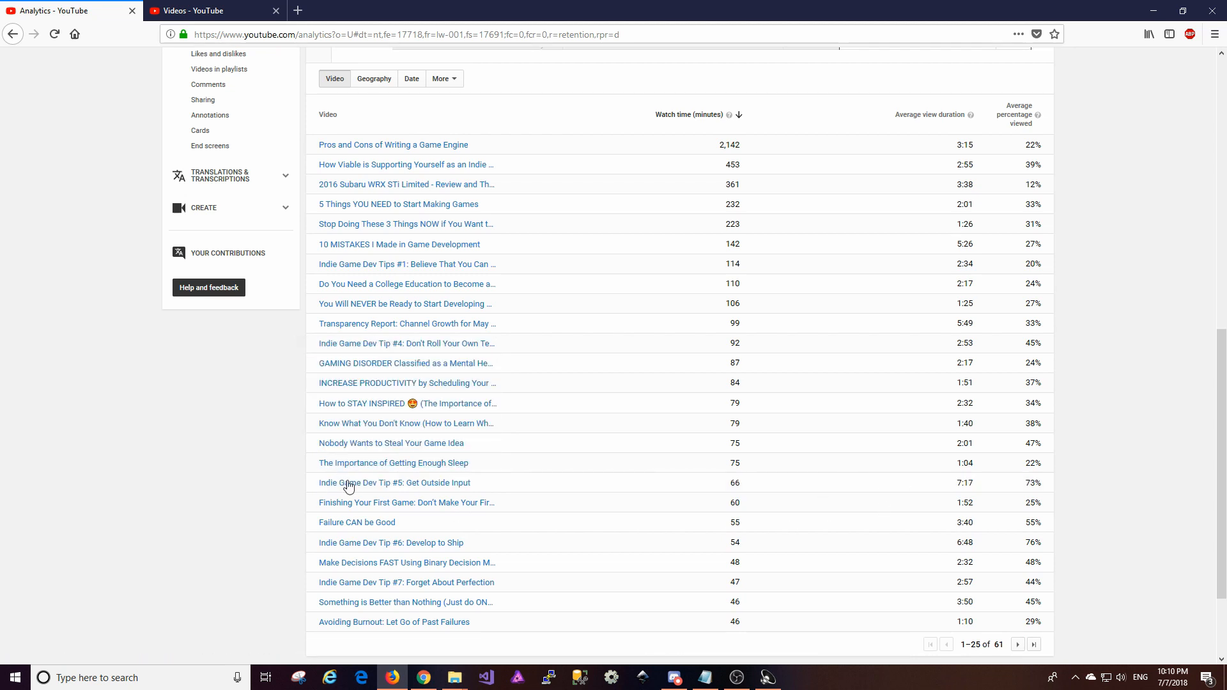
mouse_move(395, 483)
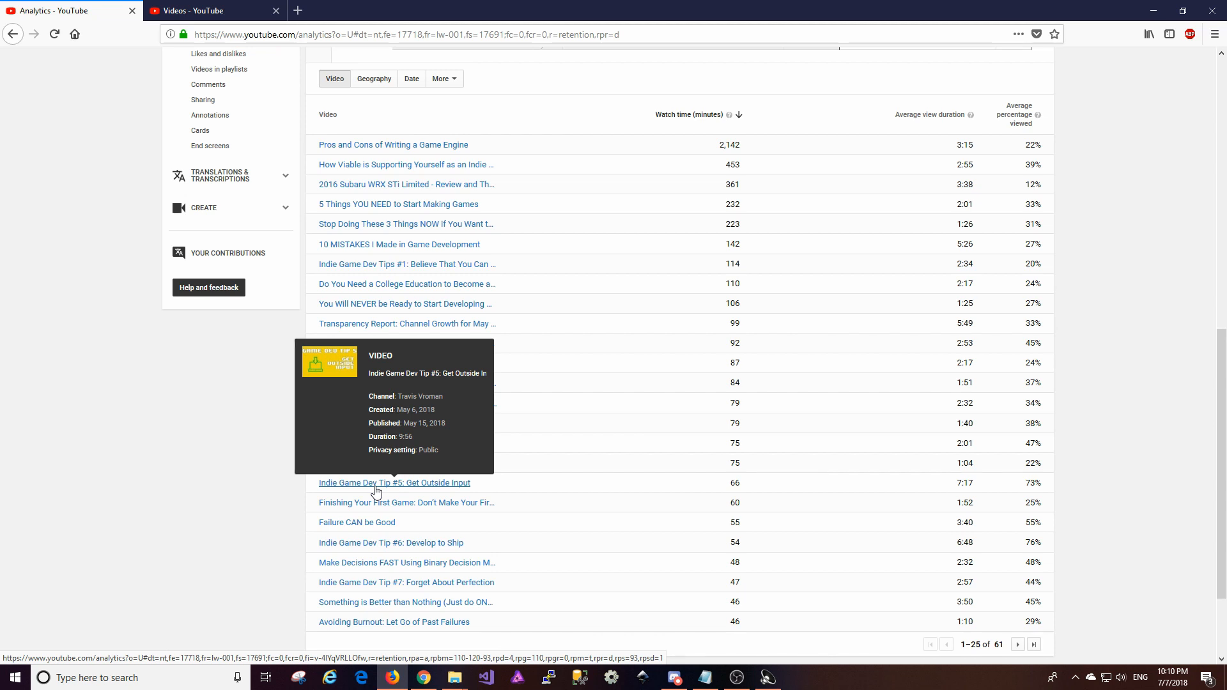
mouse_move(417, 494)
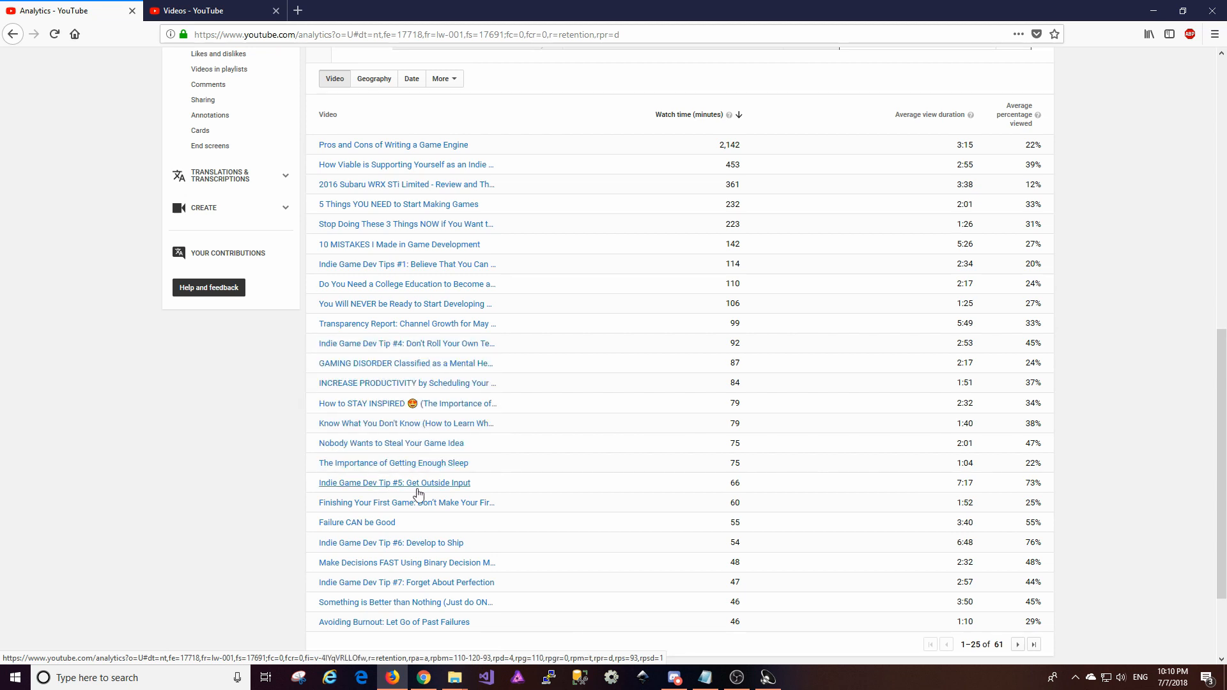
mouse_move(980, 499)
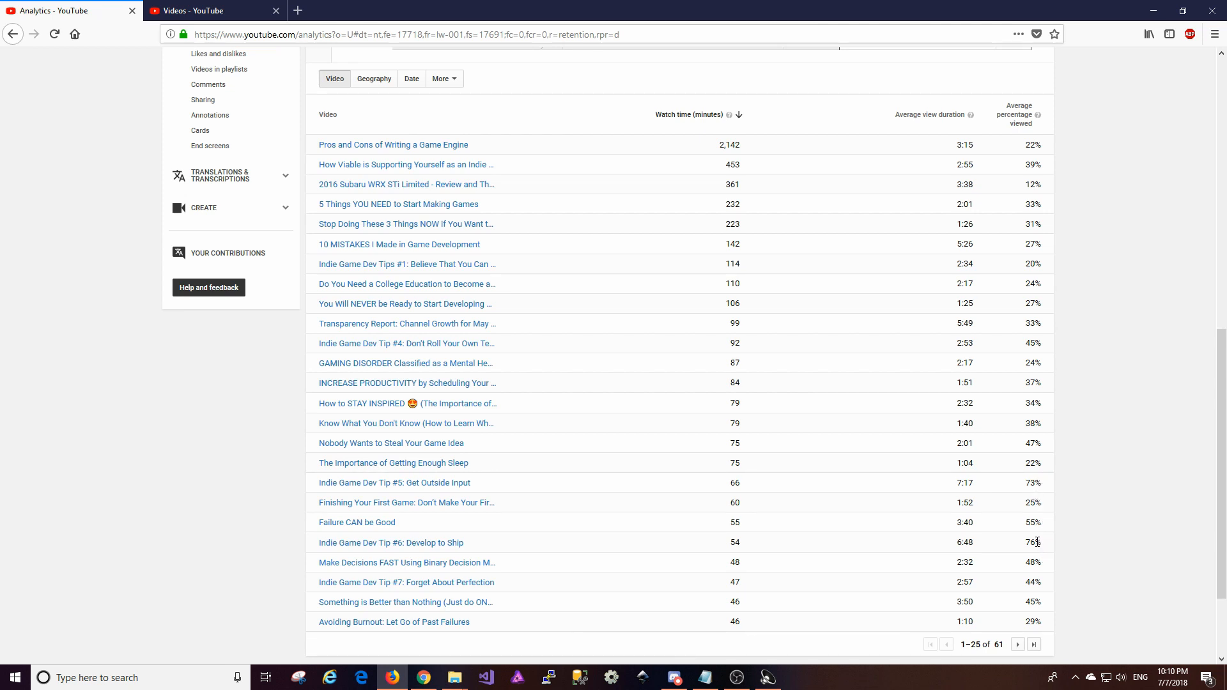
mouse_move(390, 542)
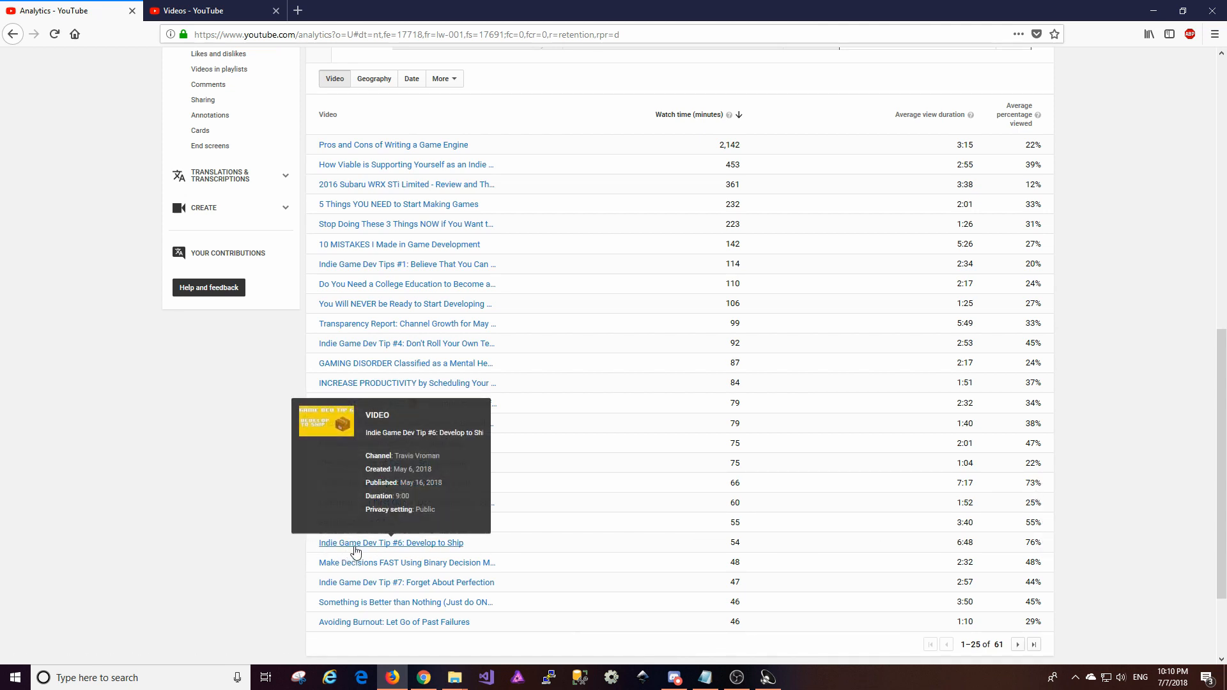
mouse_move(992, 536)
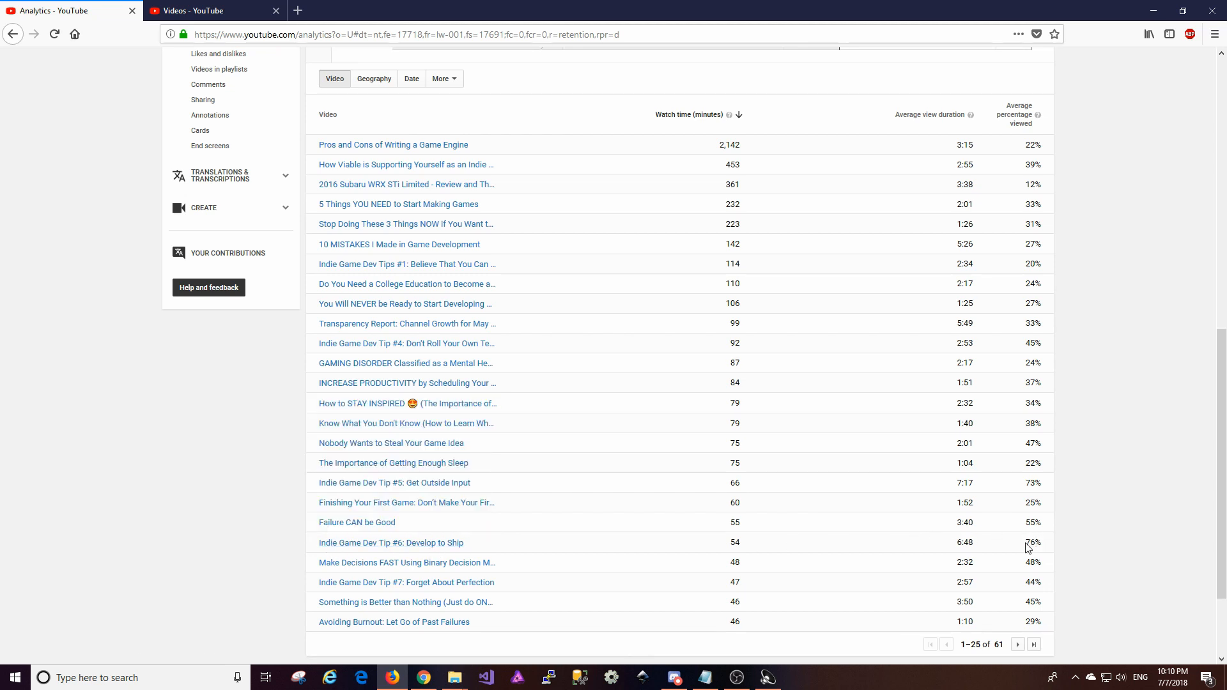
mouse_move(1038, 609)
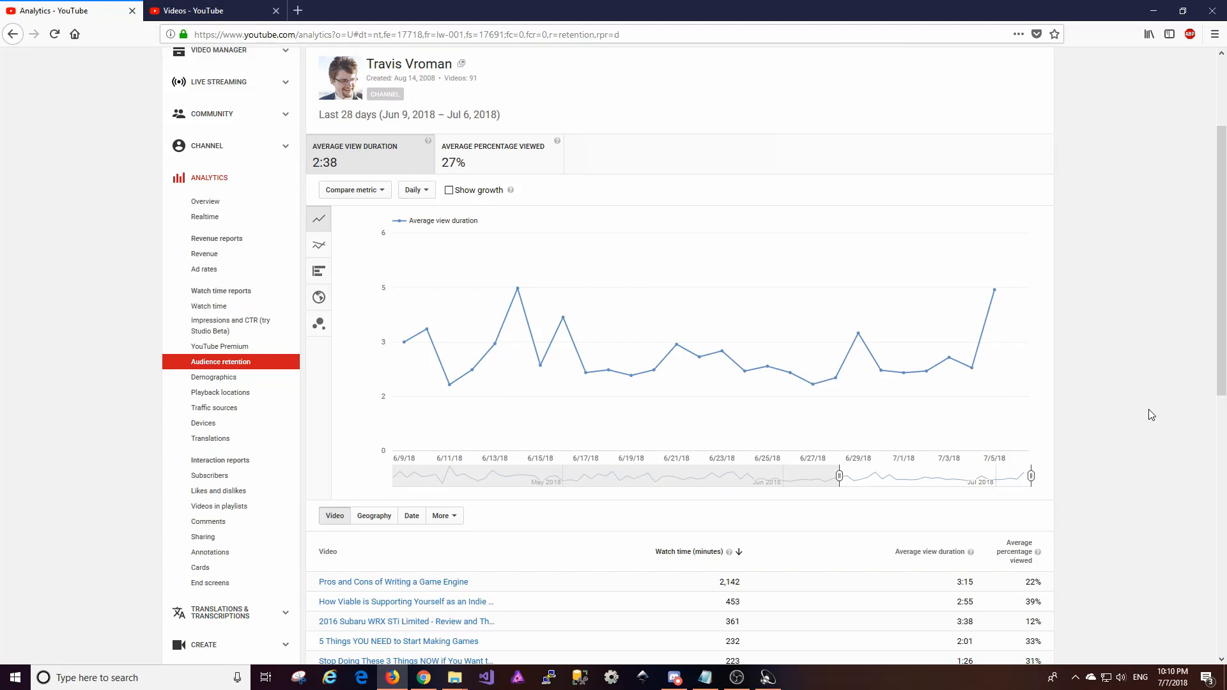
scroll("down", 3)
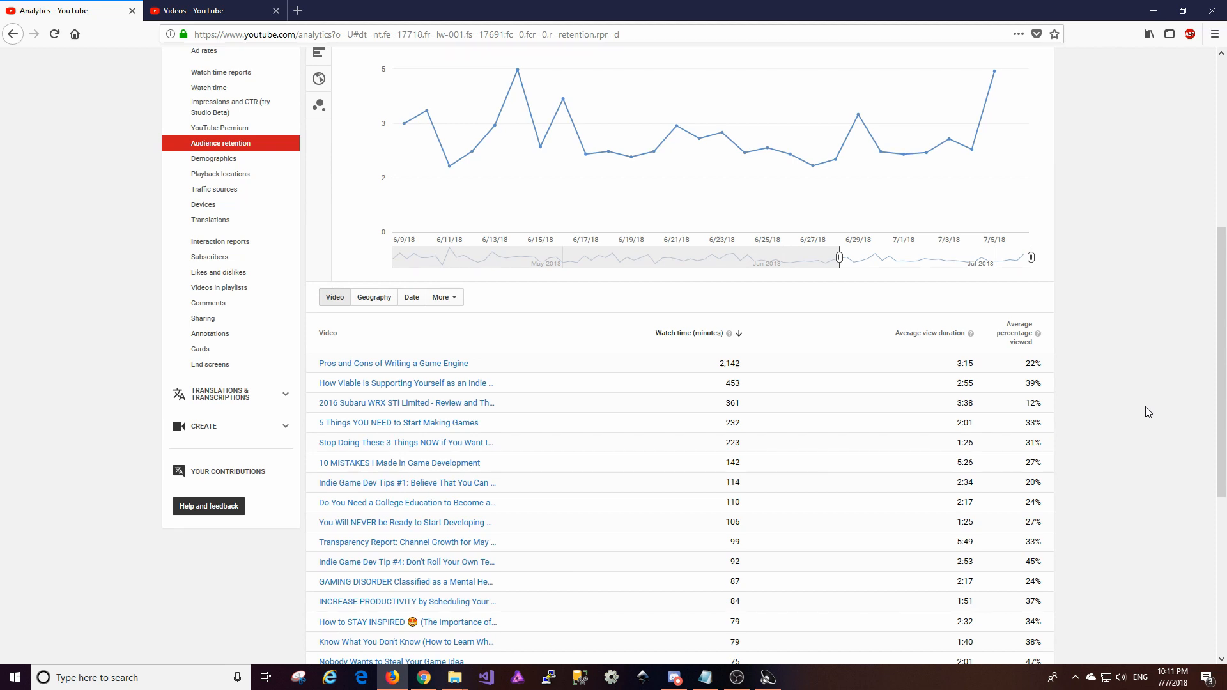
scroll("down", 3)
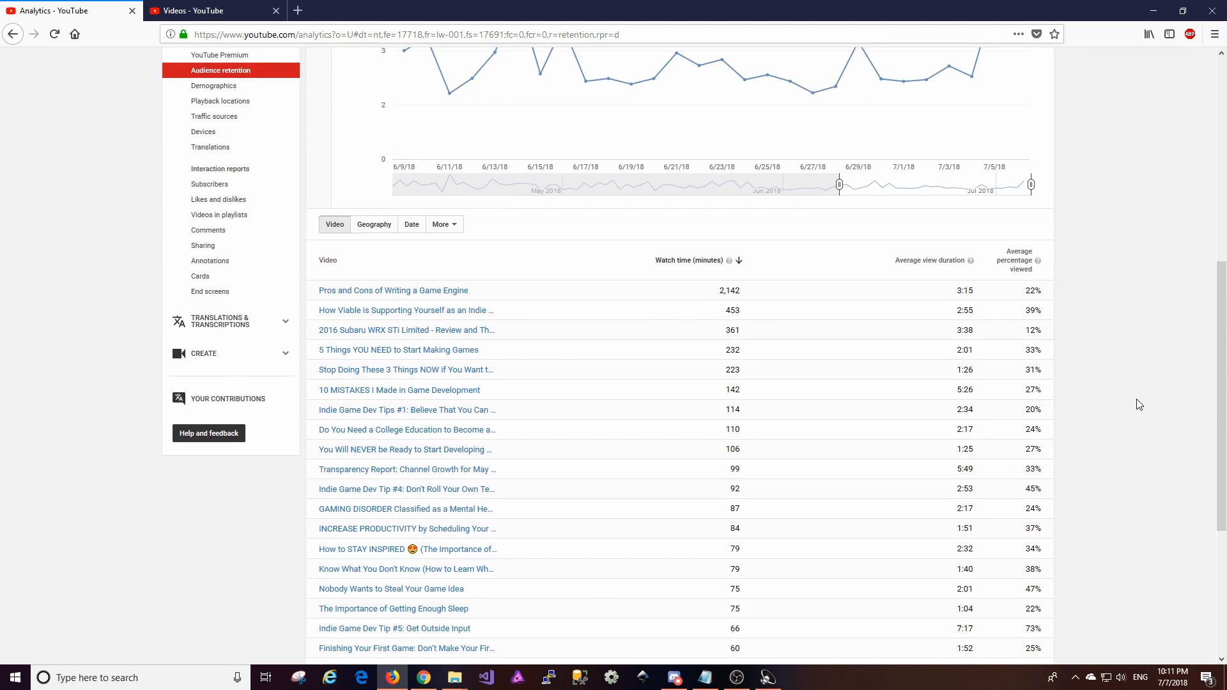
mouse_move(1147, 410)
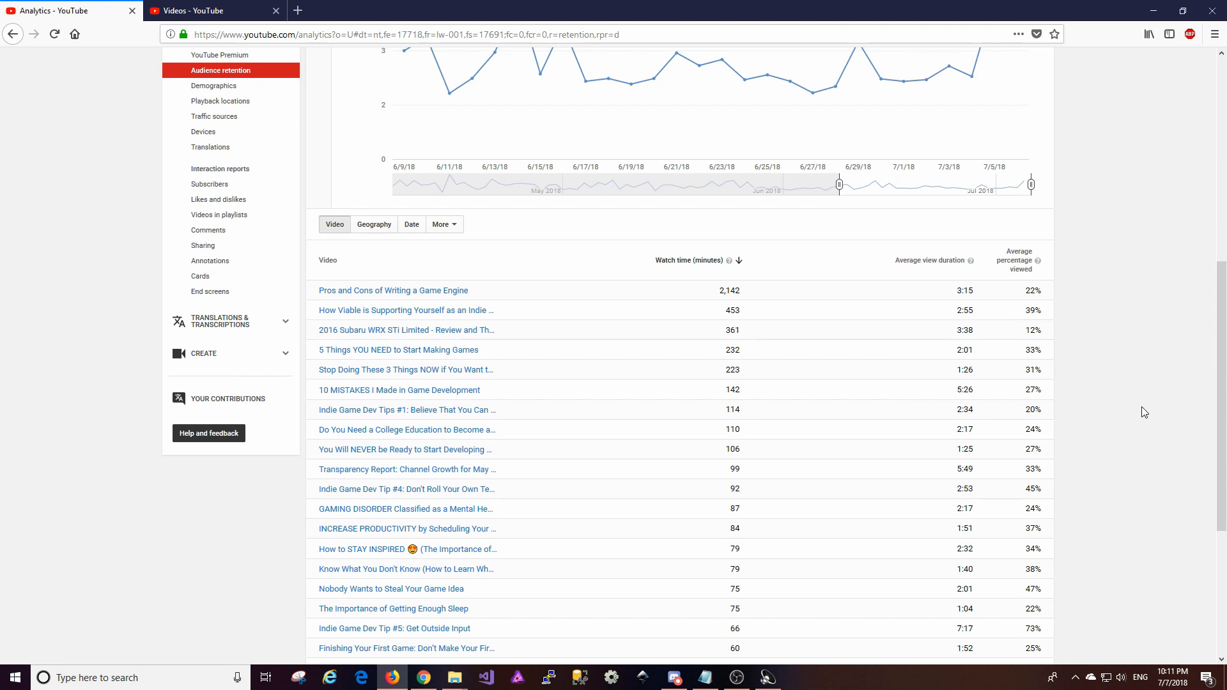
scroll("down", 3)
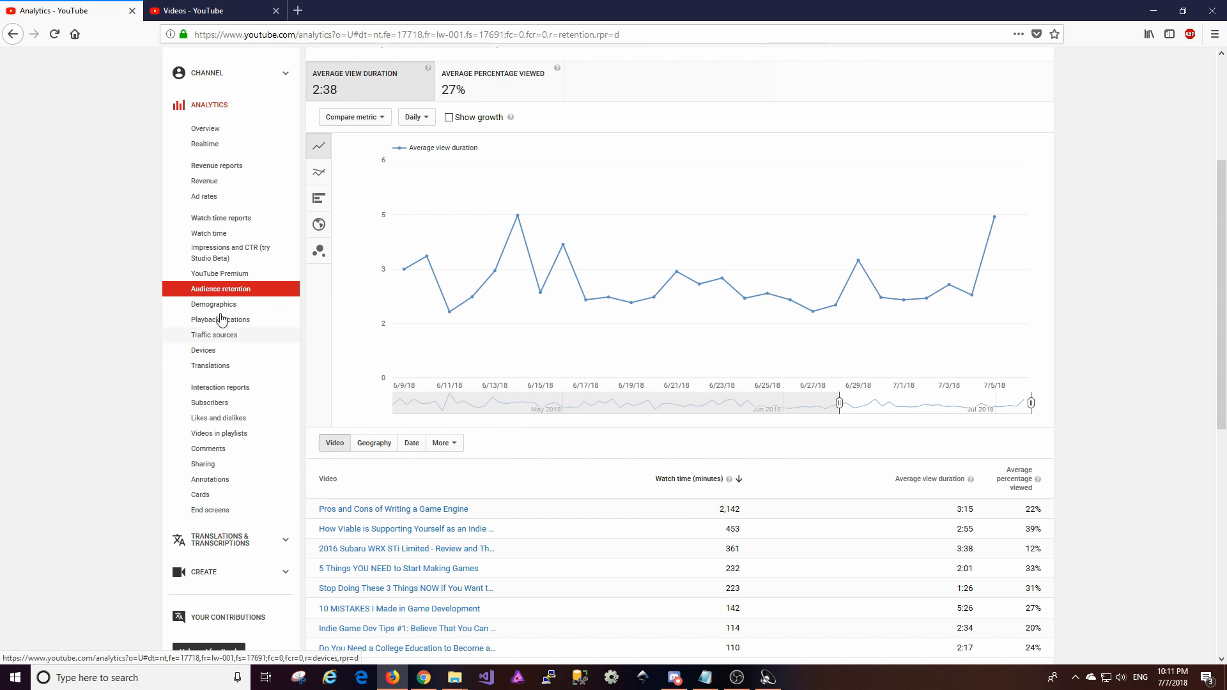
mouse_move(227, 405)
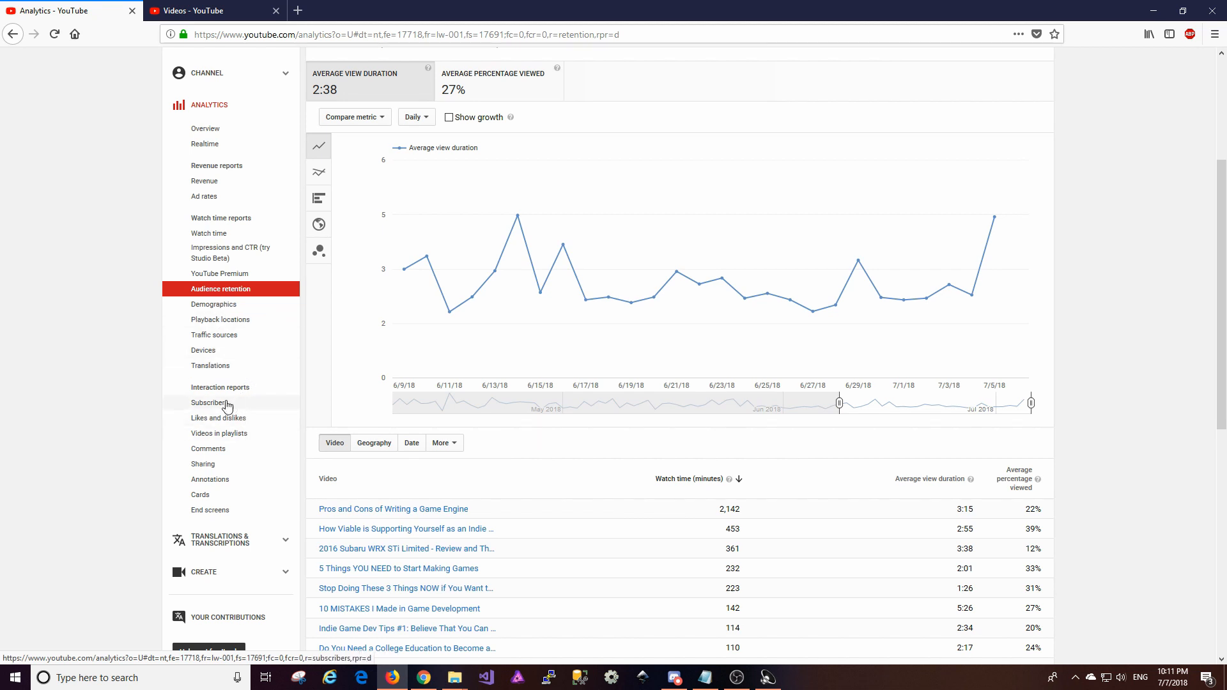
Step: Open the Subscribers report and scroll down through it
left_click(210, 402)
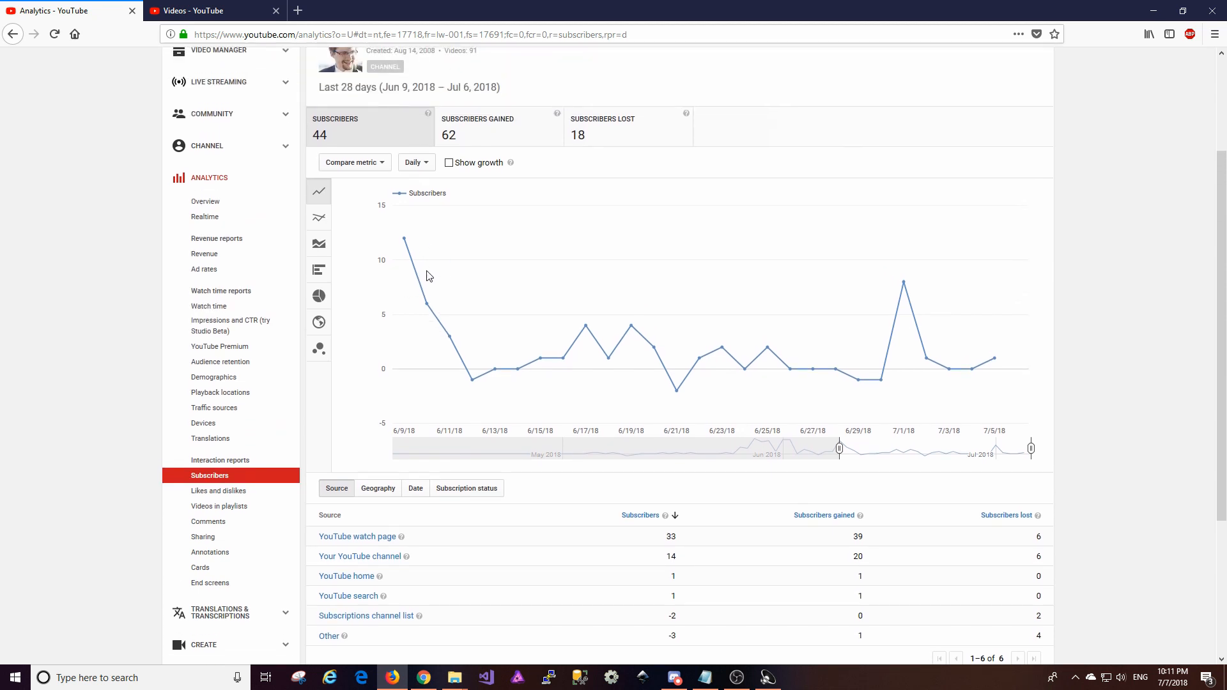
scroll("down", 3)
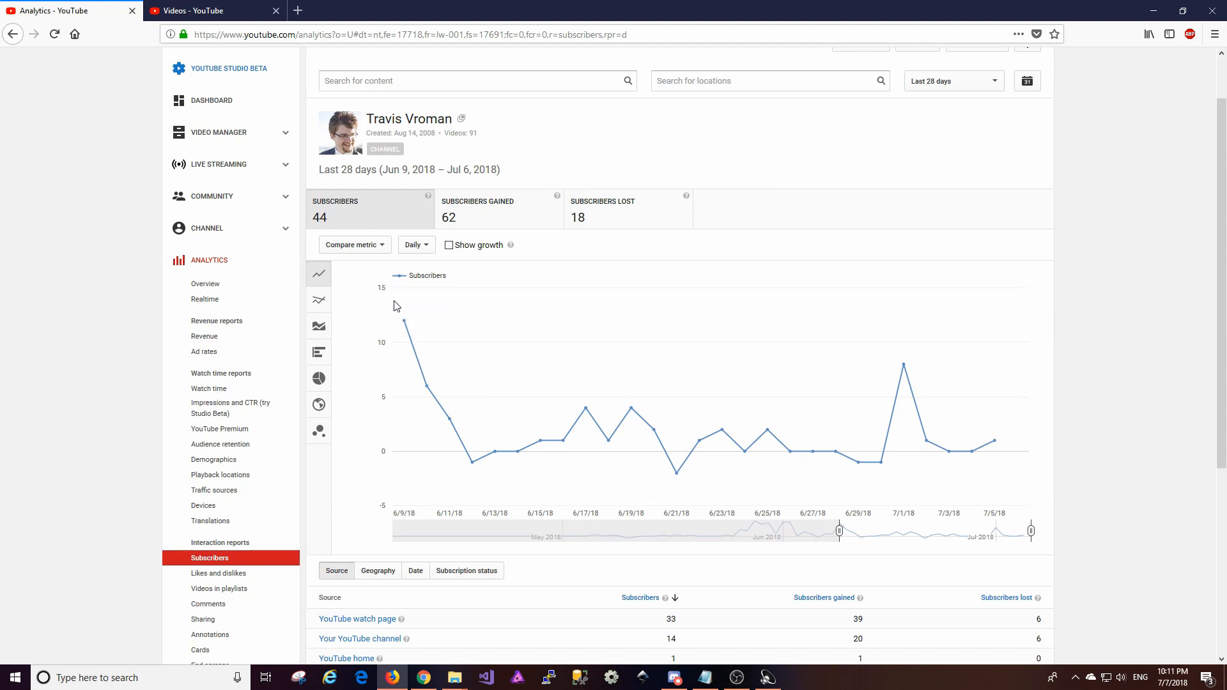
mouse_move(405, 323)
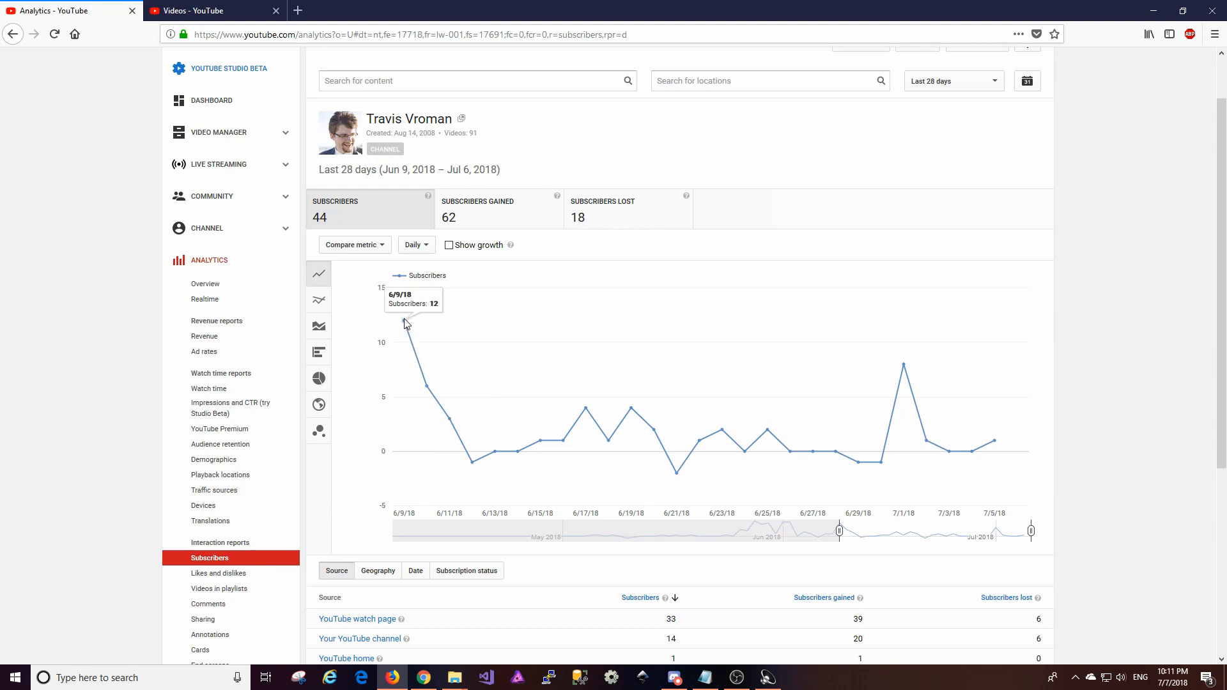
mouse_move(450, 432)
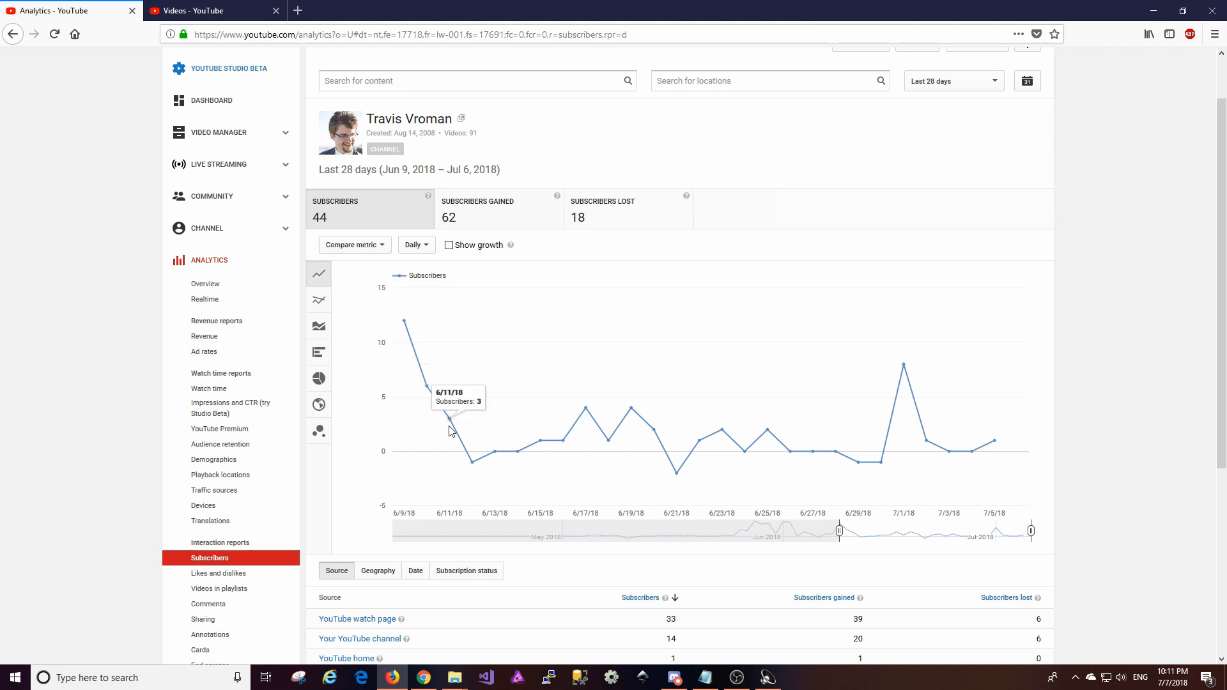
mouse_move(458, 468)
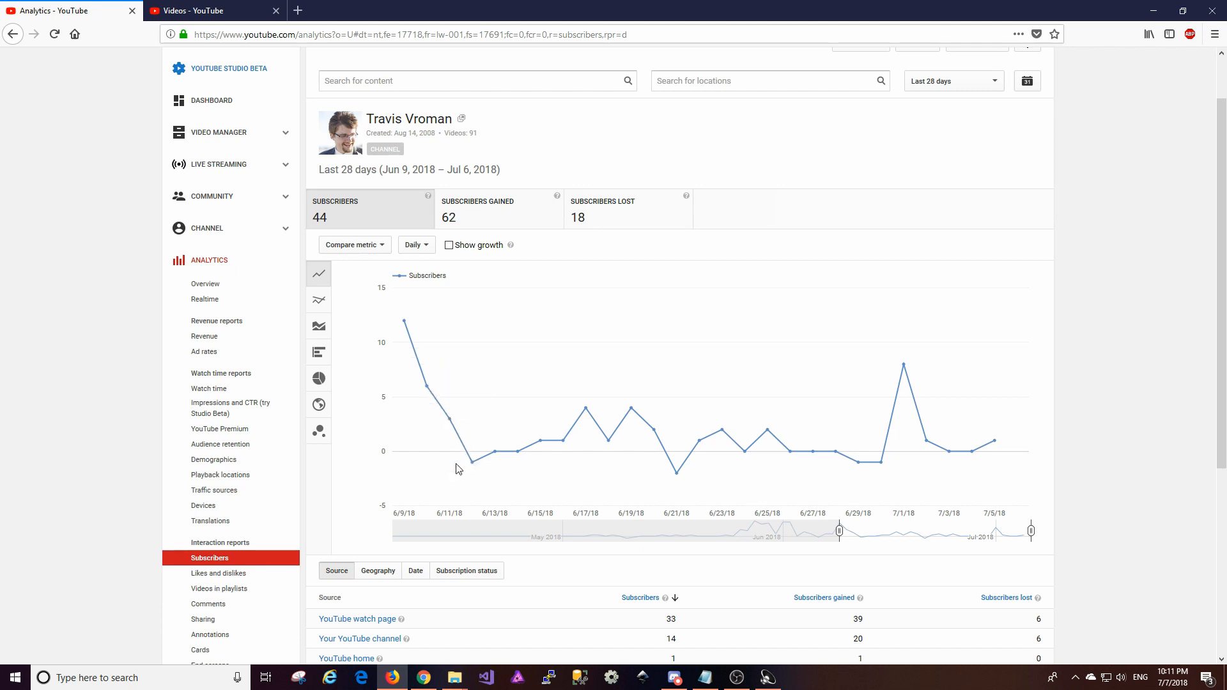
mouse_move(490, 455)
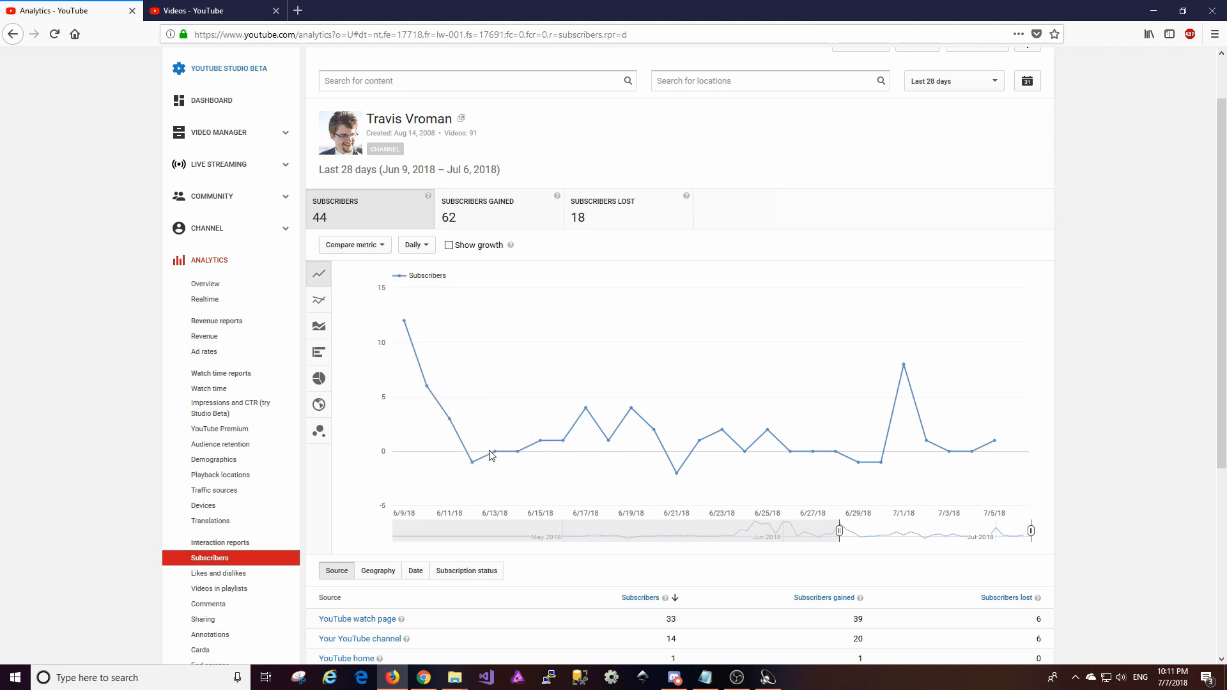
mouse_move(672, 483)
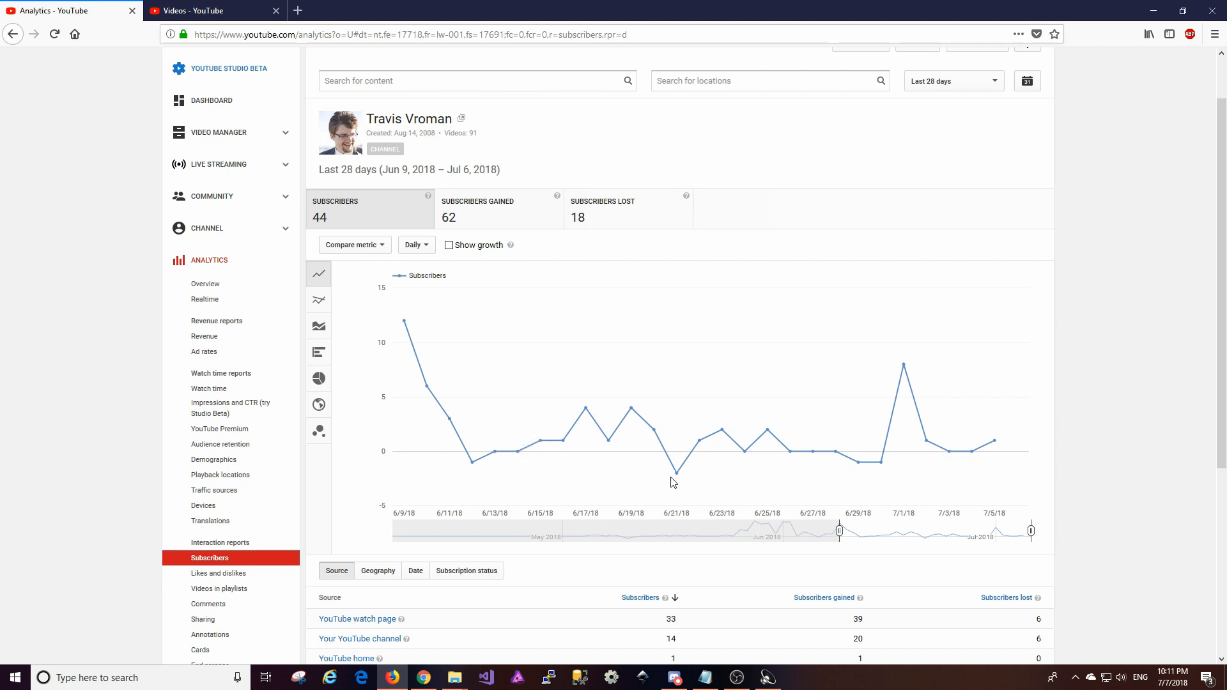
mouse_move(883, 464)
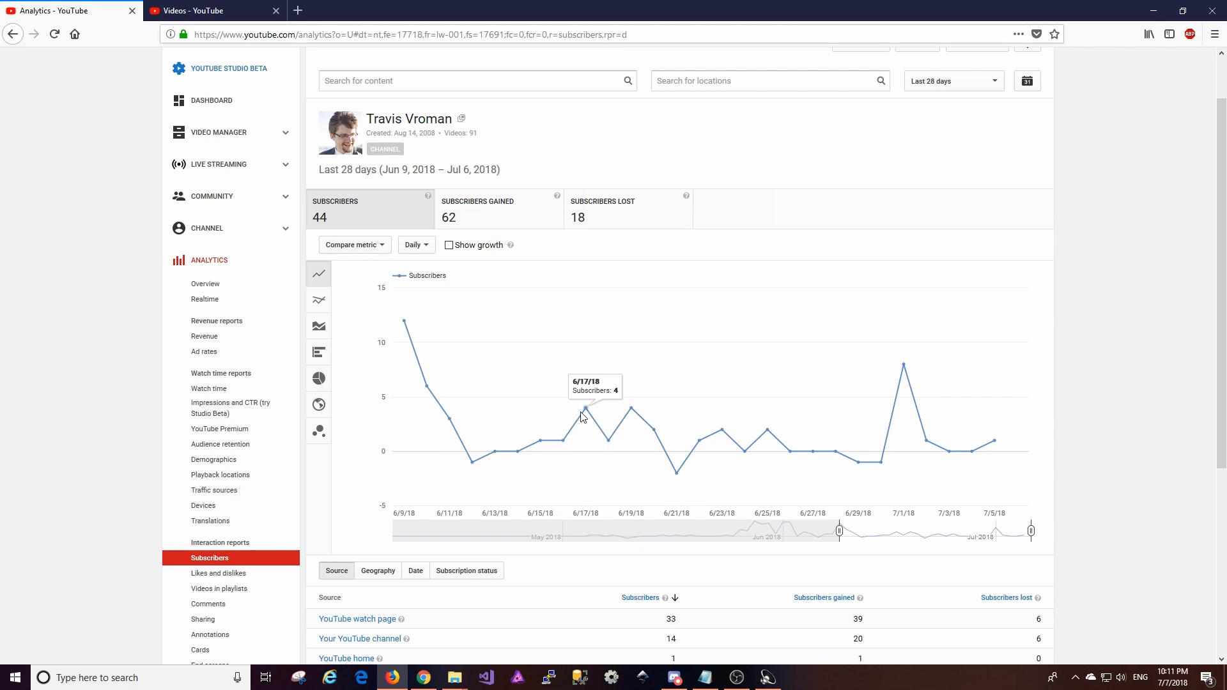
mouse_move(609, 454)
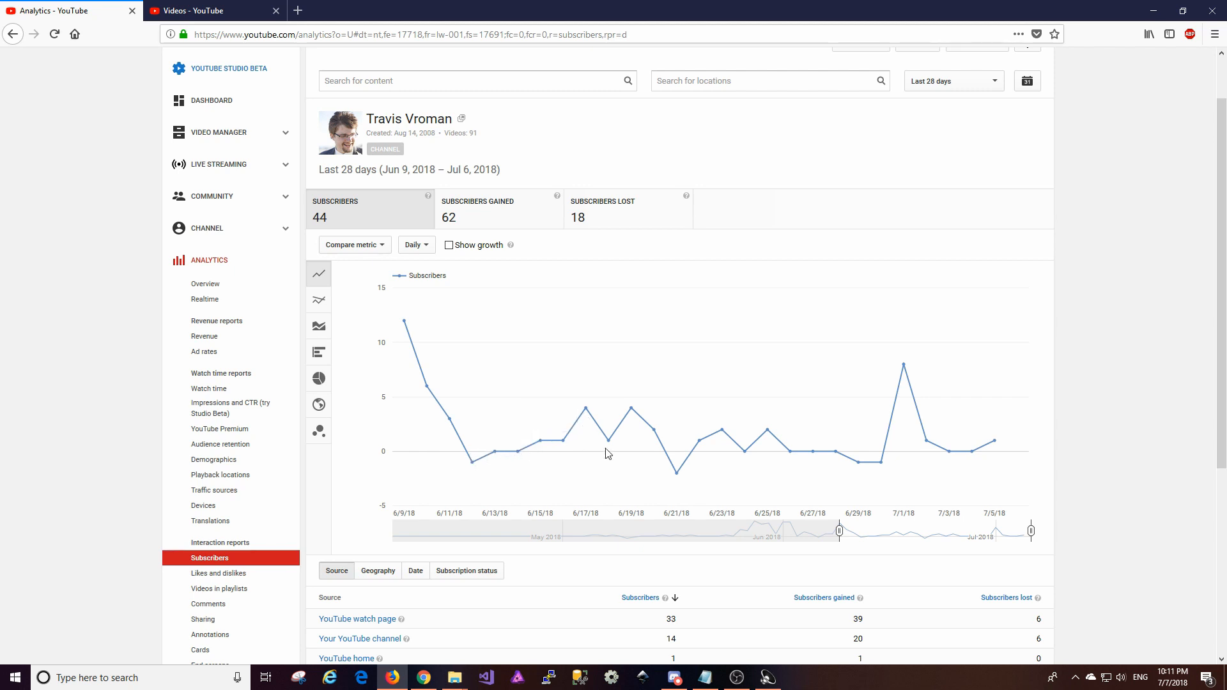
mouse_move(579, 425)
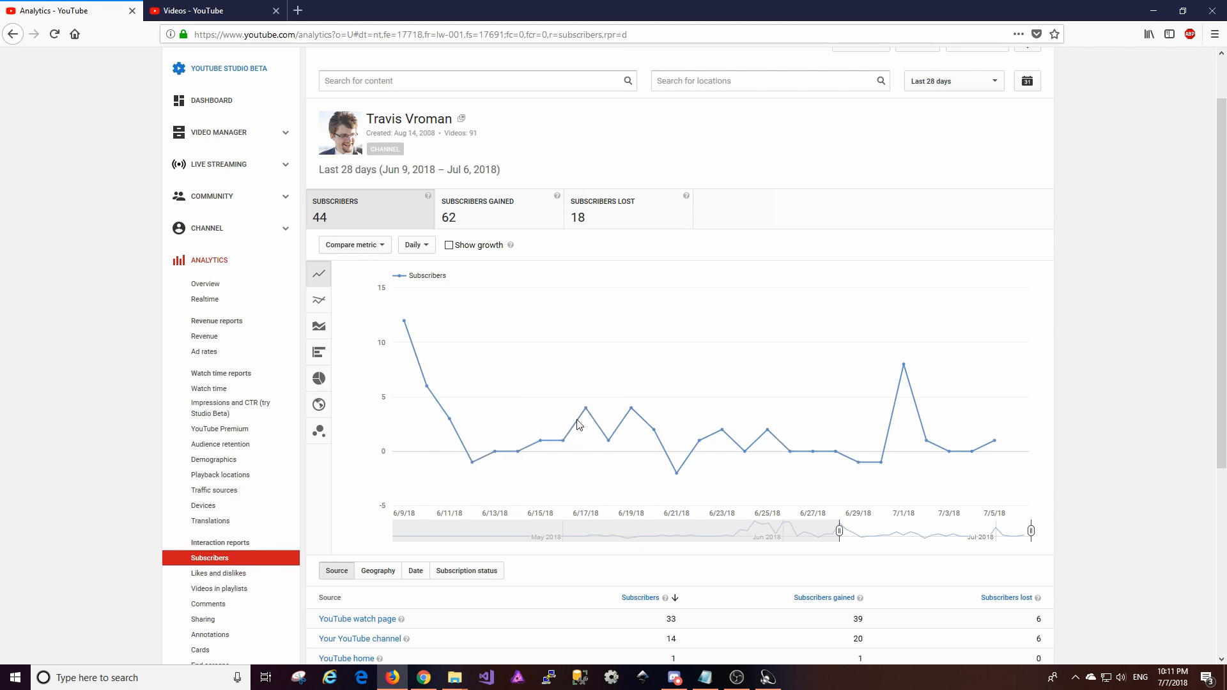
mouse_move(670, 462)
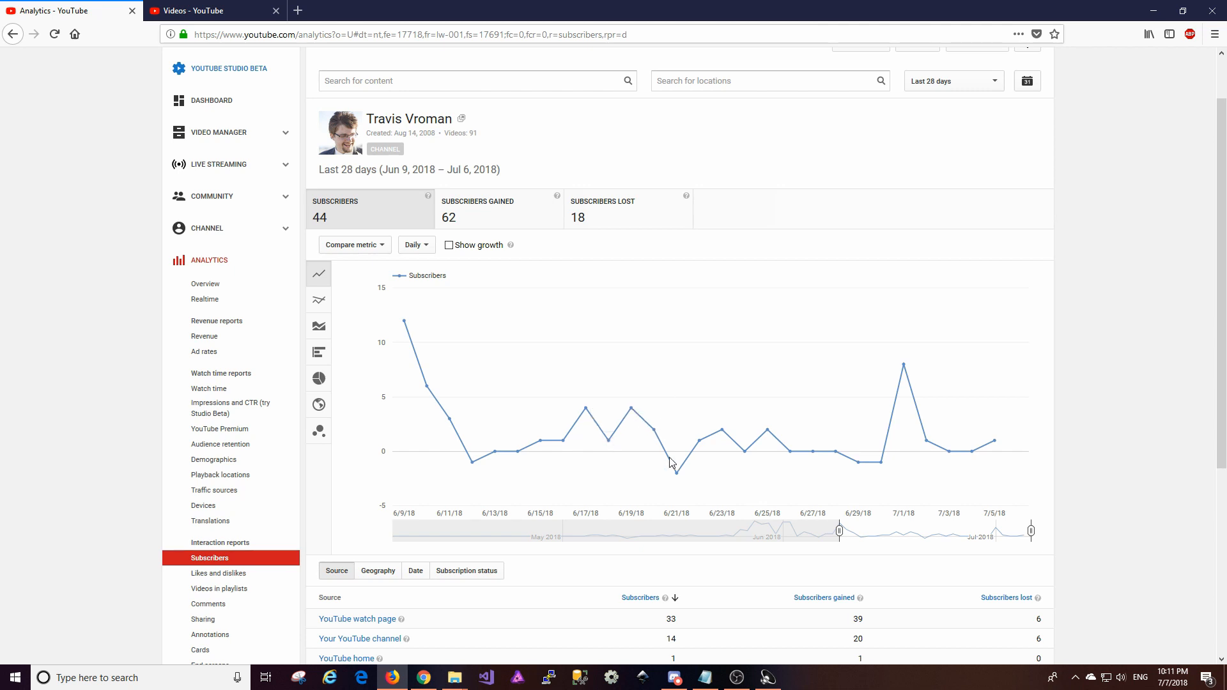
mouse_move(905, 370)
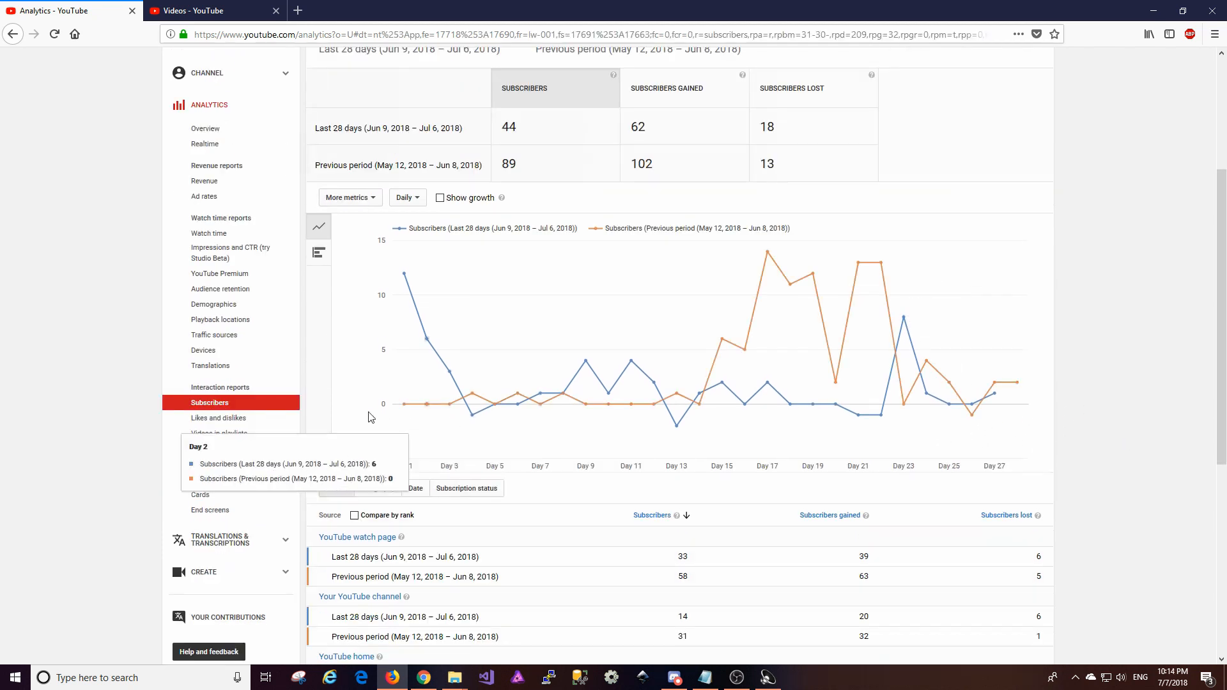
Step: Open Likes and dislikes and turn off the previous-period comparison
left_click(219, 417)
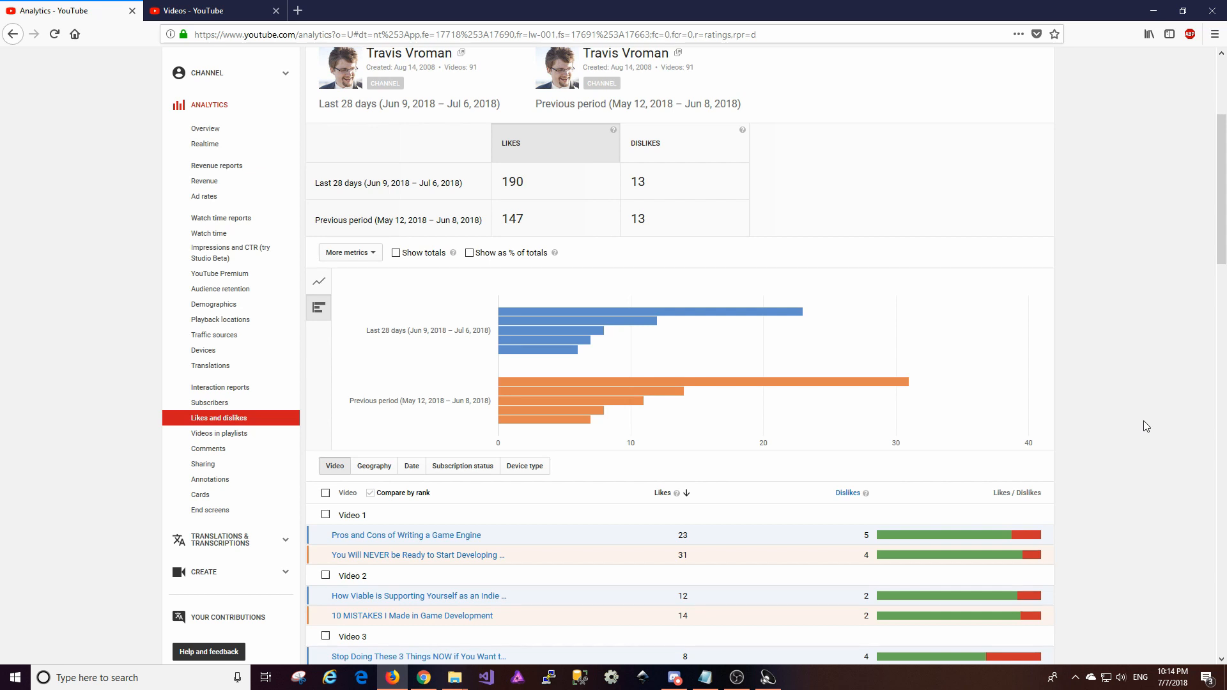
mouse_move(365, 234)
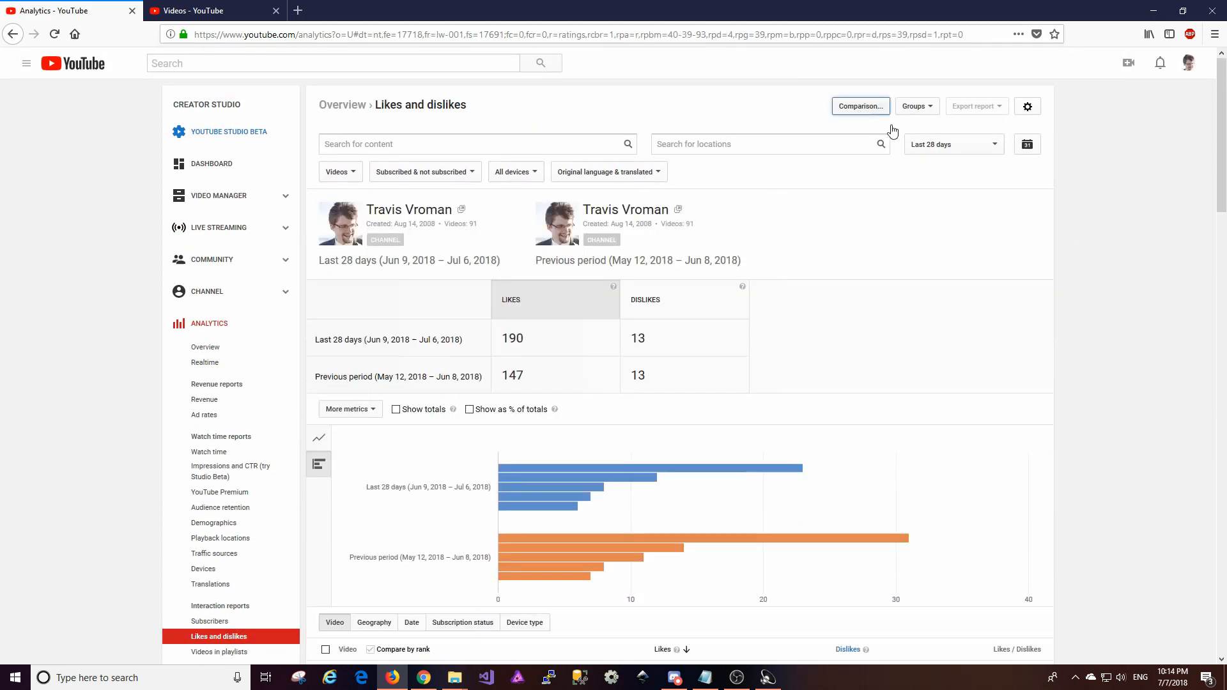
left_click(859, 106)
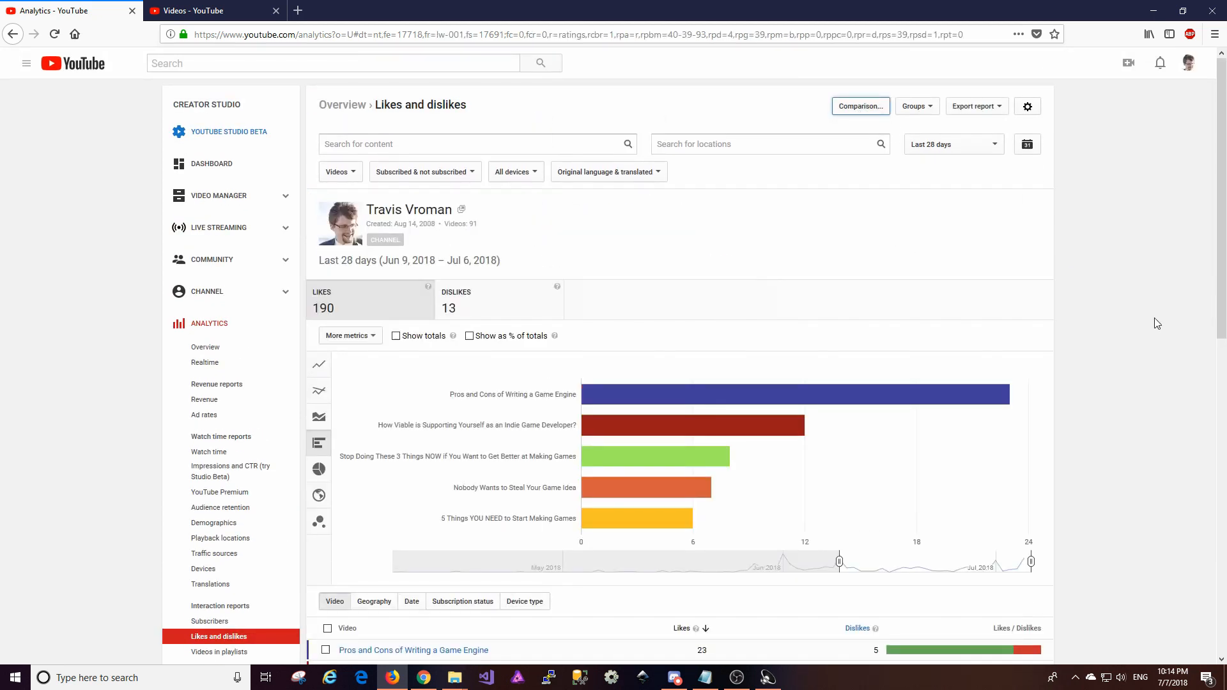
scroll("down", 3)
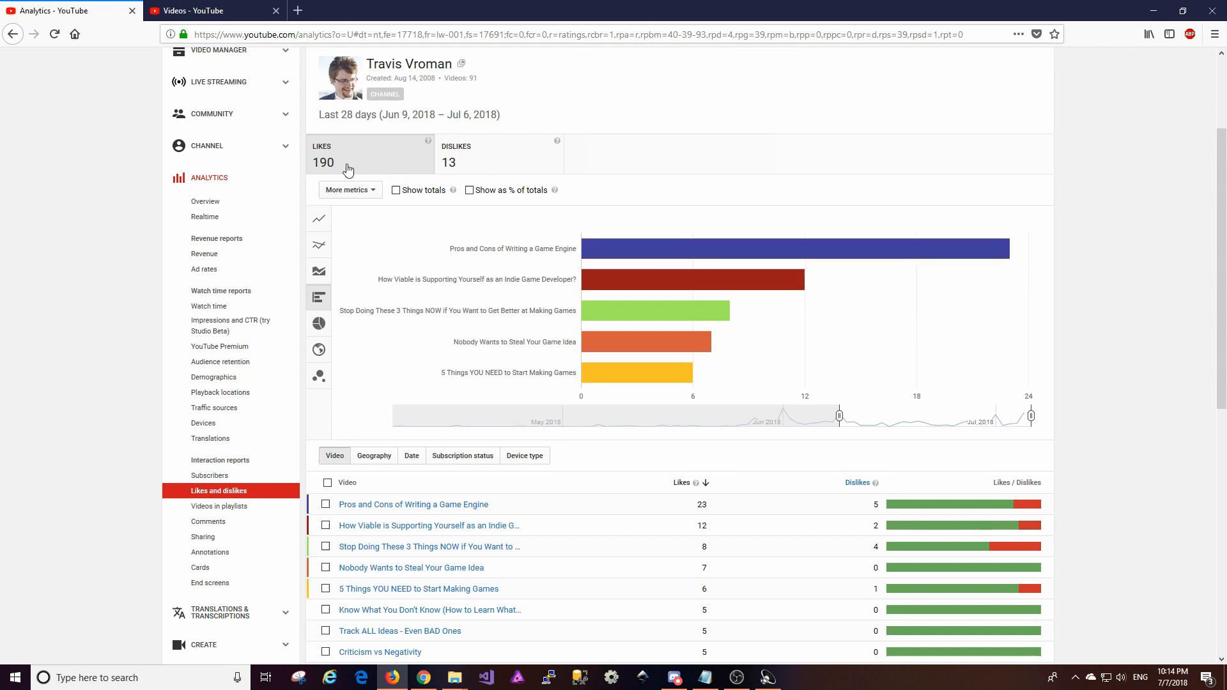
mouse_move(337, 170)
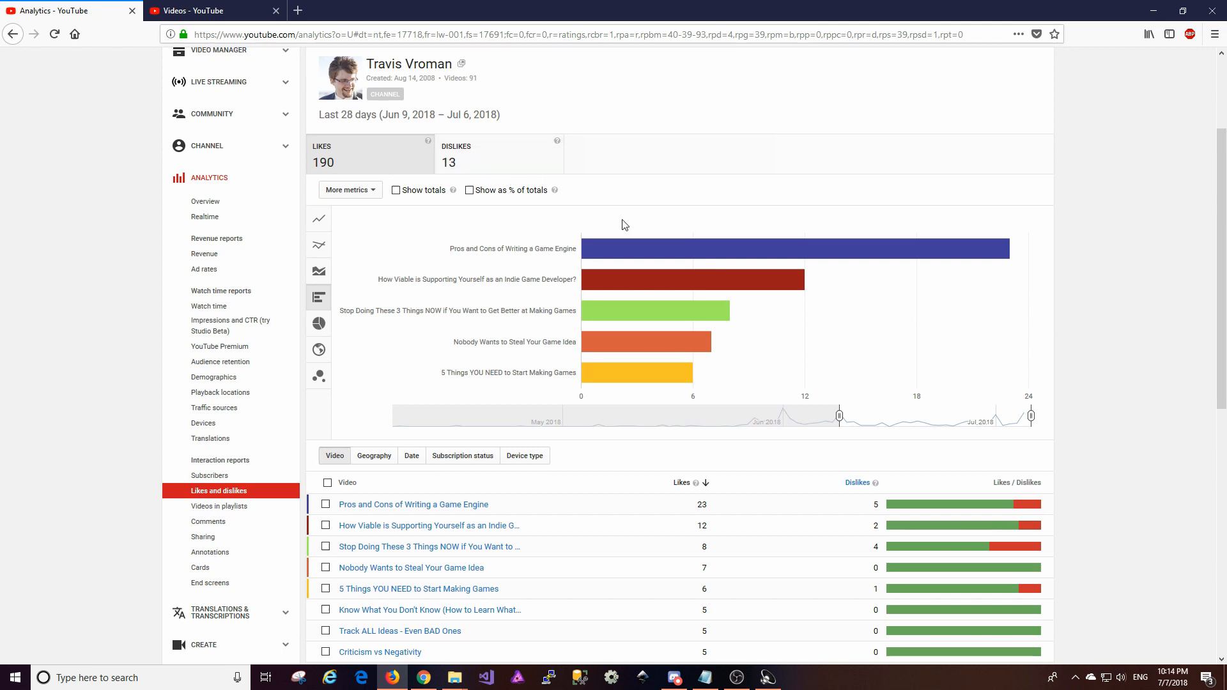
mouse_move(501, 252)
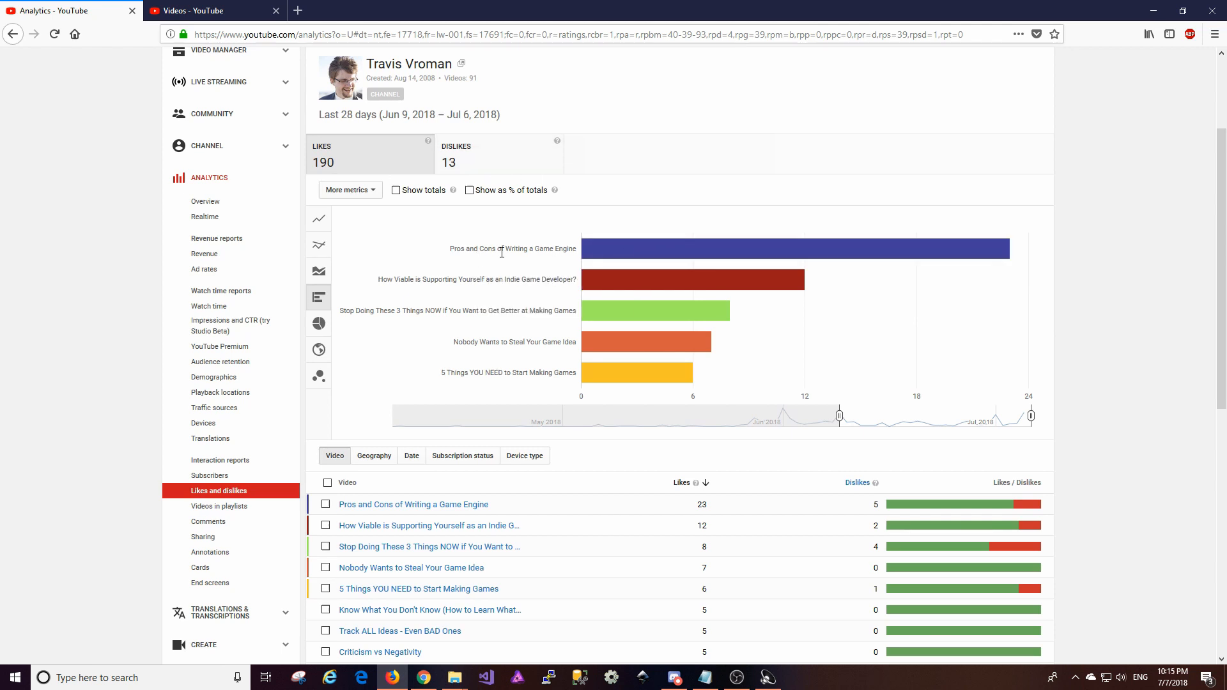
mouse_move(806, 264)
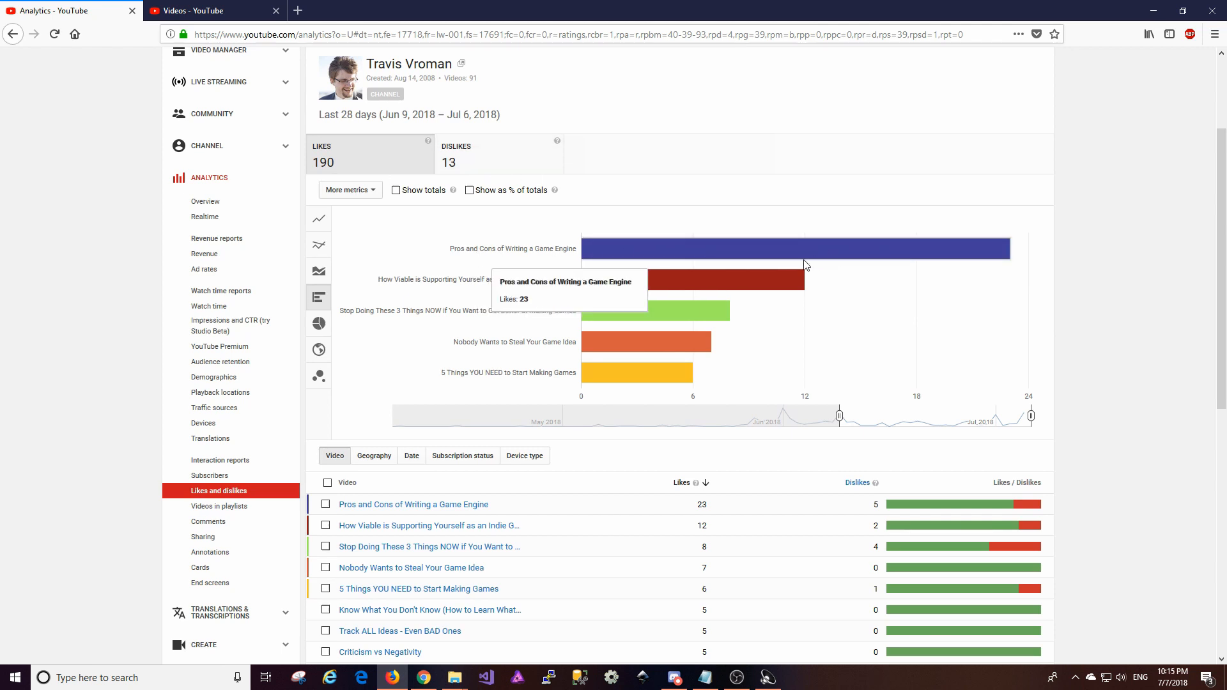
mouse_move(812, 252)
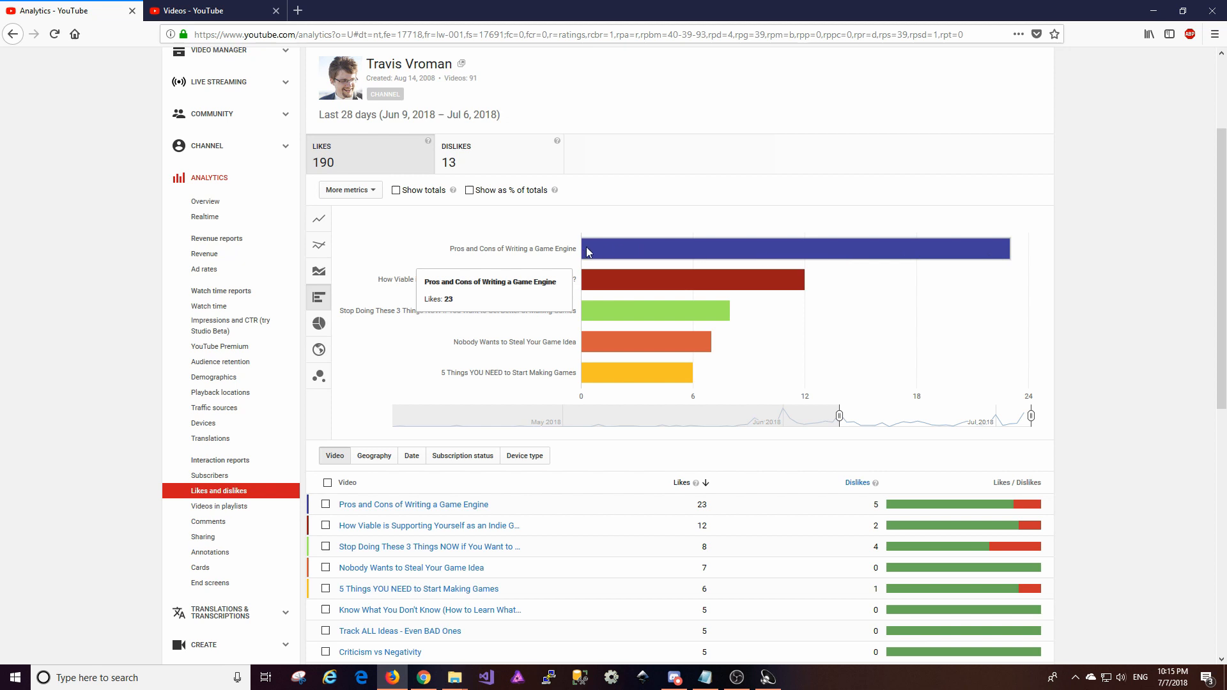
mouse_move(795, 253)
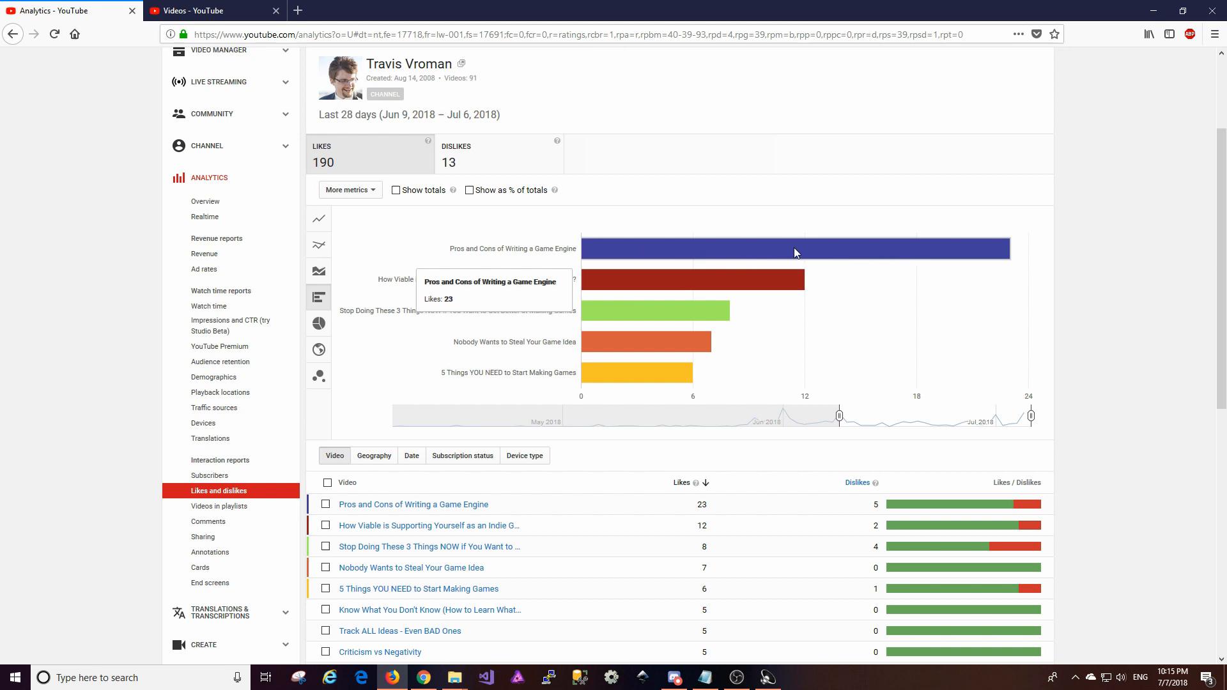
mouse_move(791, 245)
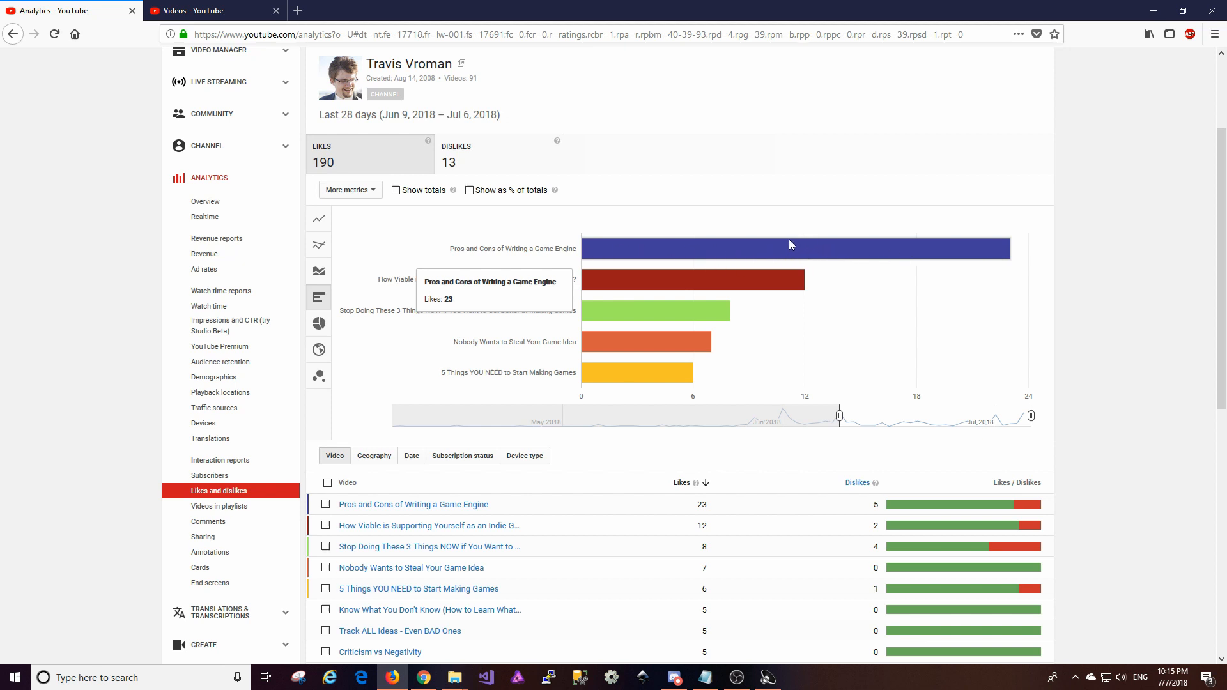
mouse_move(360, 283)
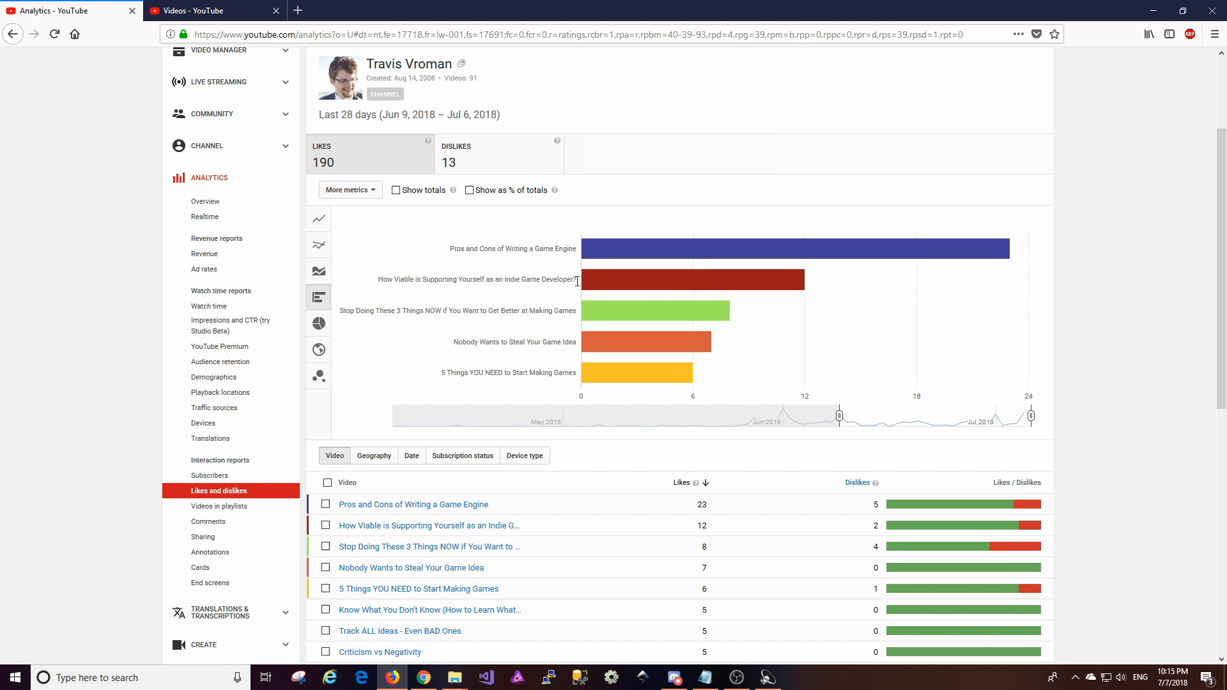
mouse_move(731, 279)
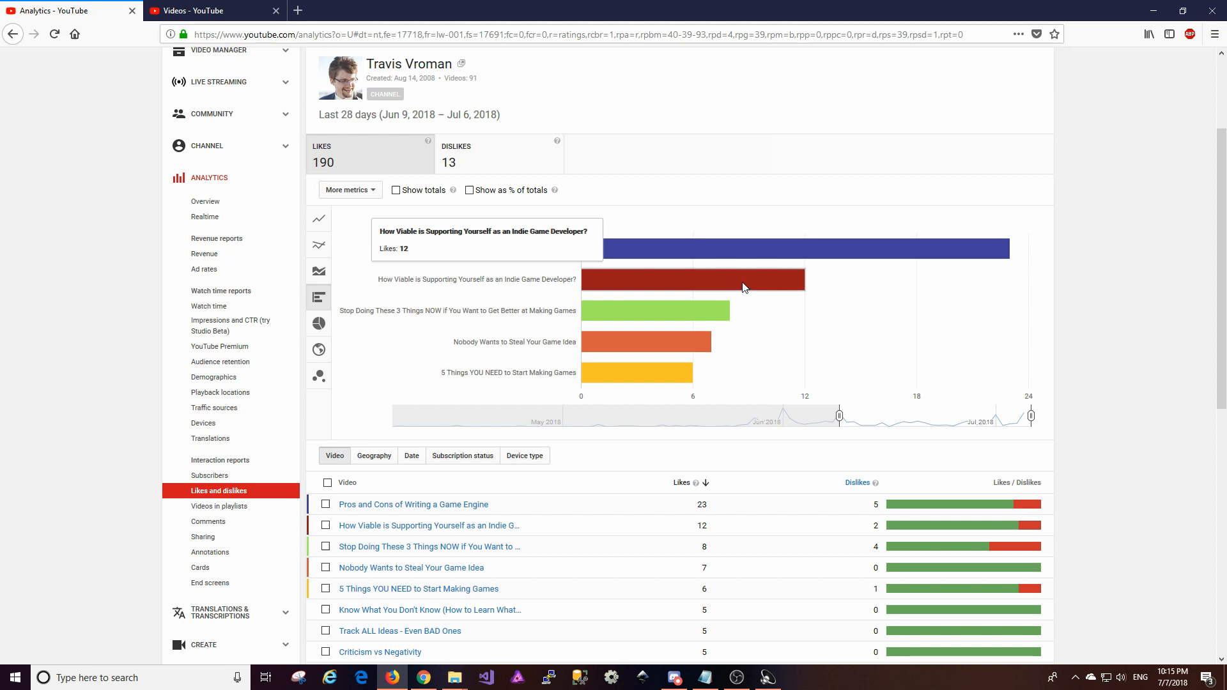
mouse_move(627, 345)
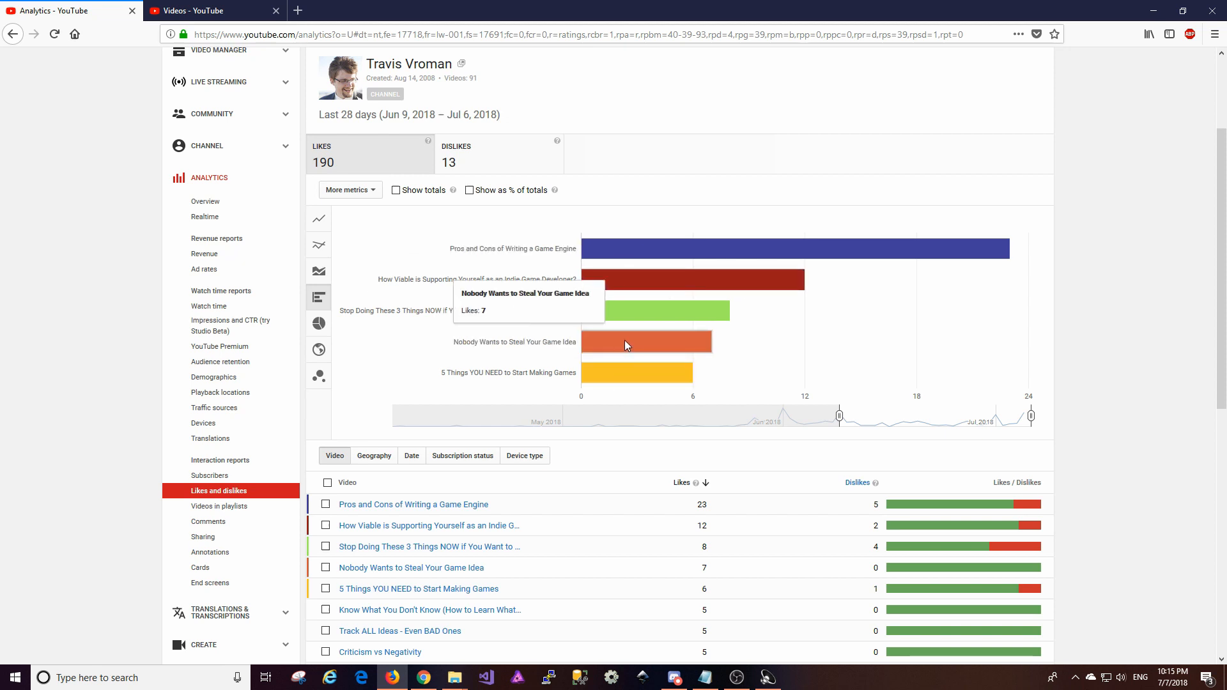
mouse_move(620, 341)
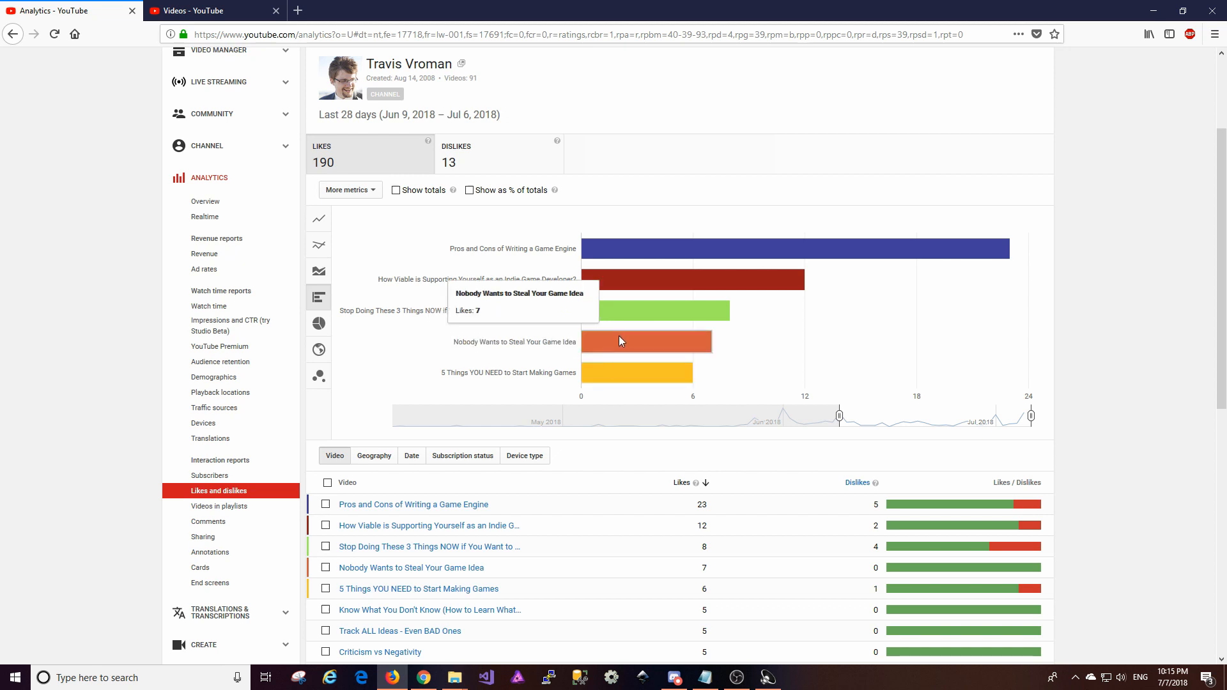
mouse_move(649, 365)
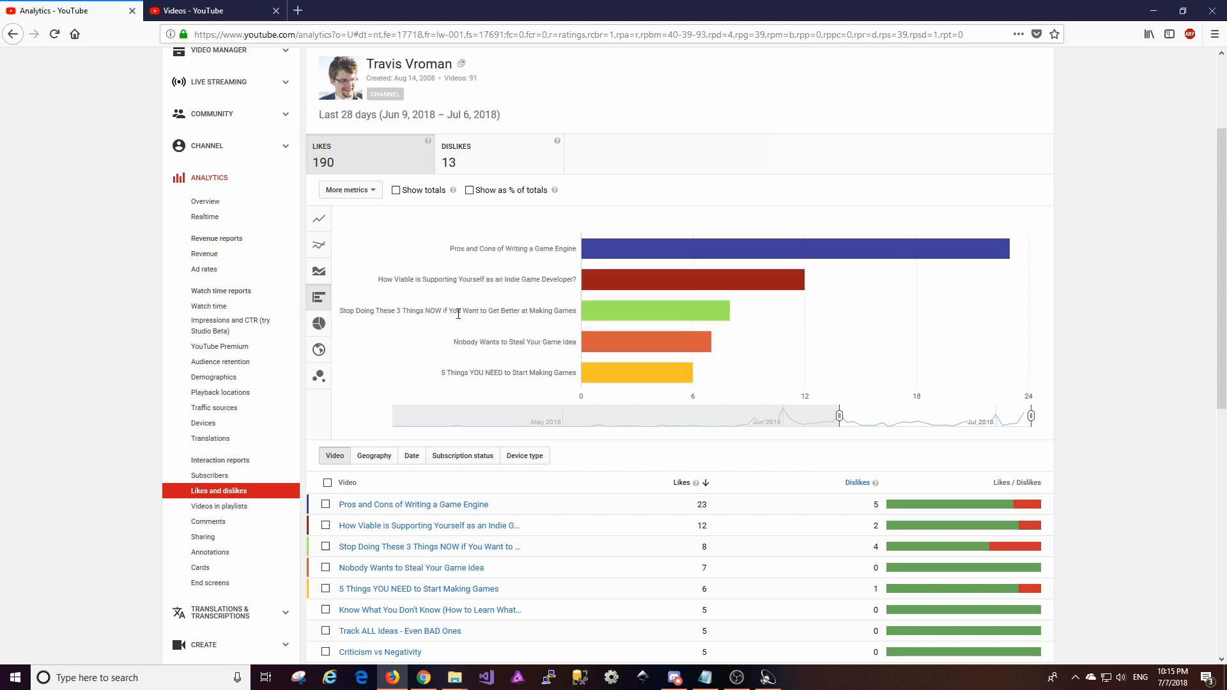
scroll("down", 3)
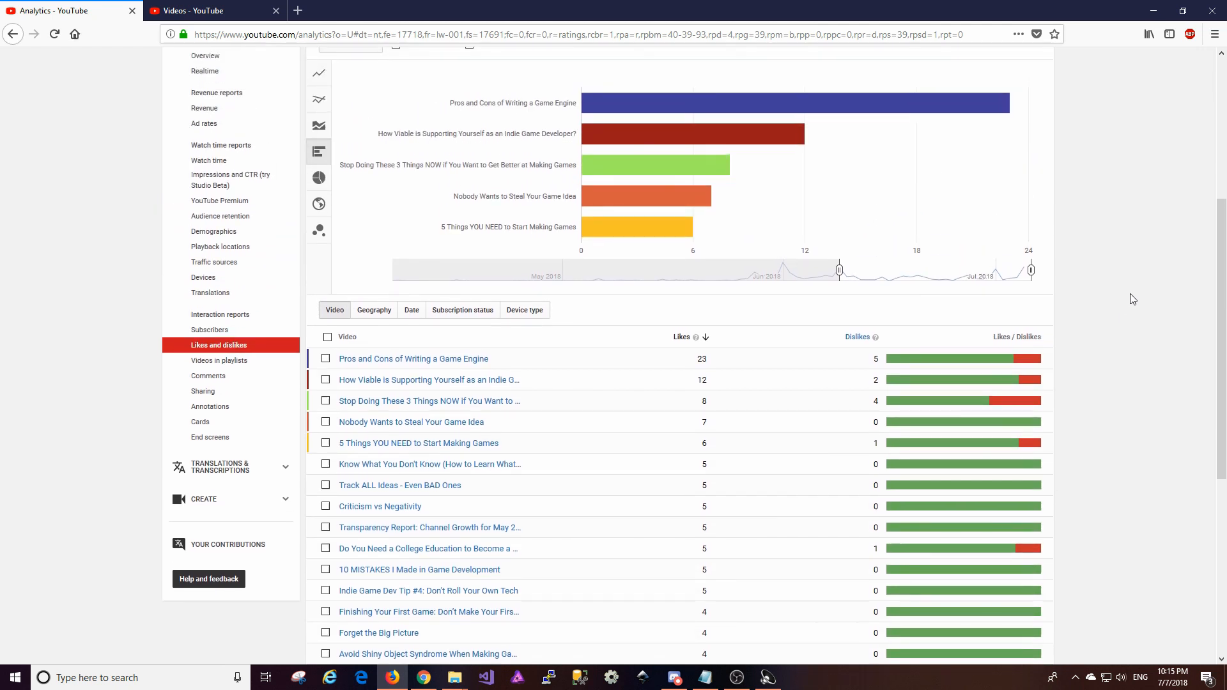
mouse_move(1144, 361)
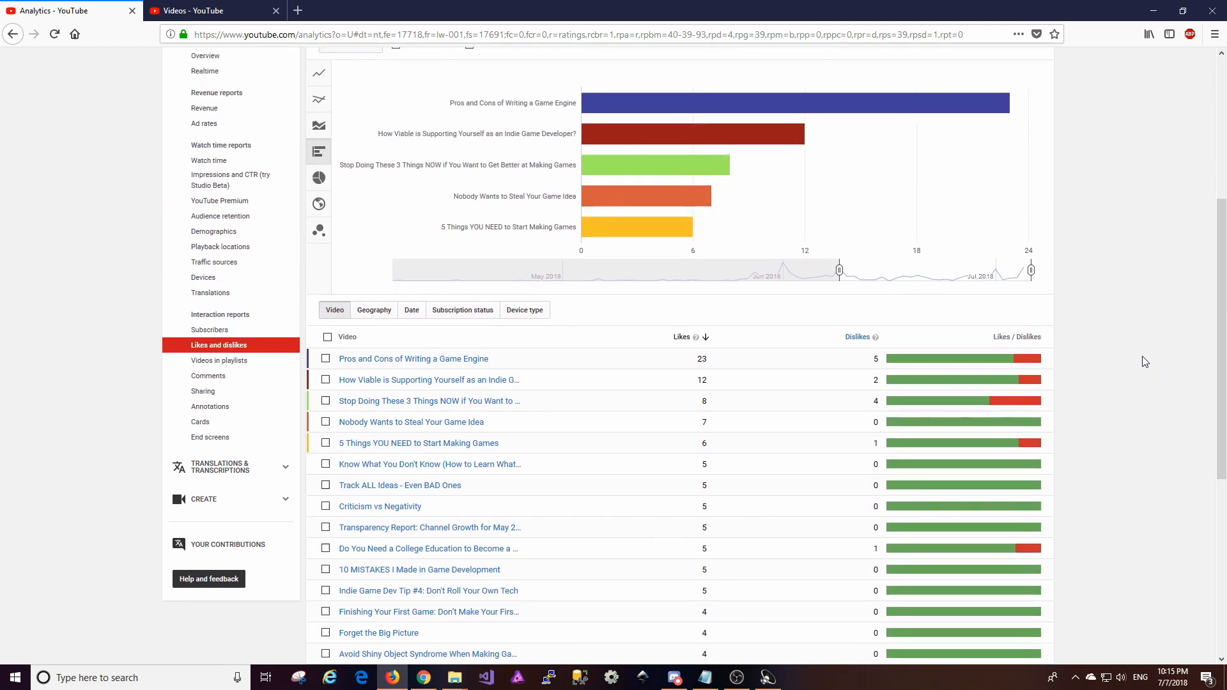
mouse_move(1147, 359)
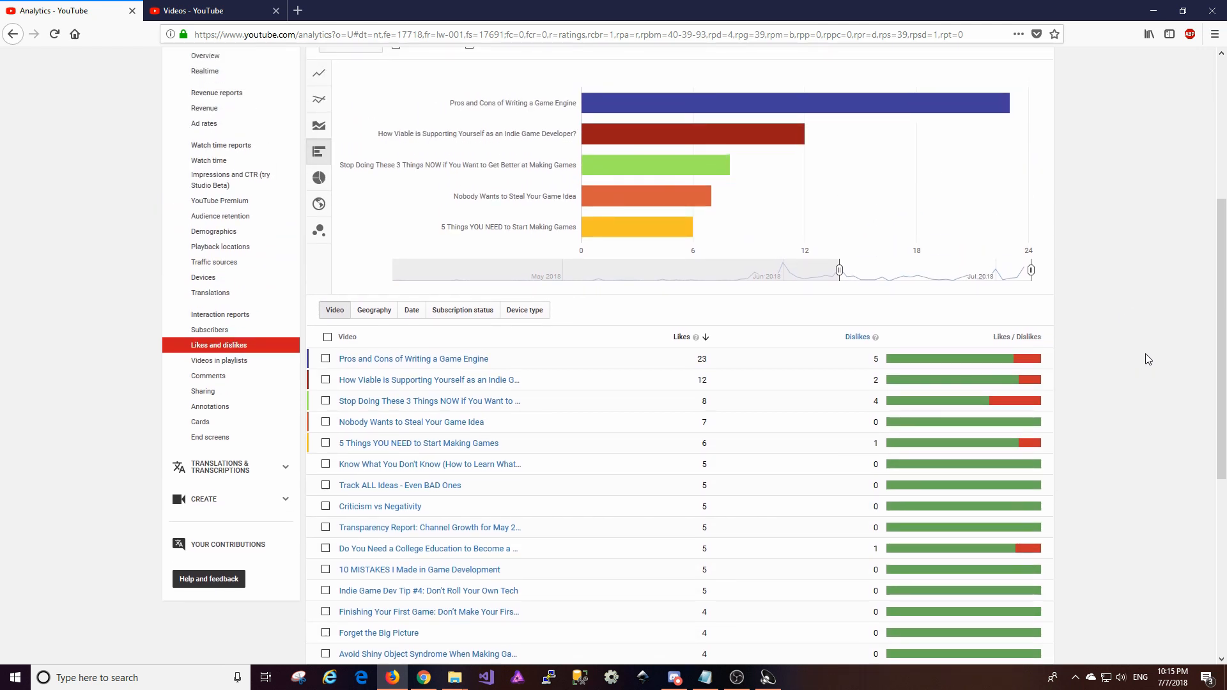
mouse_move(939, 390)
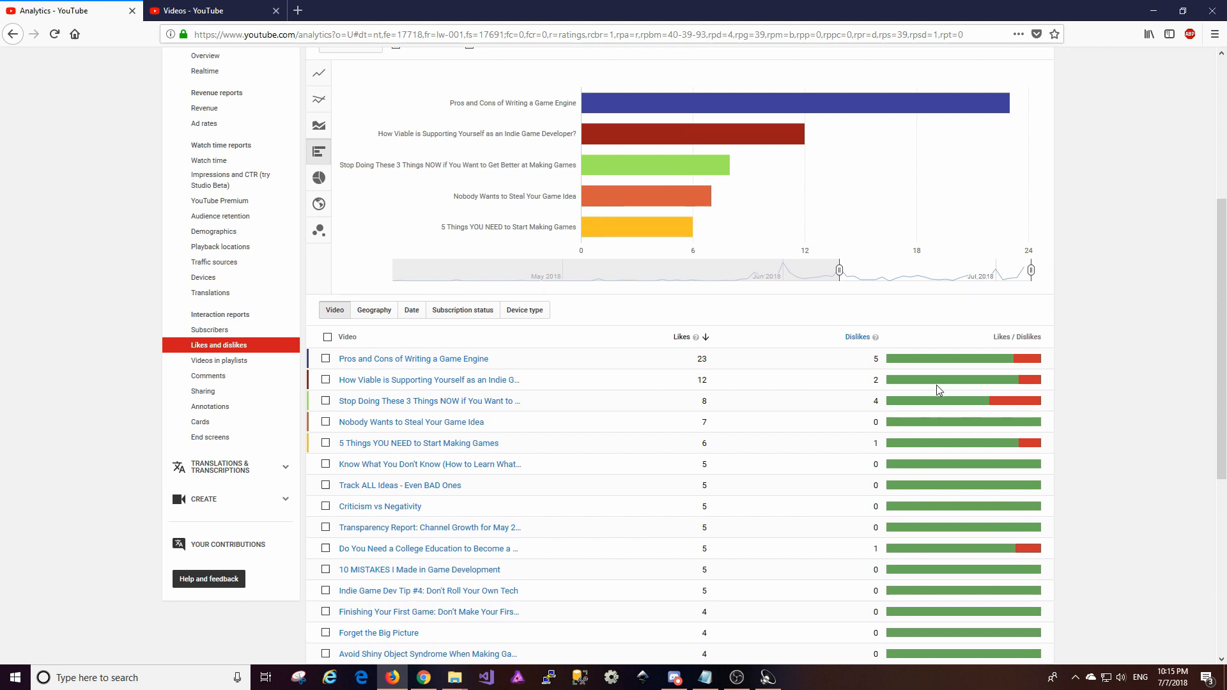
mouse_move(941, 407)
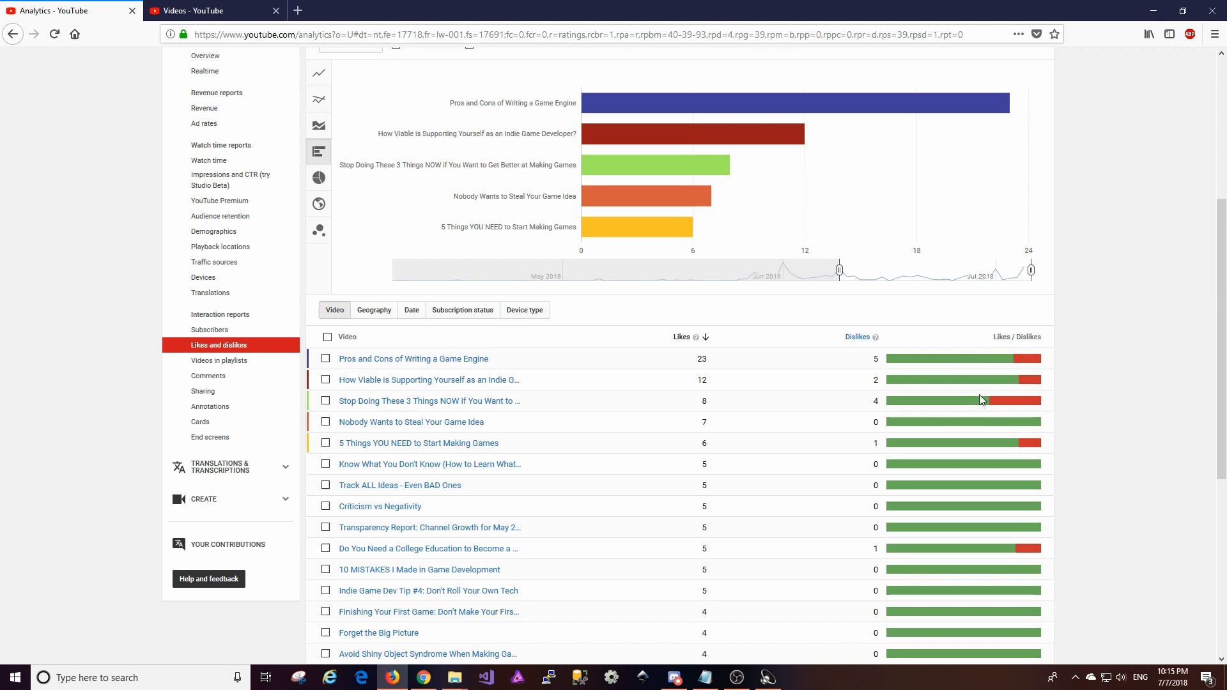
mouse_move(879, 413)
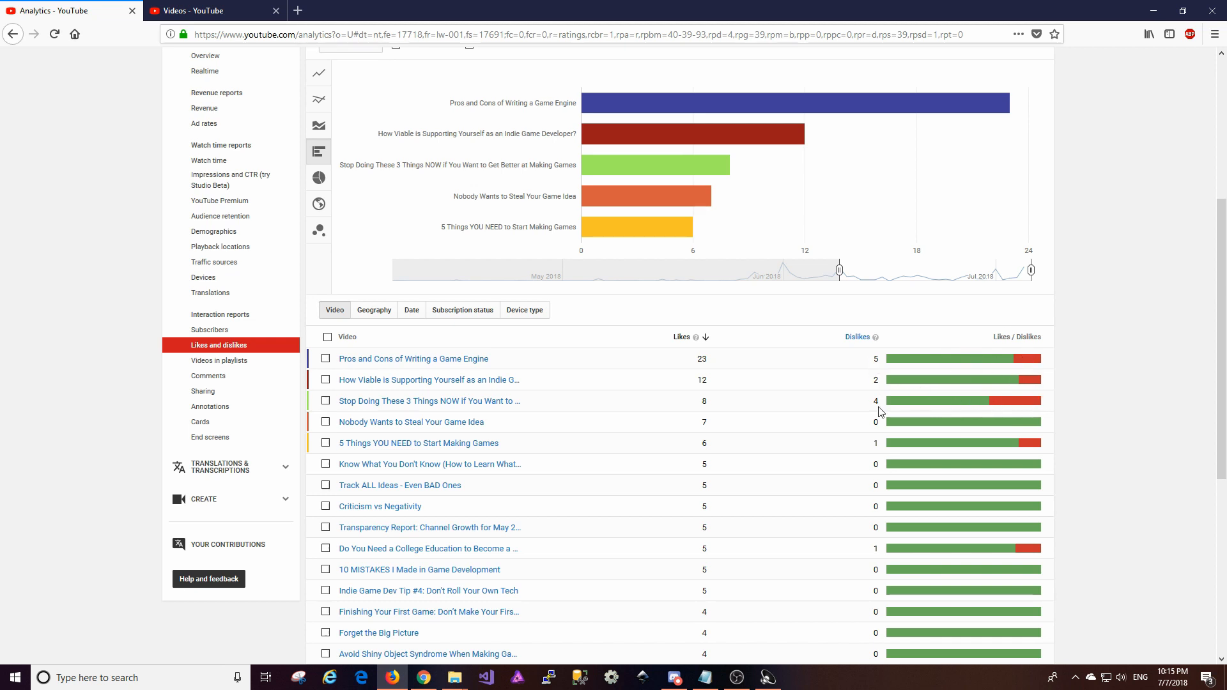
mouse_move(693, 133)
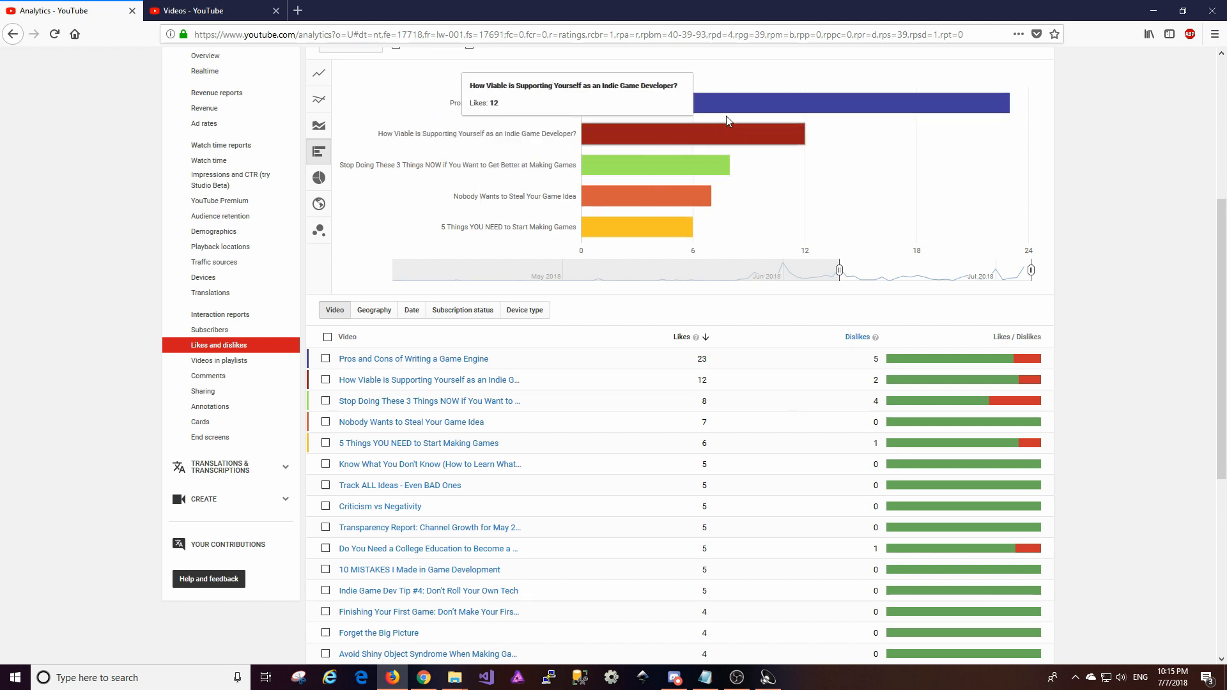
mouse_move(708, 157)
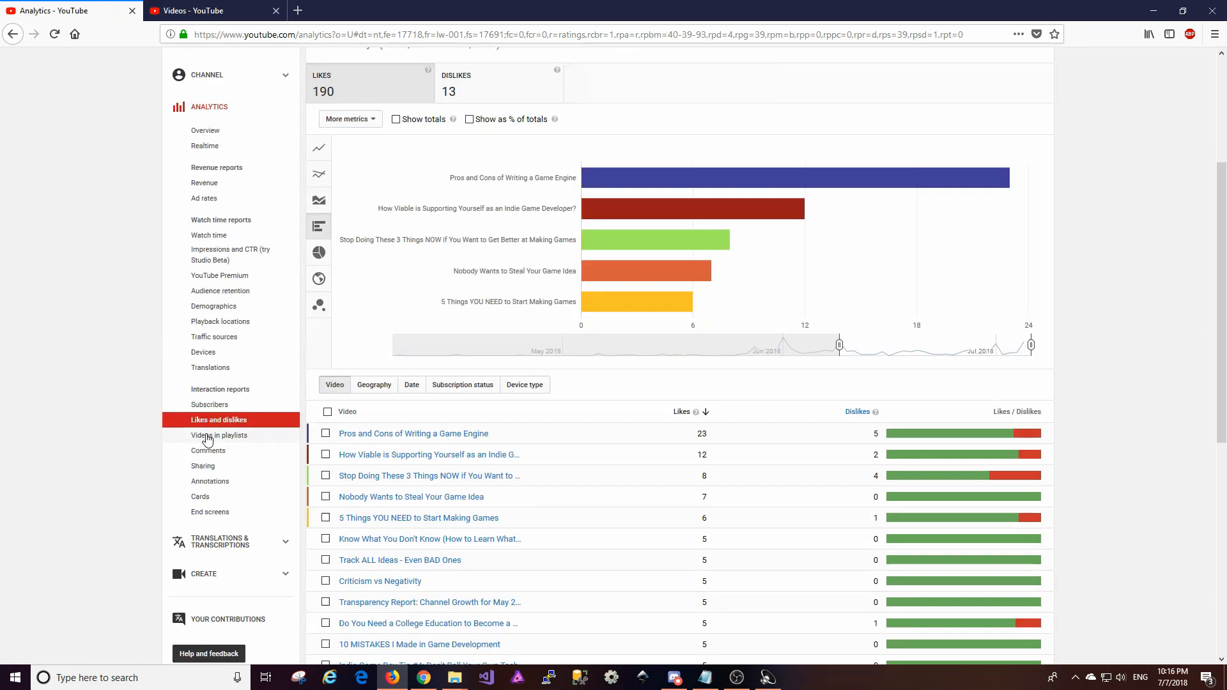
Step: Open the Videos in playlists report and scroll through its per-video table
left_click(219, 435)
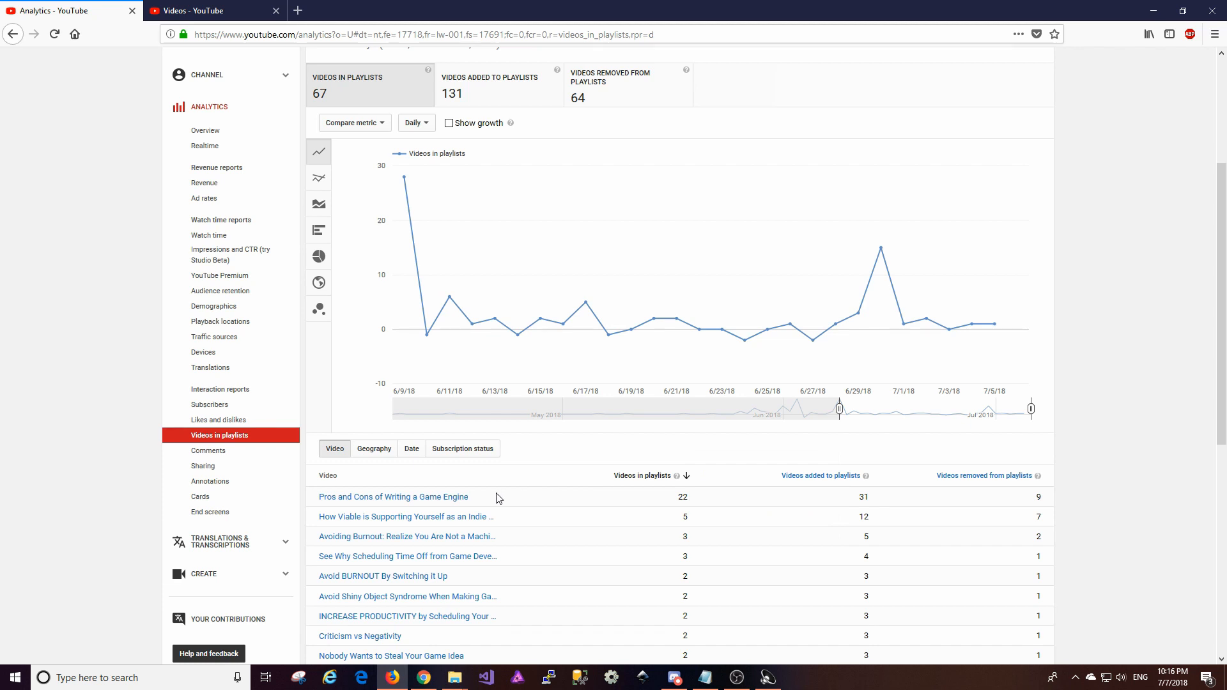
mouse_move(674, 499)
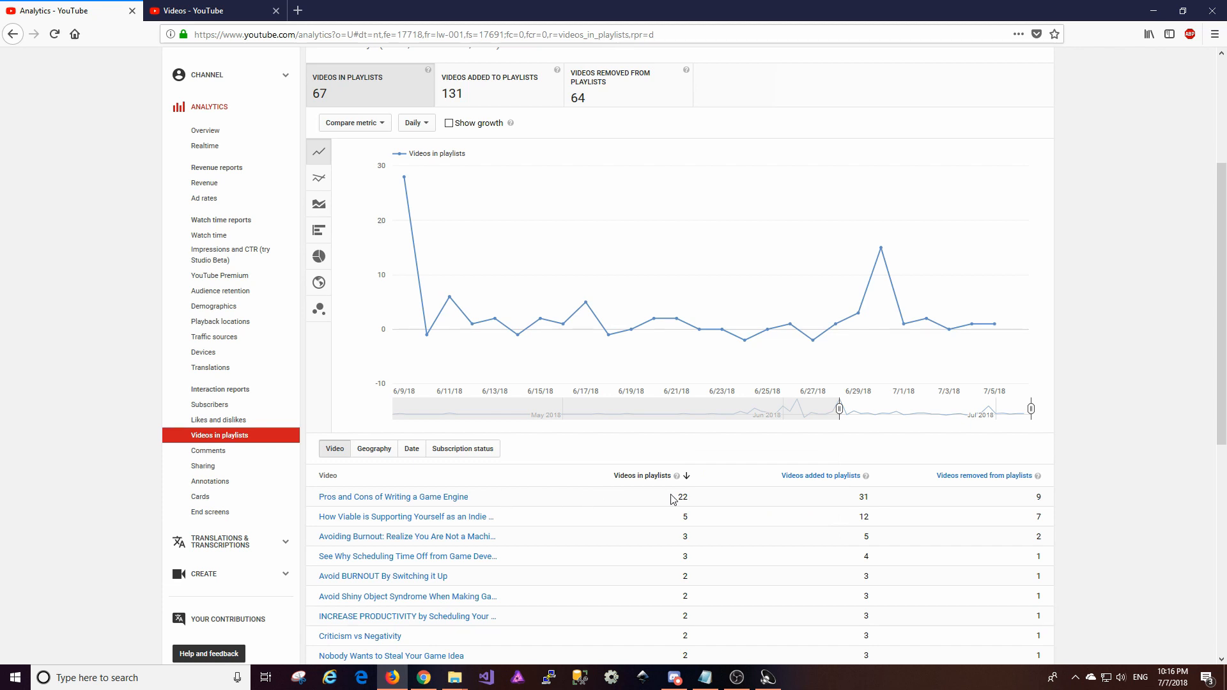
mouse_move(902, 502)
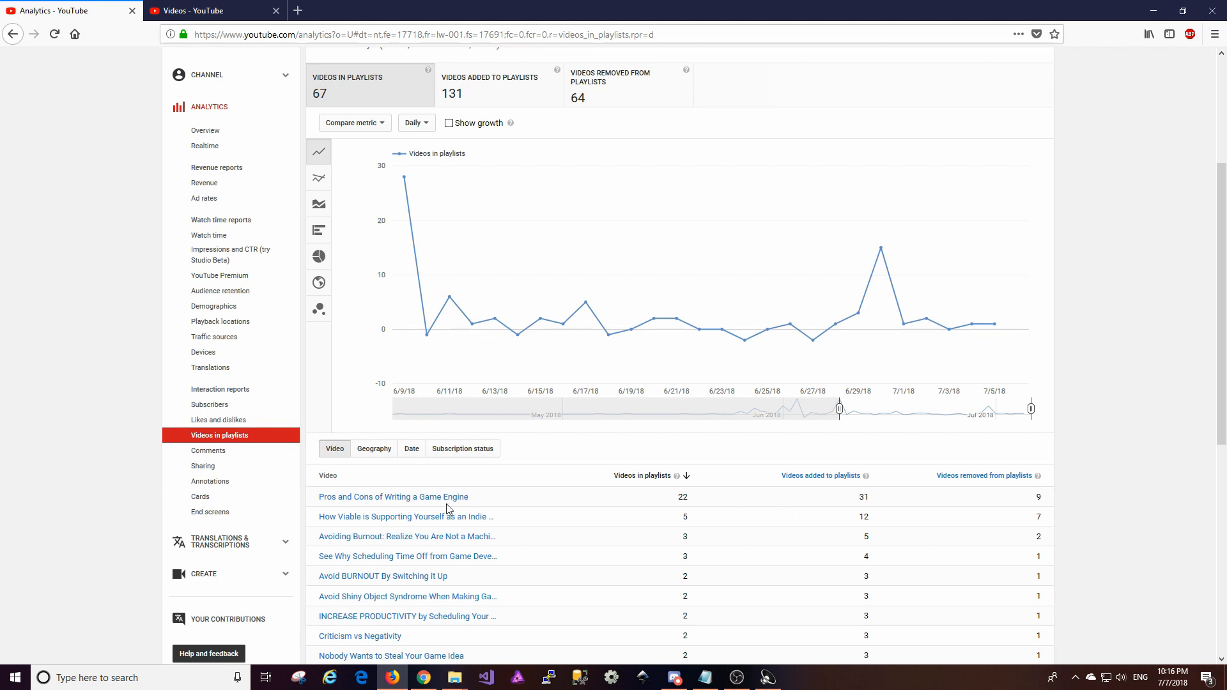
scroll("down", 3)
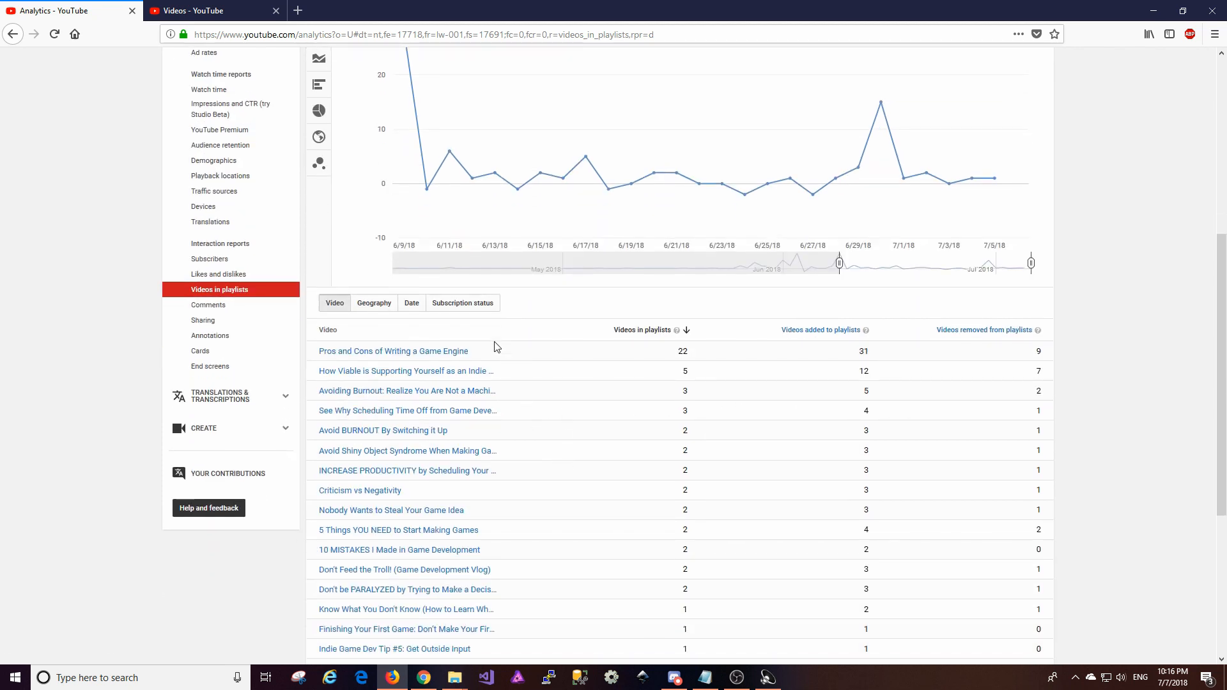
mouse_move(393, 351)
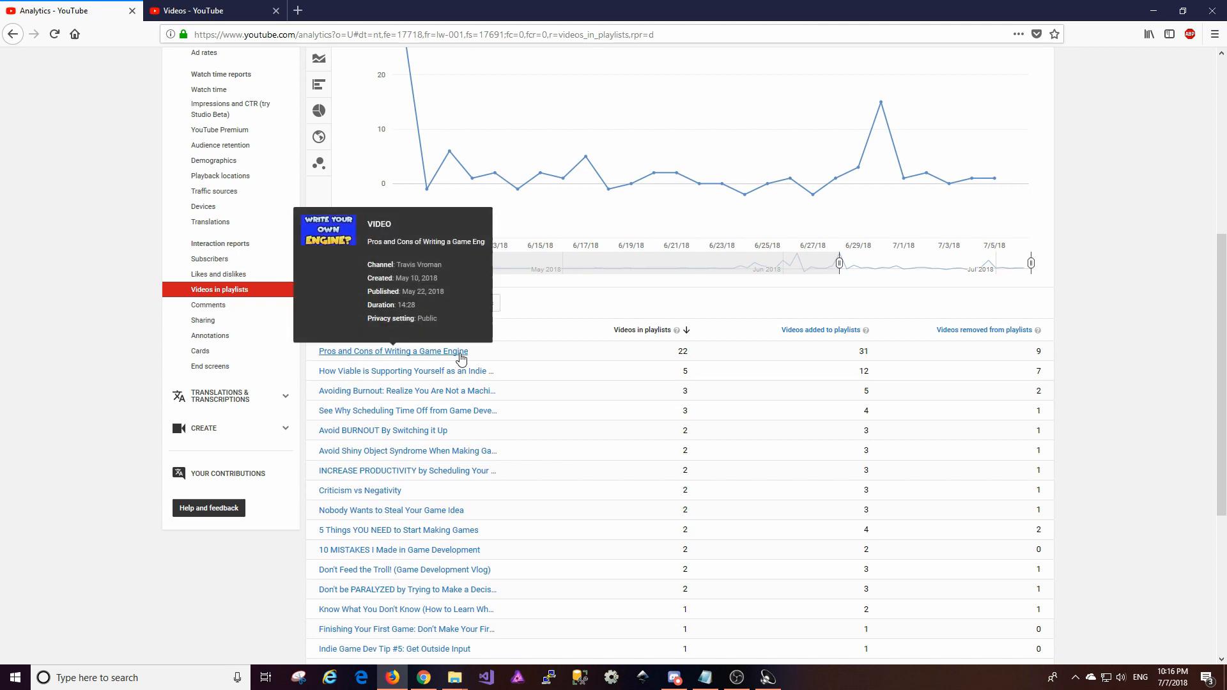
mouse_move(616, 360)
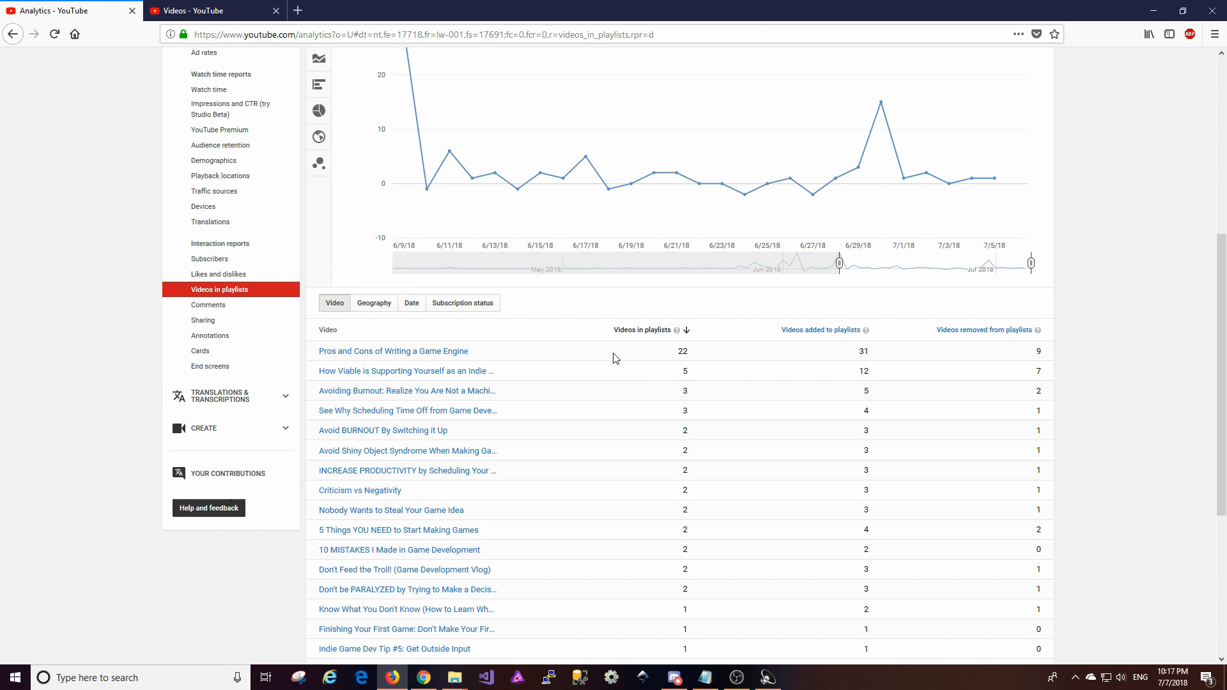
mouse_move(976, 360)
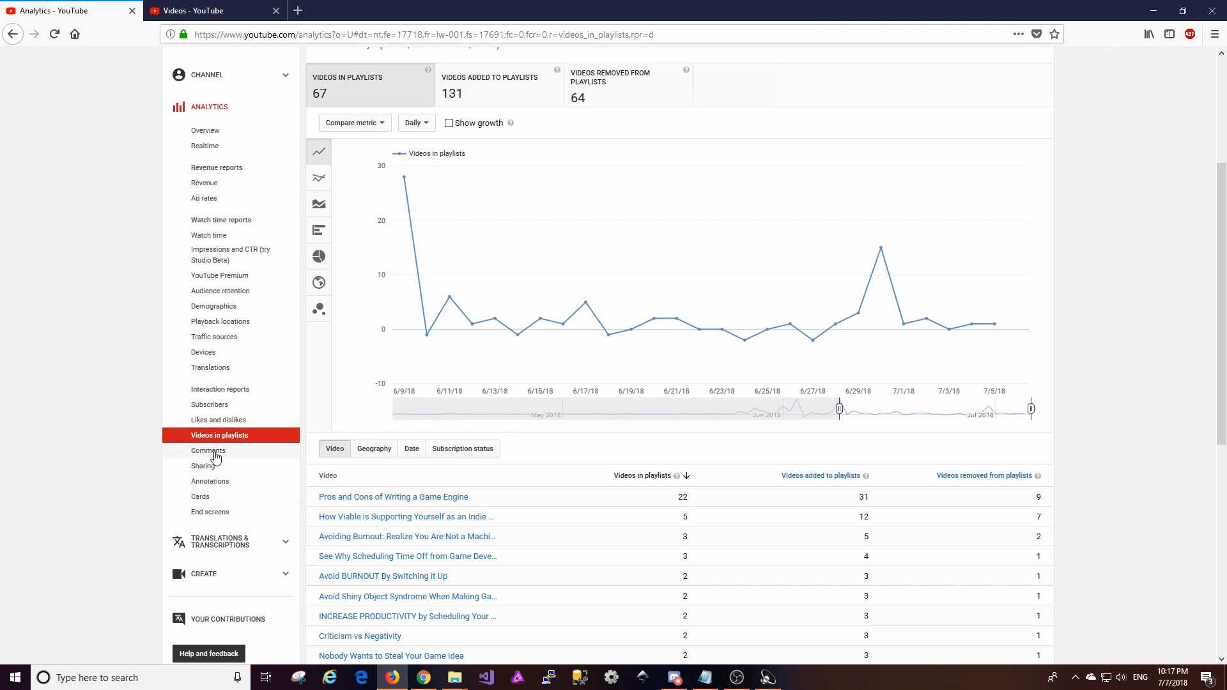
Step: Open the Comments report under Interaction reports
left_click(209, 450)
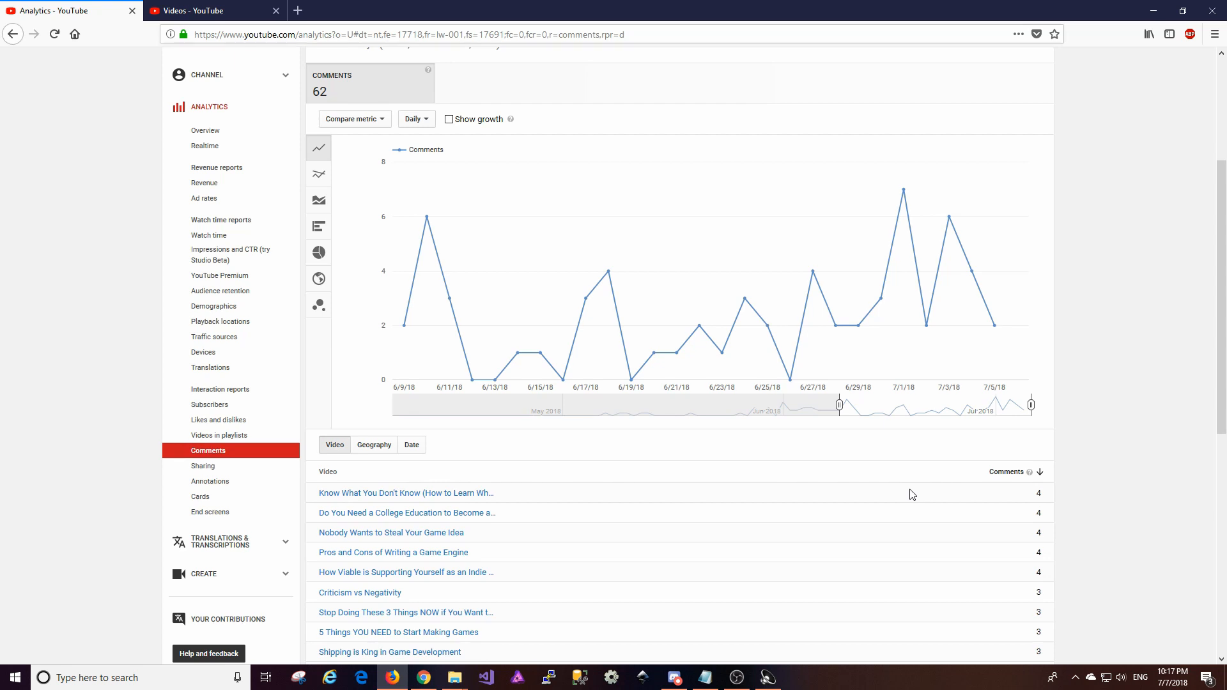
mouse_move(436, 436)
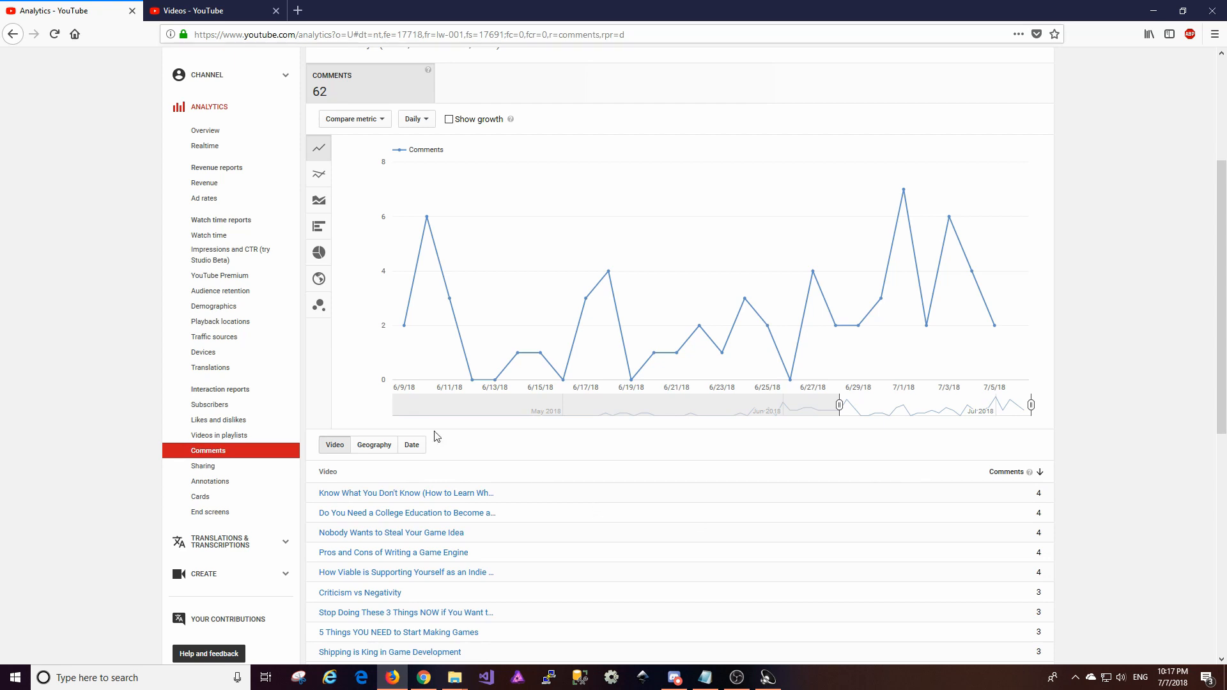
mouse_move(415, 363)
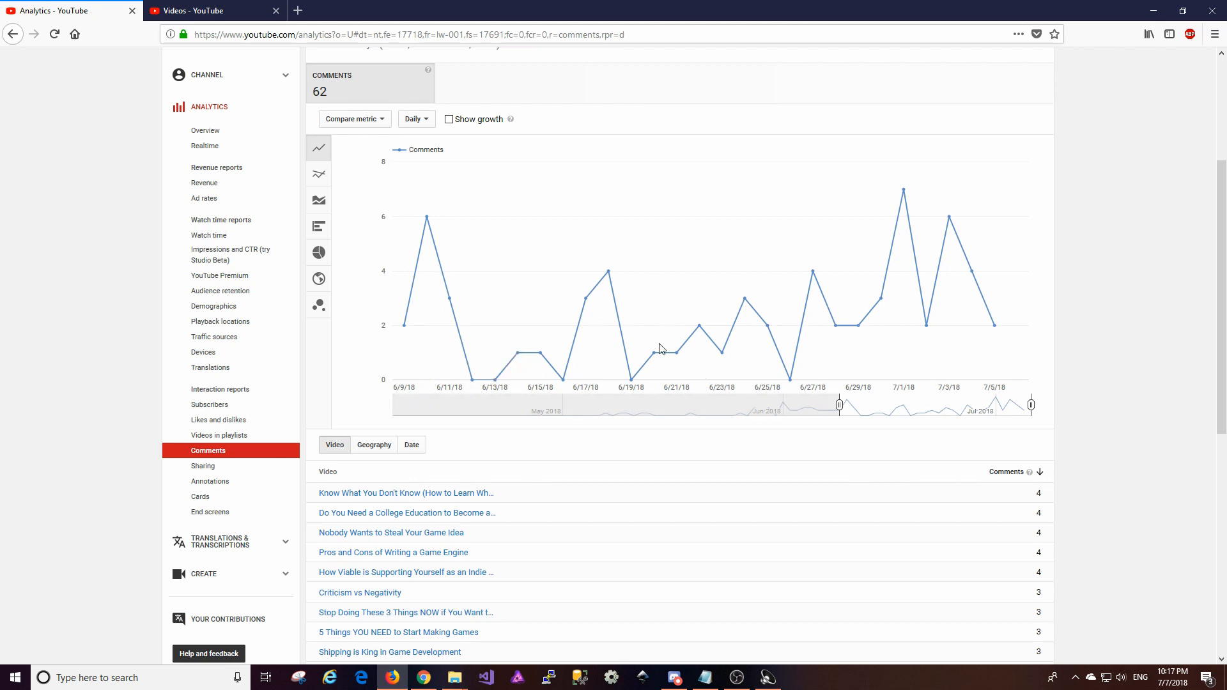
mouse_move(759, 313)
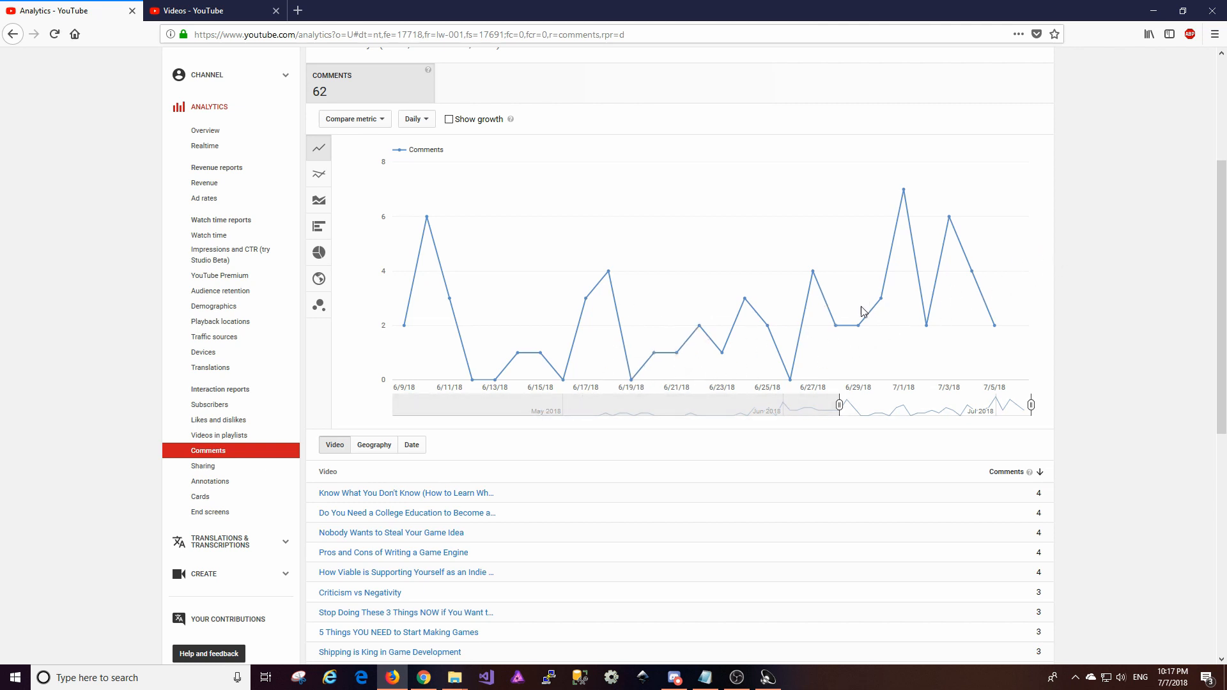
Step: Go back to the Analytics Overview from the sidebar
left_click(205, 130)
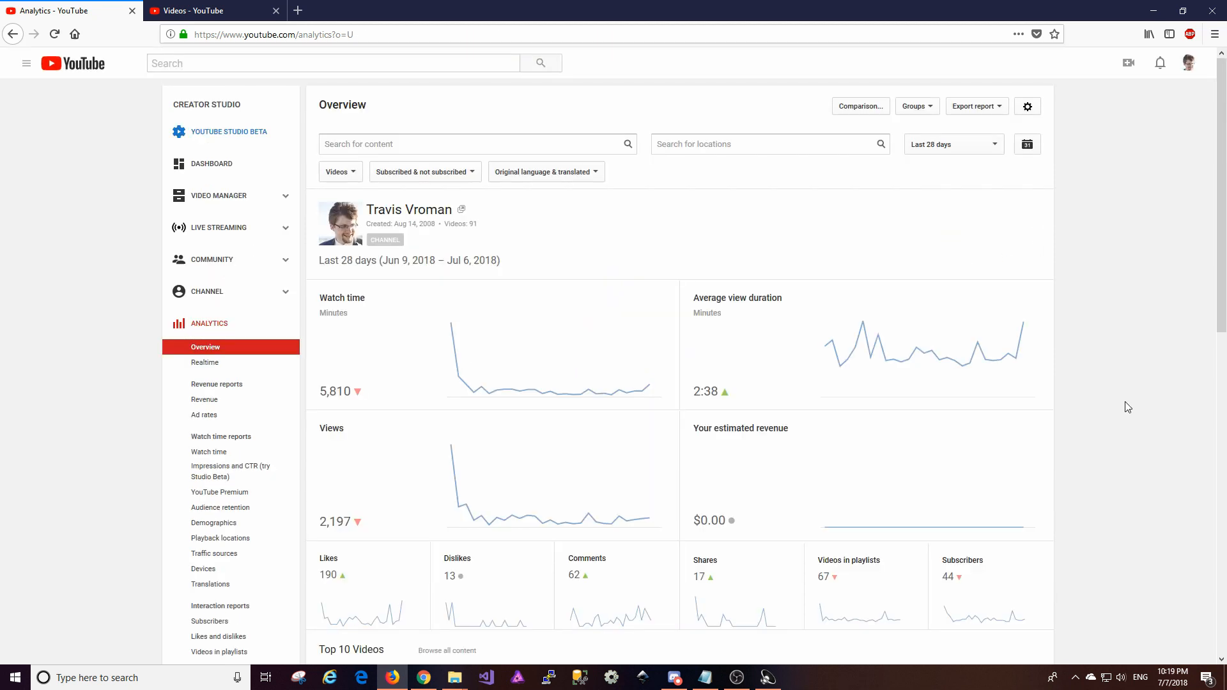
mouse_move(611, 321)
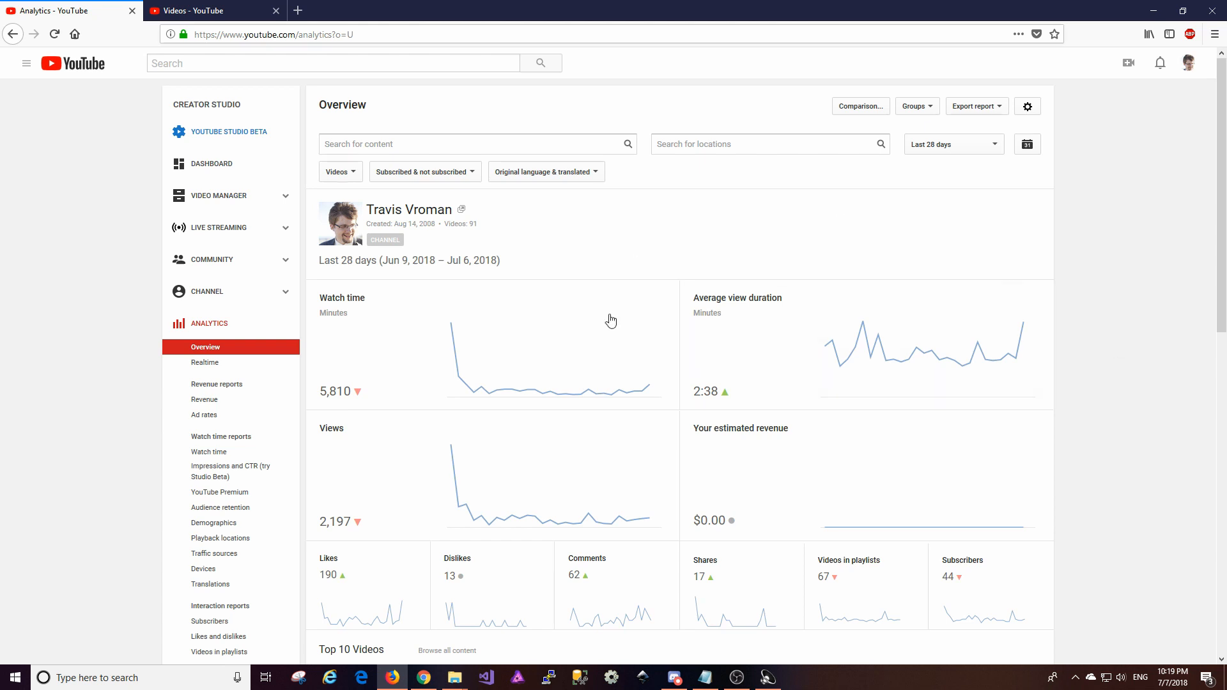
mouse_move(687, 249)
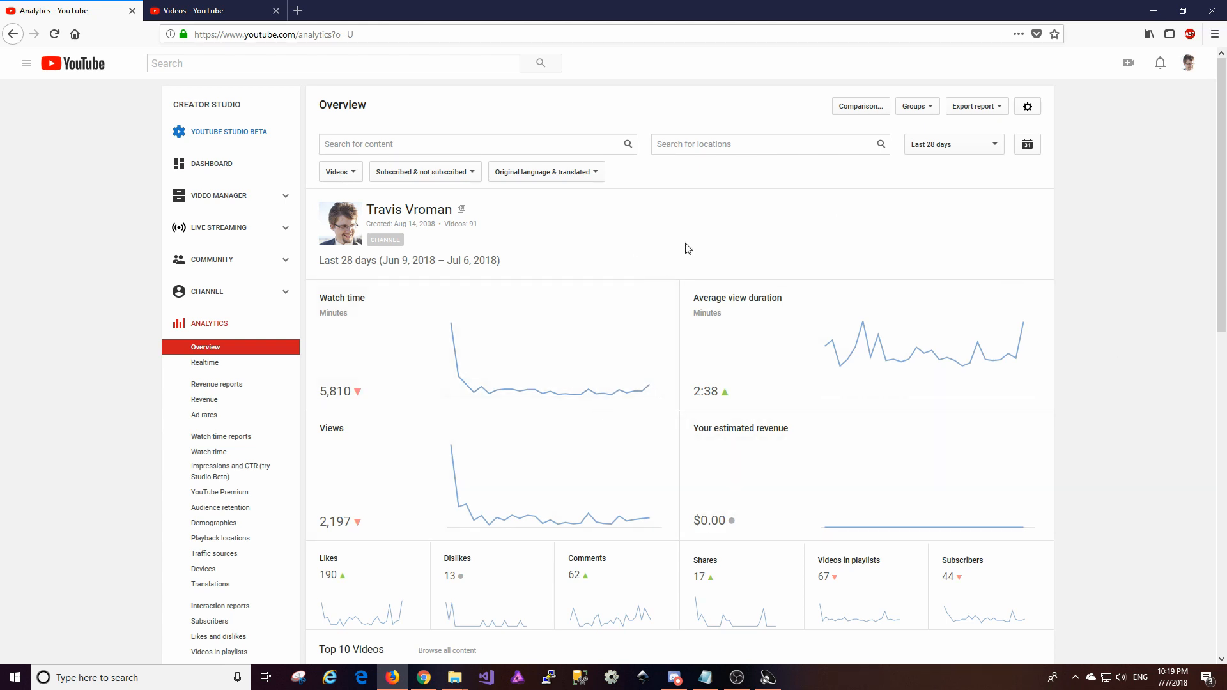